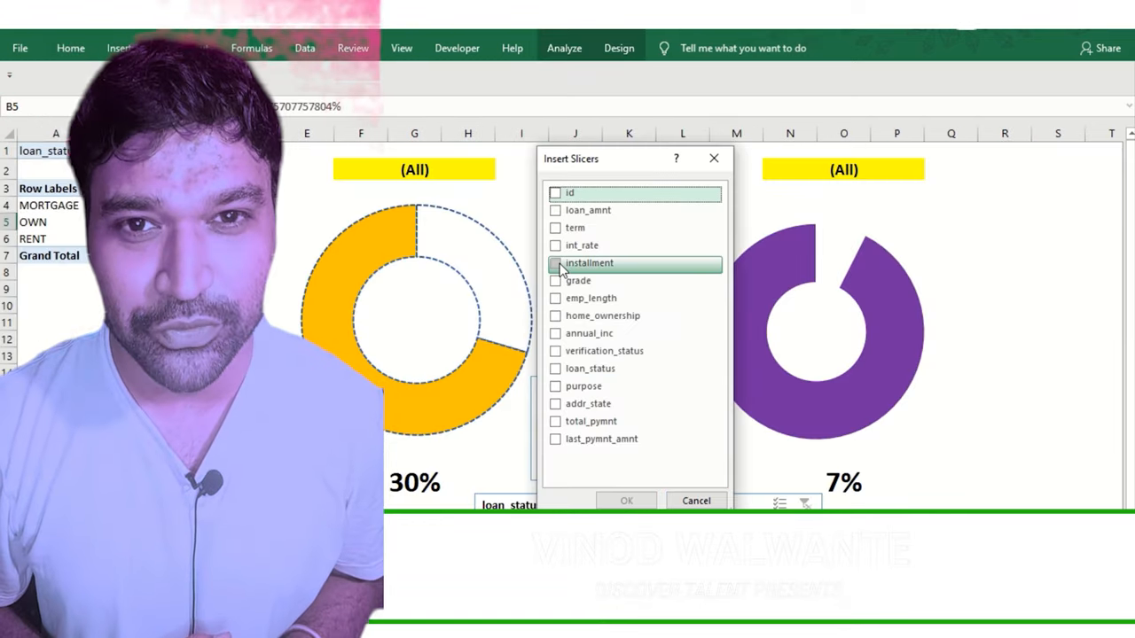
# Select within the week_1 loan data and start a PivotTable covering the full data range
pyautogui.click(626, 500)
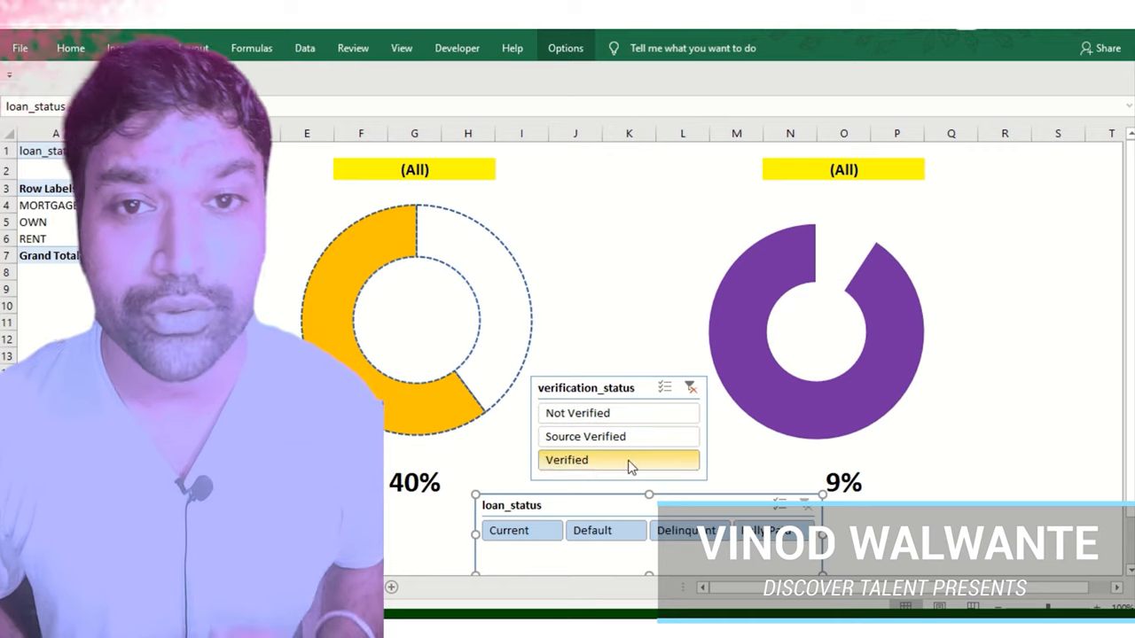
pyautogui.click(692, 387)
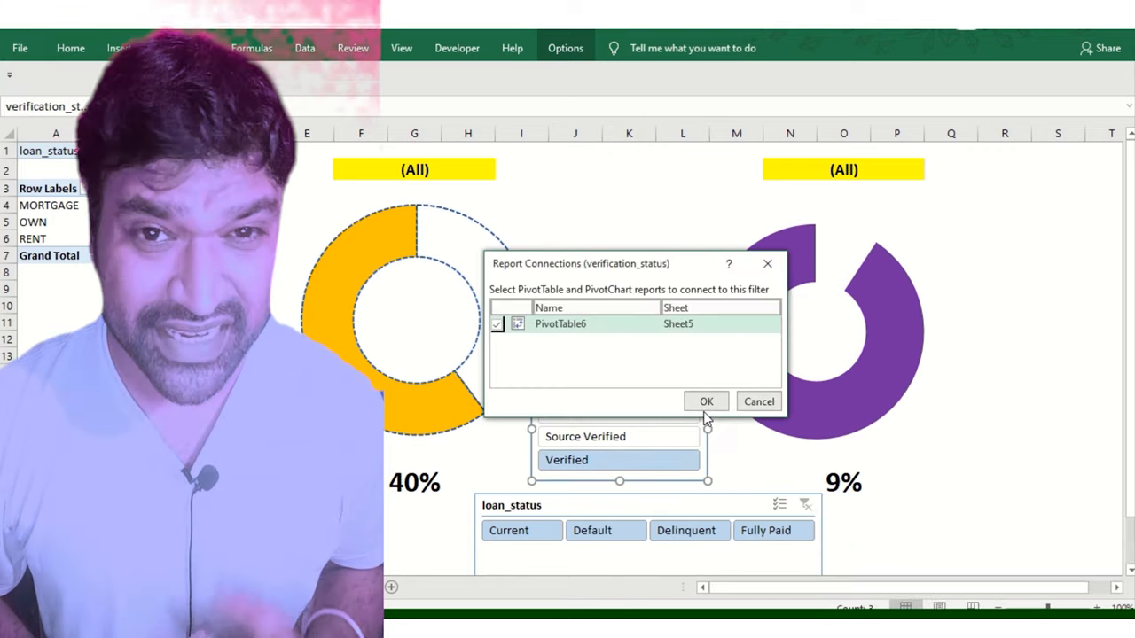
pyautogui.click(705, 401)
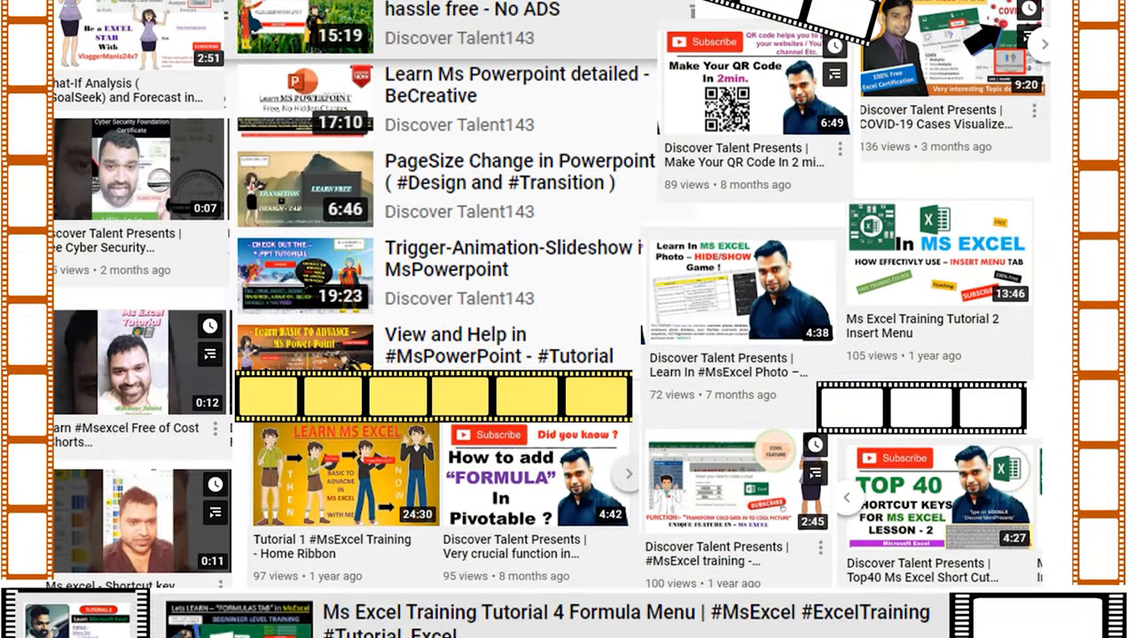
pyautogui.scroll(-3)
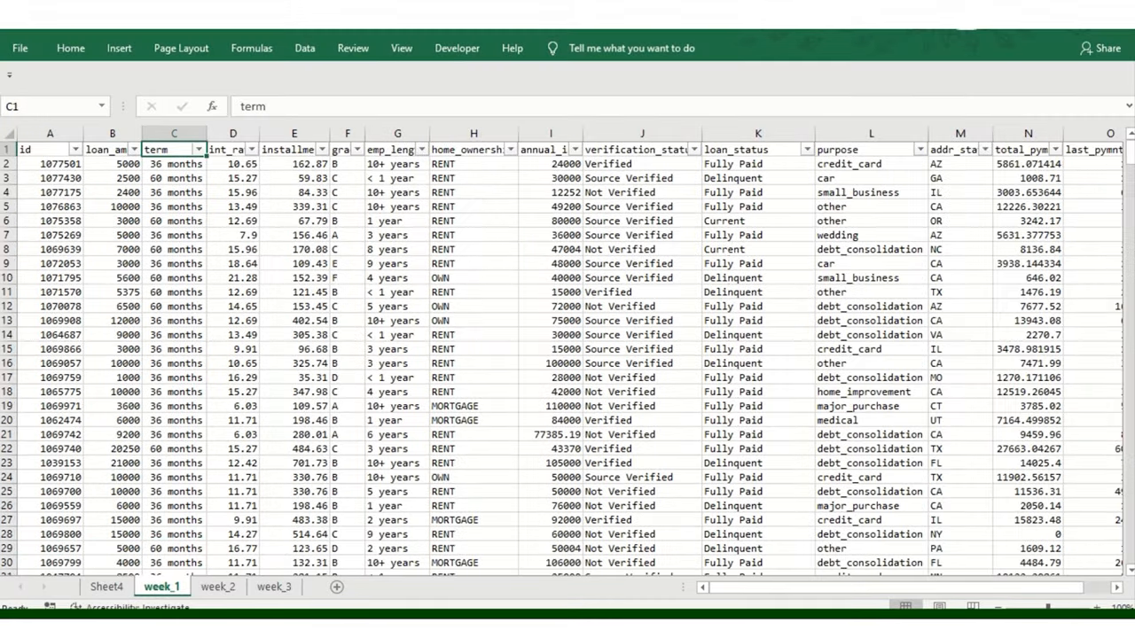
pyautogui.click(347, 149)
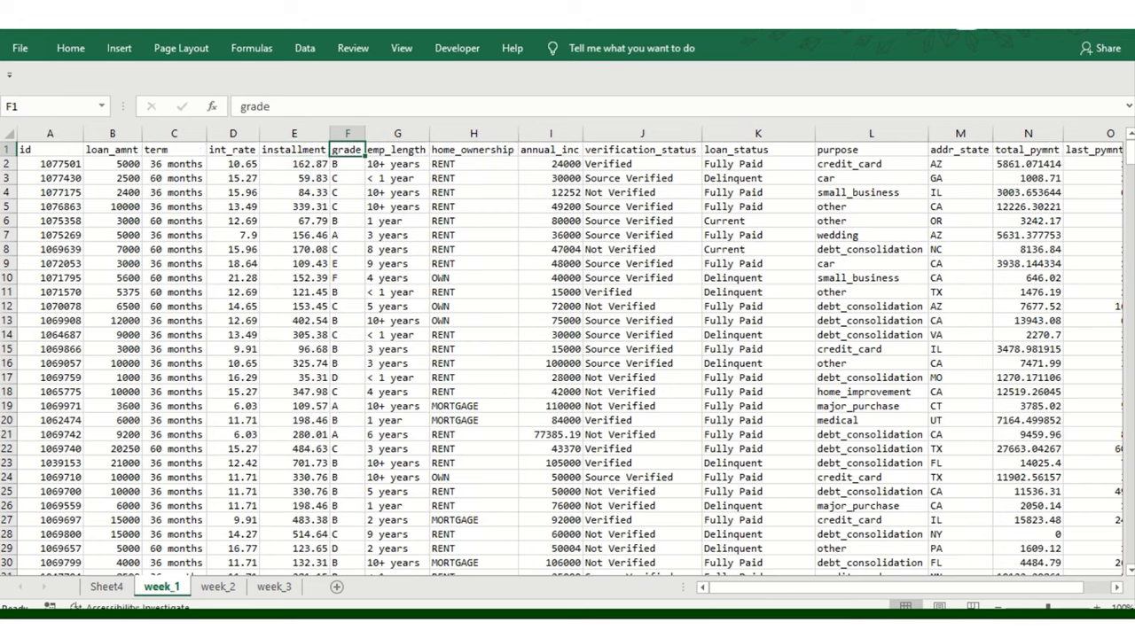
pyautogui.click(472, 149)
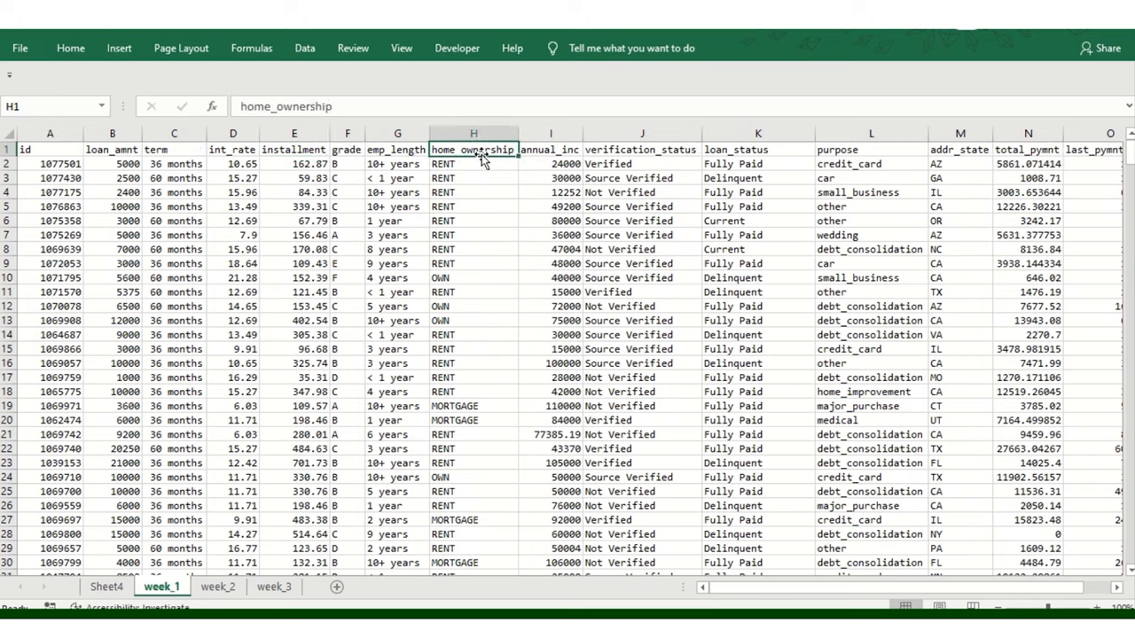
pyautogui.click(471, 135)
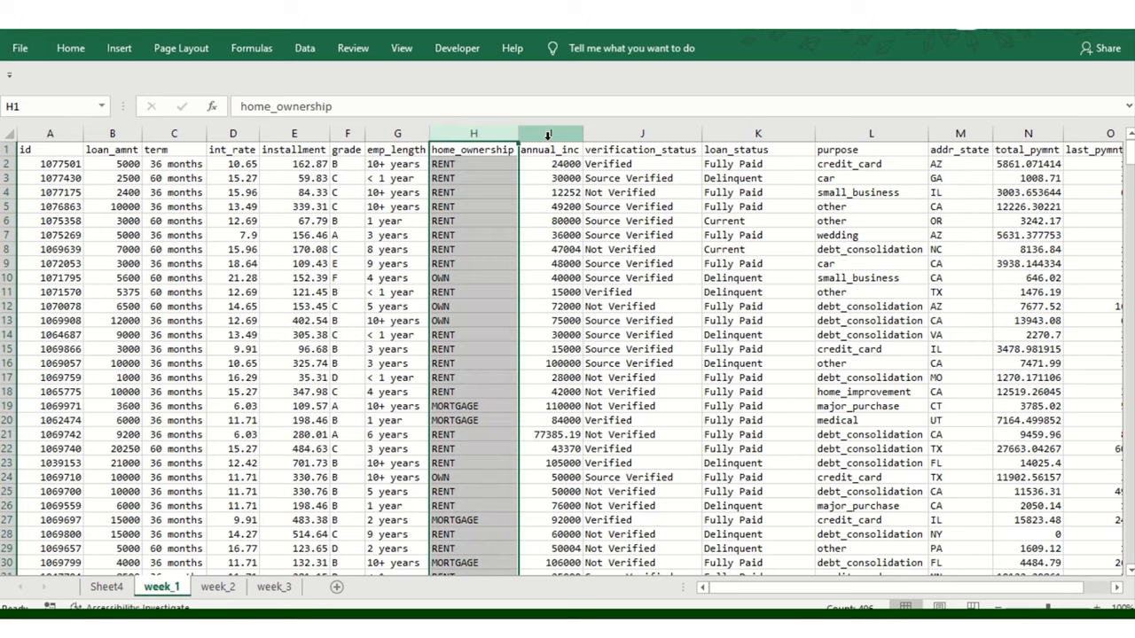
pyautogui.click(757, 149)
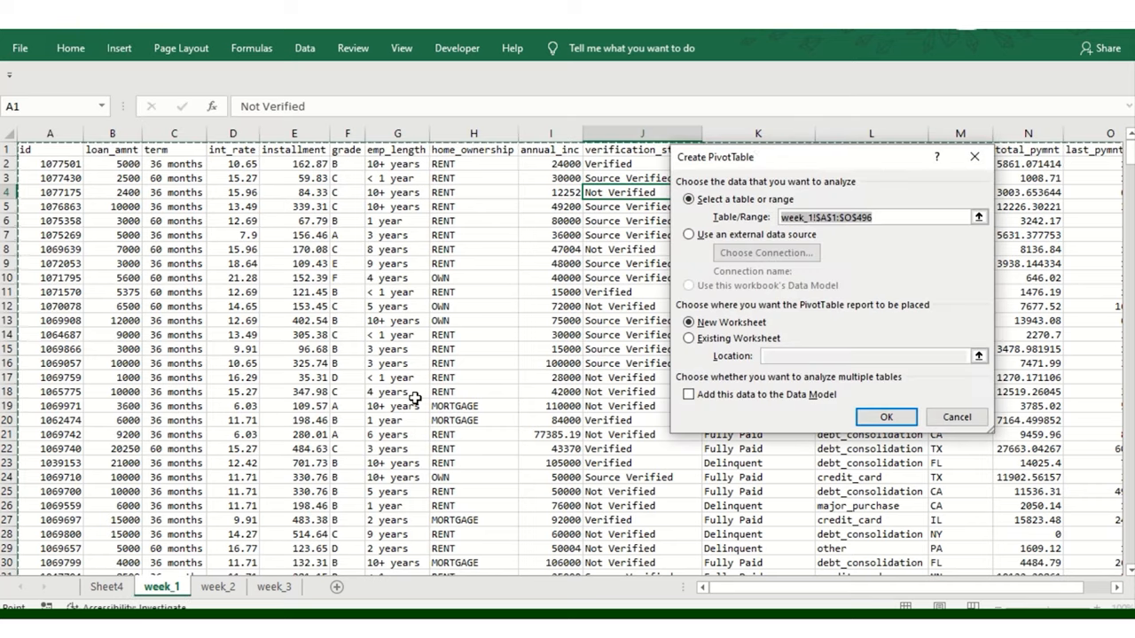
# Place the pivot on a new sheet with home_ownership rows, Sum of installment values and a loan_status filter
pyautogui.click(885, 417)
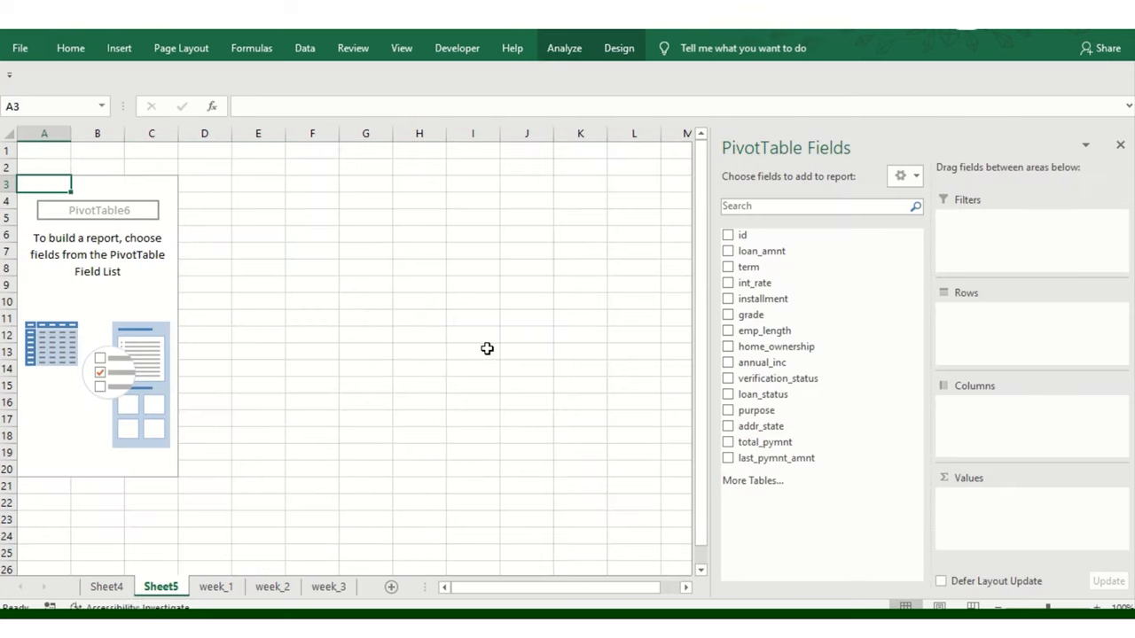
pyautogui.moveTo(780, 426)
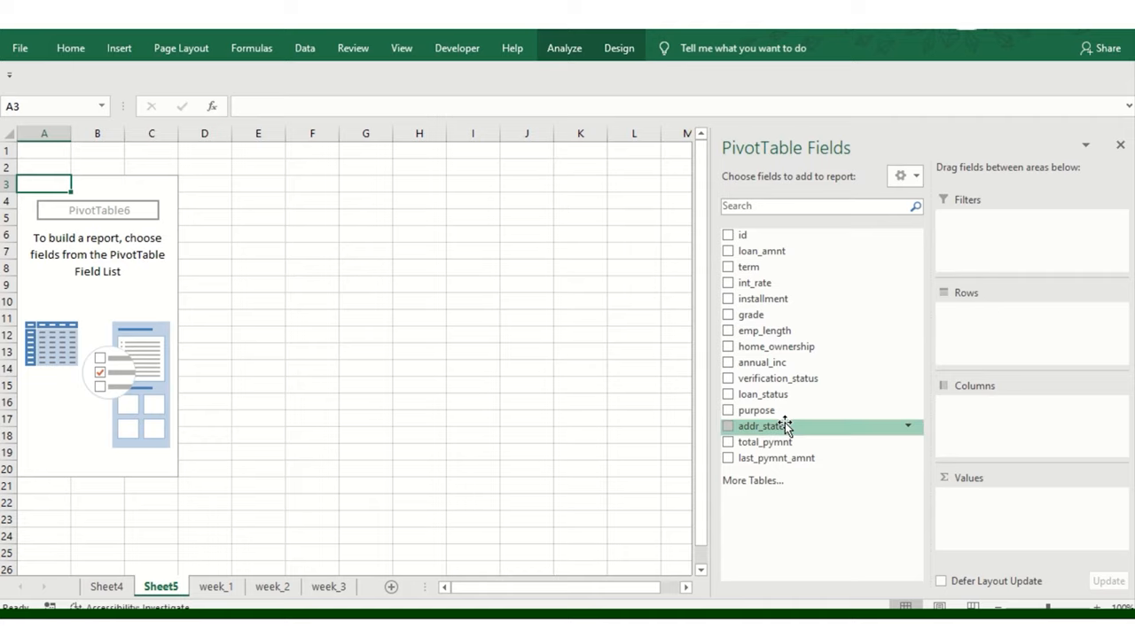
pyautogui.moveTo(779, 361)
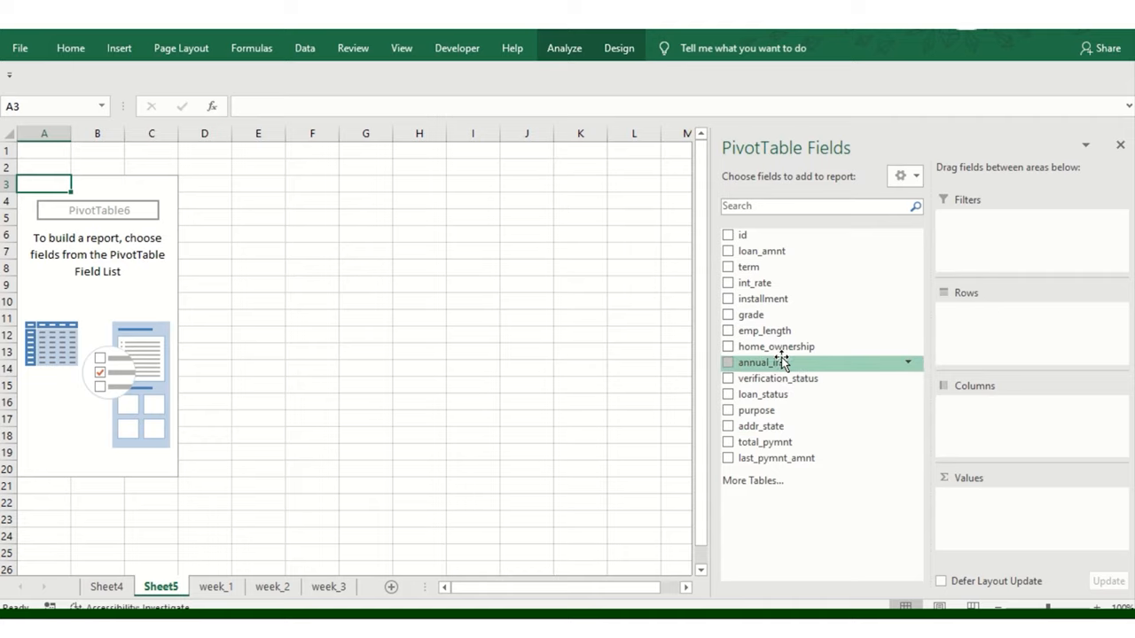
pyautogui.moveTo(777, 346); pyautogui.dragTo(996, 340)
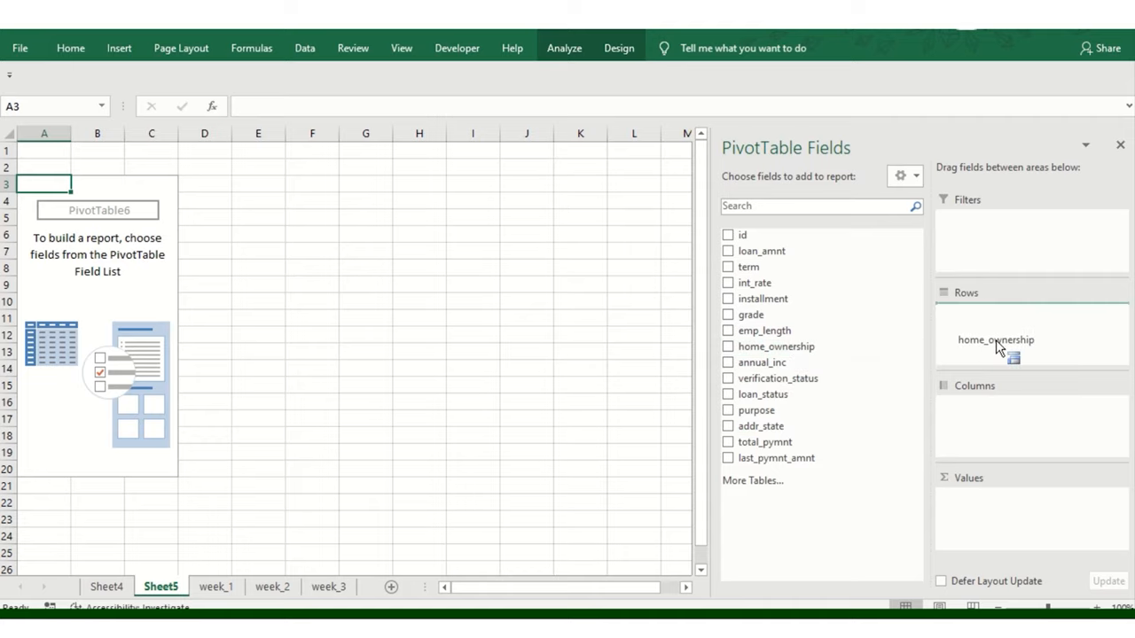
pyautogui.click(727, 345)
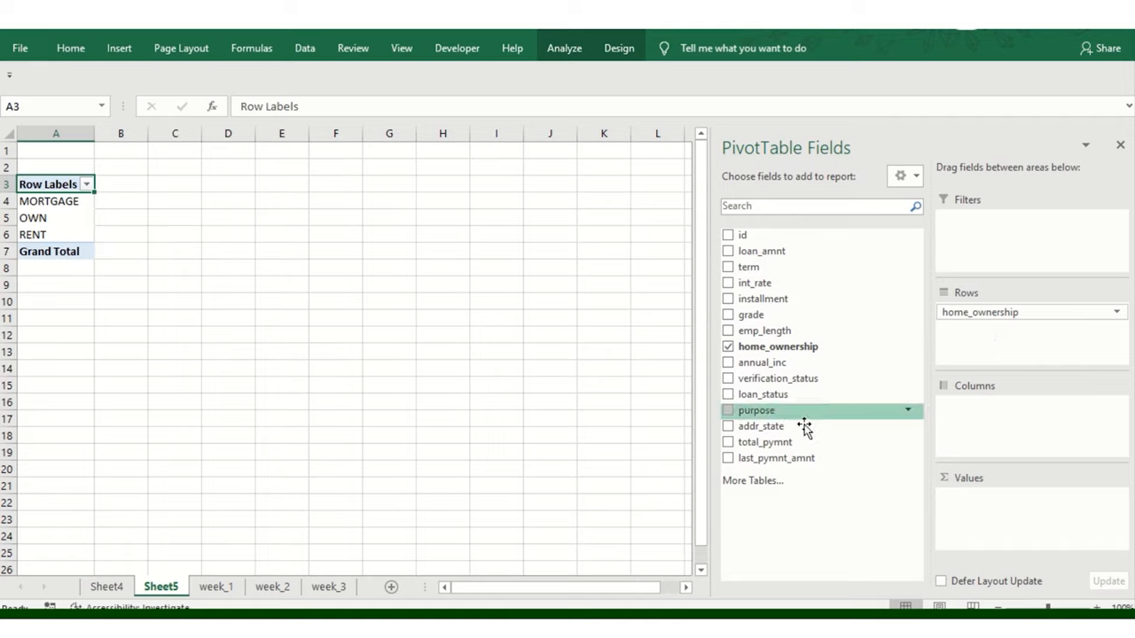
pyautogui.moveTo(795, 361)
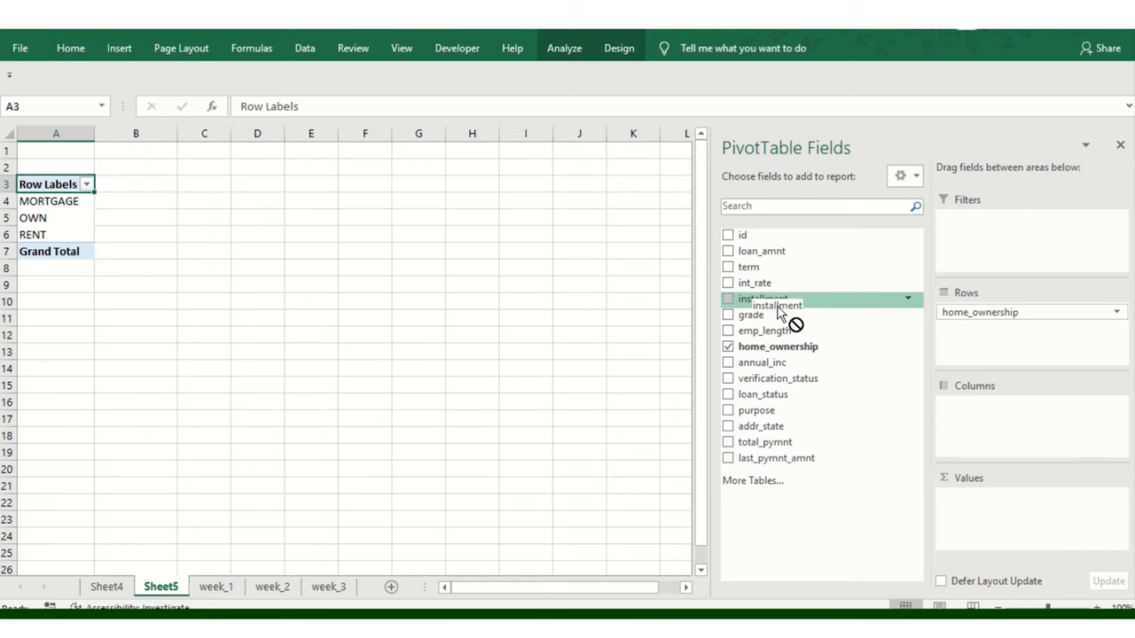
pyautogui.click(727, 297)
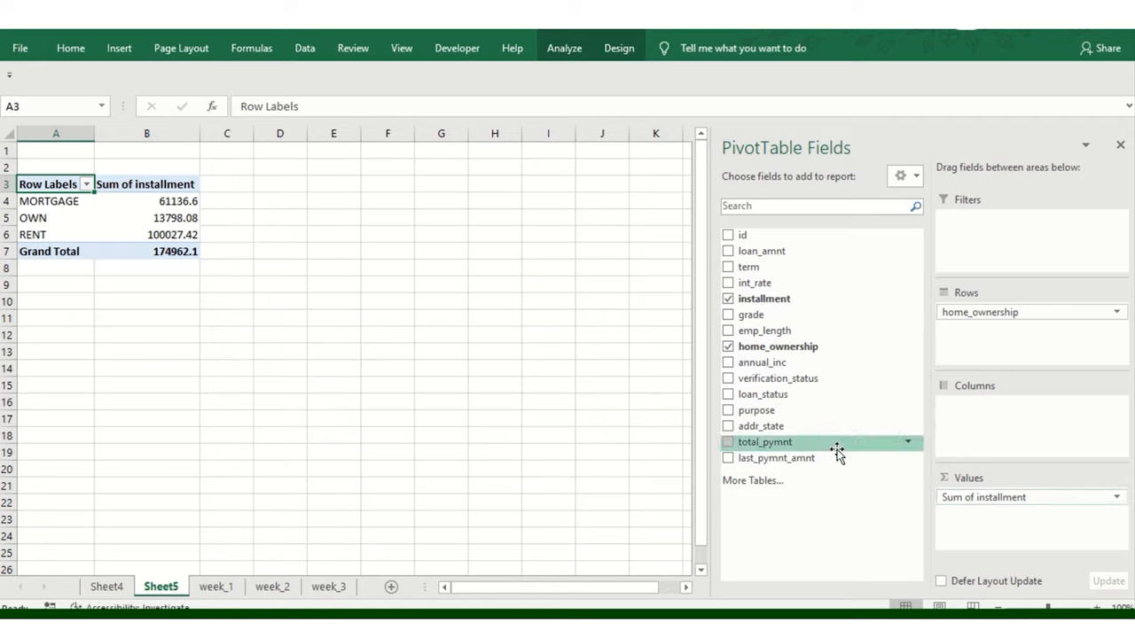
pyautogui.moveTo(784, 393)
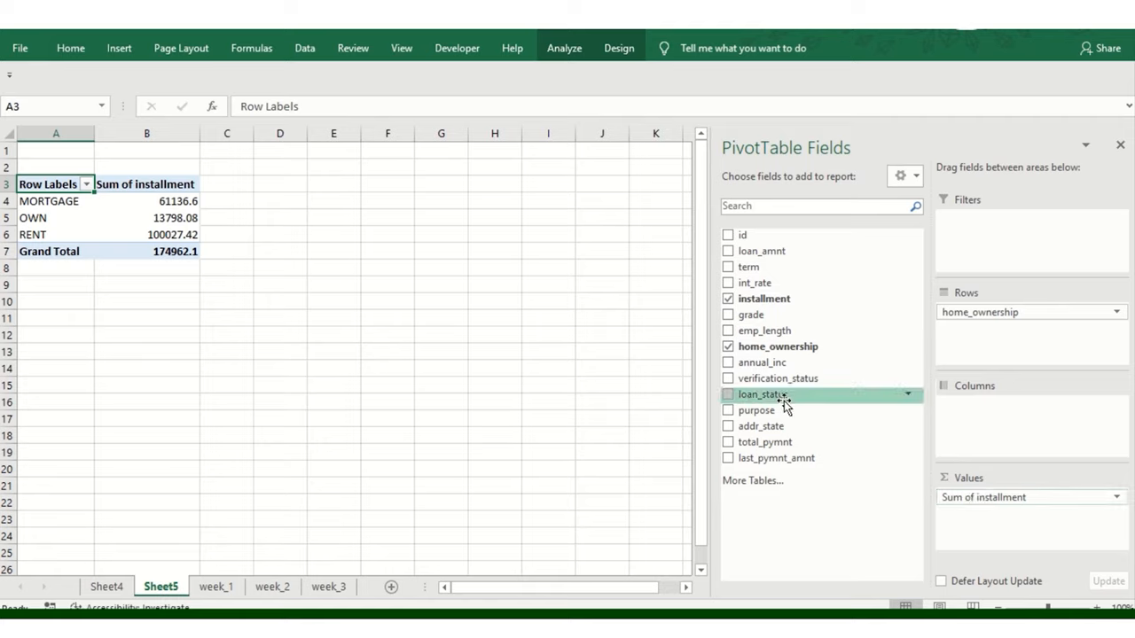
pyautogui.click(727, 394)
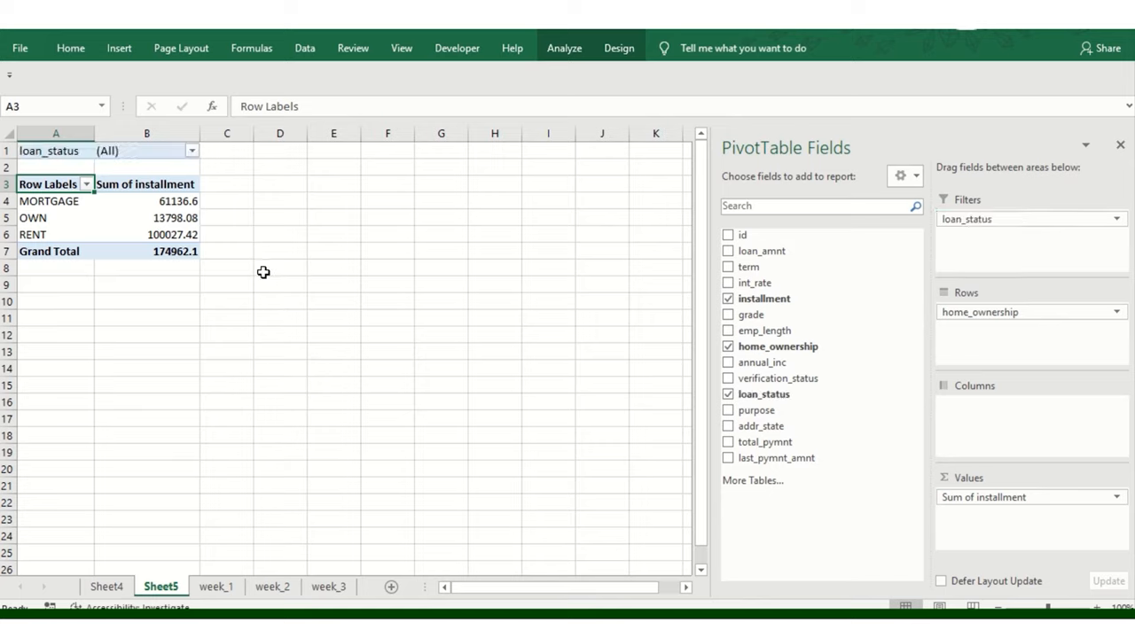
pyautogui.moveTo(181, 241)
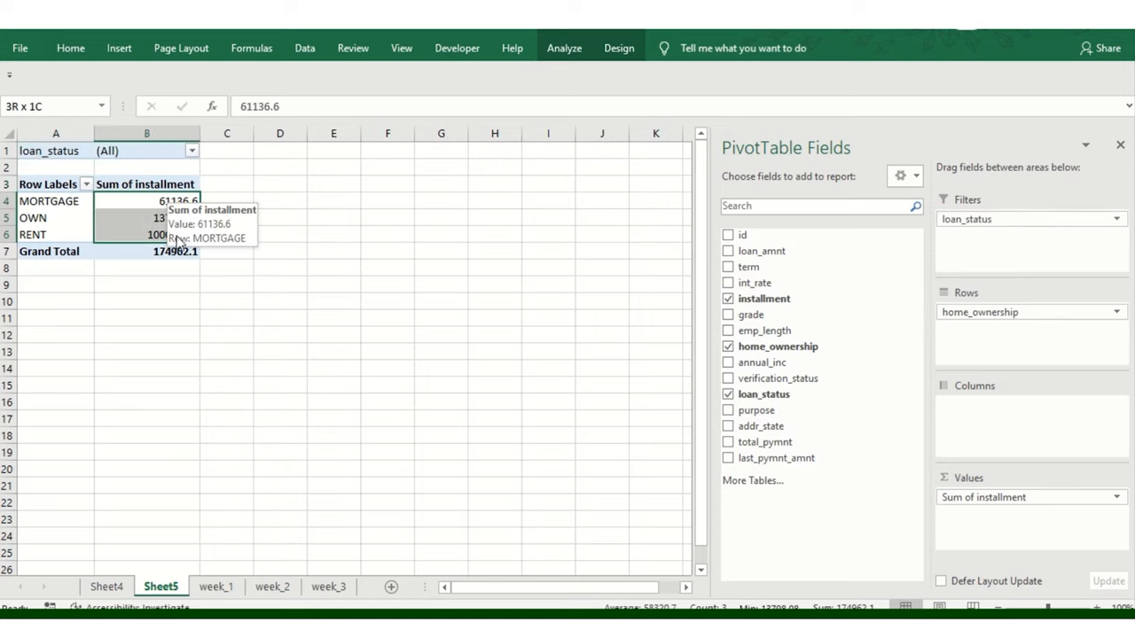
# Show installment as % of Column Total in 0-decimal percentage format (35%, 8%, 57%)
pyautogui.rightClick(145, 202)
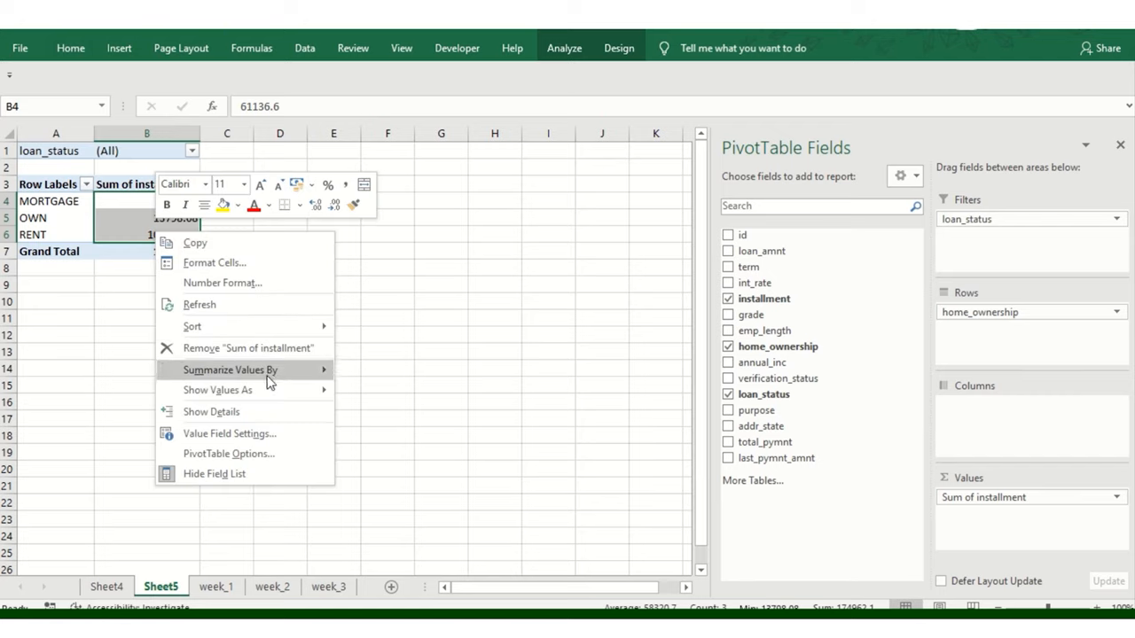
pyautogui.click(217, 390)
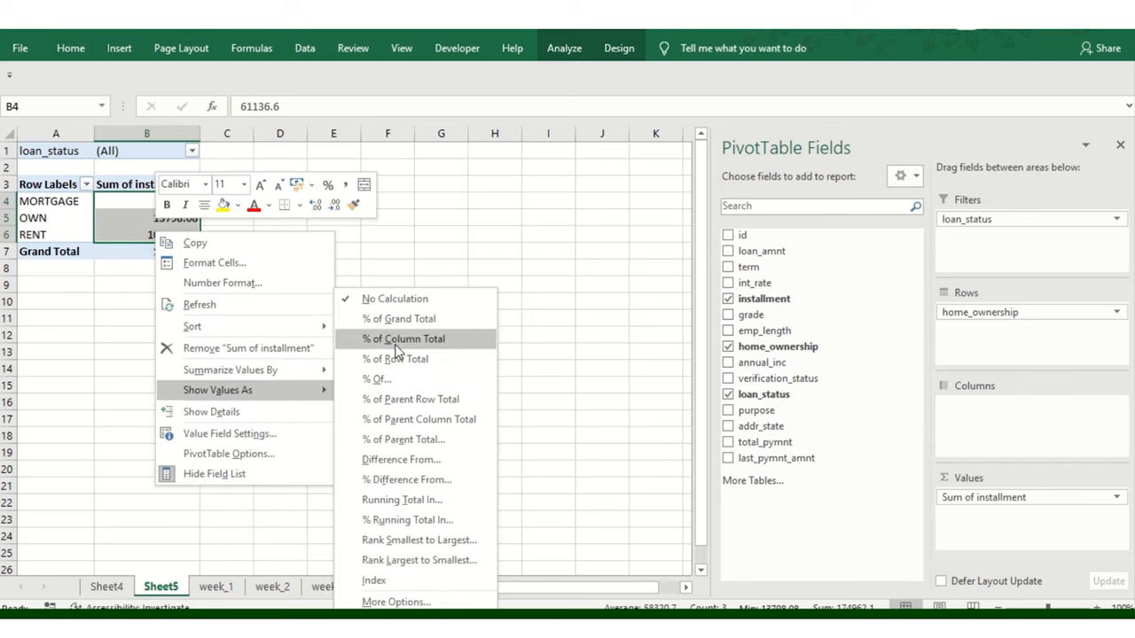
pyautogui.click(405, 339)
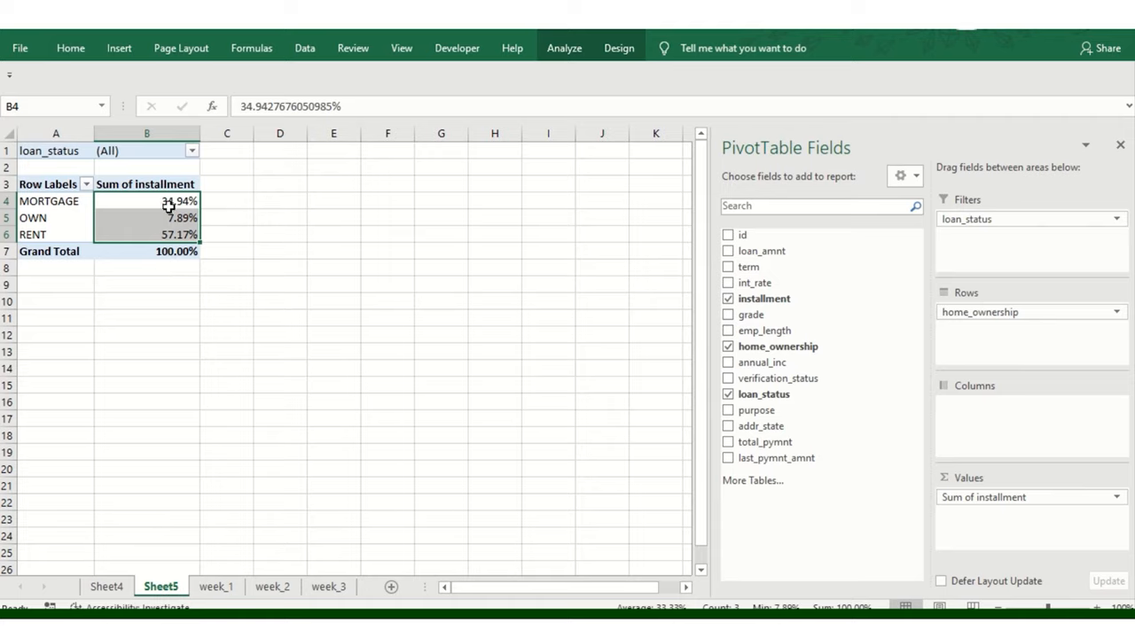
pyautogui.rightClick(178, 201)
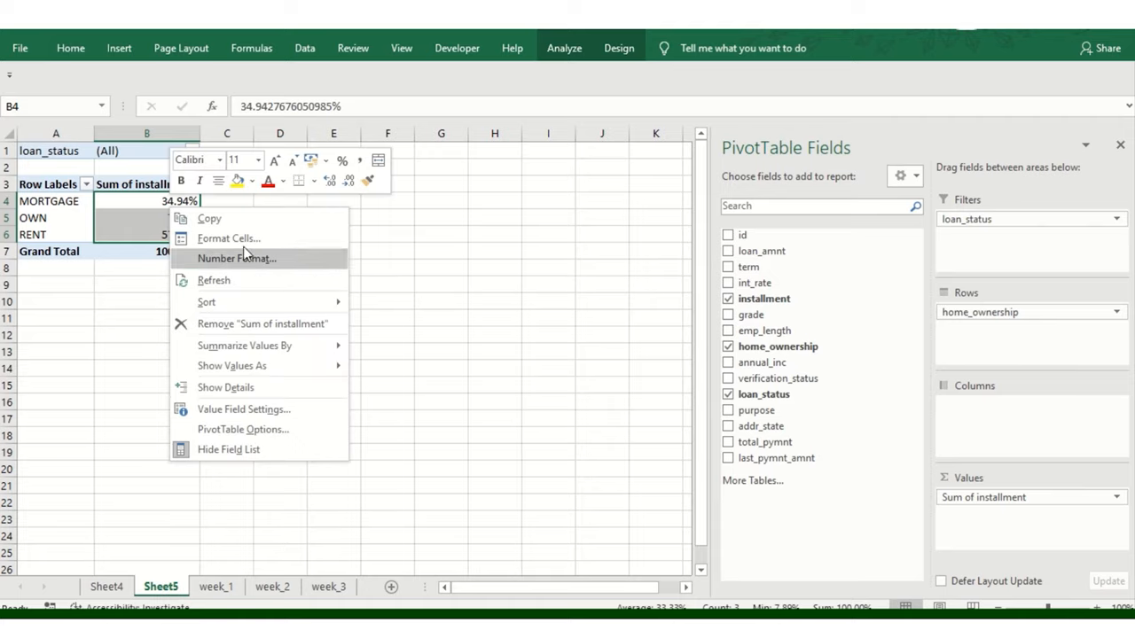
pyautogui.click(237, 259)
pyautogui.write('0')
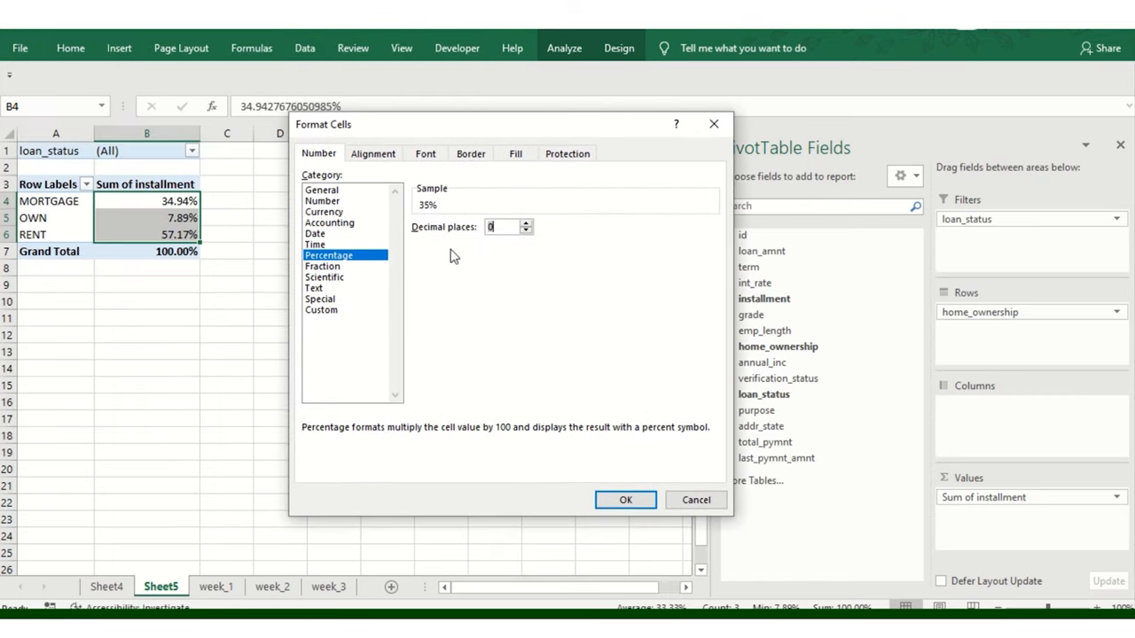
pyautogui.moveTo(436, 250)
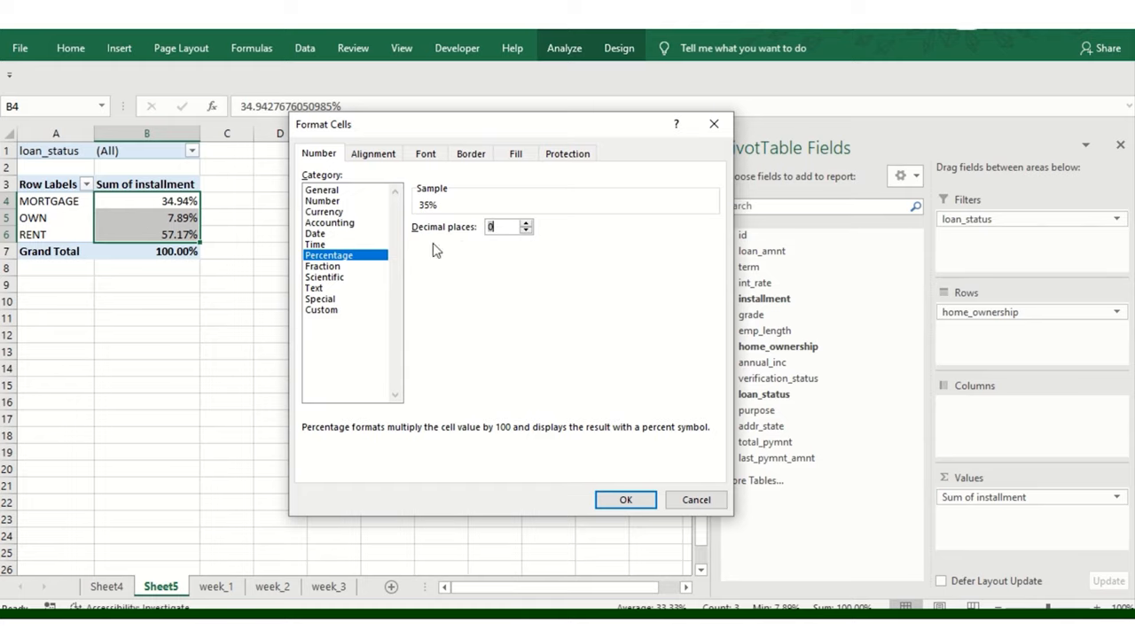
pyautogui.click(624, 500)
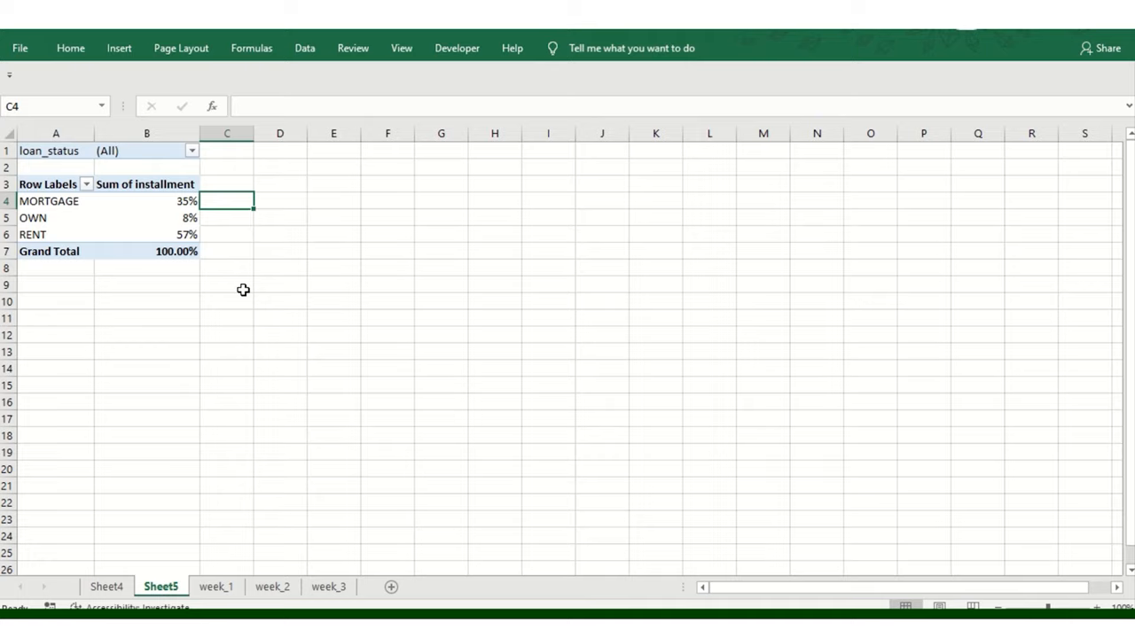
# Enter =1-B4 in C4 and fill it down to C6, yielding 65%, 92%, 43%
pyautogui.write('=1')
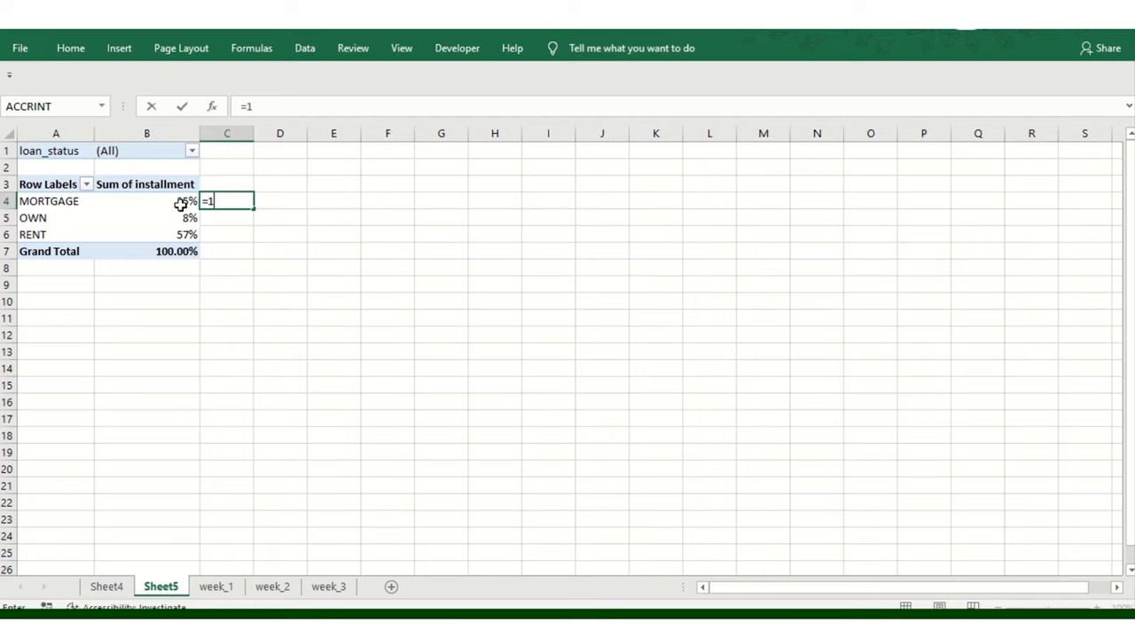
pyautogui.click(146, 200)
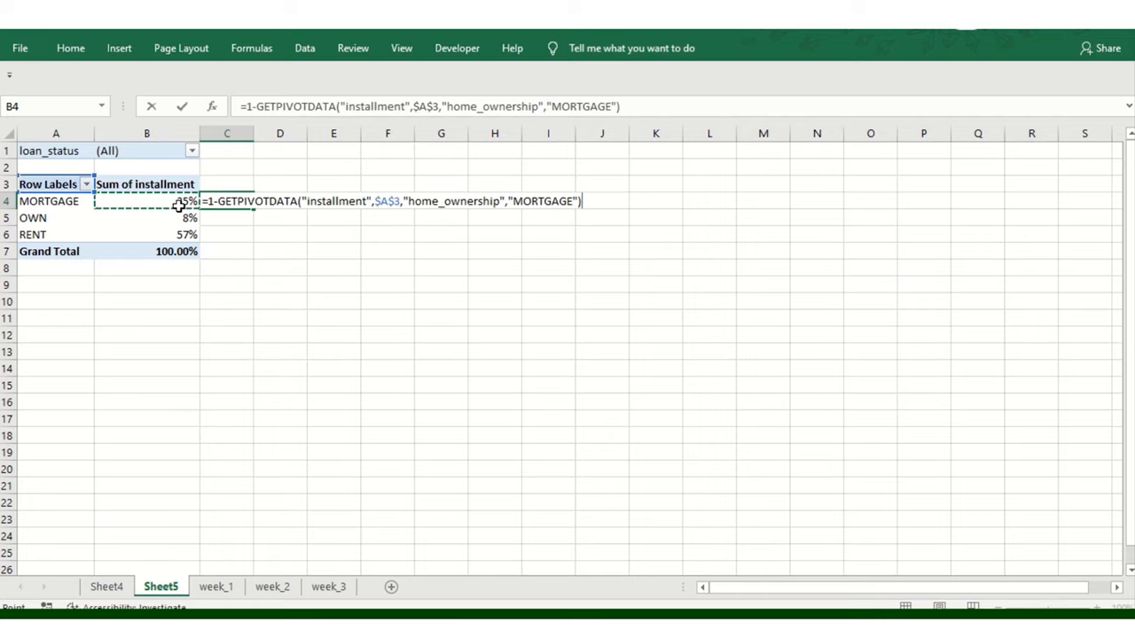
pyautogui.press('Return')
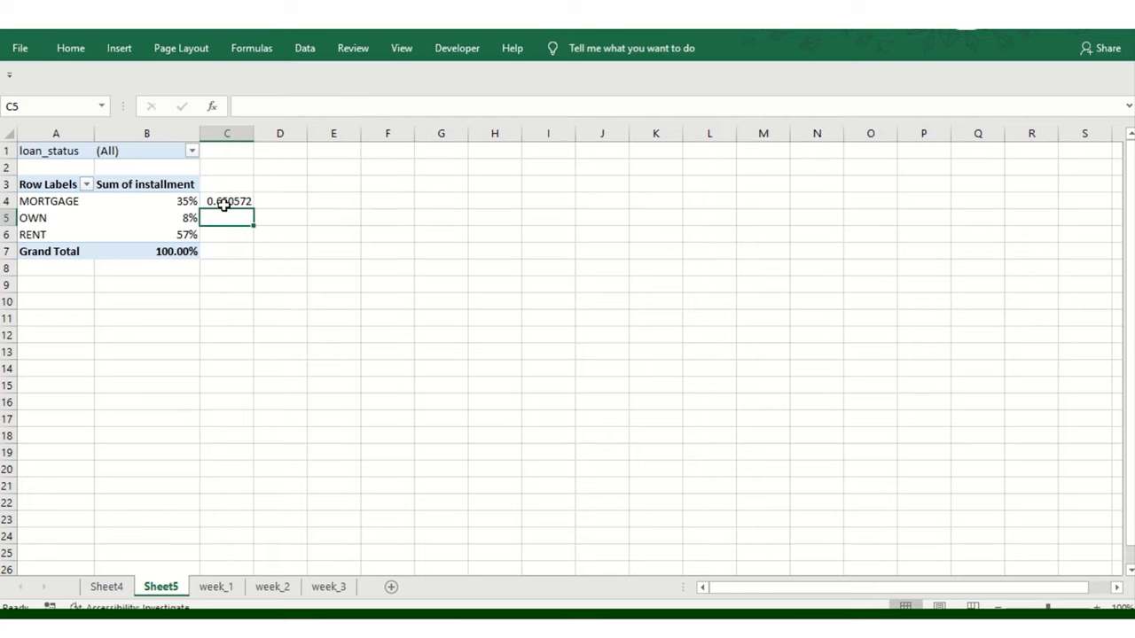
pyautogui.click(227, 200)
pyautogui.write('=1-')
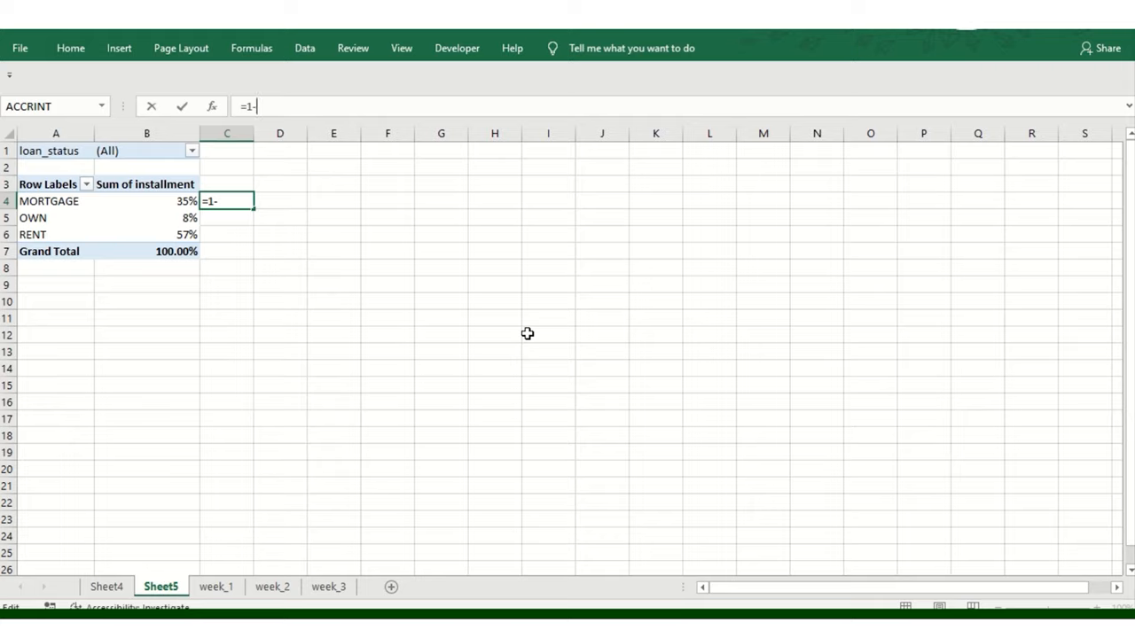
pyautogui.write('b')
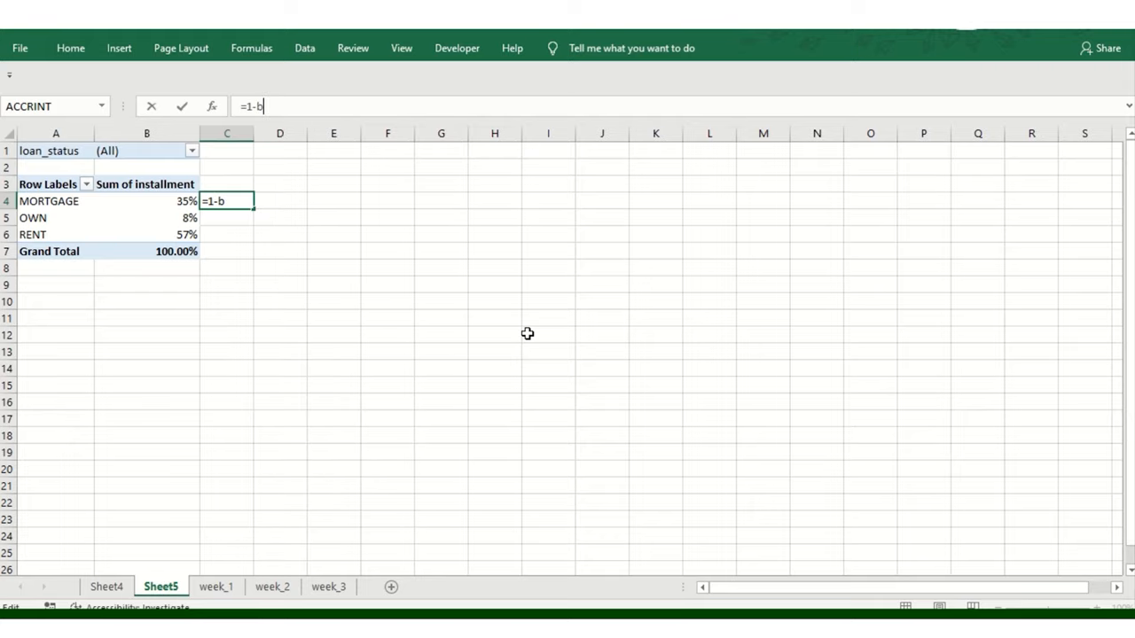
pyautogui.press('Return')
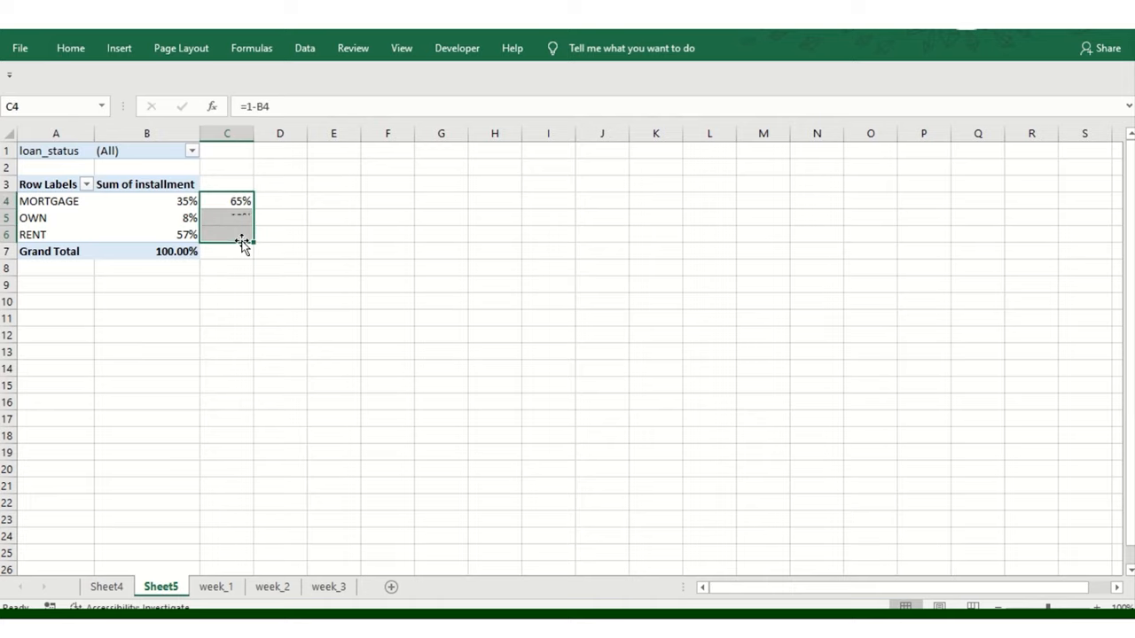
pyautogui.moveTo(227, 201); pyautogui.dragTo(227, 234)
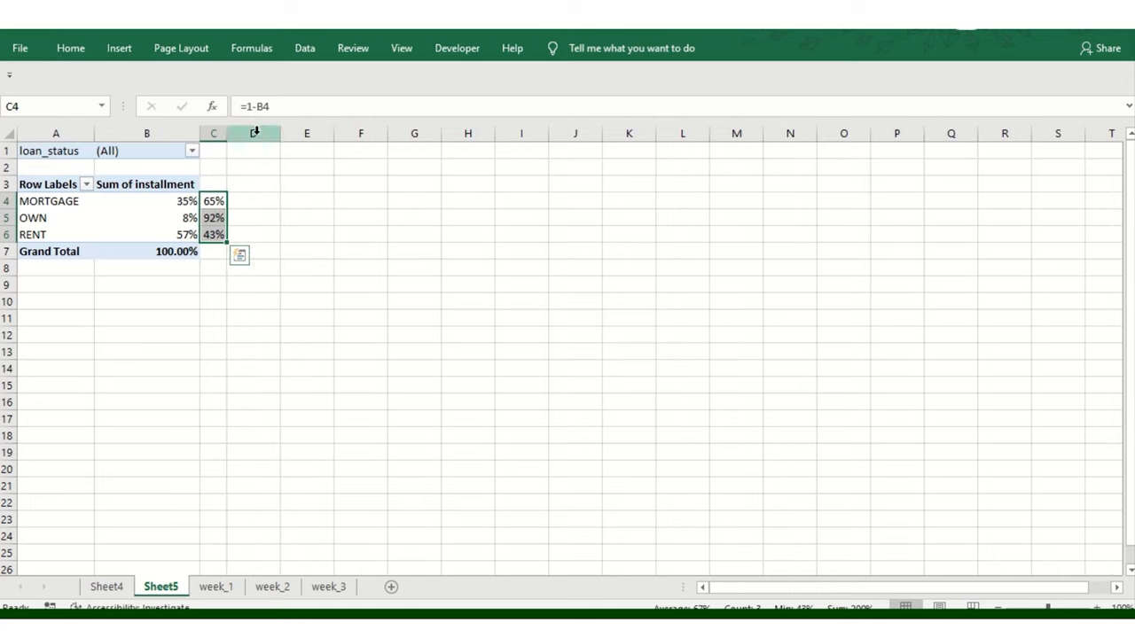
pyautogui.moveTo(231, 176)
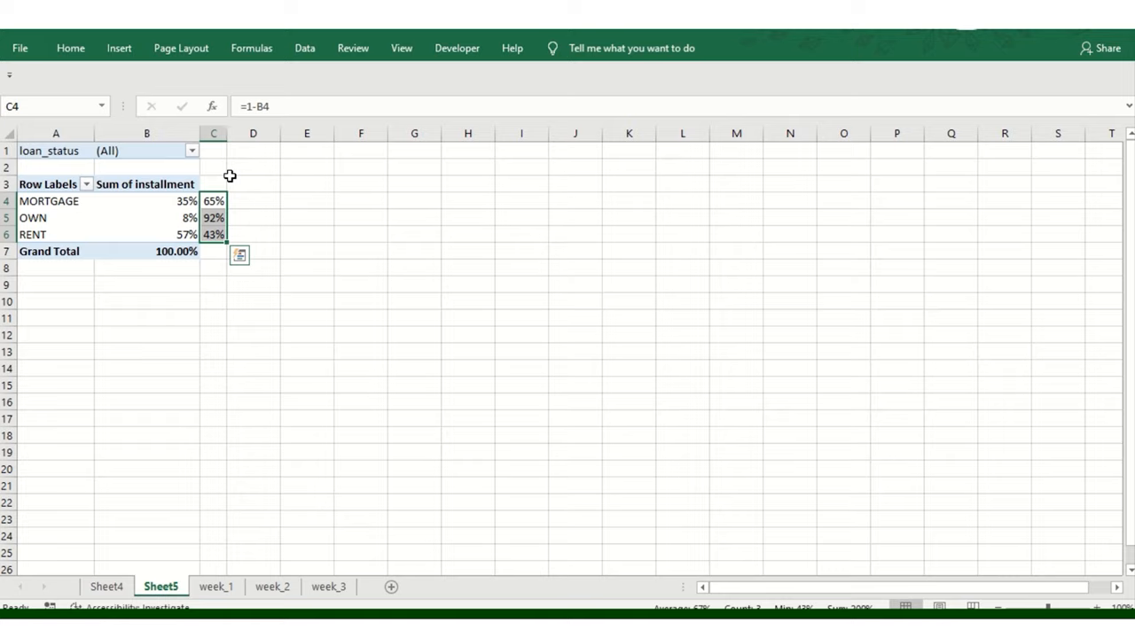
# Insert a blank doughnut chart from an empty cell beside the pivot
pyautogui.click(307, 284)
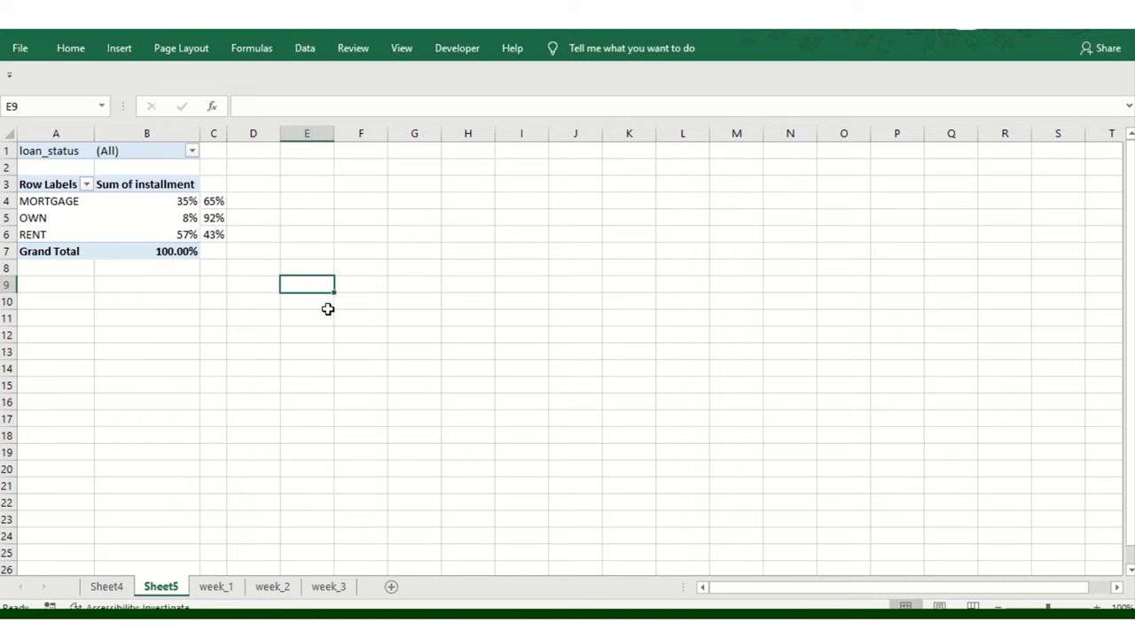
pyautogui.moveTo(754, 300)
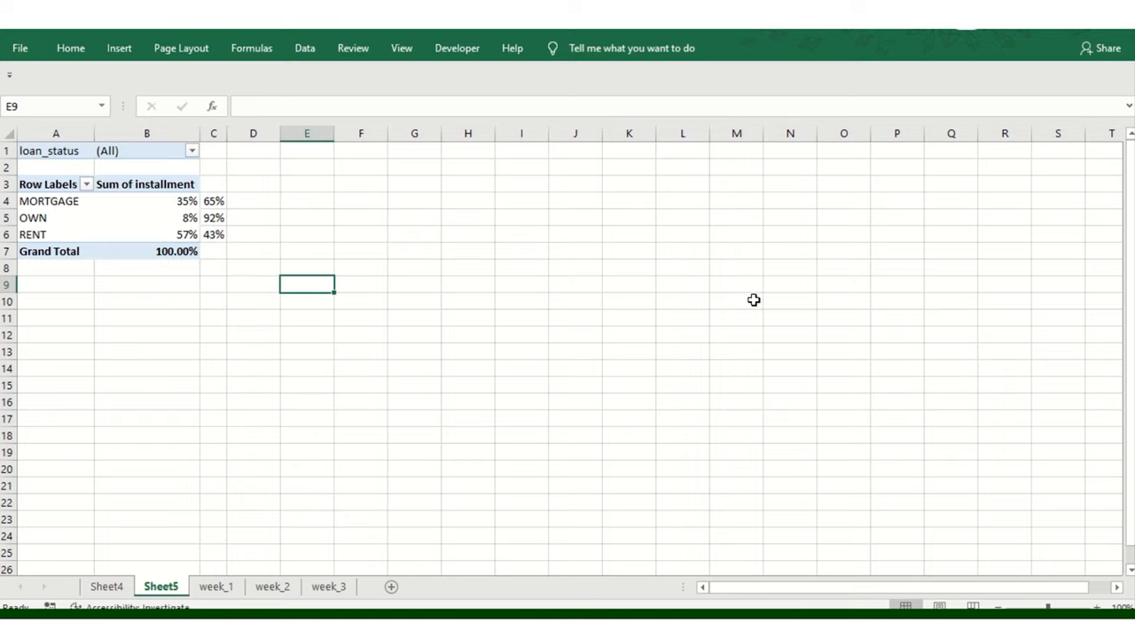
pyautogui.moveTo(181, 48)
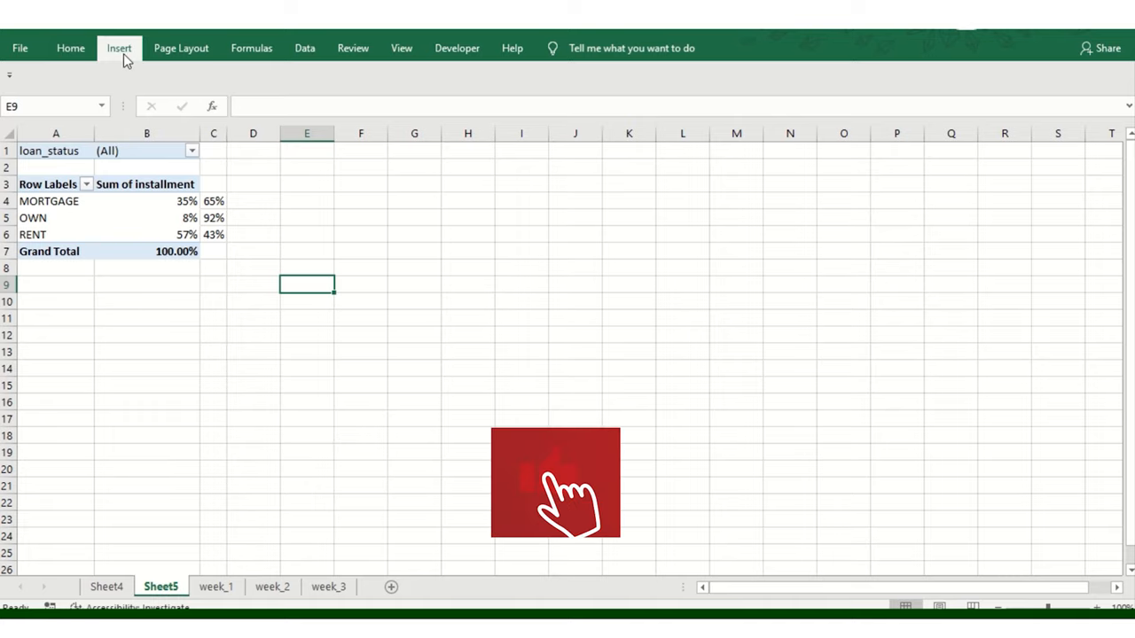
pyautogui.click(119, 48)
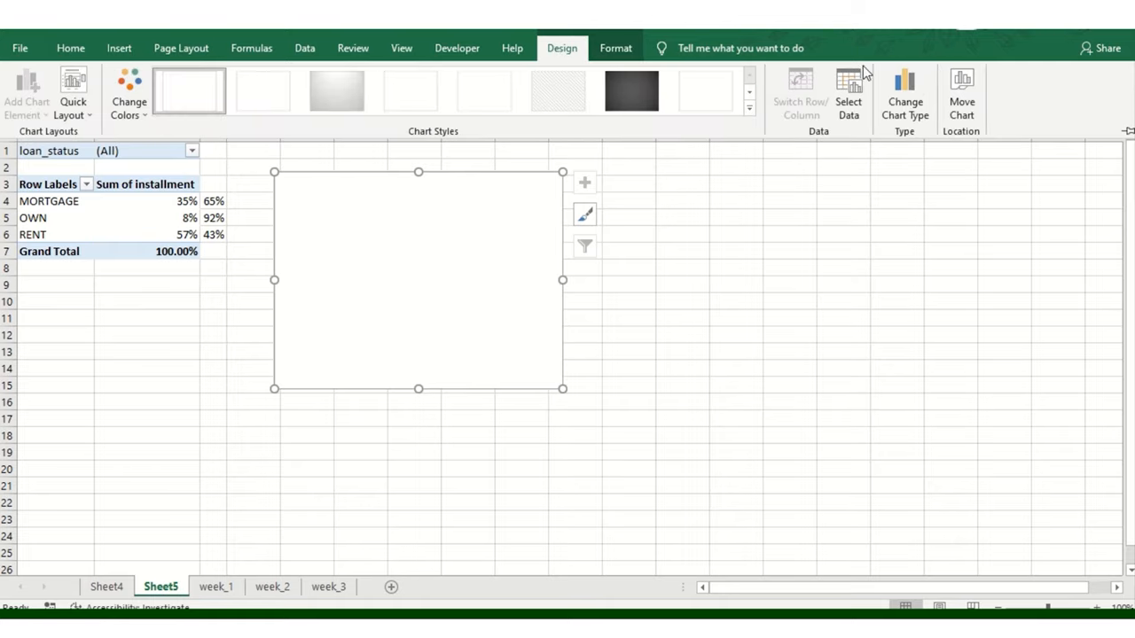
# Add a series named myfile of seventeen 1s so the chart shows a ring of equal slices
pyautogui.click(847, 92)
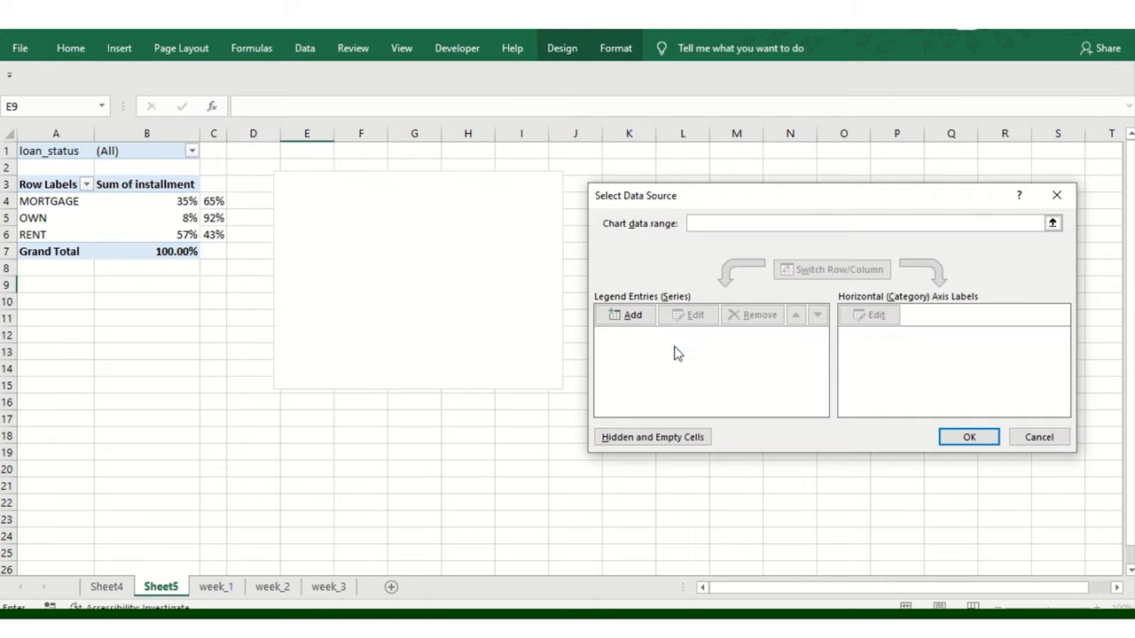
pyautogui.click(624, 316)
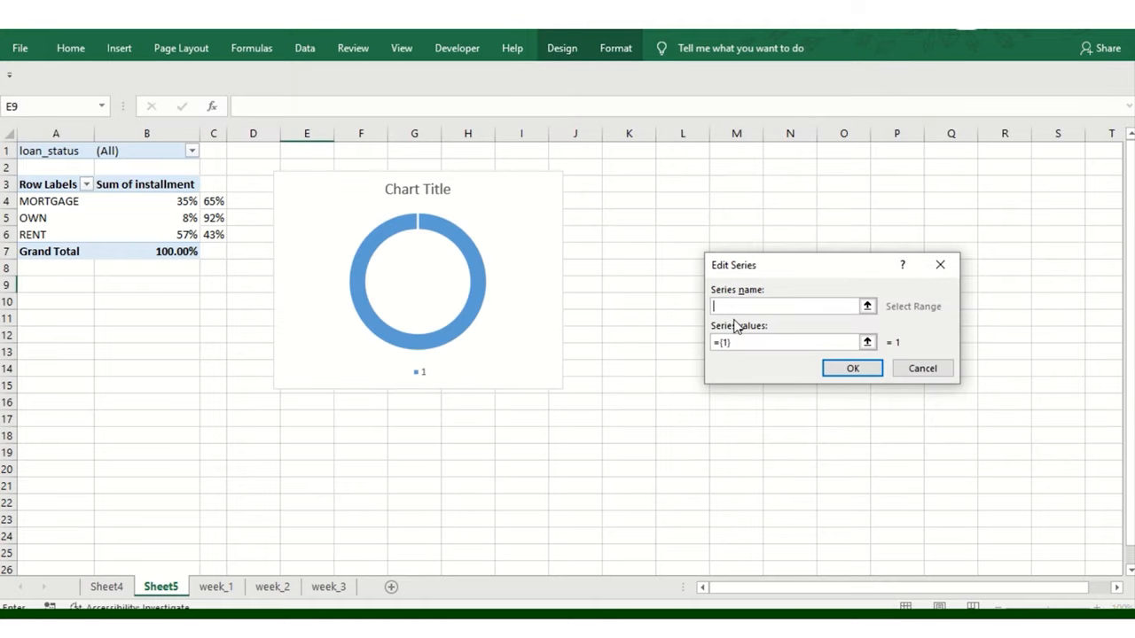
pyautogui.write('my')
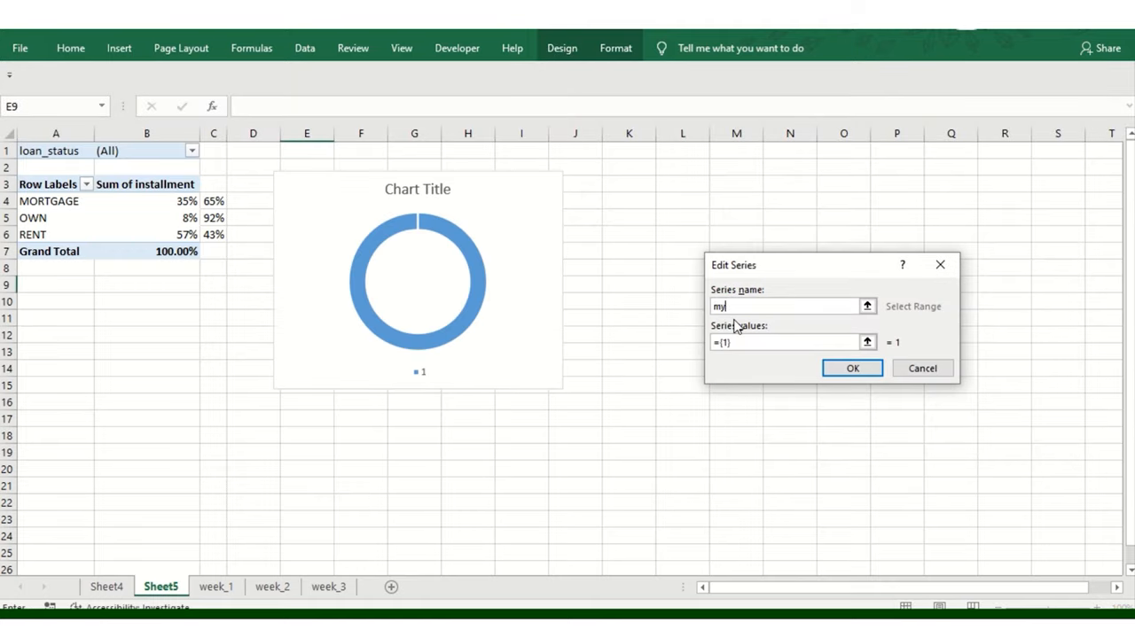
pyautogui.write('file')
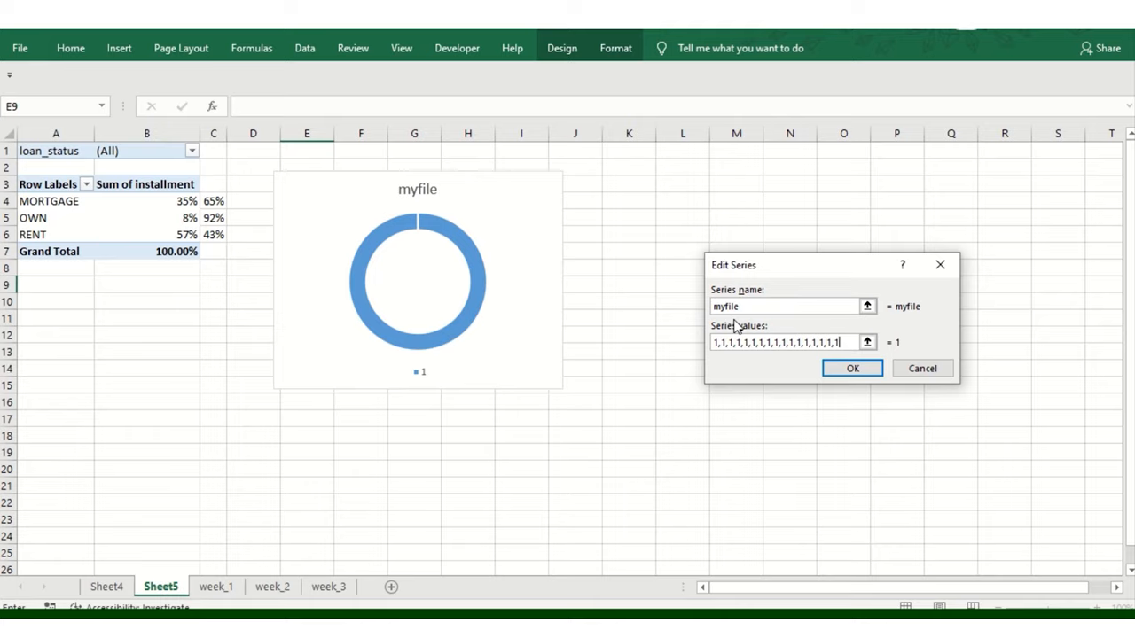
pyautogui.moveTo(832, 397)
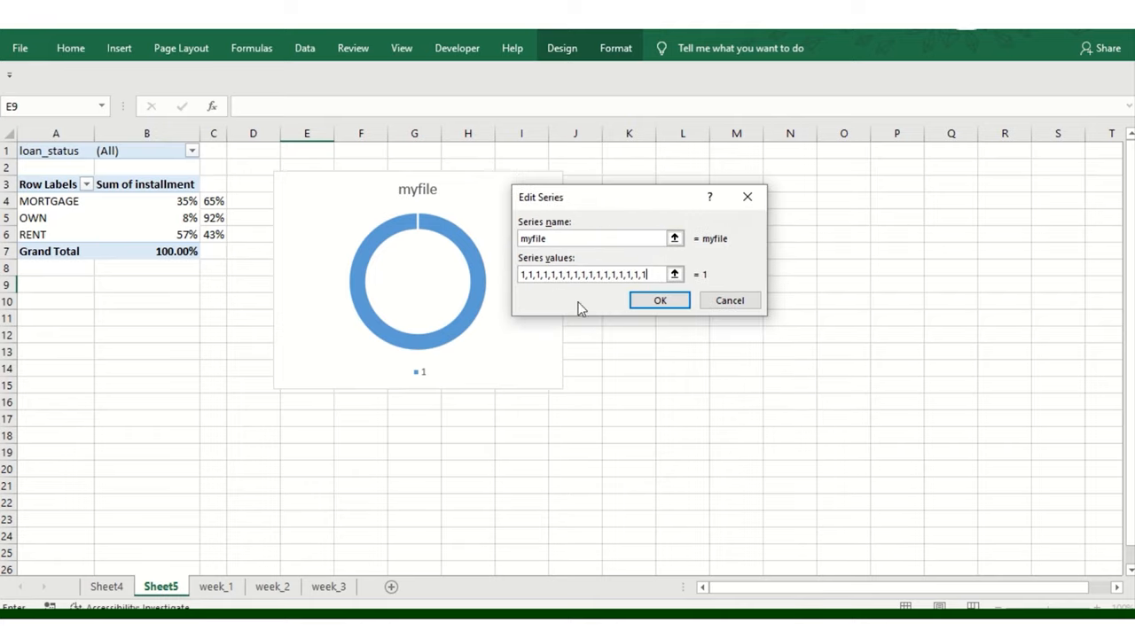
pyautogui.click(660, 300)
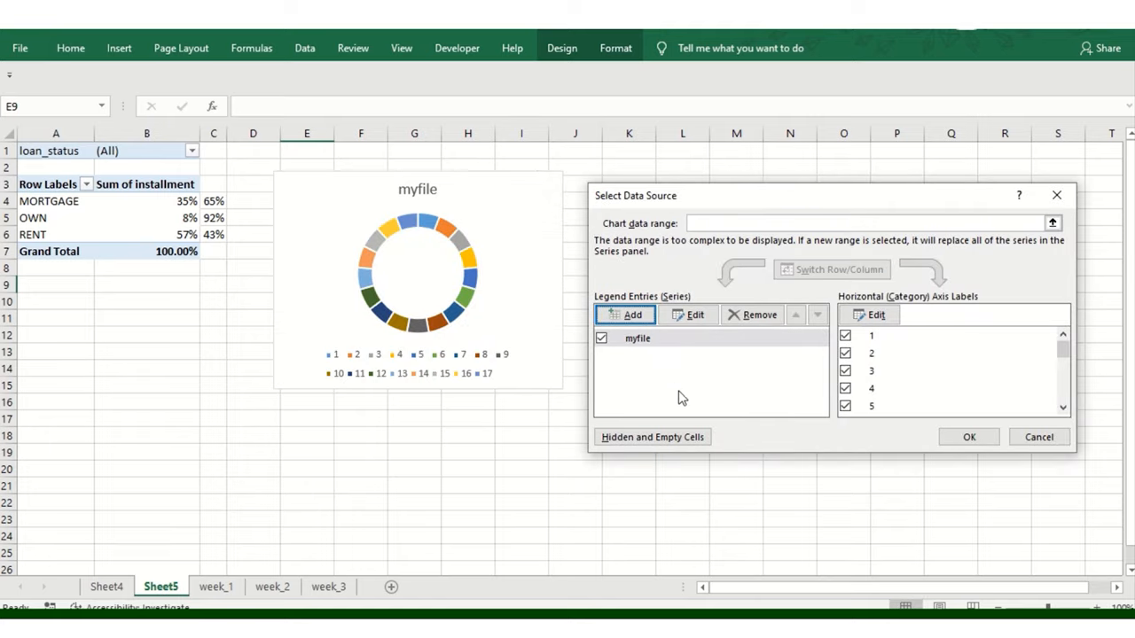
pyautogui.moveTo(930, 436)
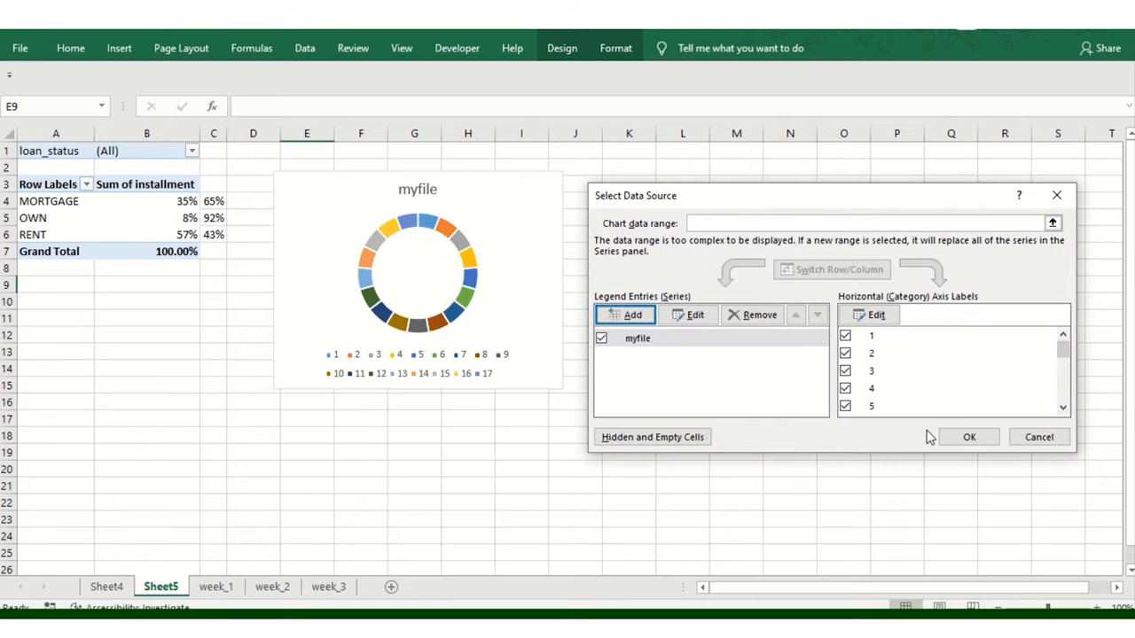
pyautogui.click(968, 436)
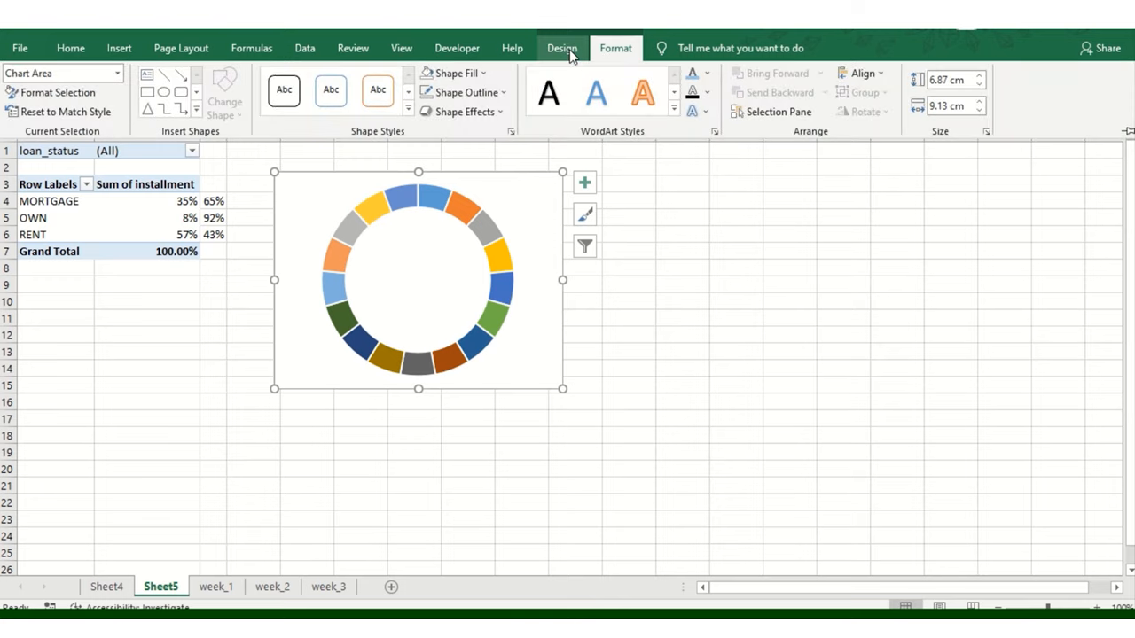
pyautogui.moveTo(475, 240)
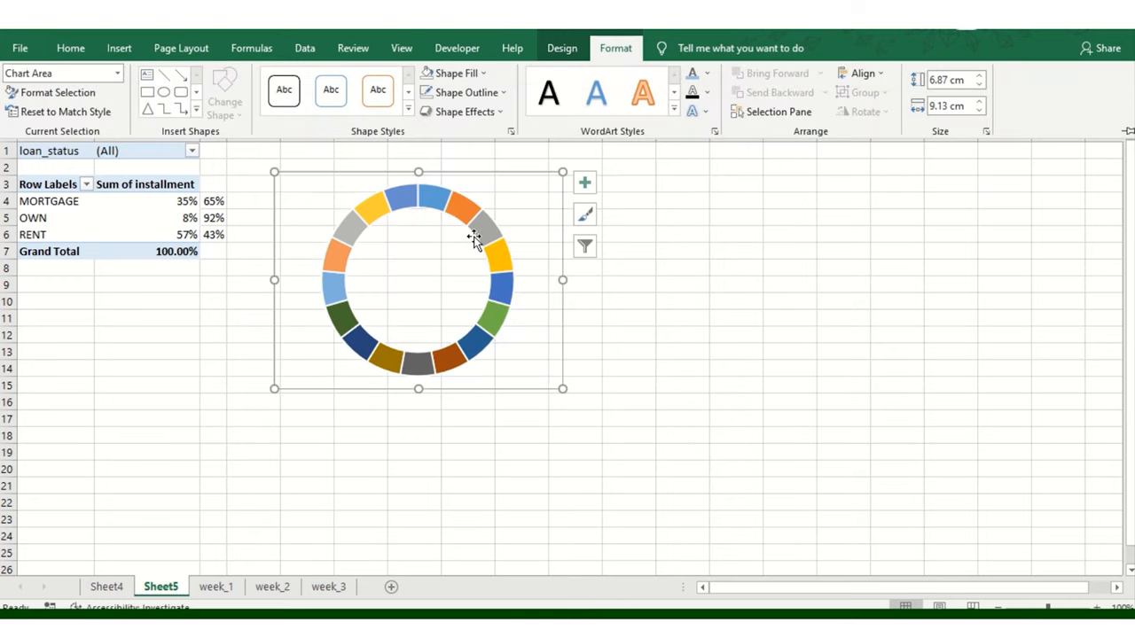
# Set the chart area's Shape Outline to No Outline
pyautogui.click(460, 92)
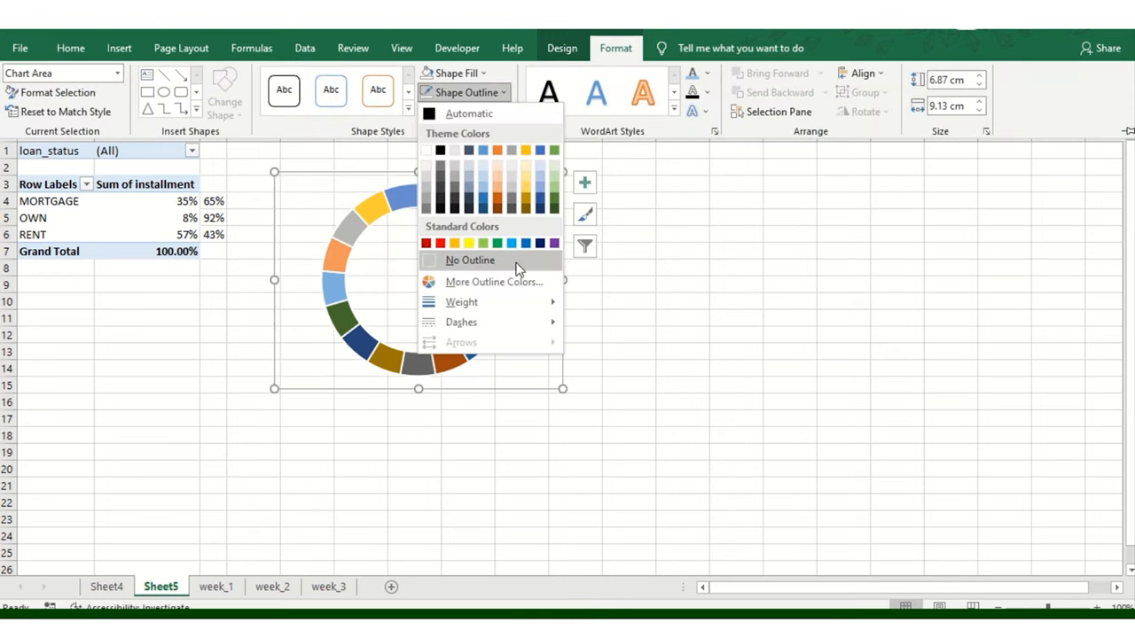
pyautogui.click(470, 259)
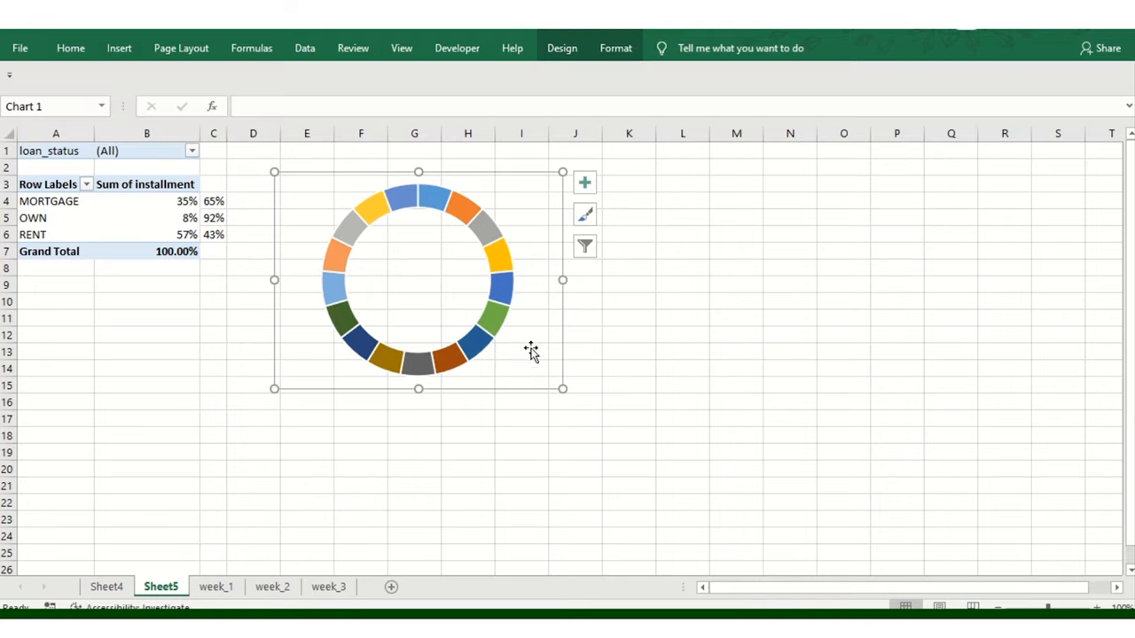
pyautogui.moveTo(553, 340)
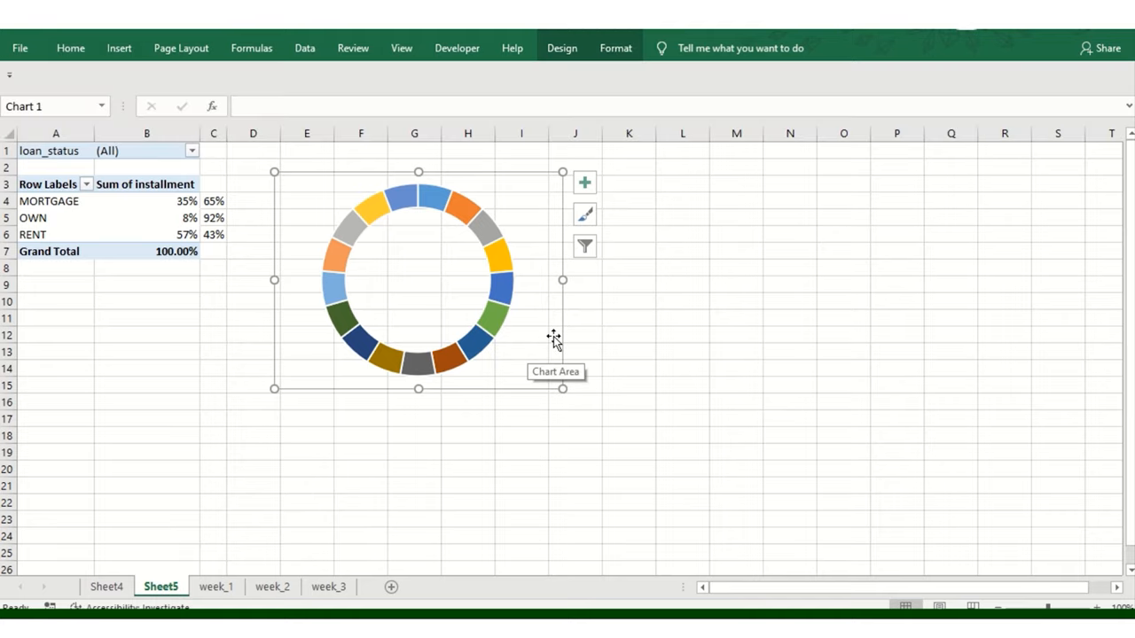
pyautogui.moveTo(478, 244)
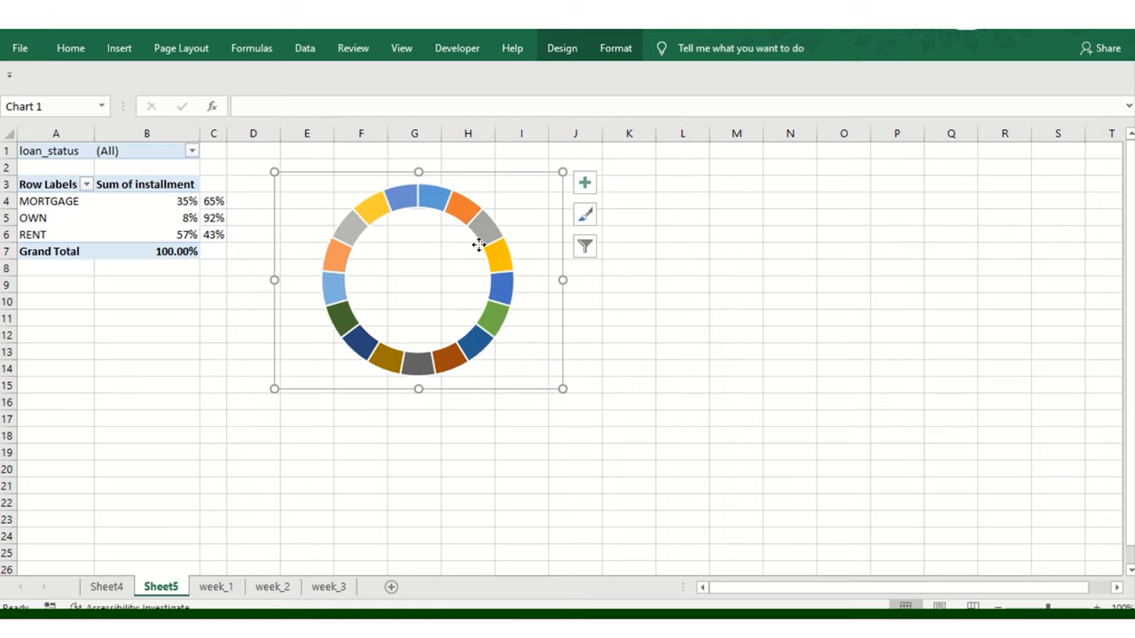
pyautogui.rightClick(479, 245)
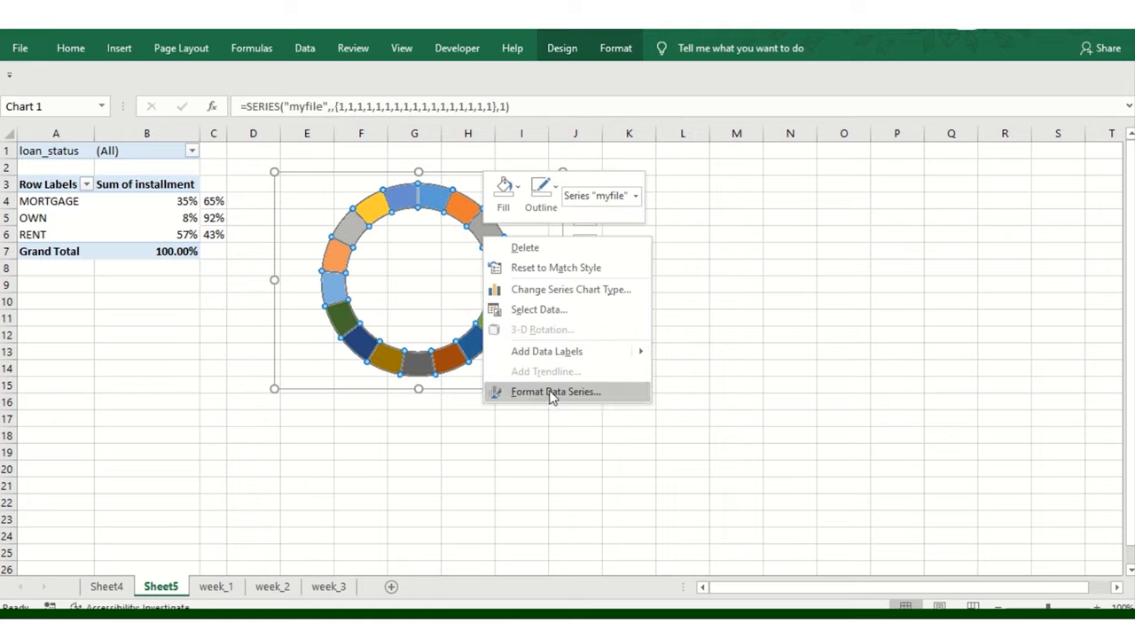
pyautogui.click(555, 392)
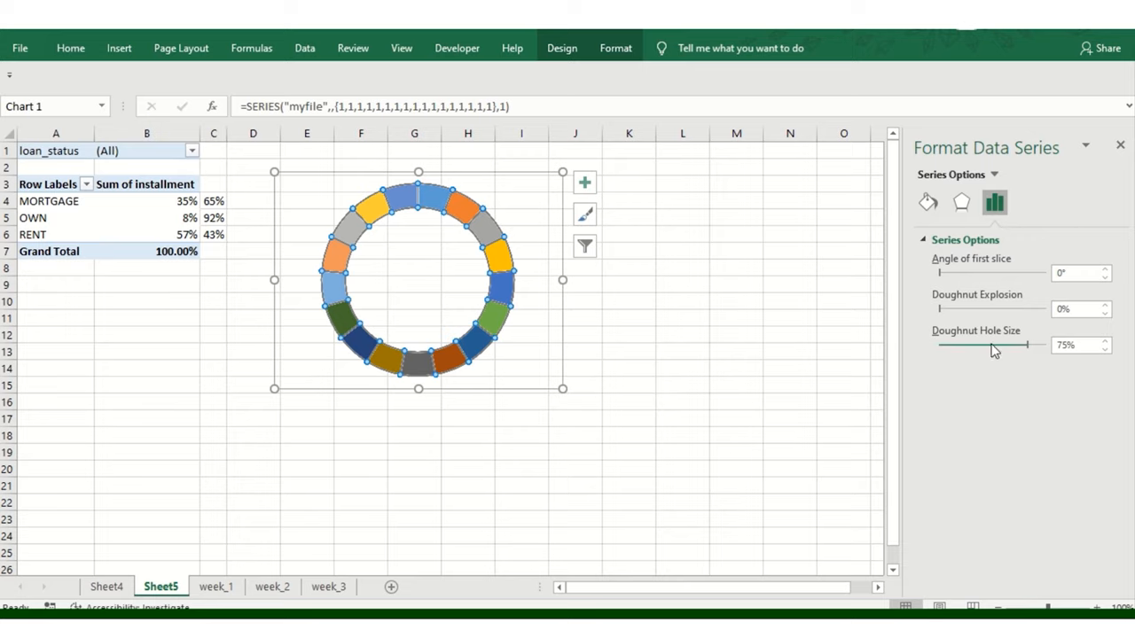
pyautogui.moveTo(1003, 346); pyautogui.dragTo(969, 346)
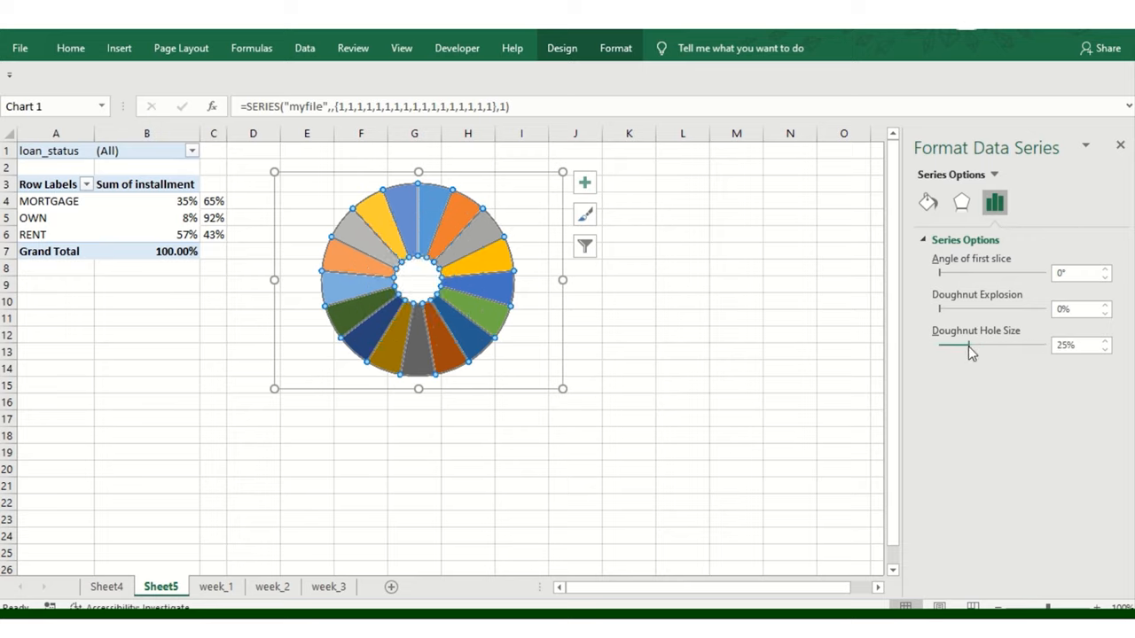
pyautogui.moveTo(968, 345); pyautogui.dragTo(1000, 346)
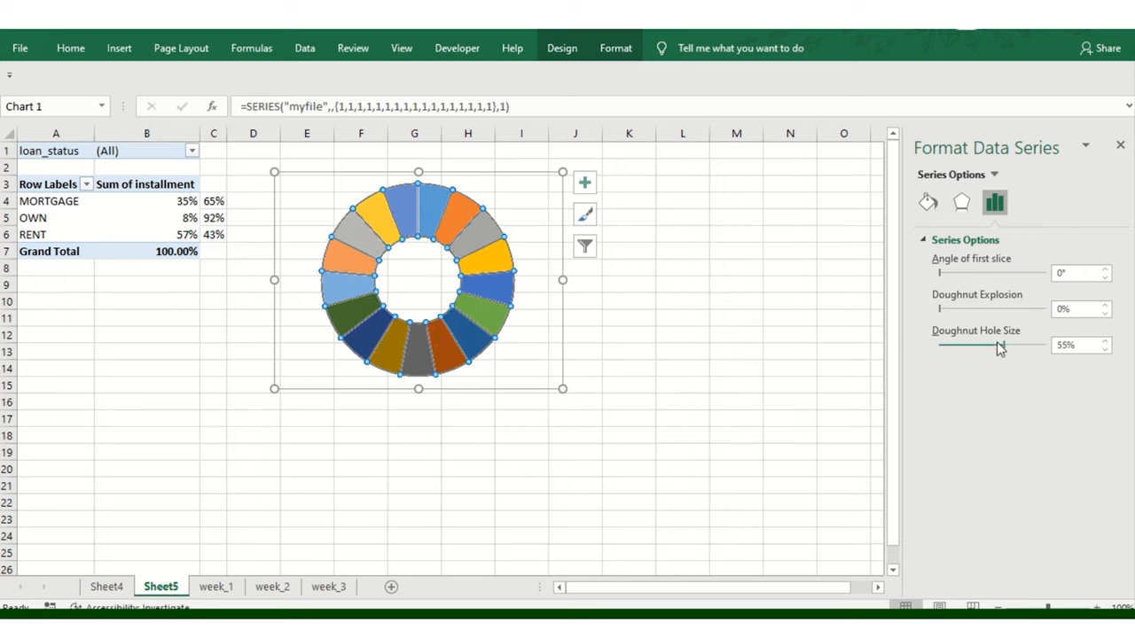
pyautogui.moveTo(966, 344); pyautogui.dragTo(1000, 344)
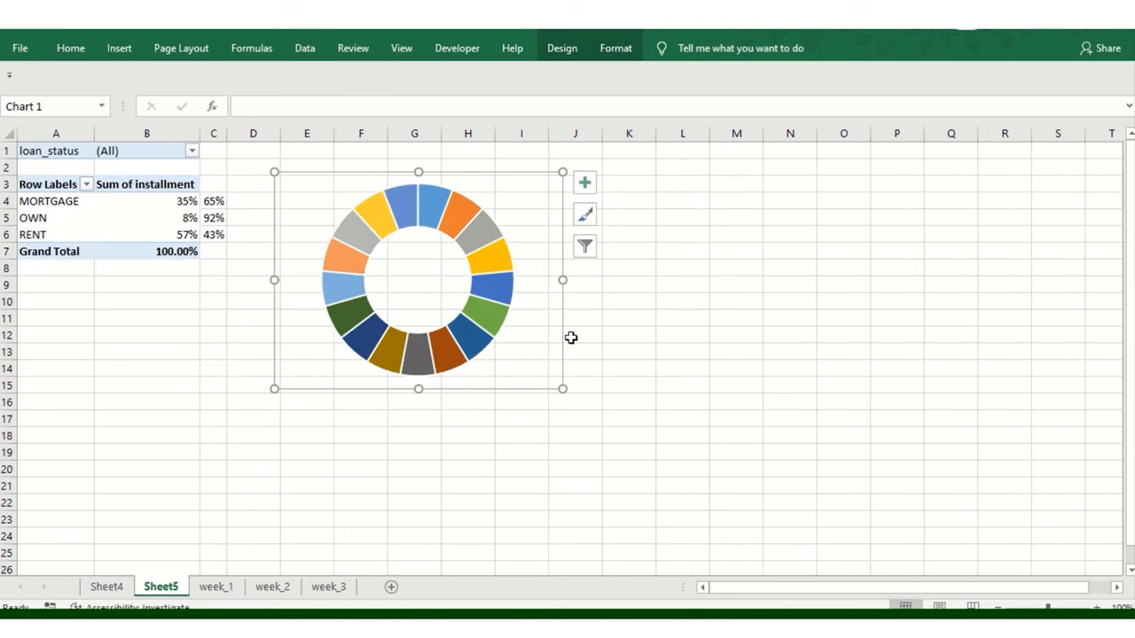
pyautogui.click(447, 237)
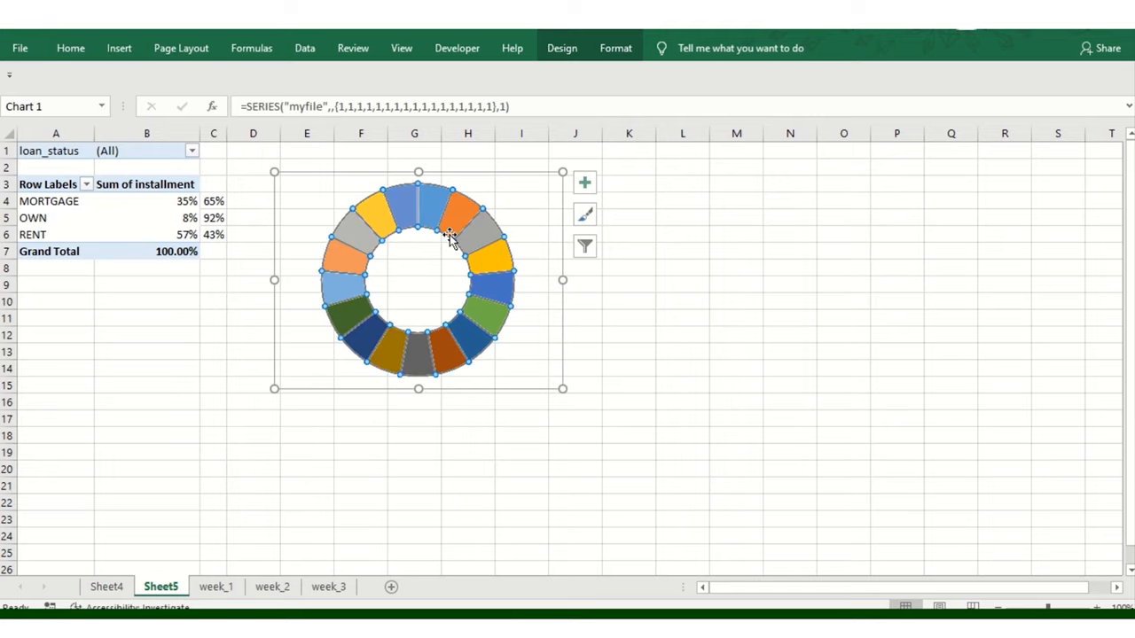
pyautogui.rightClick(452, 239)
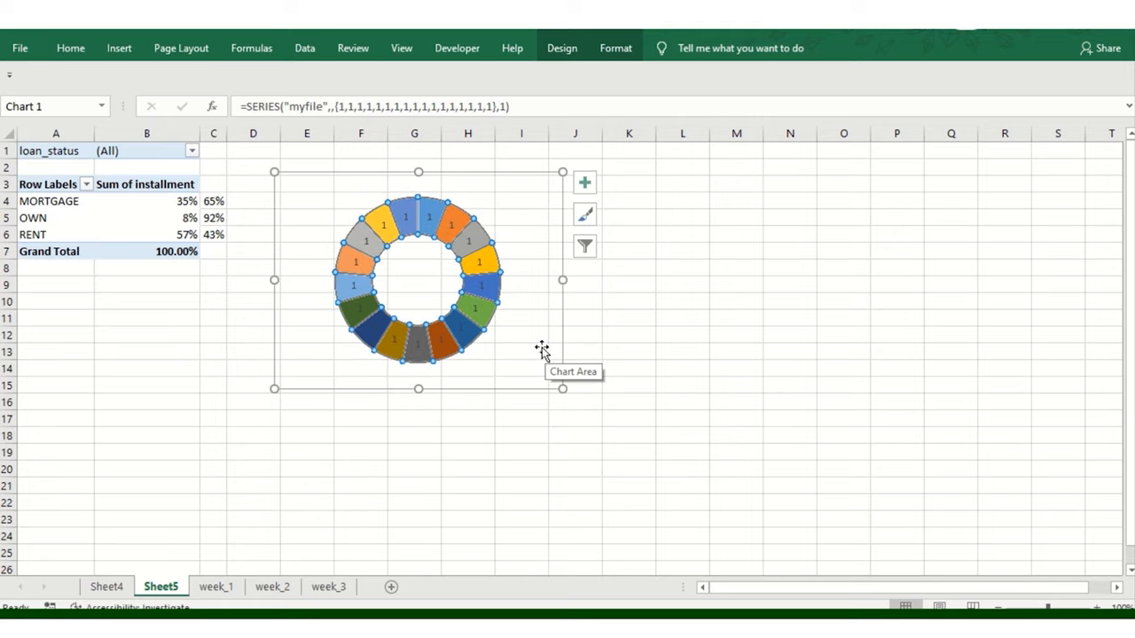
pyautogui.click(628, 301)
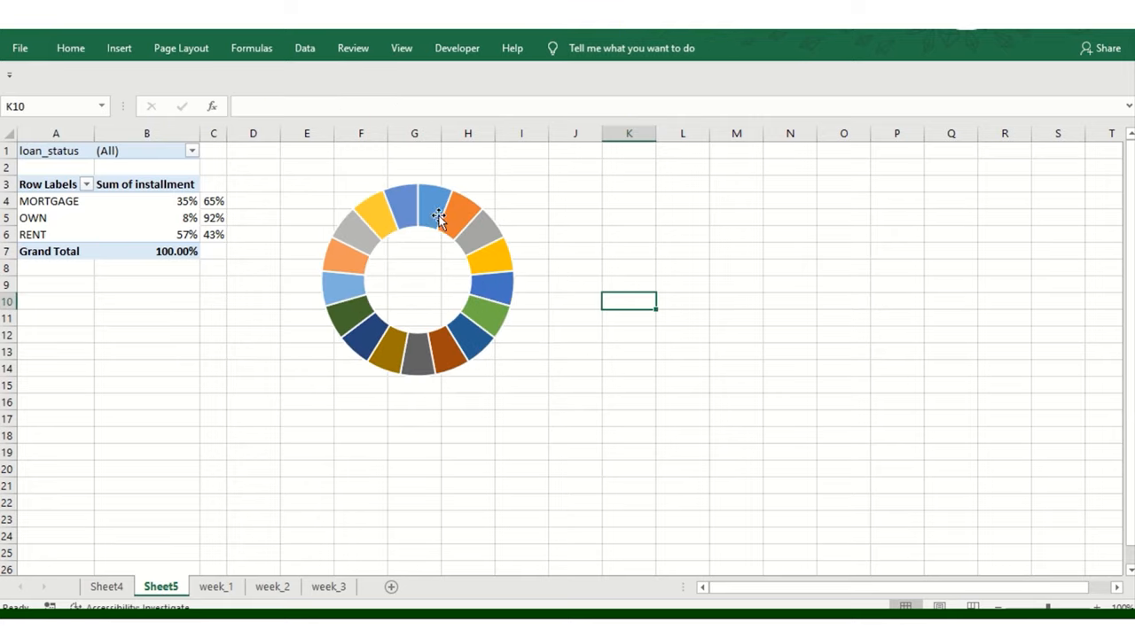
pyautogui.rightClick(439, 220)
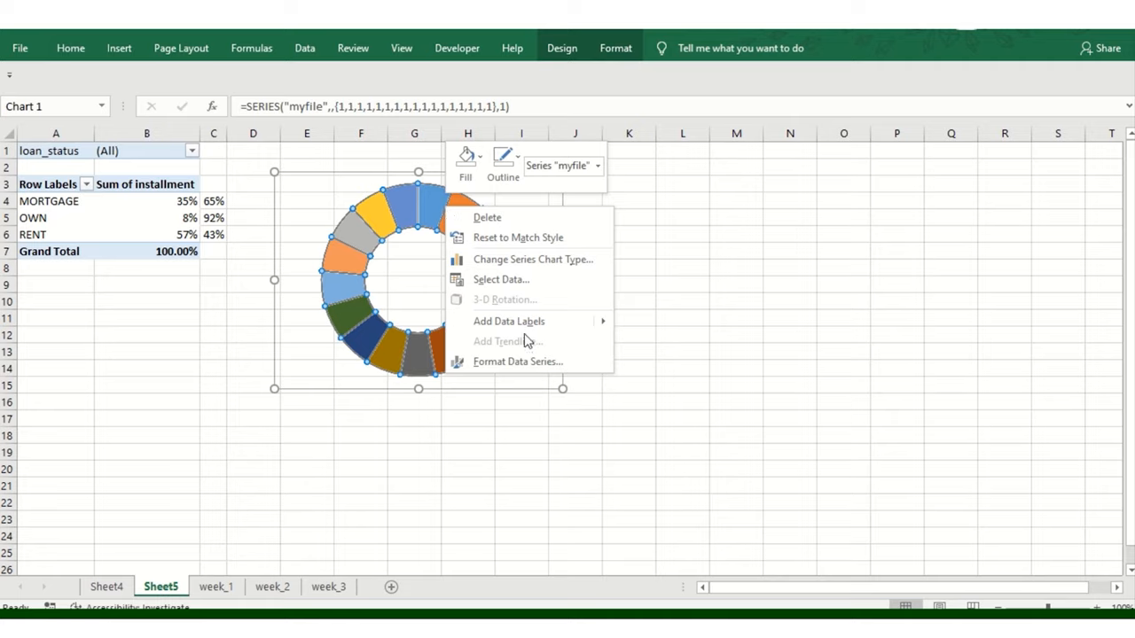
pyautogui.click(517, 361)
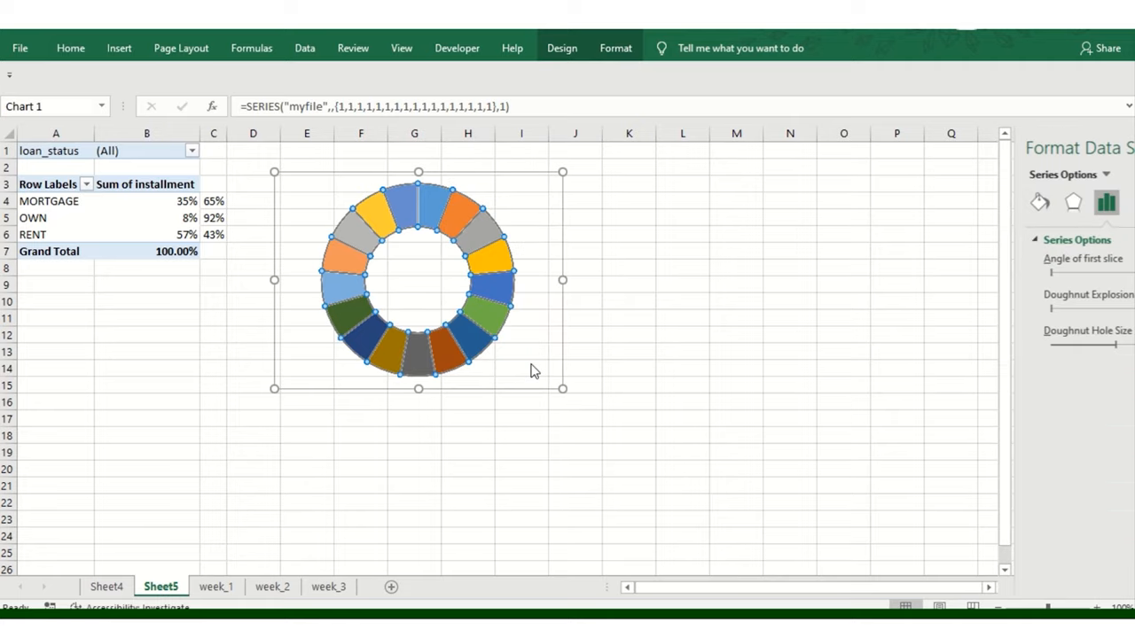
pyautogui.rightClick(479, 230)
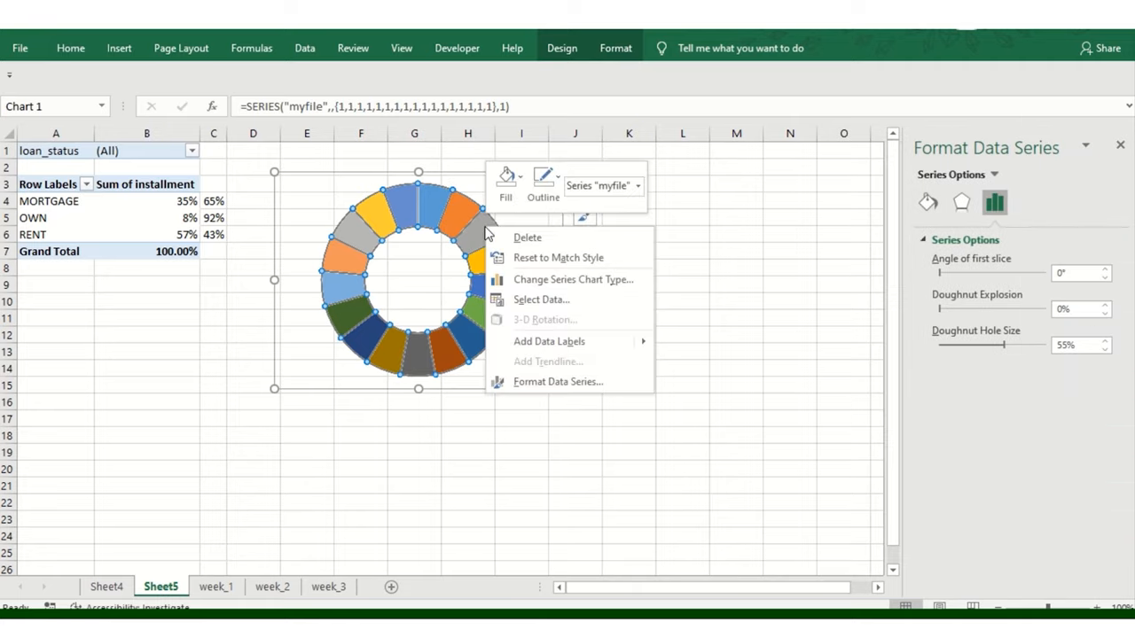
pyautogui.click(572, 281)
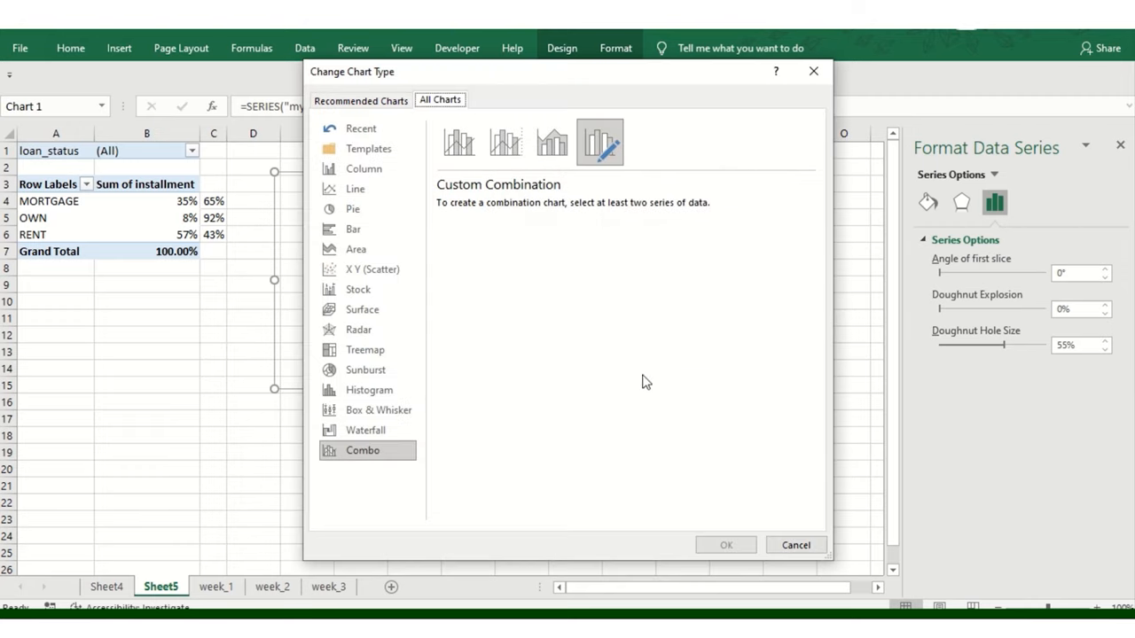
pyautogui.click(795, 544)
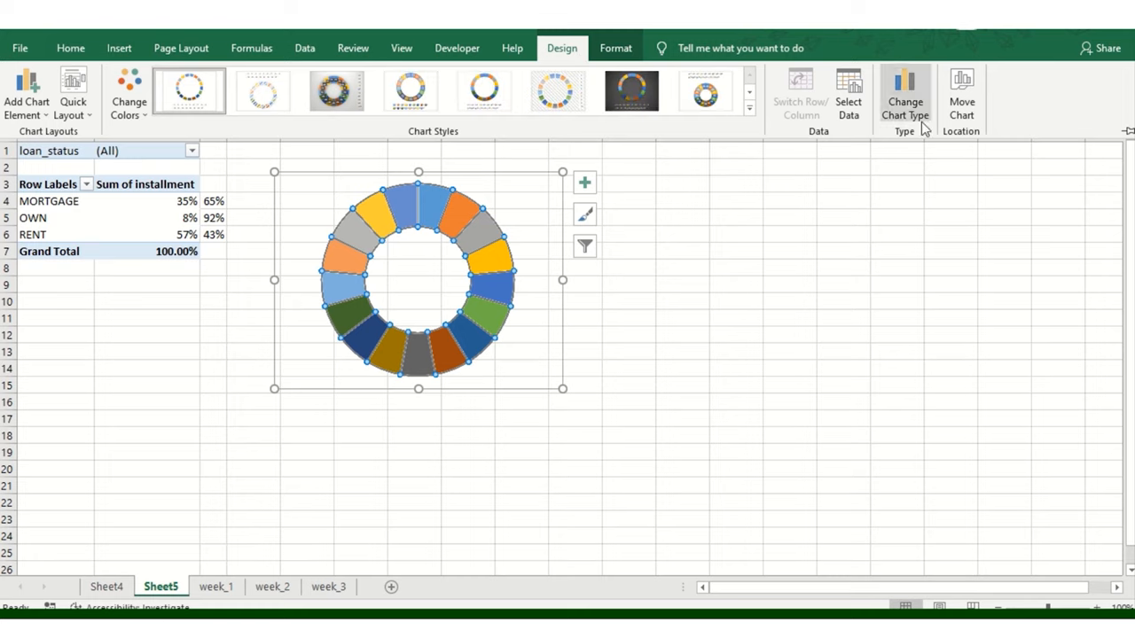
# Add a MORTGAGE series named from A4 with values B4:C4 (35%, 65%) as an outer ring
pyautogui.click(848, 92)
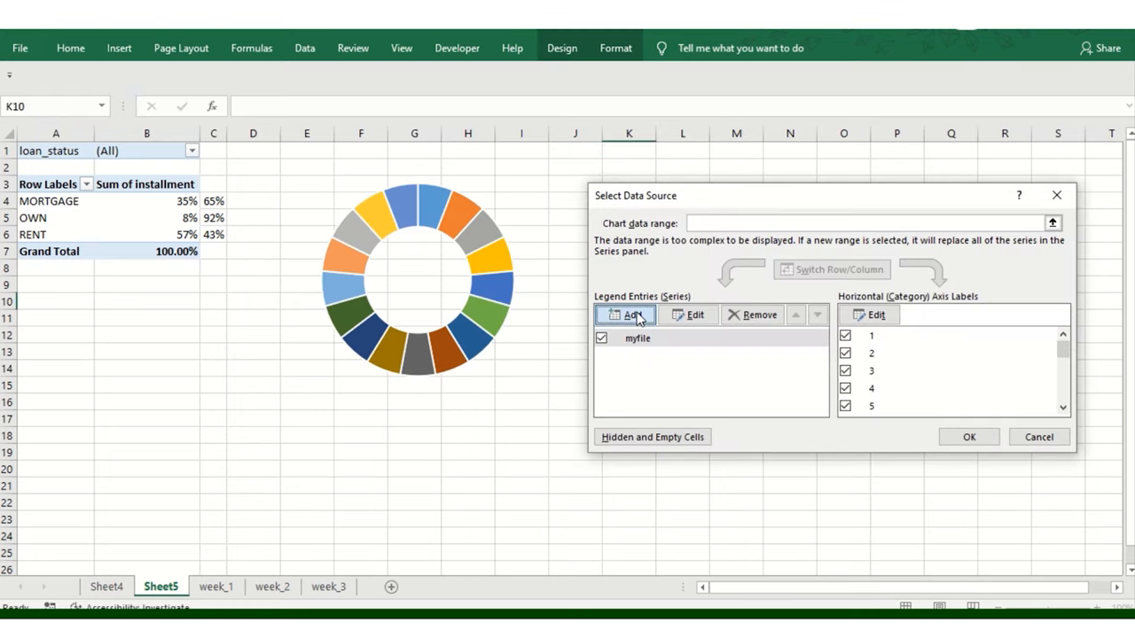
pyautogui.click(624, 316)
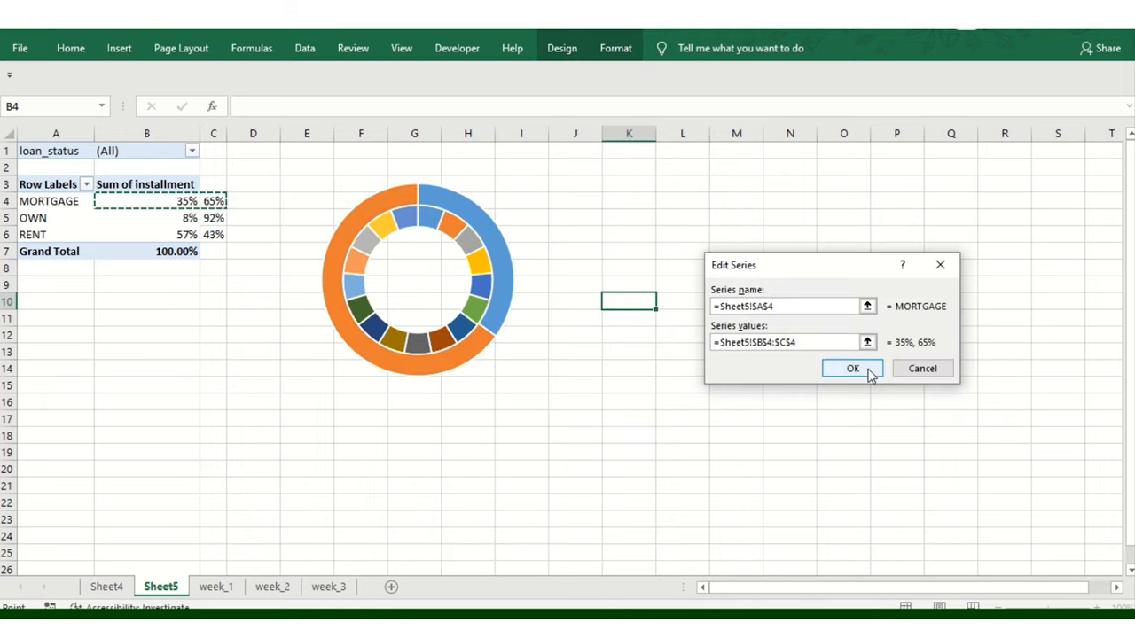
pyautogui.click(851, 367)
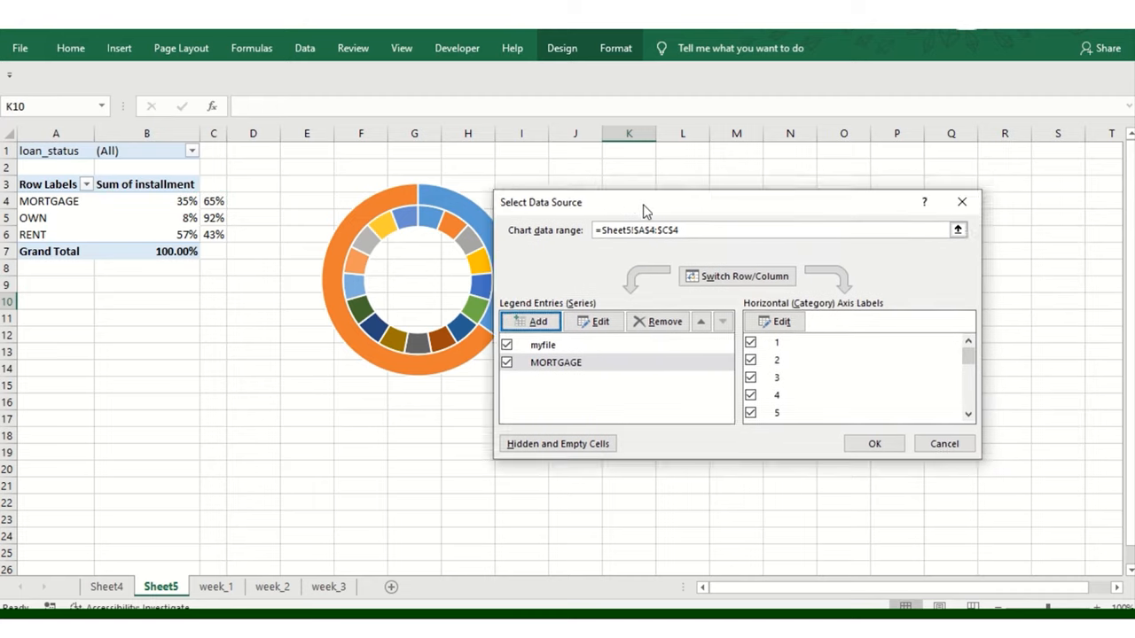
pyautogui.click(874, 443)
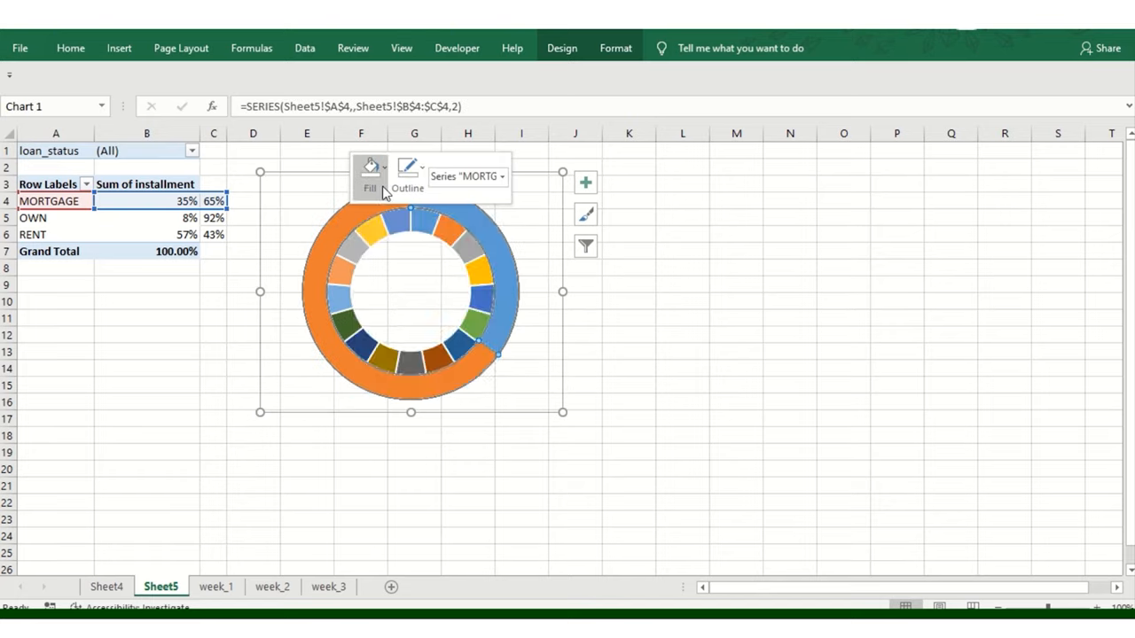
# Recolour one arc of the new outer ring with a different fill
pyautogui.click(369, 168)
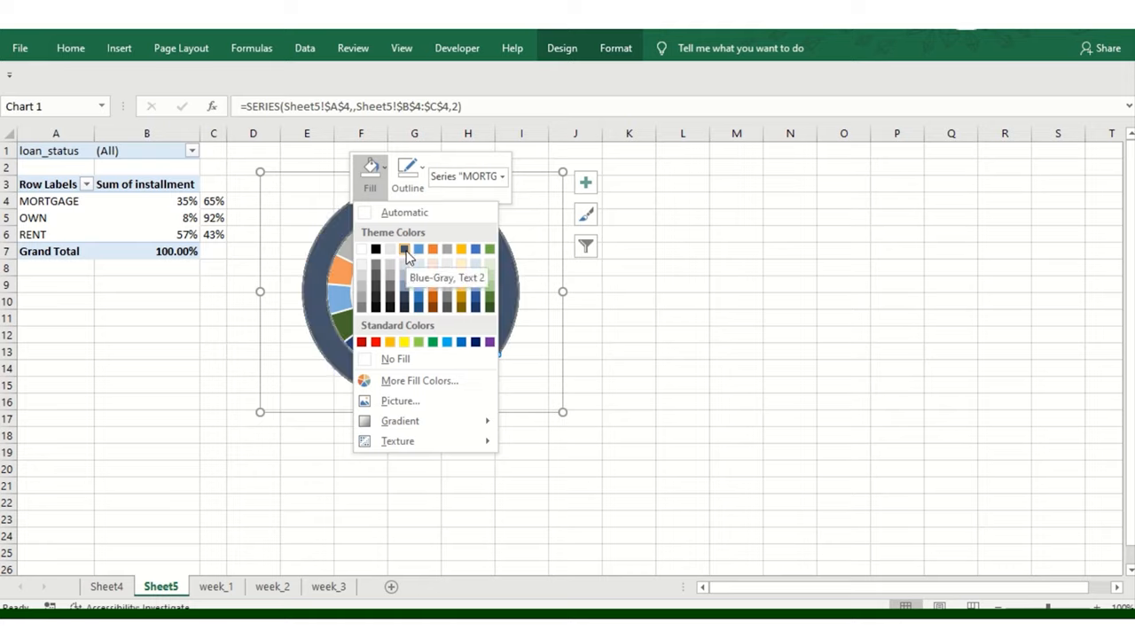
pyautogui.click(404, 248)
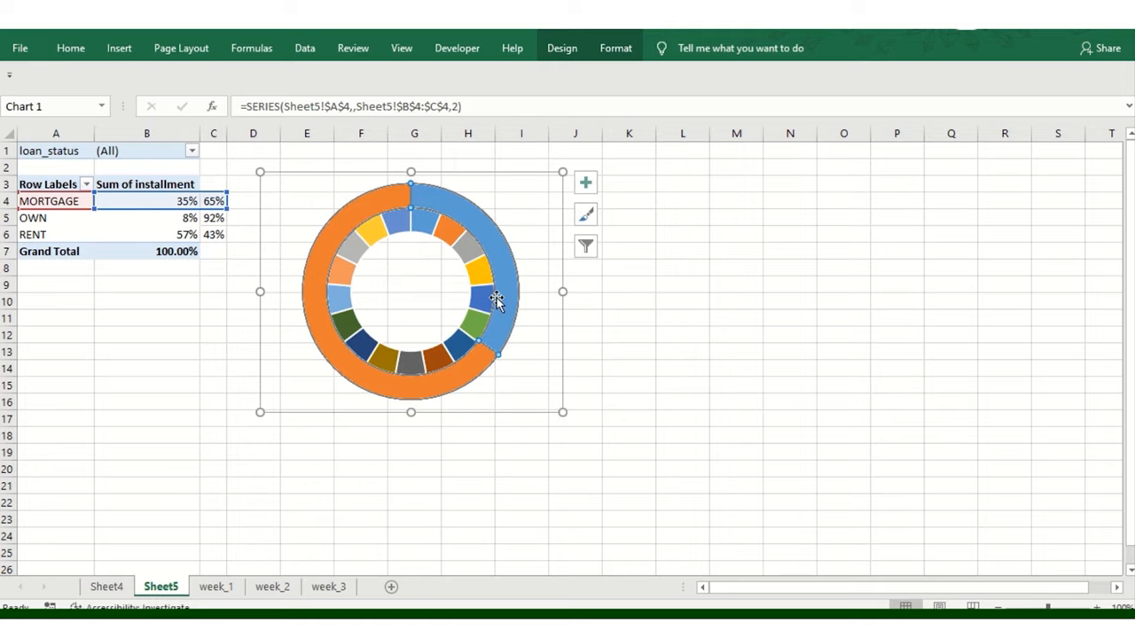
pyautogui.click(628, 319)
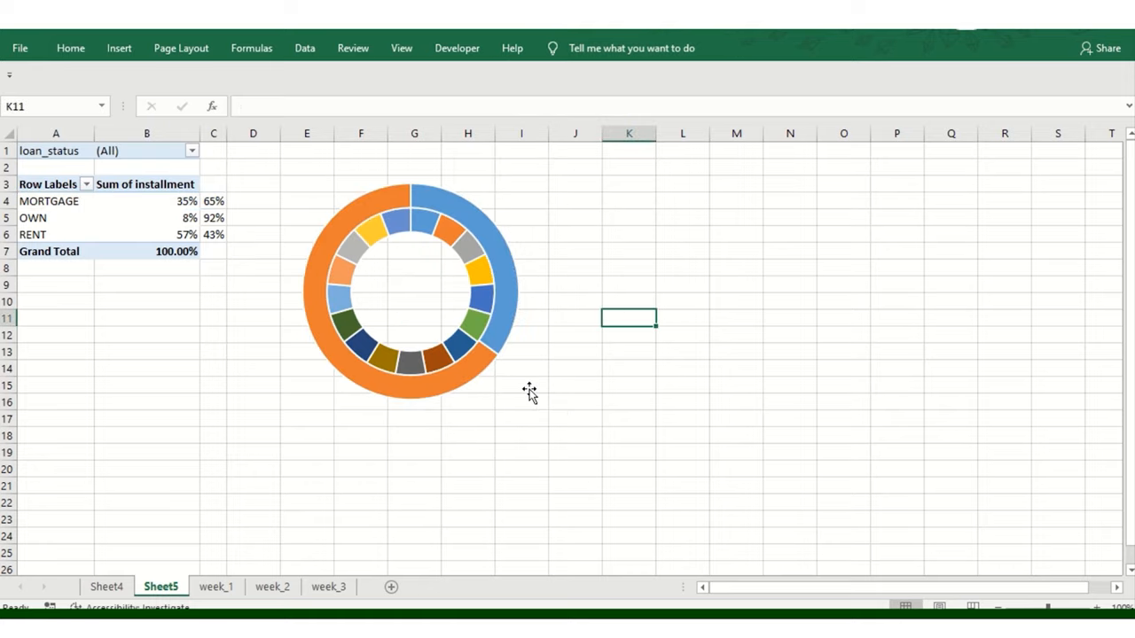
pyautogui.moveTo(497, 365)
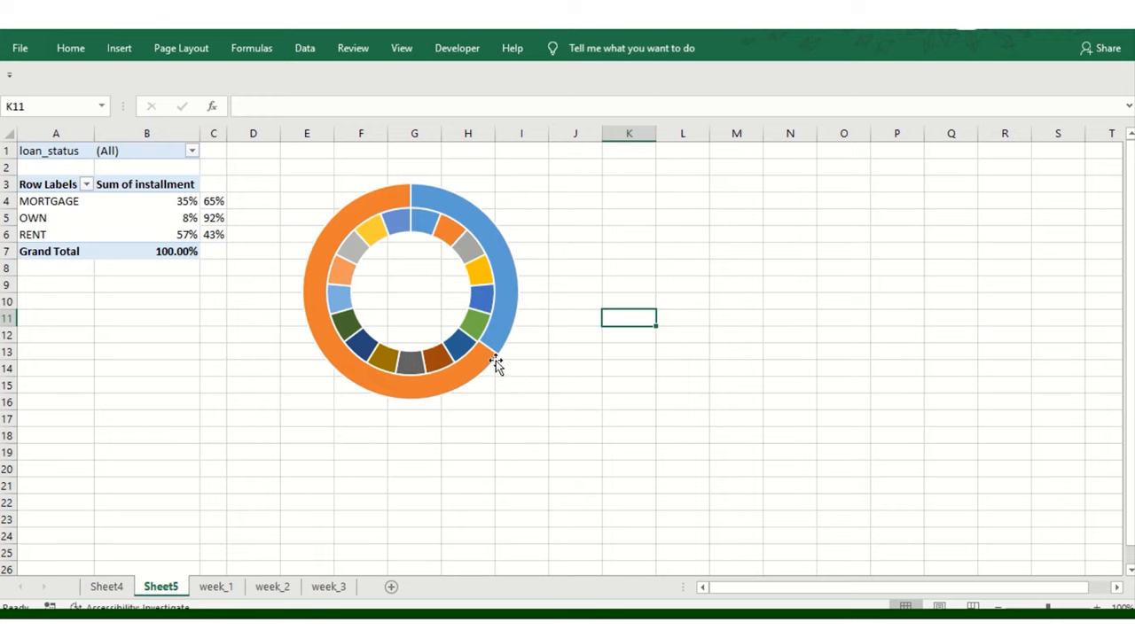
# Adjust the outer MORTGAGE ring's border line settings in Format Data Series, Fill & Line
pyautogui.rightClick(496, 355)
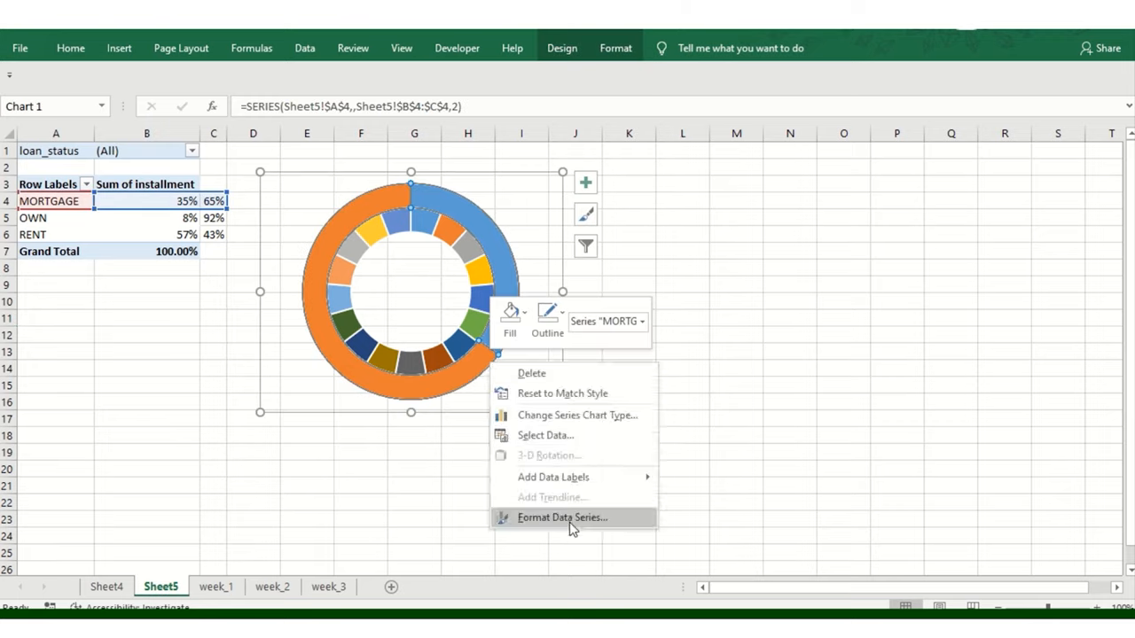
pyautogui.moveTo(568, 450)
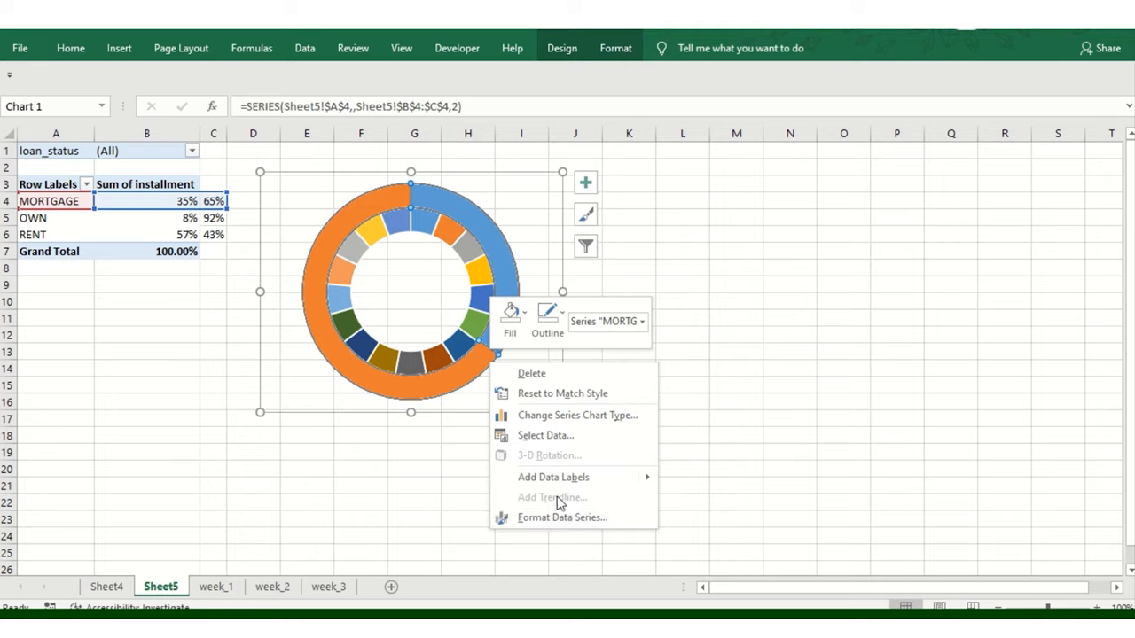
pyautogui.click(562, 518)
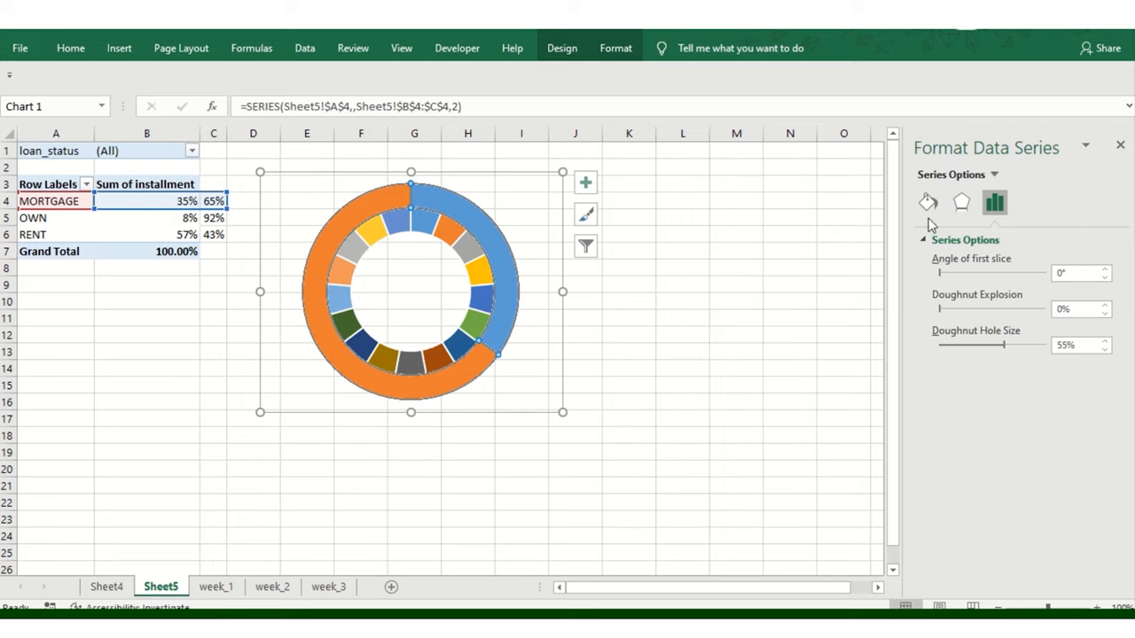
pyautogui.click(928, 202)
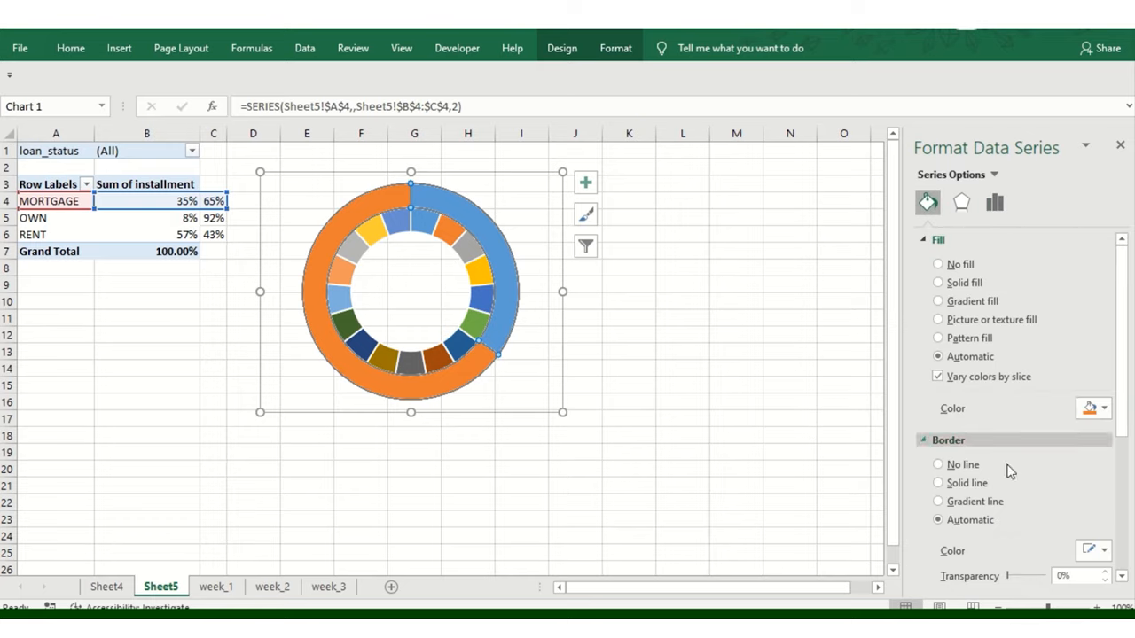
pyautogui.scroll(-3)
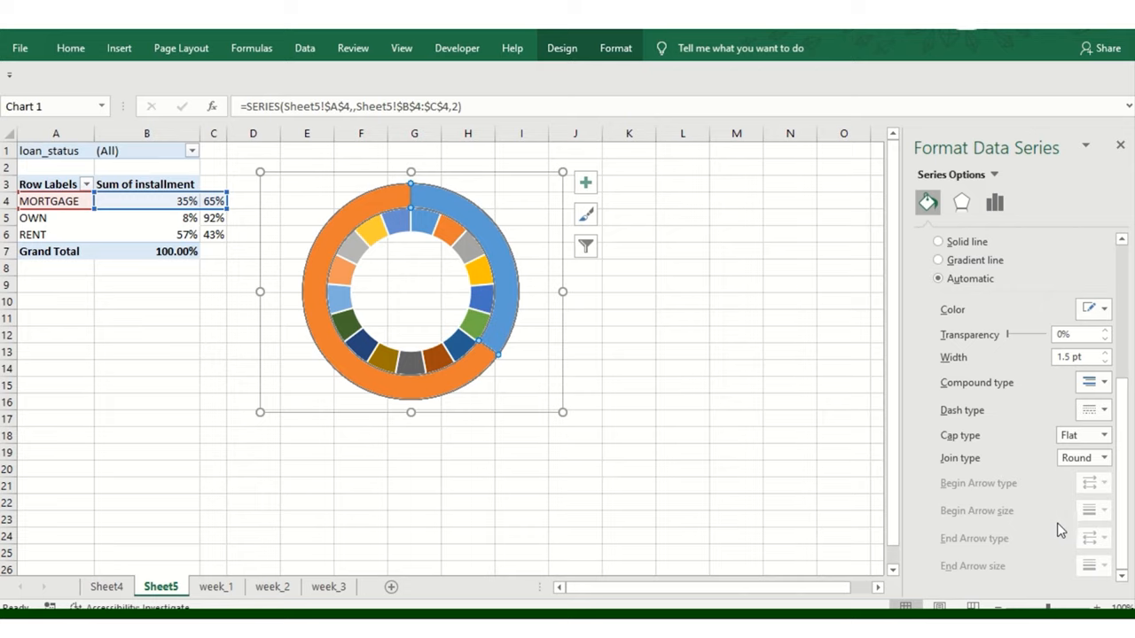
pyautogui.click(1103, 410)
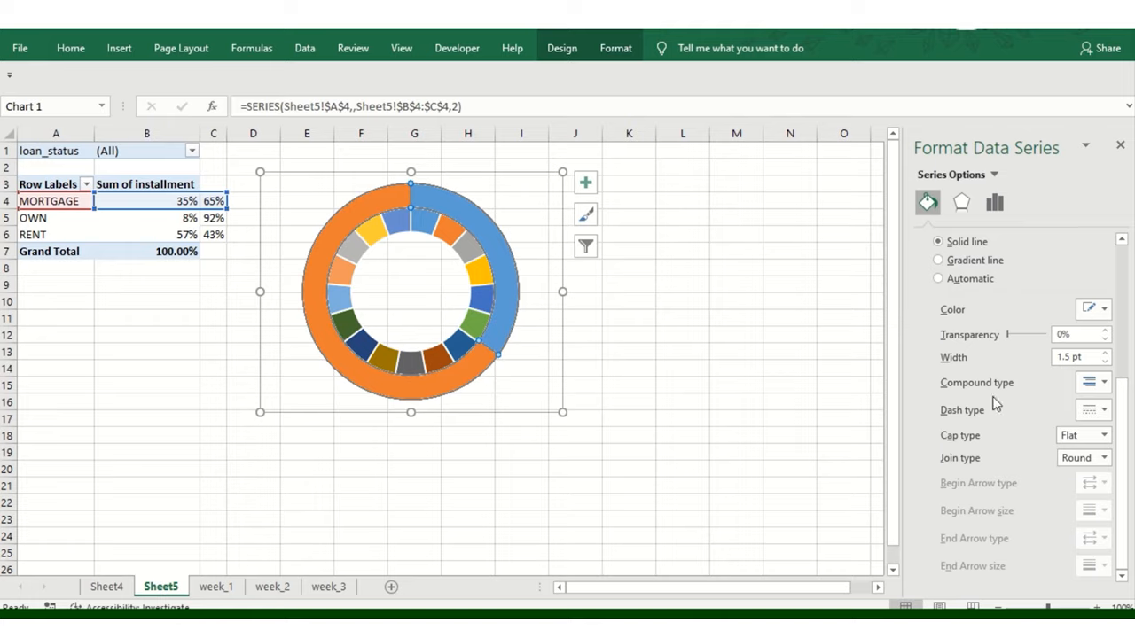
pyautogui.click(936, 379)
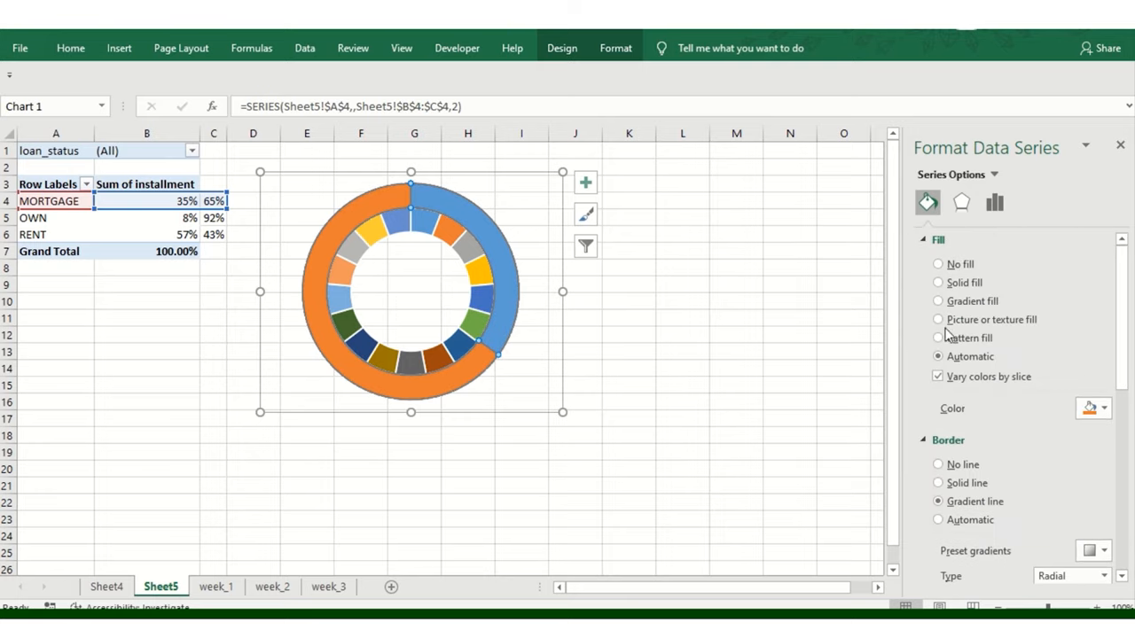
# Give the outer ring slice a solid gold fill
pyautogui.click(424, 202)
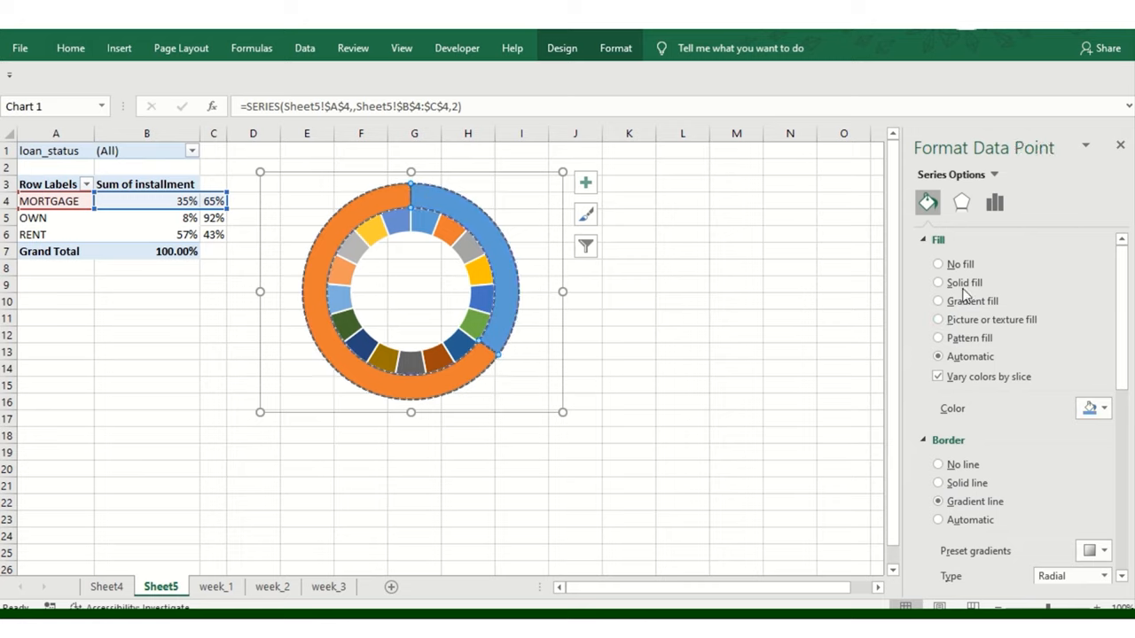
pyautogui.click(937, 282)
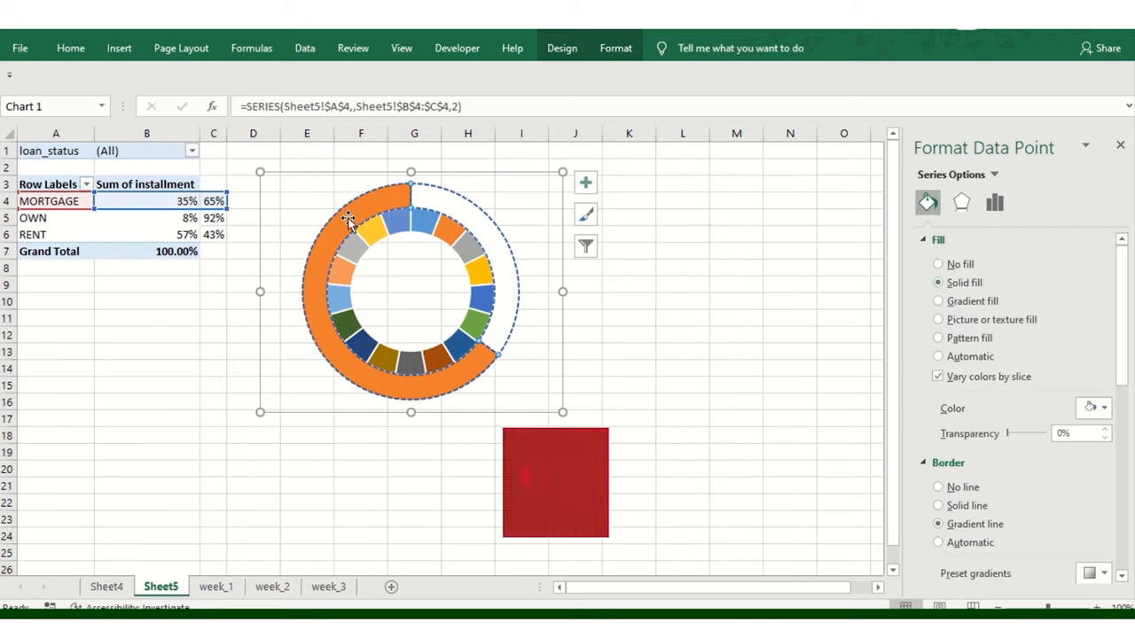
pyautogui.click(938, 356)
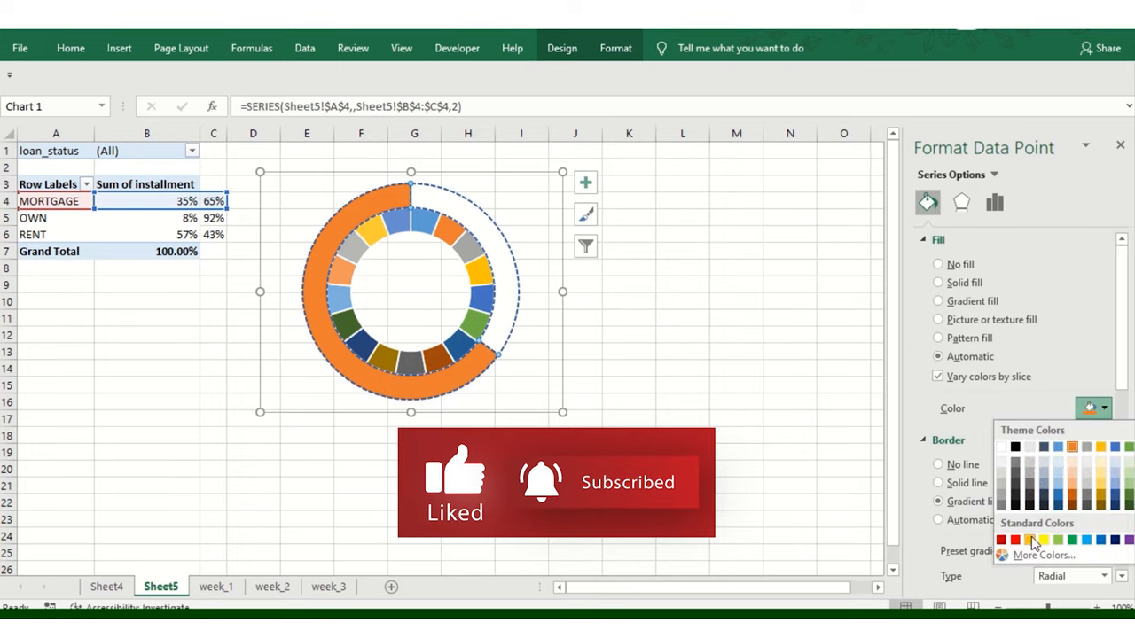
pyautogui.click(1042, 539)
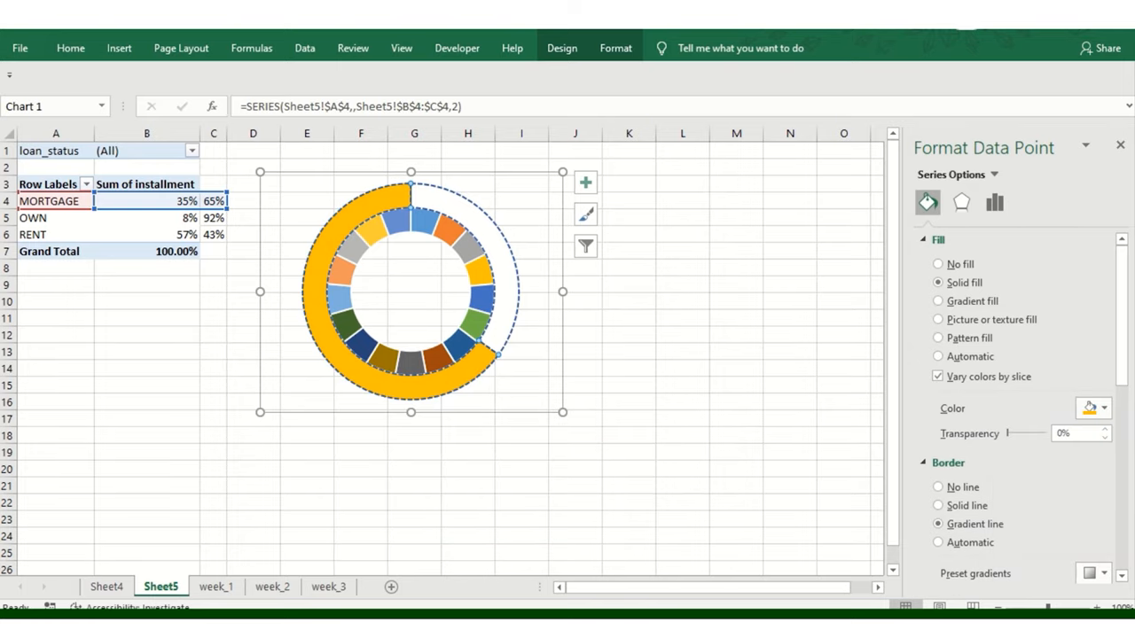
pyautogui.click(574, 302)
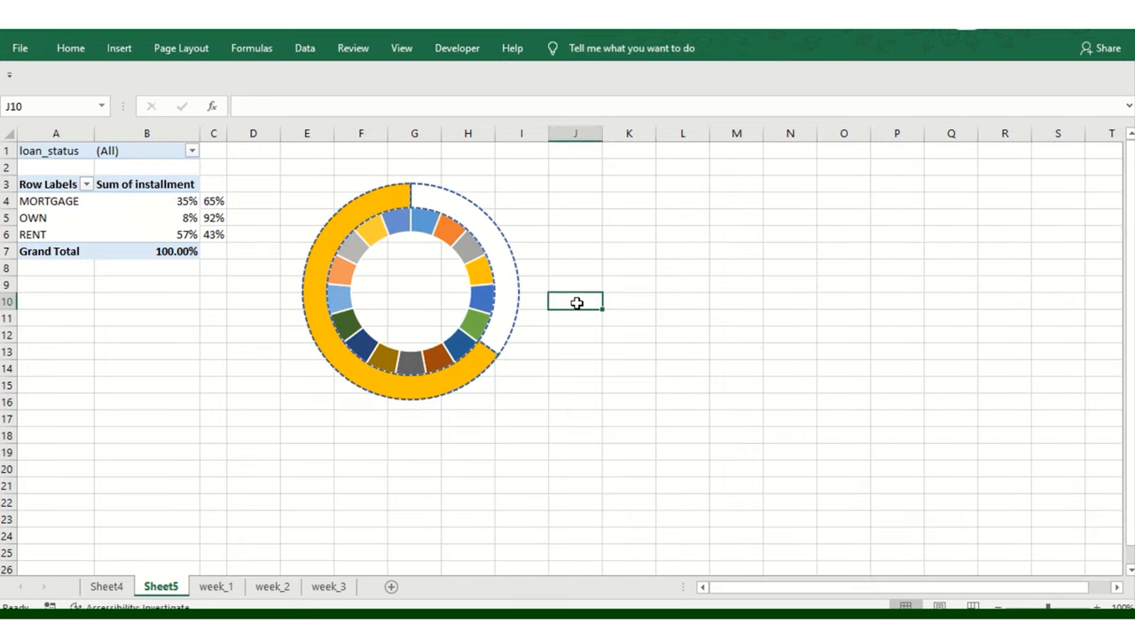
pyautogui.click(415, 503)
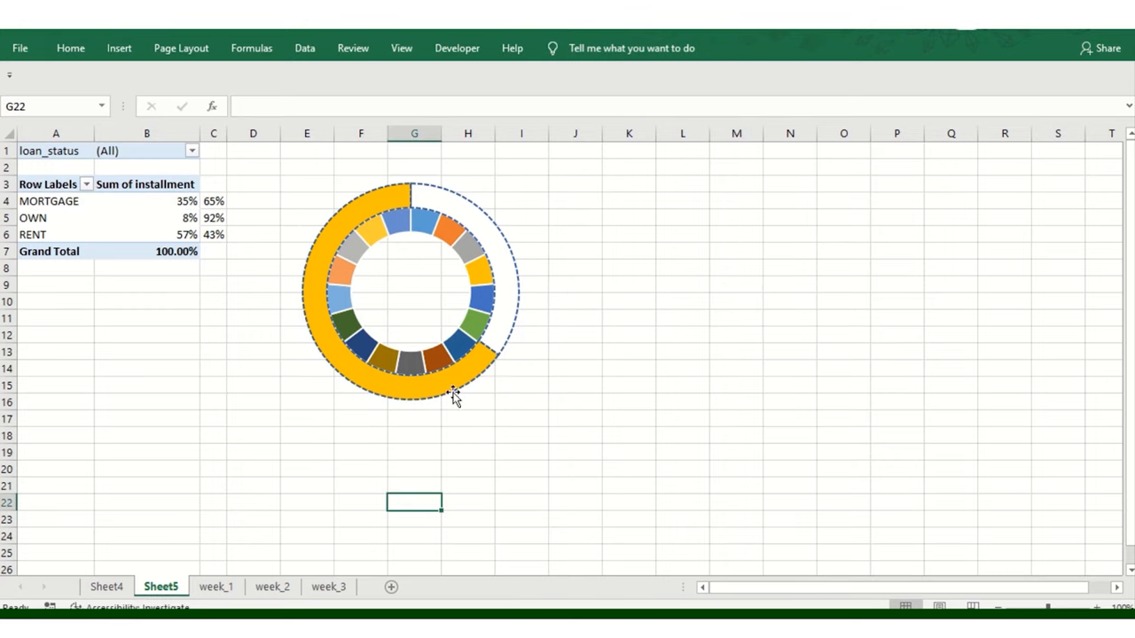
pyautogui.click(381, 204)
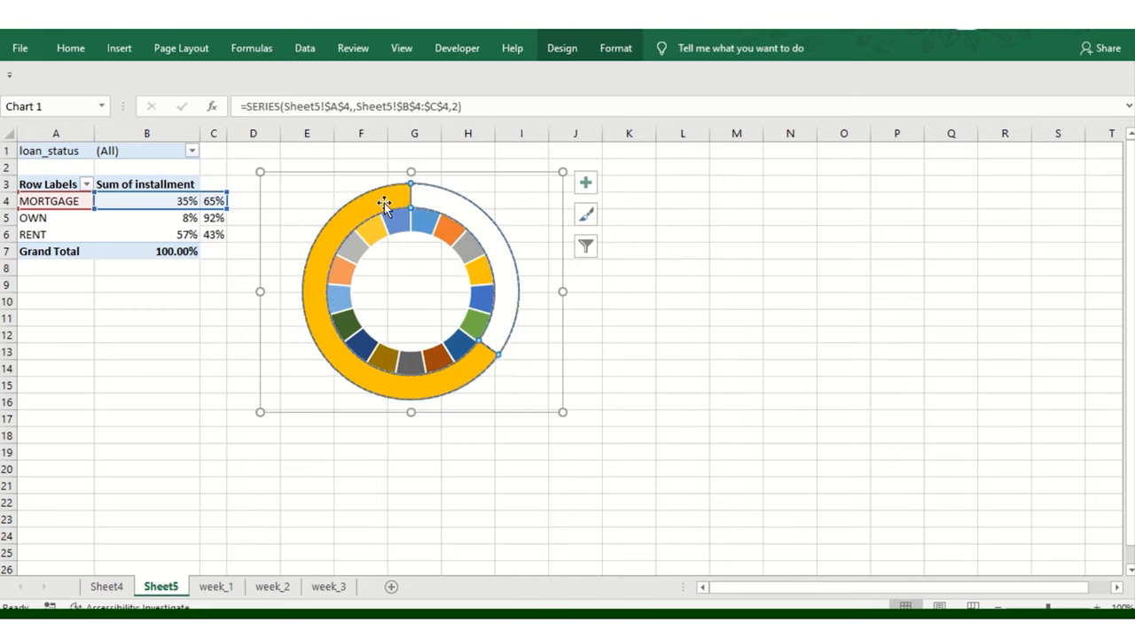
pyautogui.rightClick(383, 204)
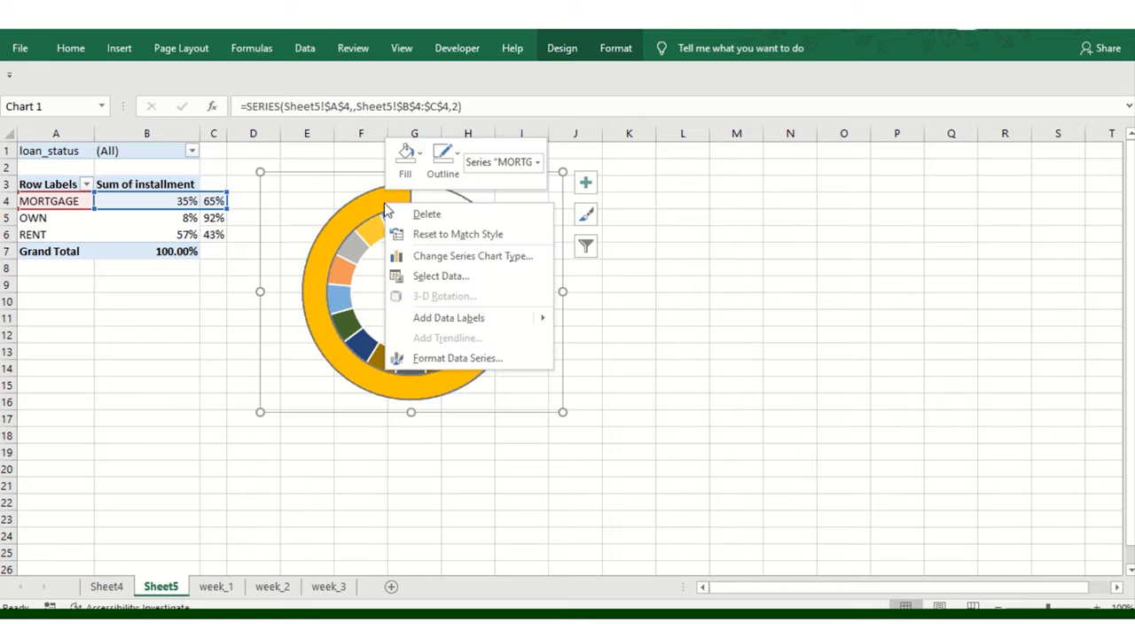
pyautogui.moveTo(426, 213)
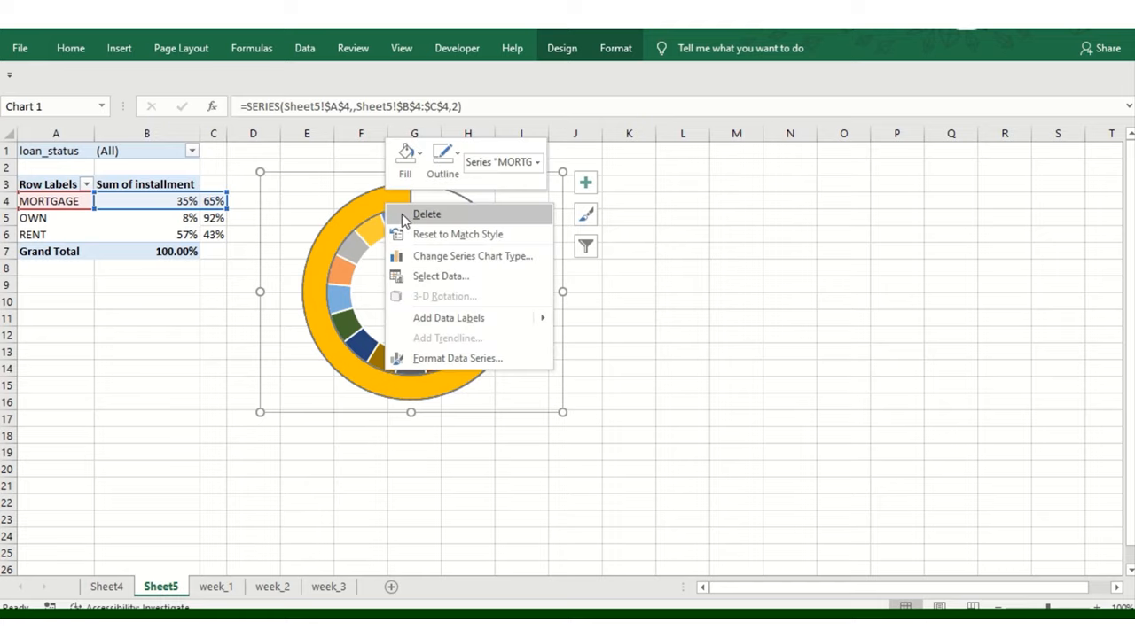
pyautogui.moveTo(443, 266)
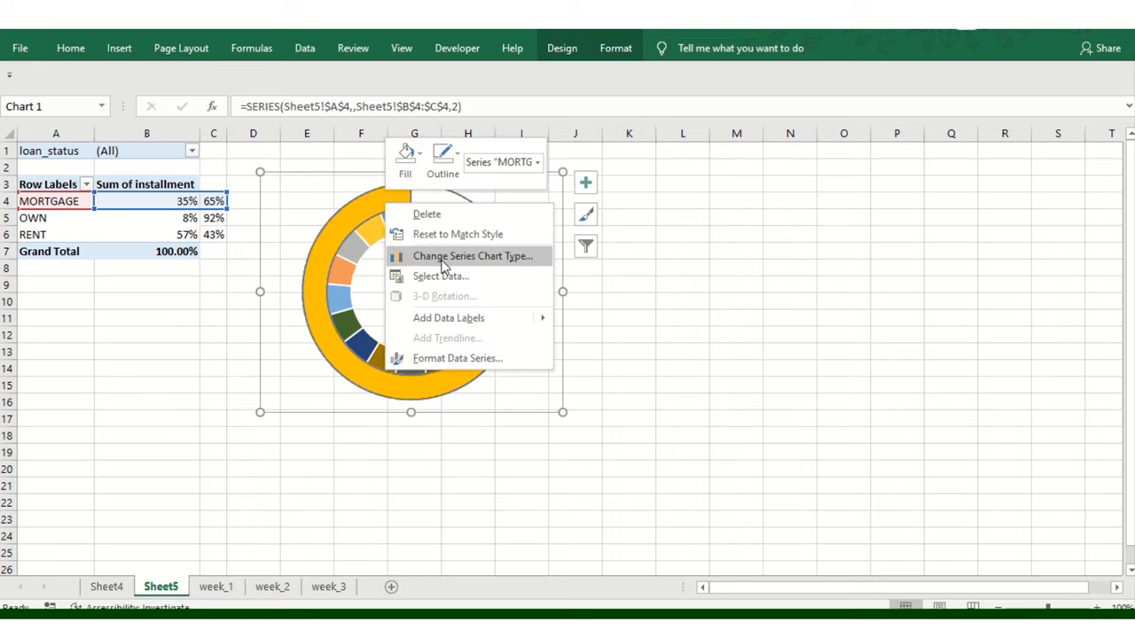
pyautogui.click(472, 256)
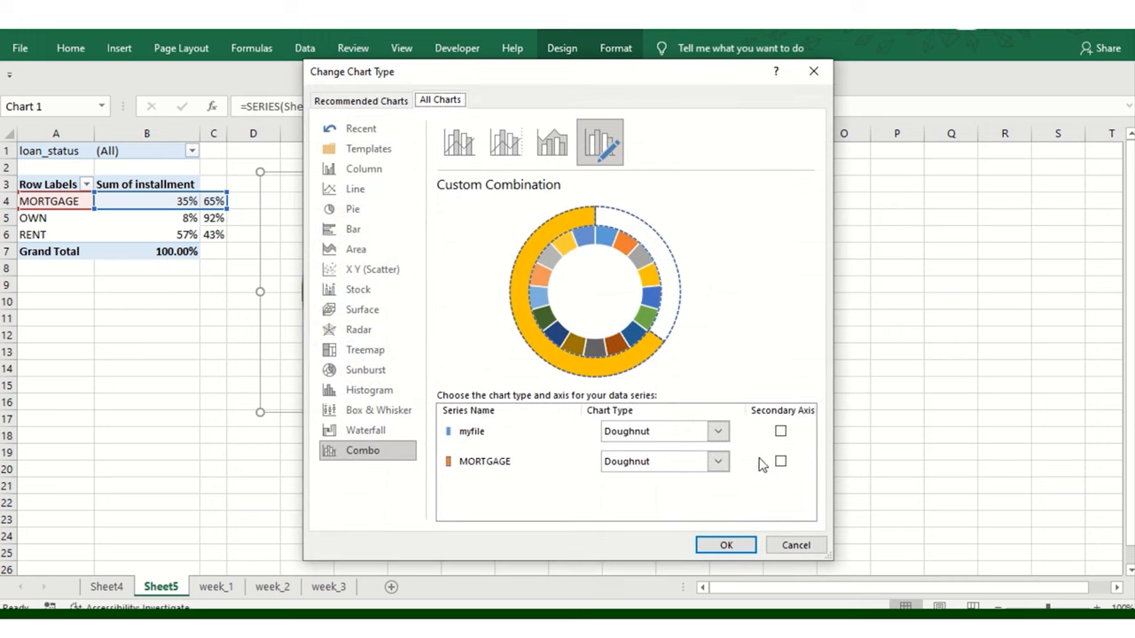
pyautogui.click(780, 461)
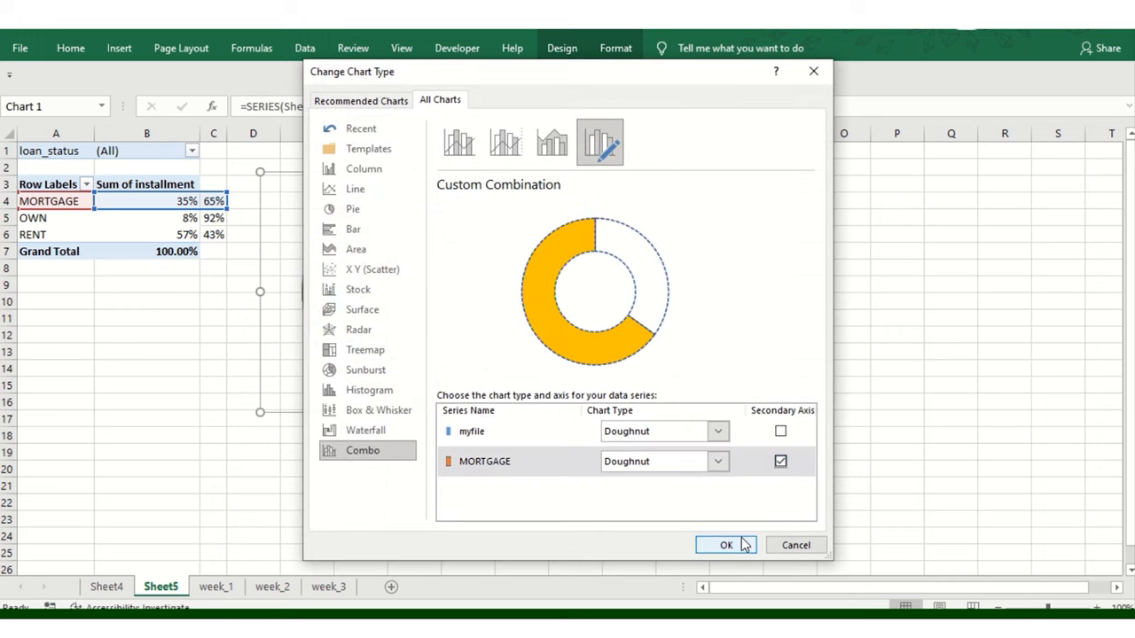
pyautogui.click(725, 544)
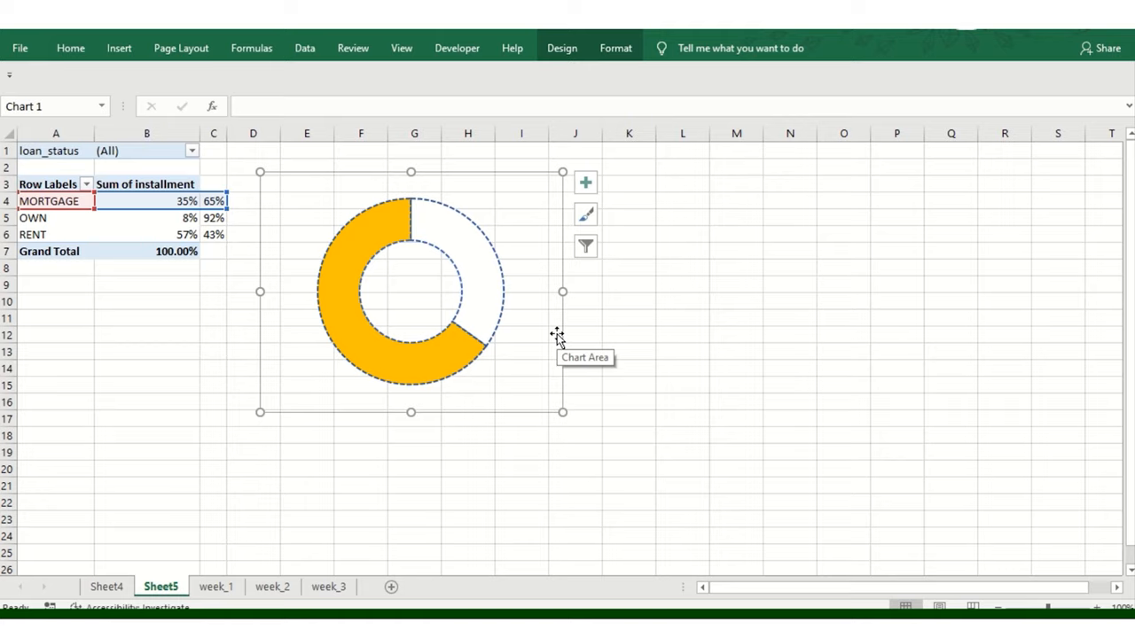
pyautogui.click(451, 229)
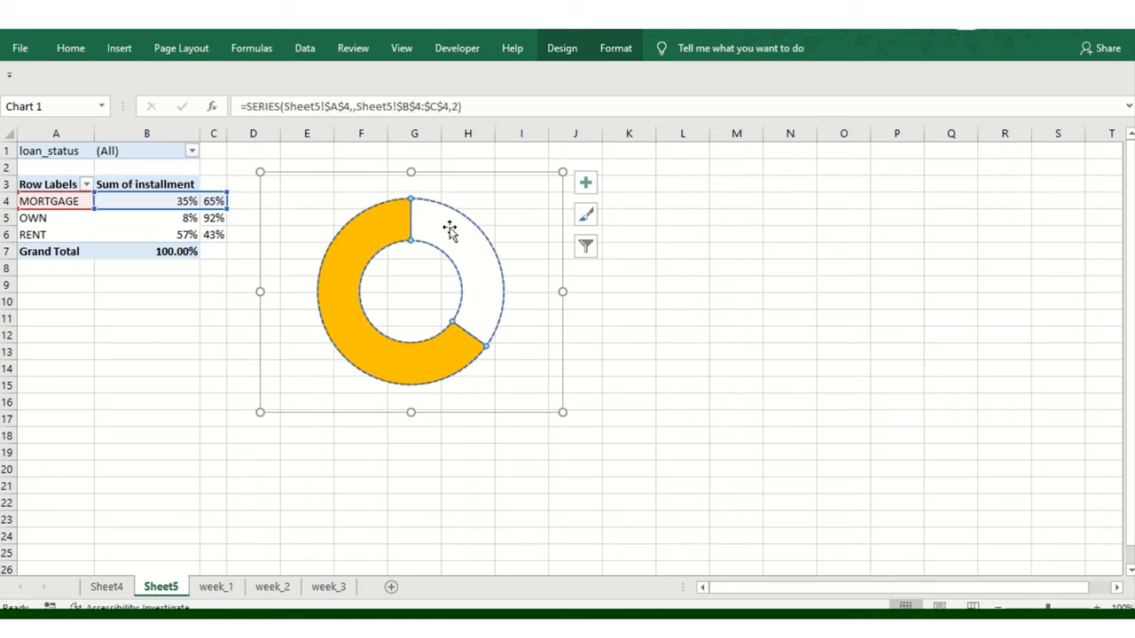
pyautogui.click(628, 301)
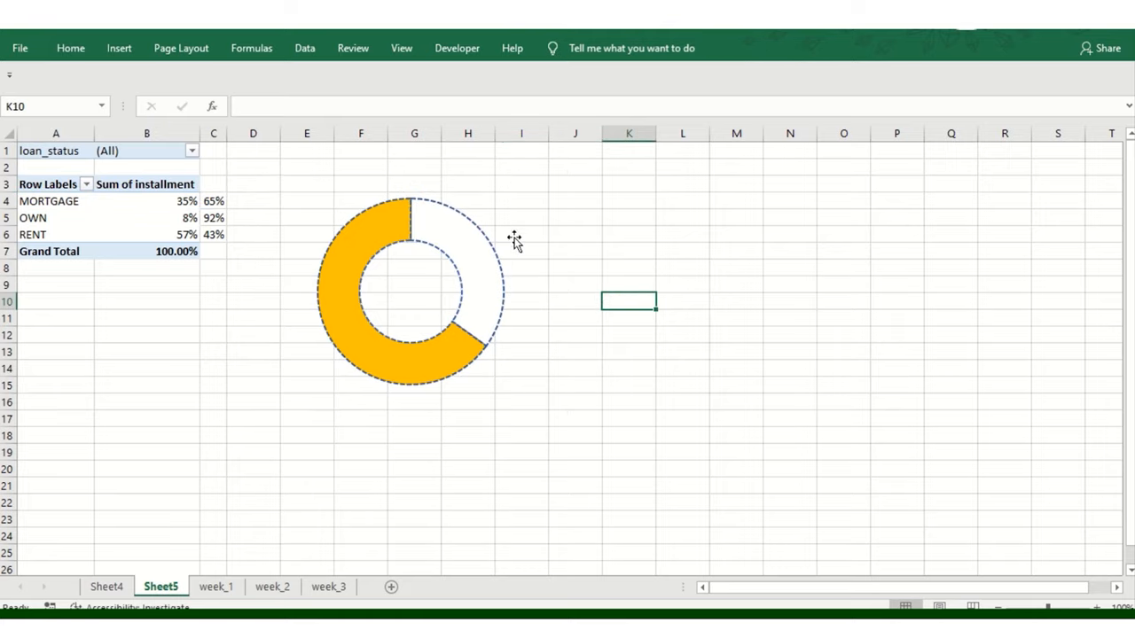
pyautogui.click(574, 301)
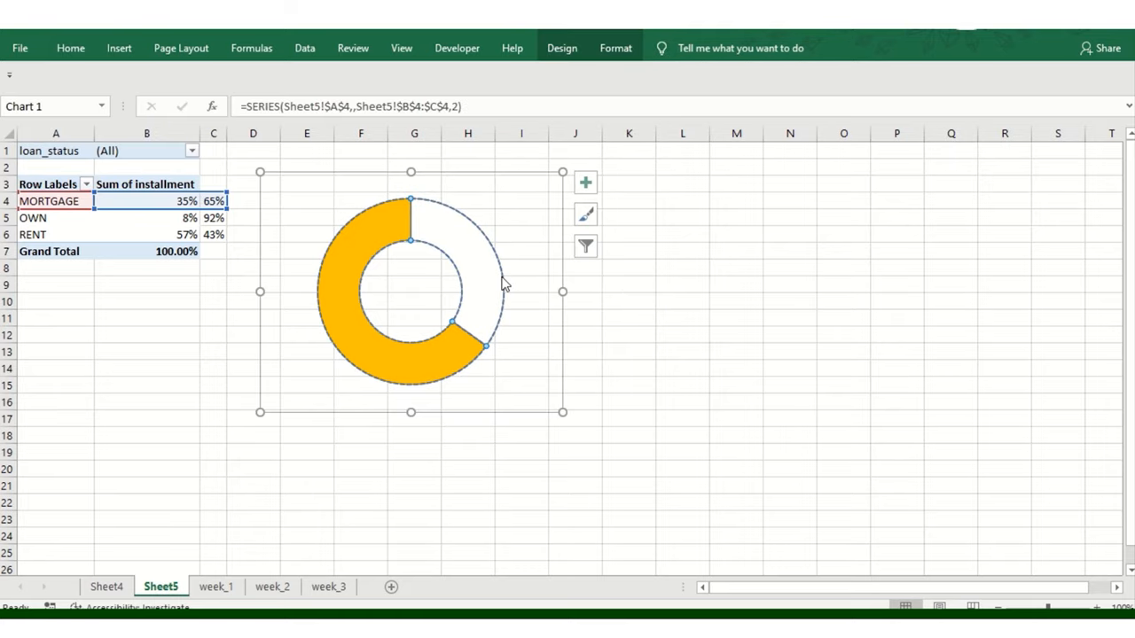
# Drag the donut chart slightly right and down, clear of the pivot table
pyautogui.click(500, 297)
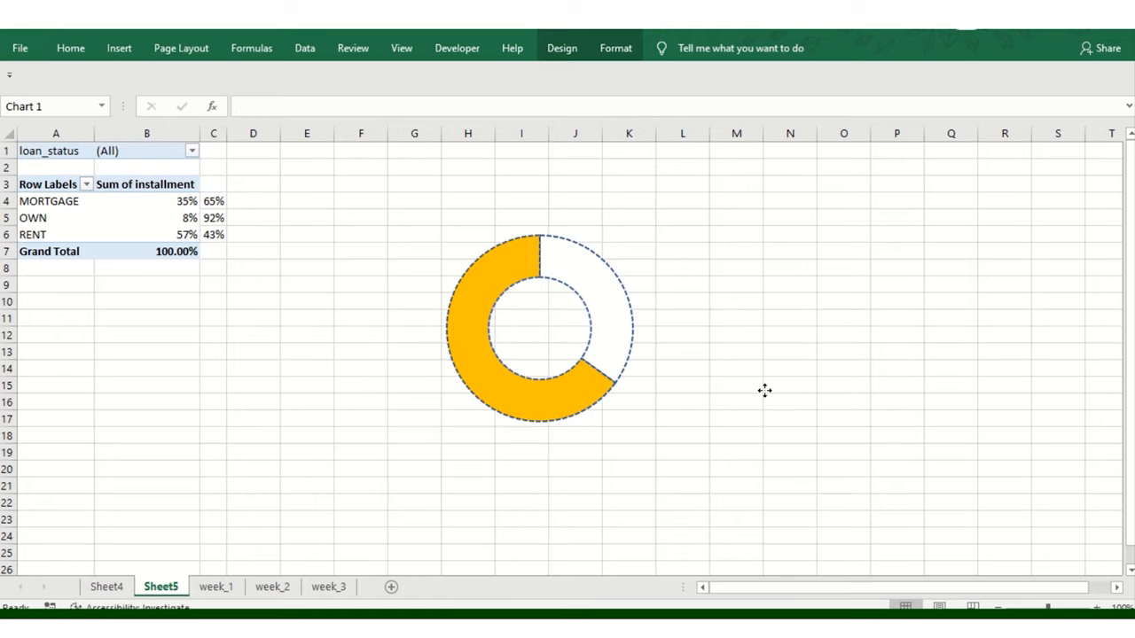
pyautogui.moveTo(541, 328); pyautogui.dragTo(390, 280)
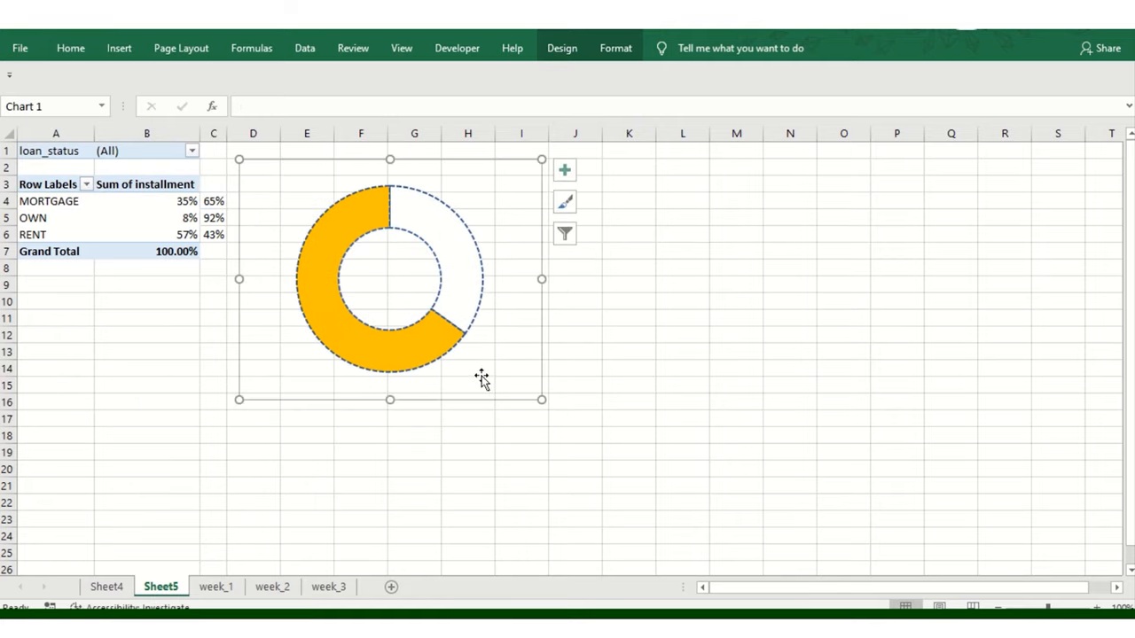
pyautogui.moveTo(440, 367)
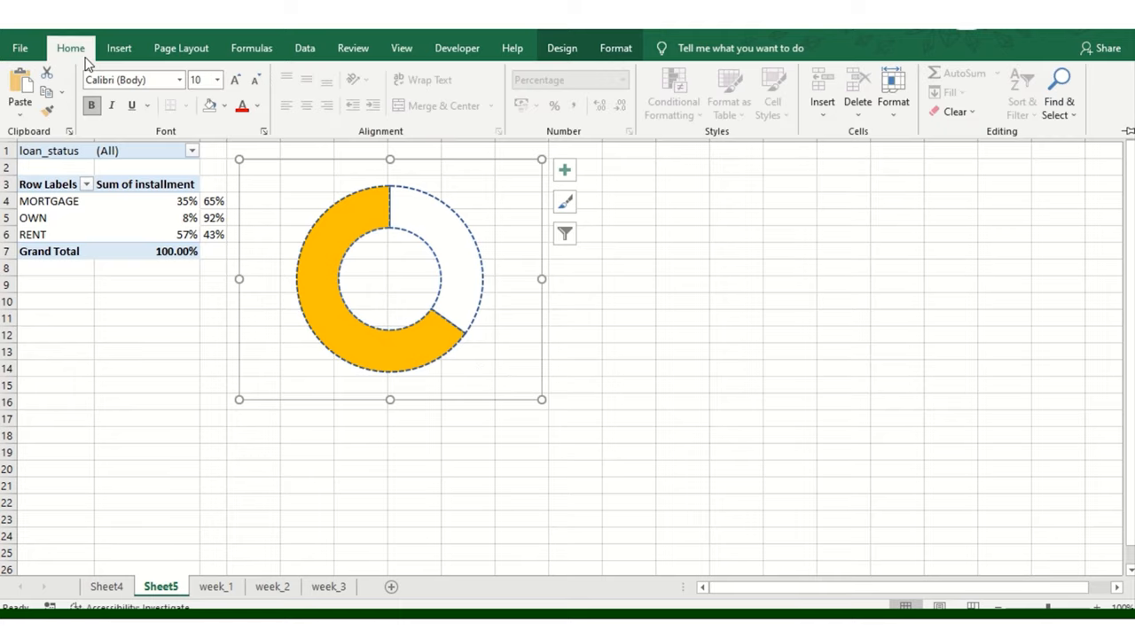
pyautogui.moveTo(85, 133)
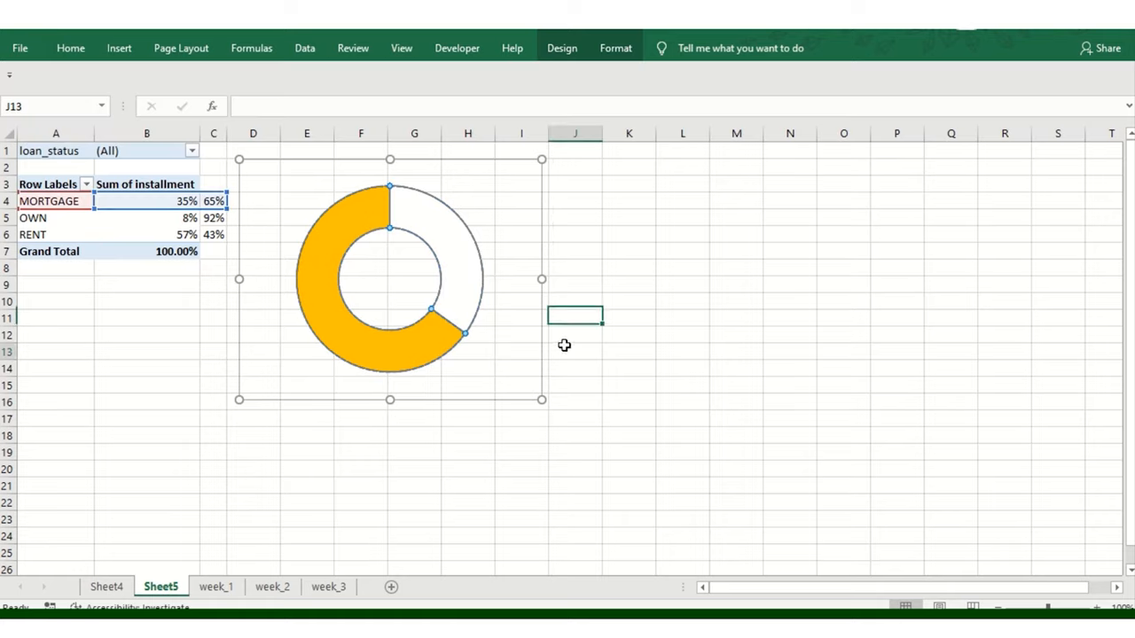
pyautogui.click(390, 266)
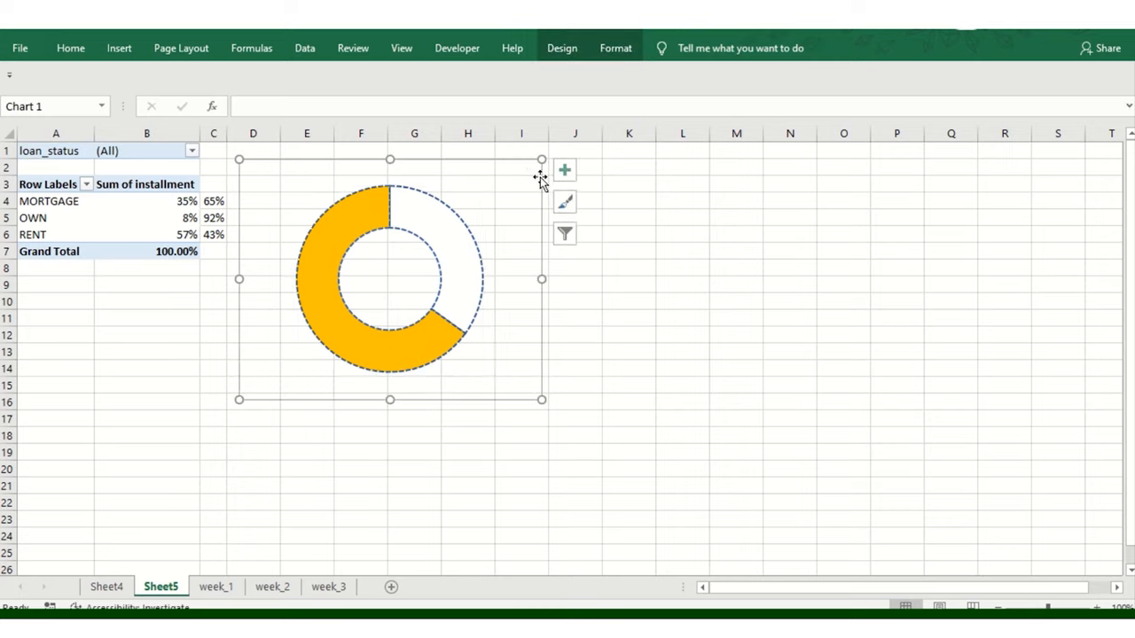
pyautogui.moveTo(553, 209)
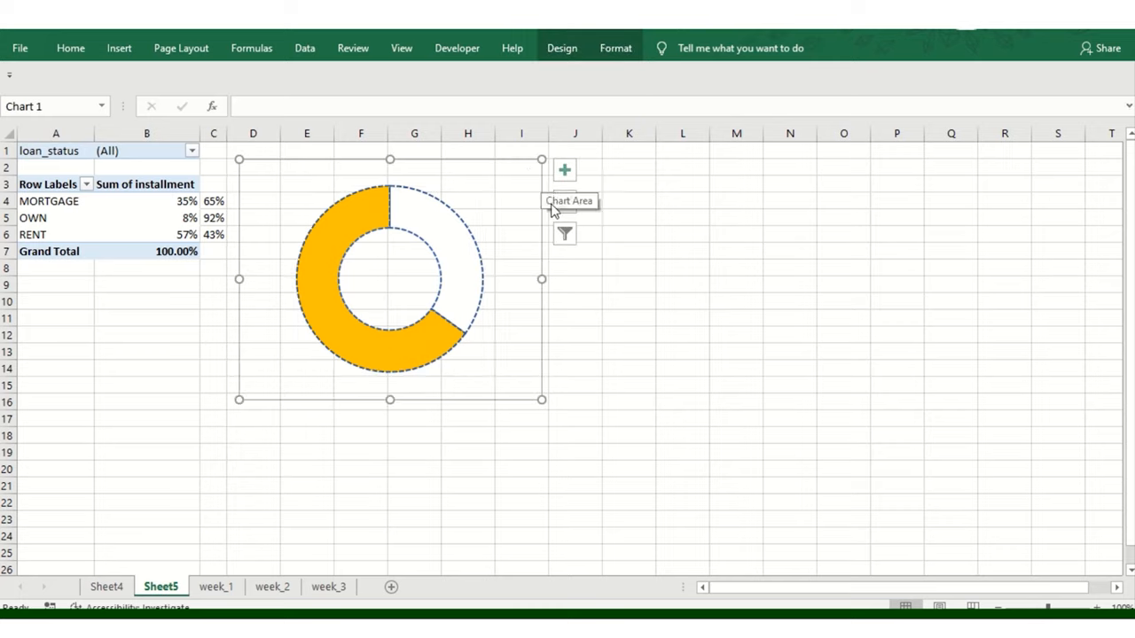
pyautogui.moveTo(390, 280); pyautogui.dragTo(418, 312)
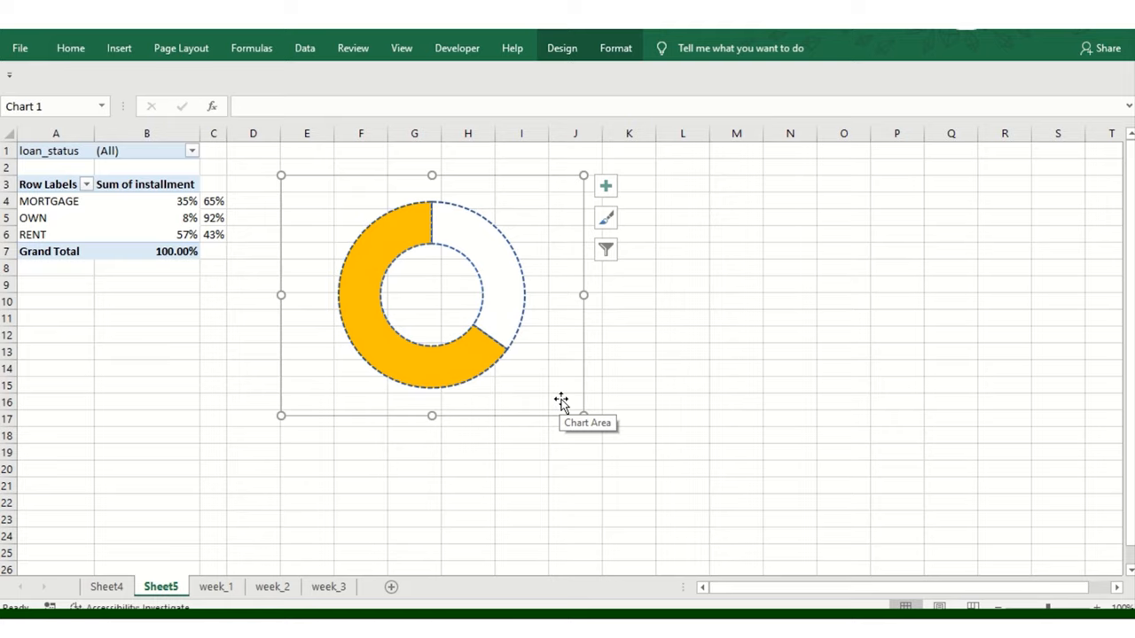
pyautogui.moveTo(482, 305)
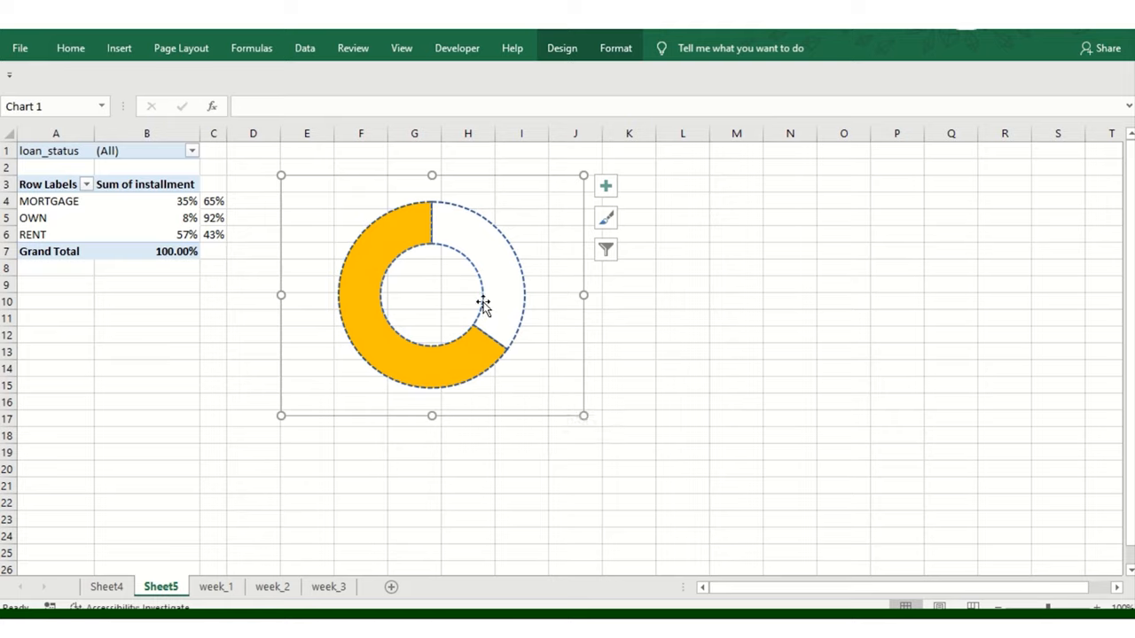
pyautogui.moveTo(488, 328)
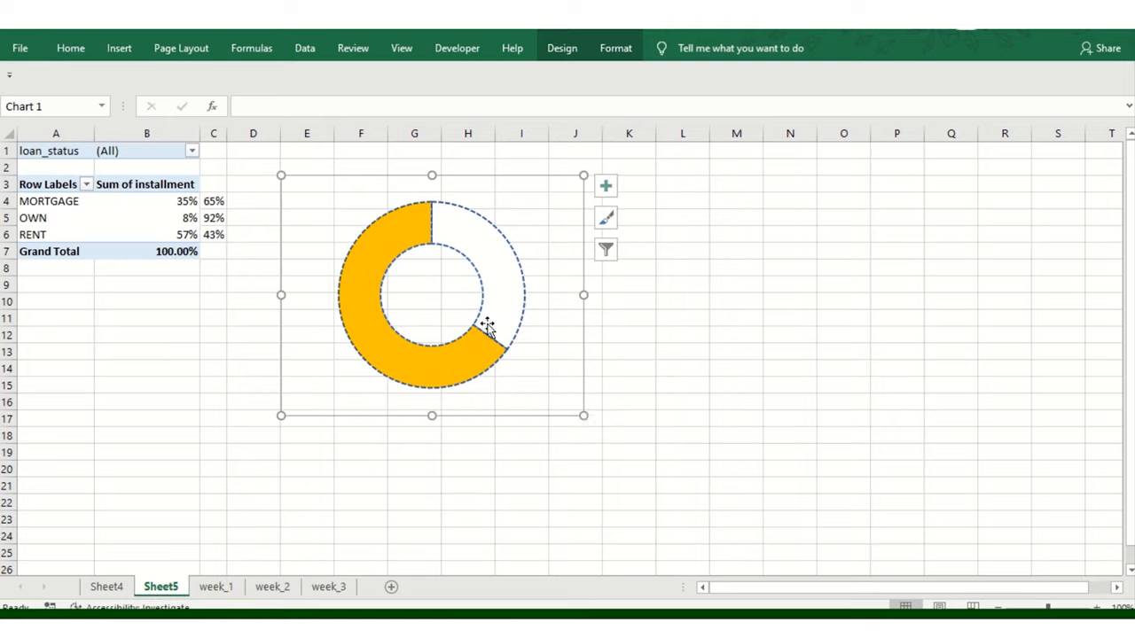
pyautogui.moveTo(488, 323)
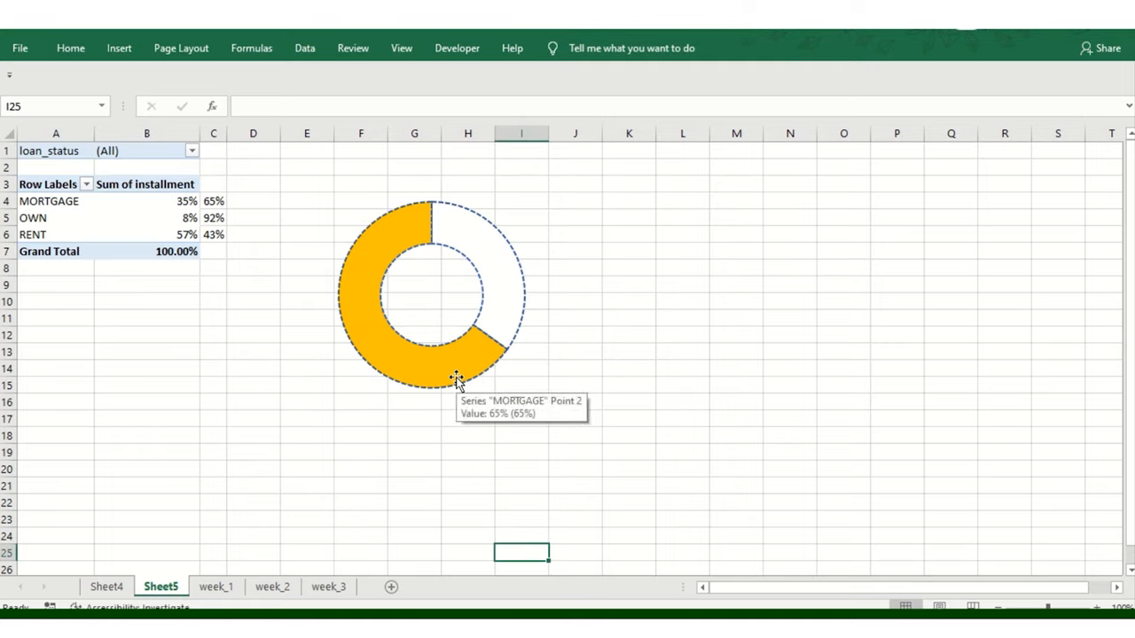
# Filter the pivot's loan_status report filter to Delinquent so the figures read 20% / 80%
pyautogui.click(191, 151)
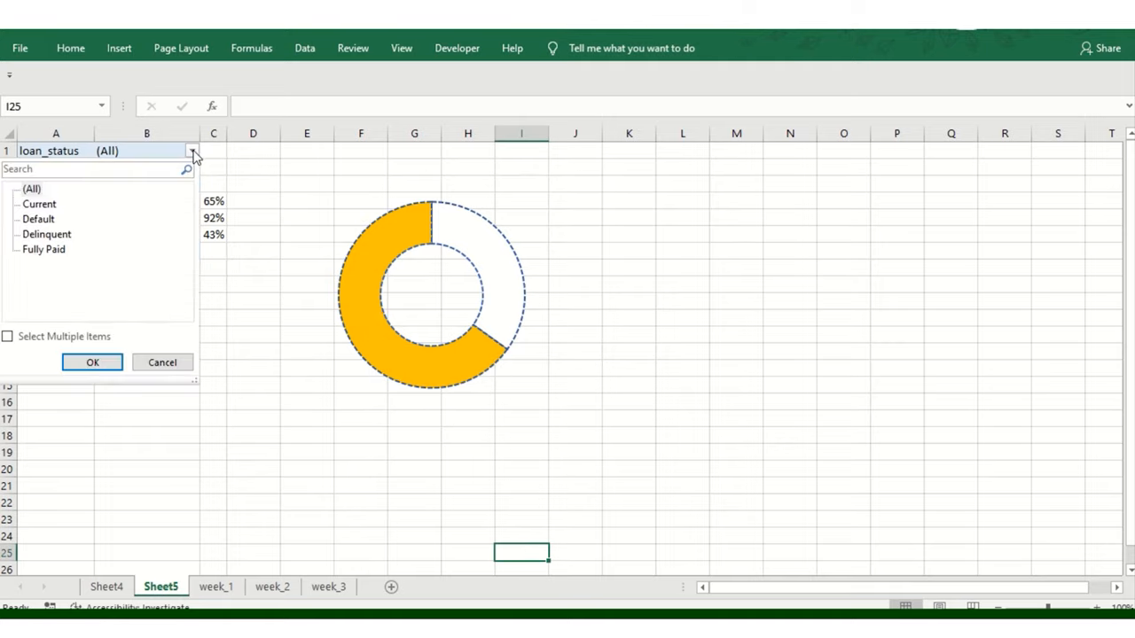
pyautogui.click(39, 204)
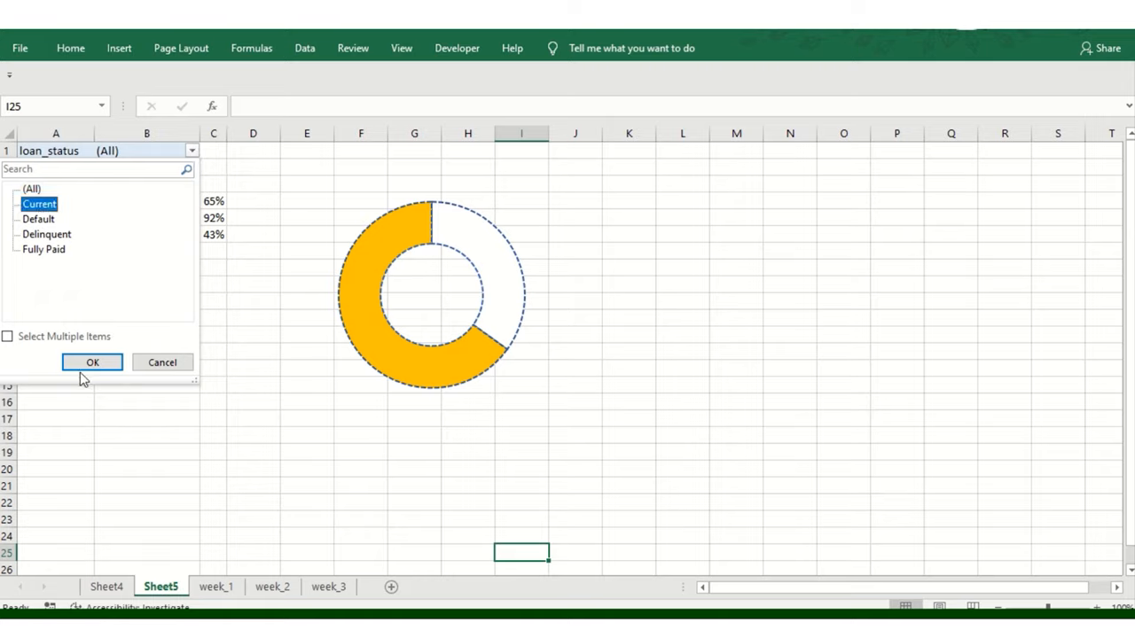
pyautogui.click(92, 362)
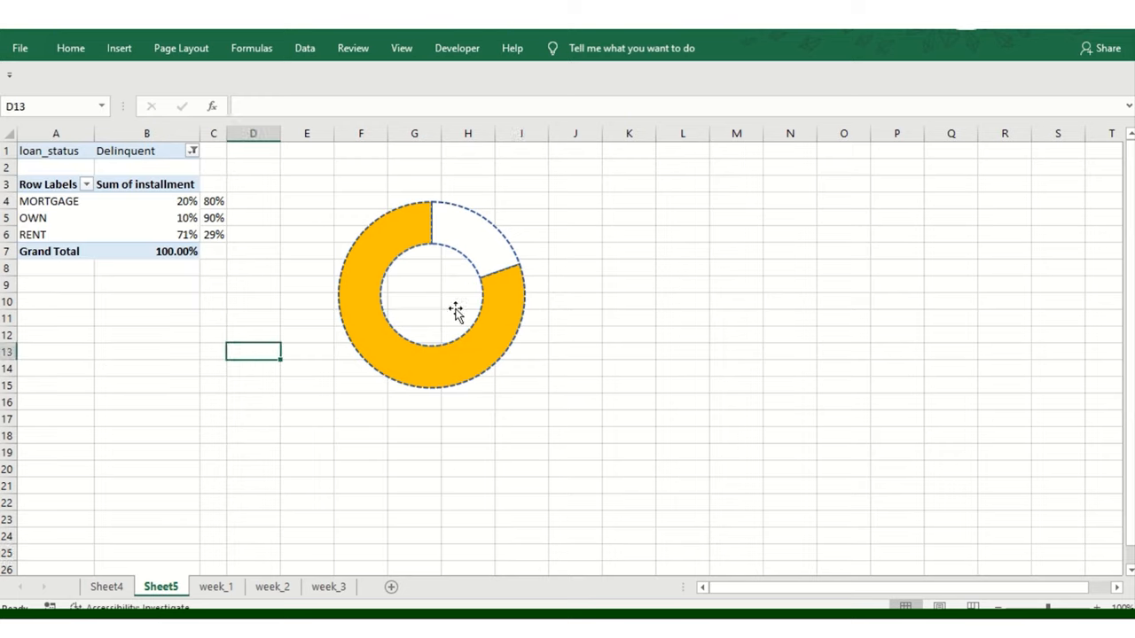
# Bring up the donut chart's Format pane, then select the cells beneath the donut for a label
pyautogui.click(454, 310)
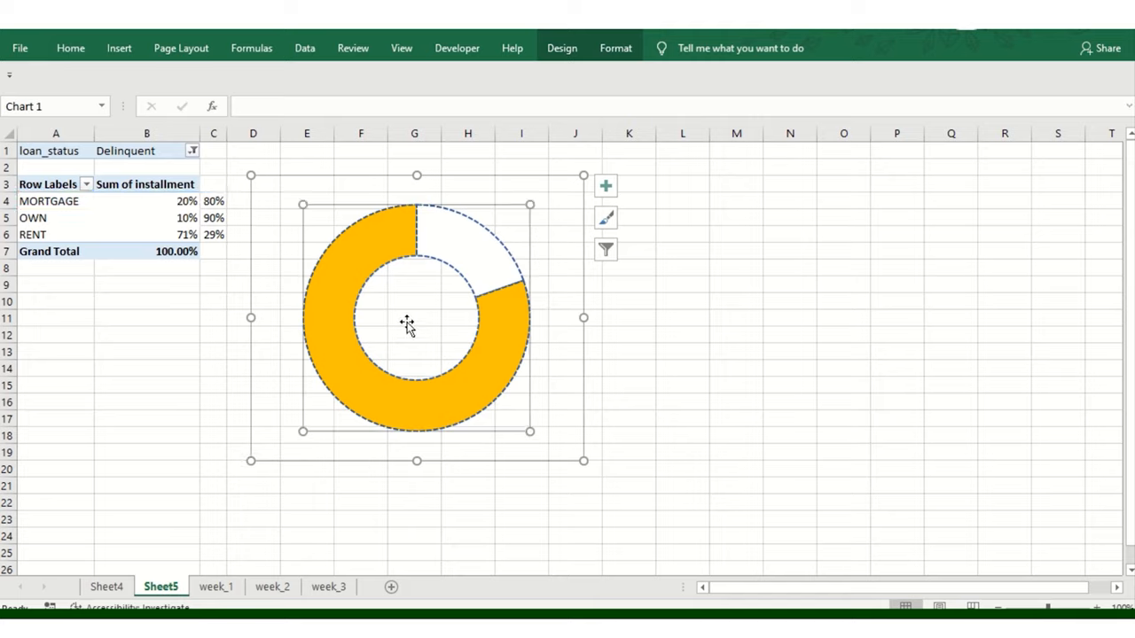
pyautogui.doubleClick(518, 301)
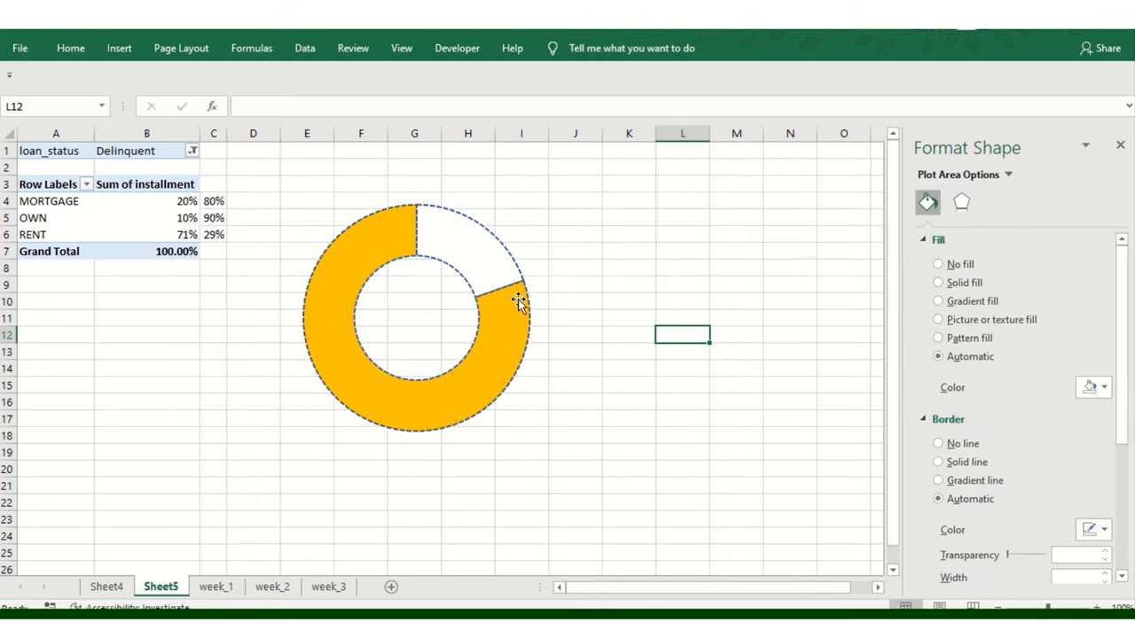
pyautogui.click(360, 486)
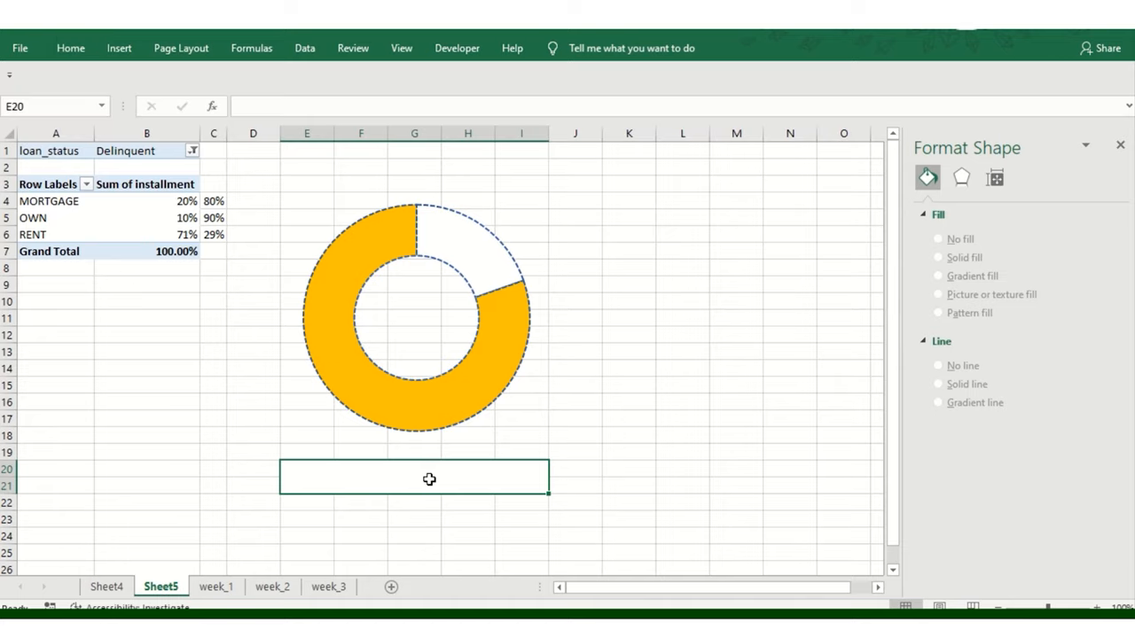
# Link the cells below the donut to B4 (20%) and make them one merged, centred, bold, large label
pyautogui.write('=')
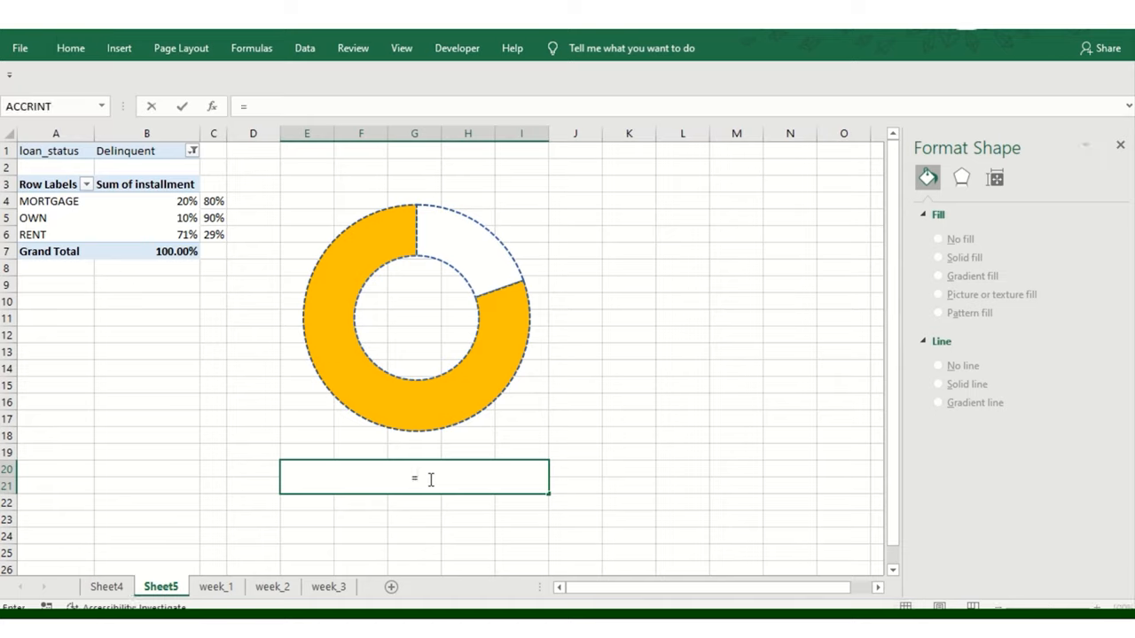
pyautogui.click(146, 202)
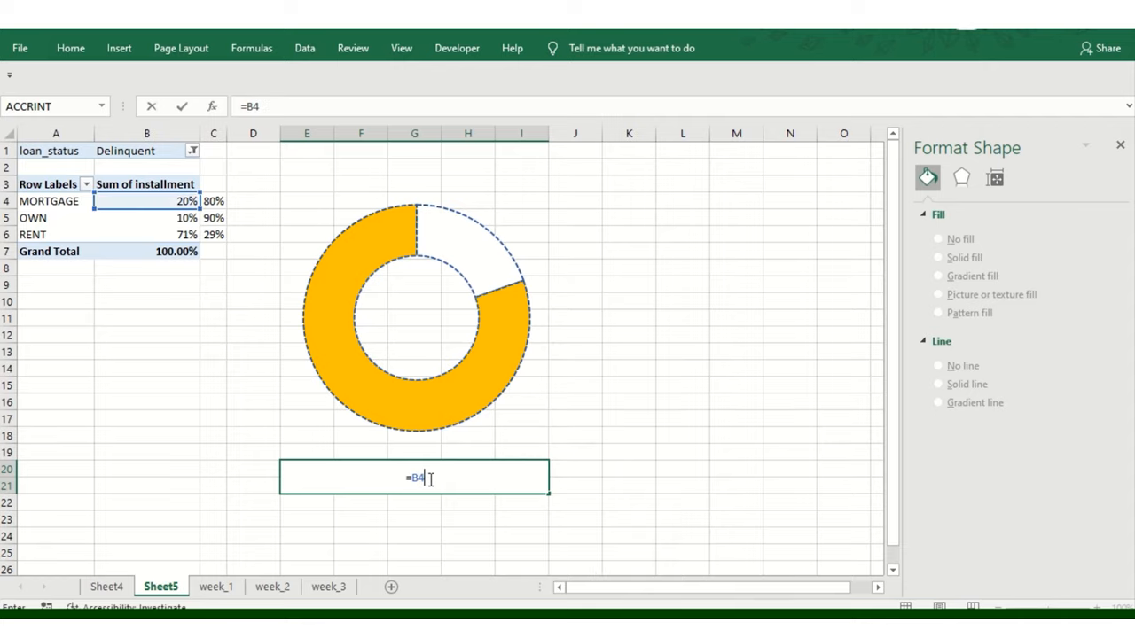
pyautogui.press('Return')
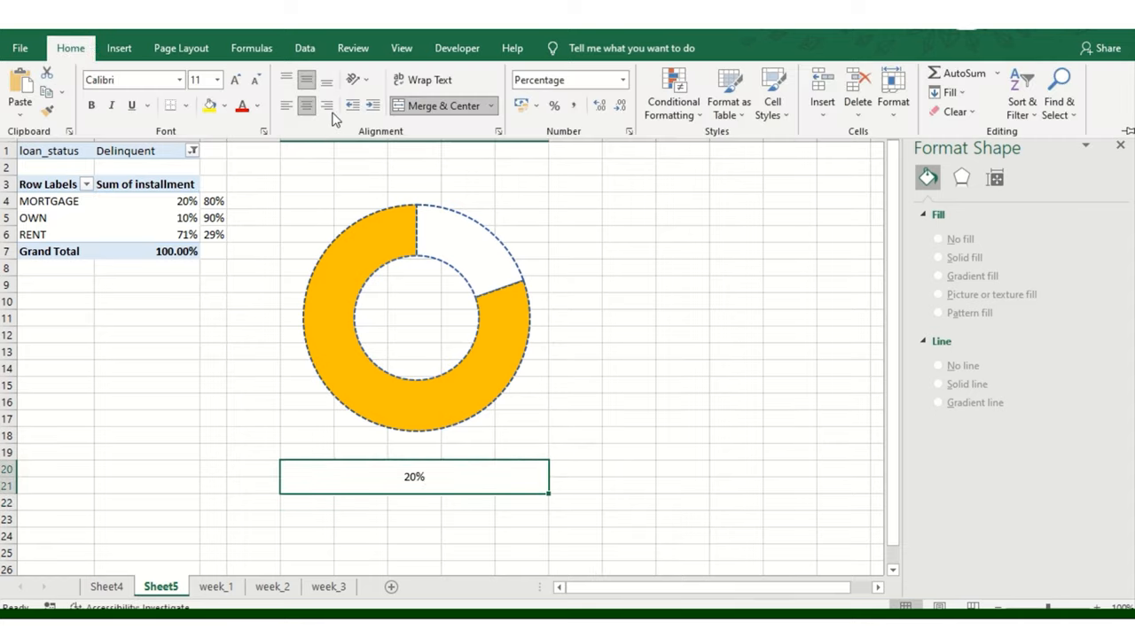
pyautogui.click(235, 80)
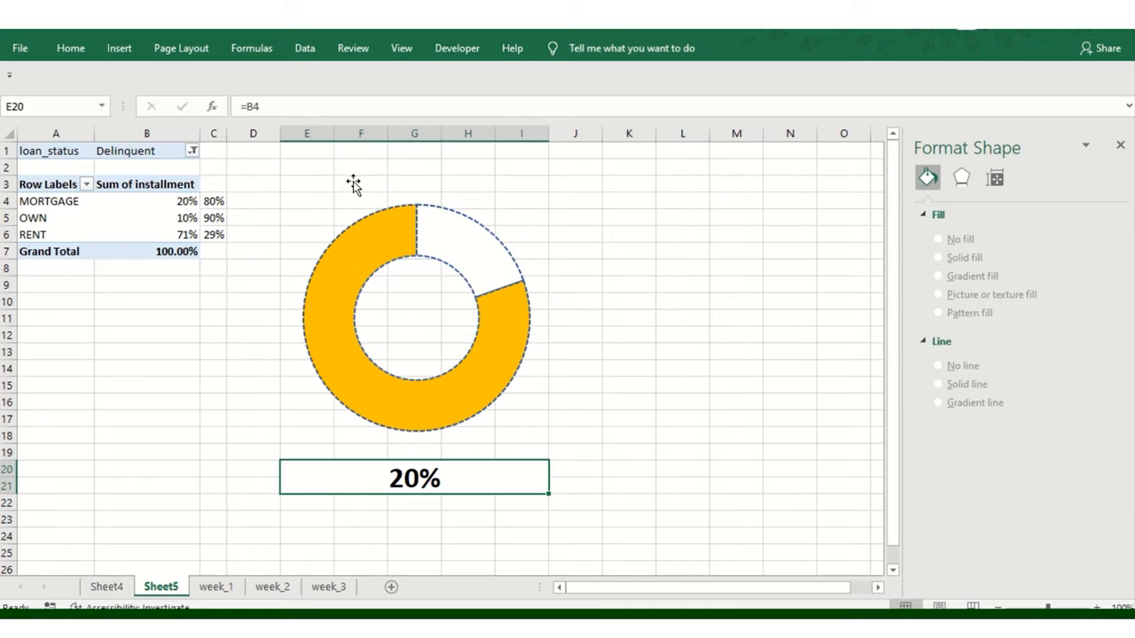
pyautogui.click(443, 195)
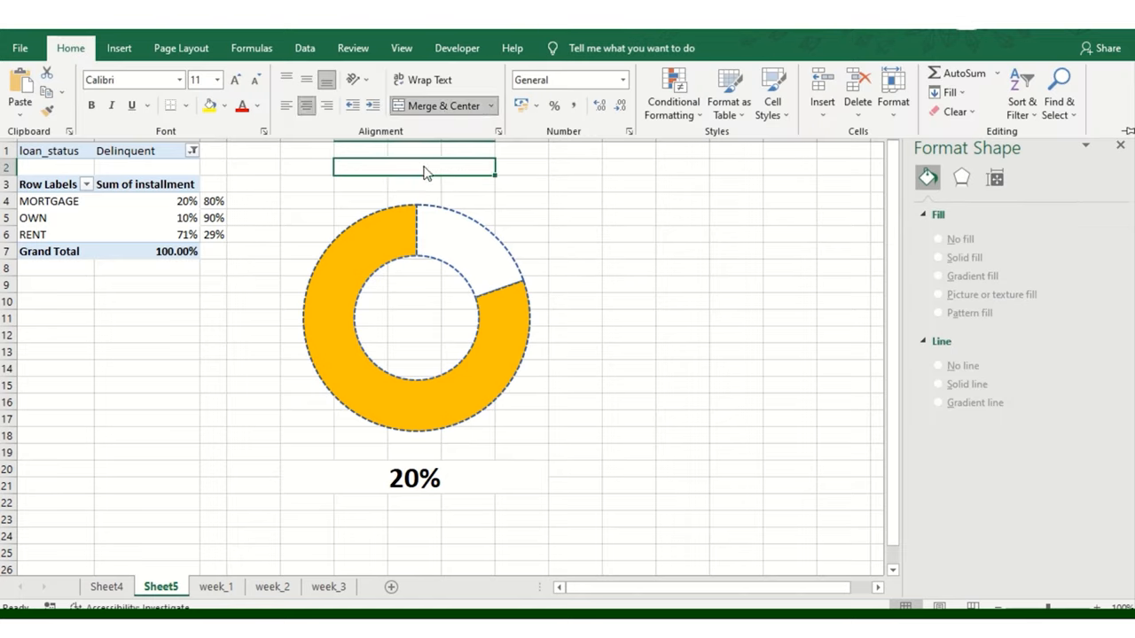
# Link the title cells above the donut to C1 and set C1 to =B1 so it reads Delinquent
pyautogui.write('=')
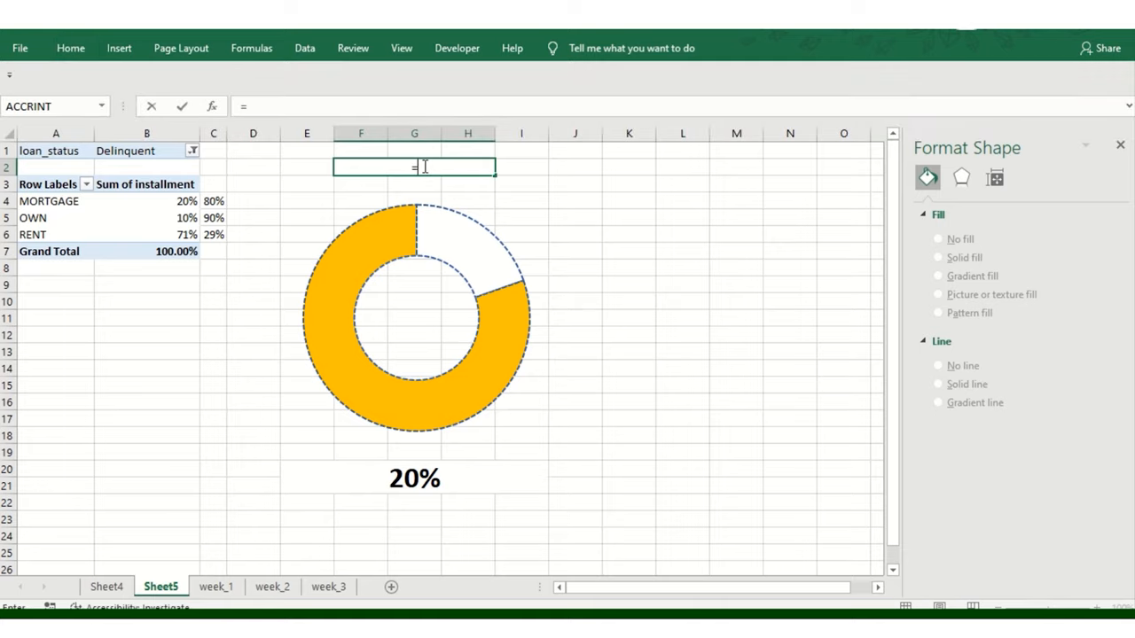
pyautogui.write('c1')
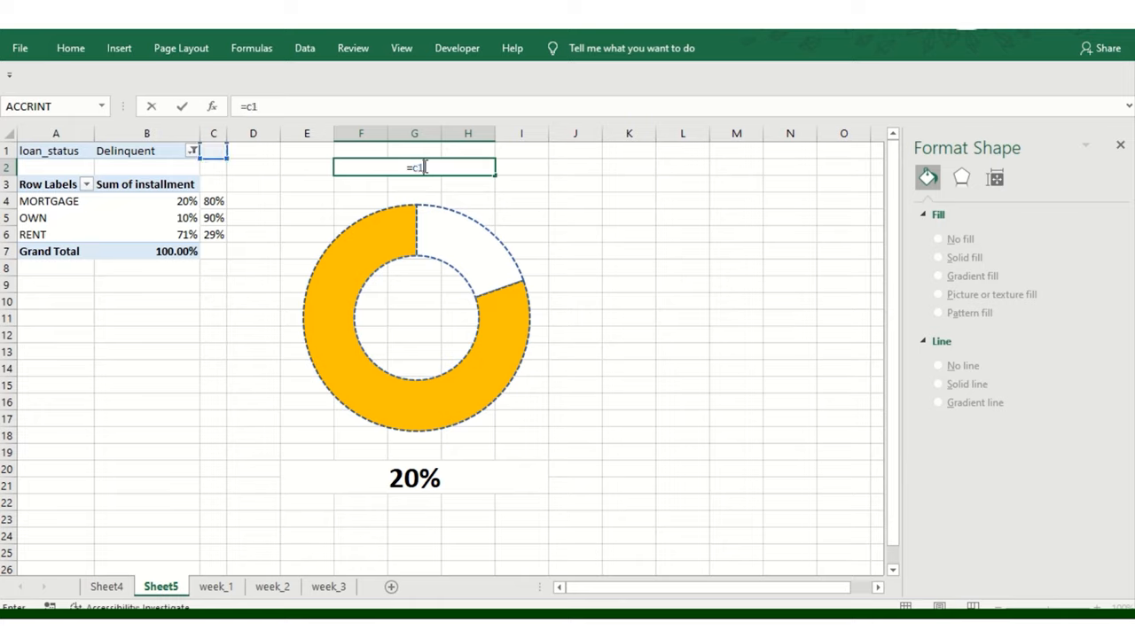
pyautogui.press('Return')
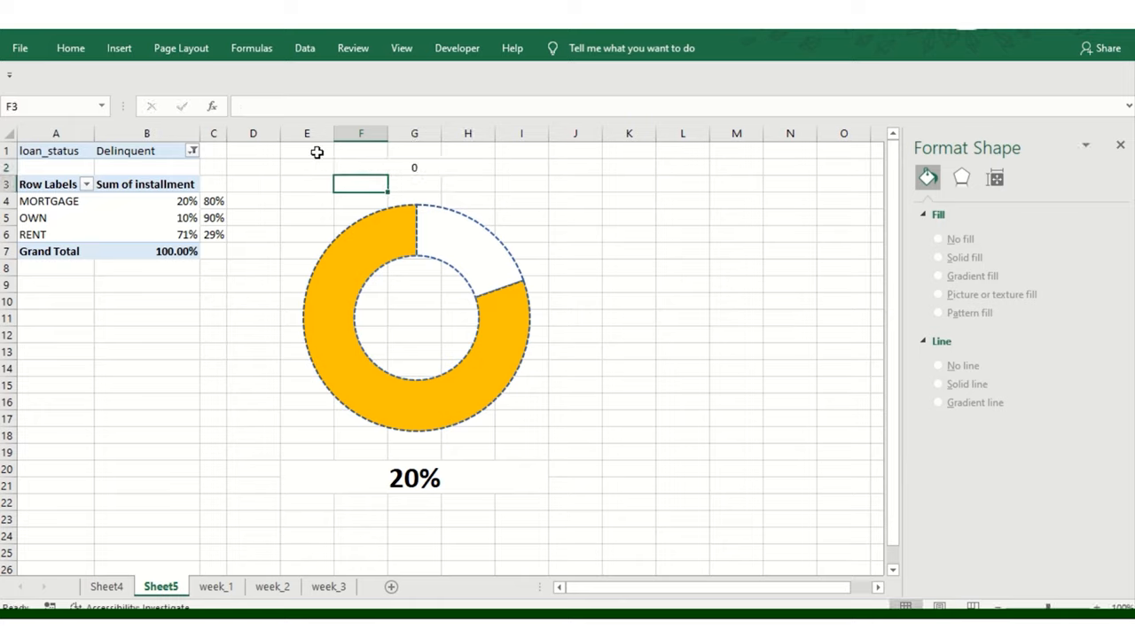
pyautogui.click(213, 149)
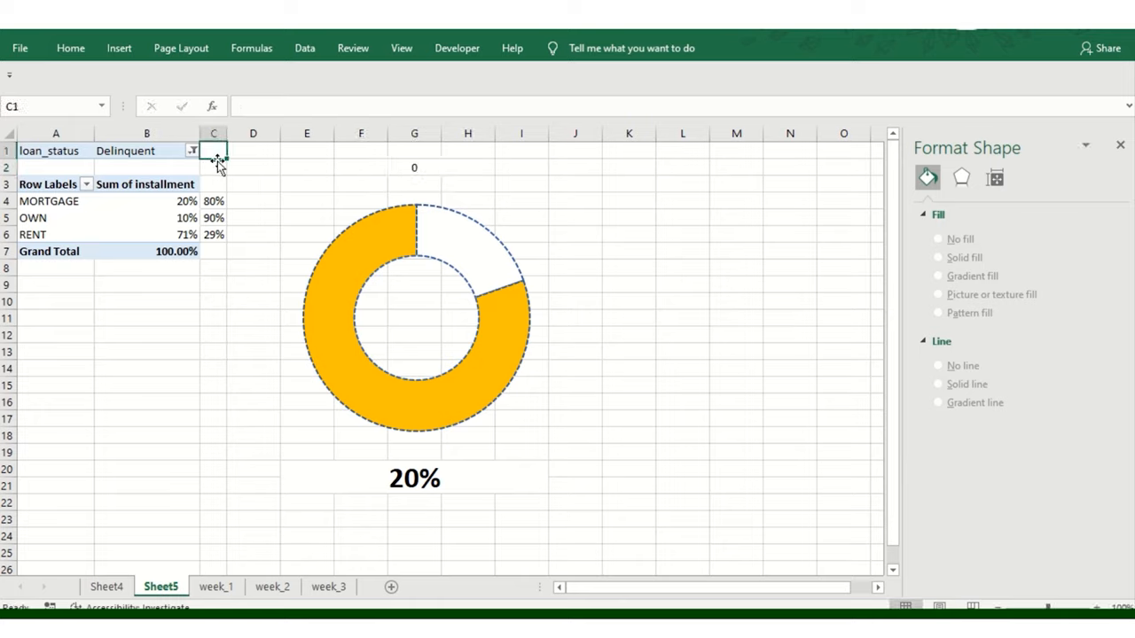
pyautogui.write('=')
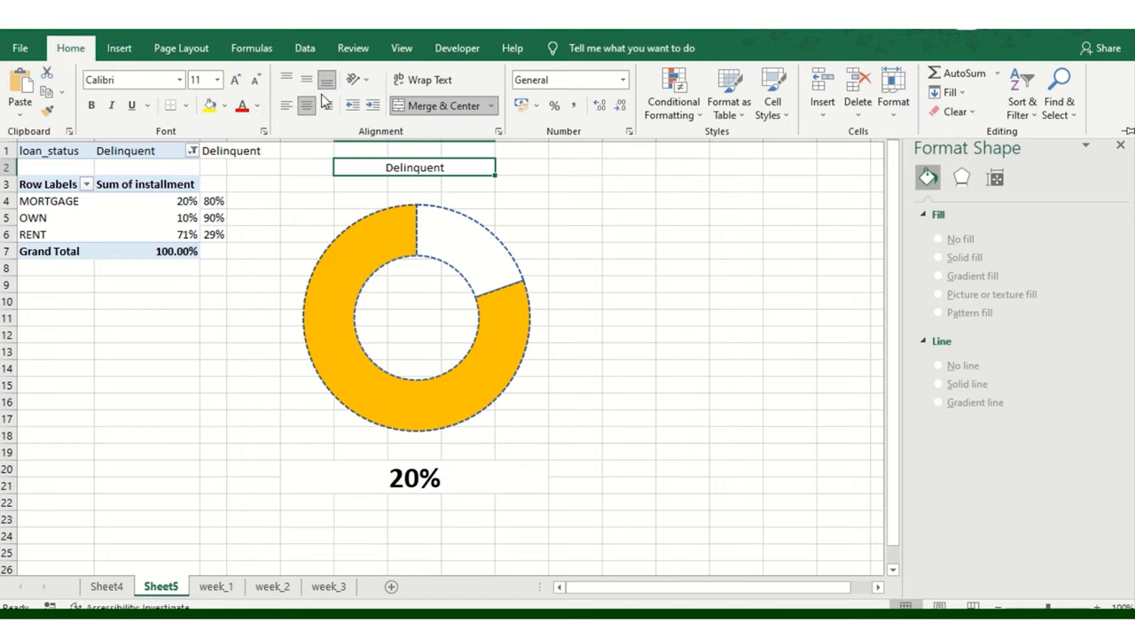
# Give the Delinquent title a yellow fill, bold weight and a larger font
pyautogui.click(234, 78)
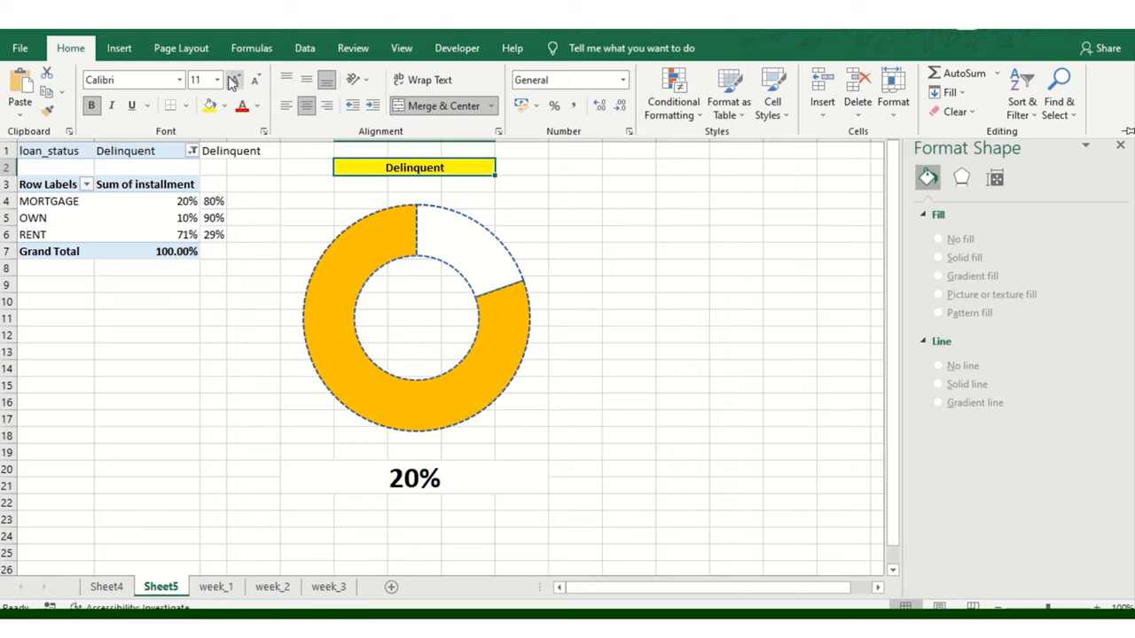
pyautogui.click(234, 78)
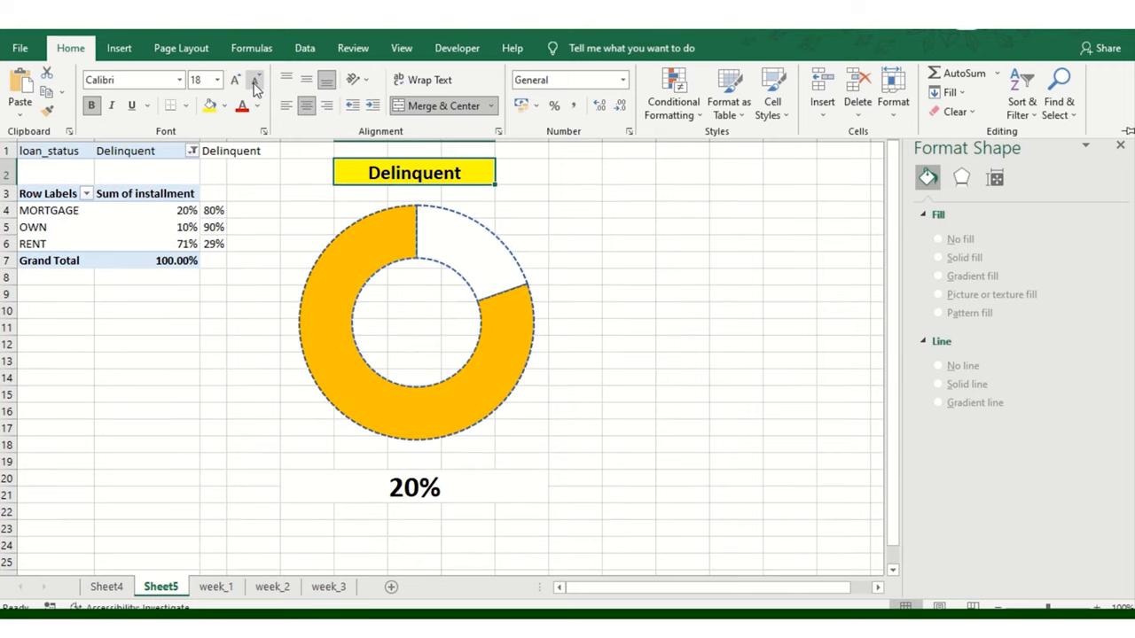
pyautogui.click(255, 80)
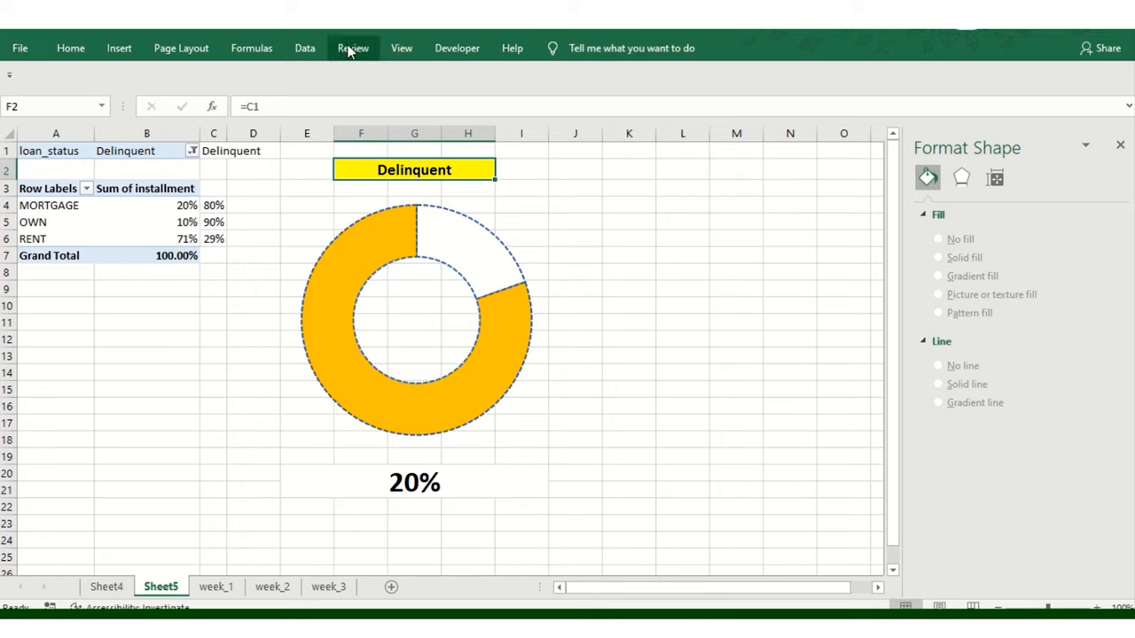
# Insert a slicer on the loan_status field beside the donut
pyautogui.click(401, 48)
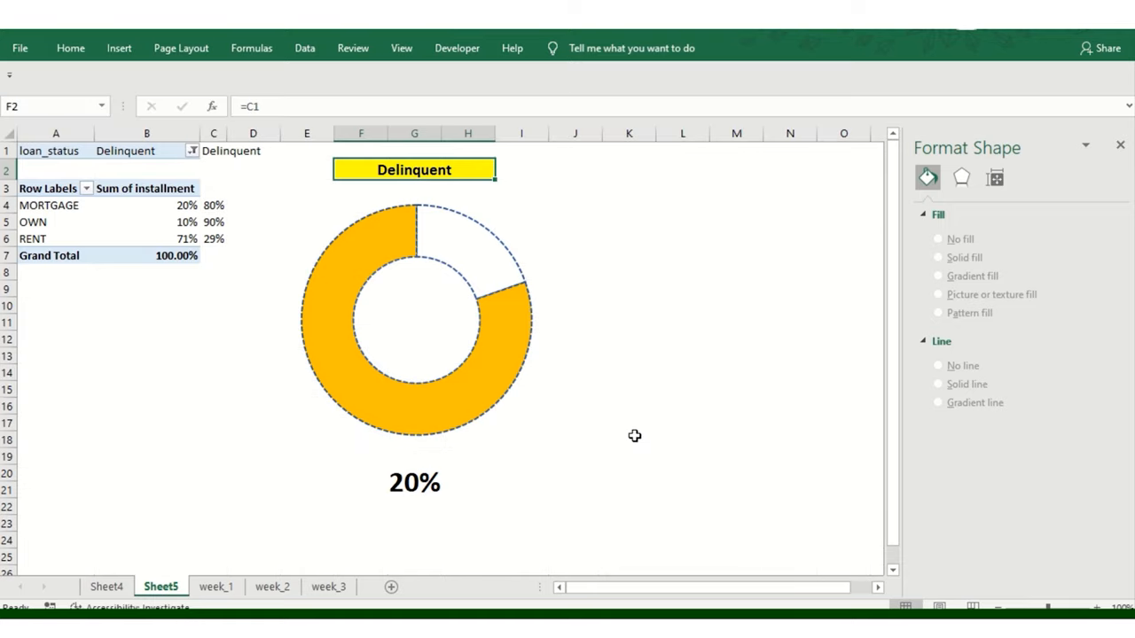
pyautogui.moveTo(255, 146)
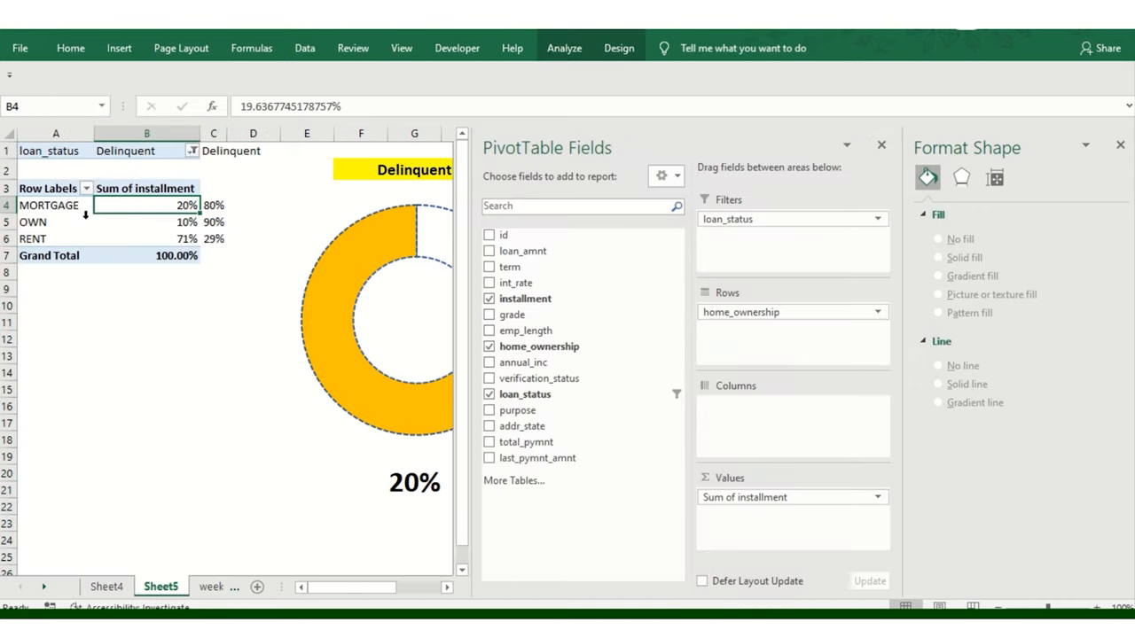
pyautogui.click(879, 145)
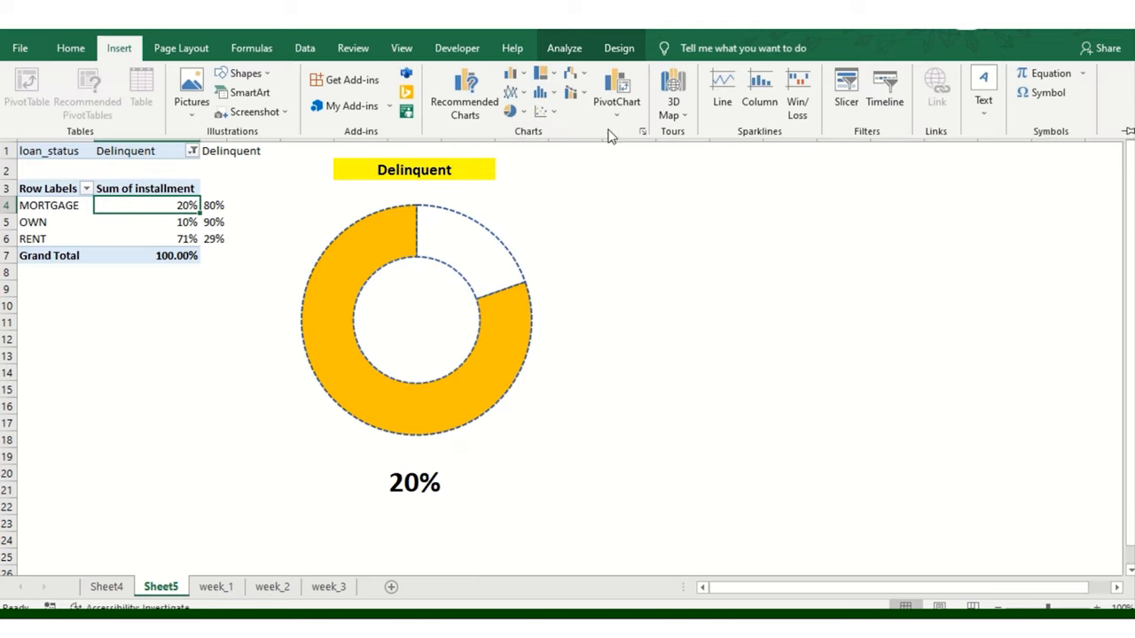
pyautogui.click(846, 89)
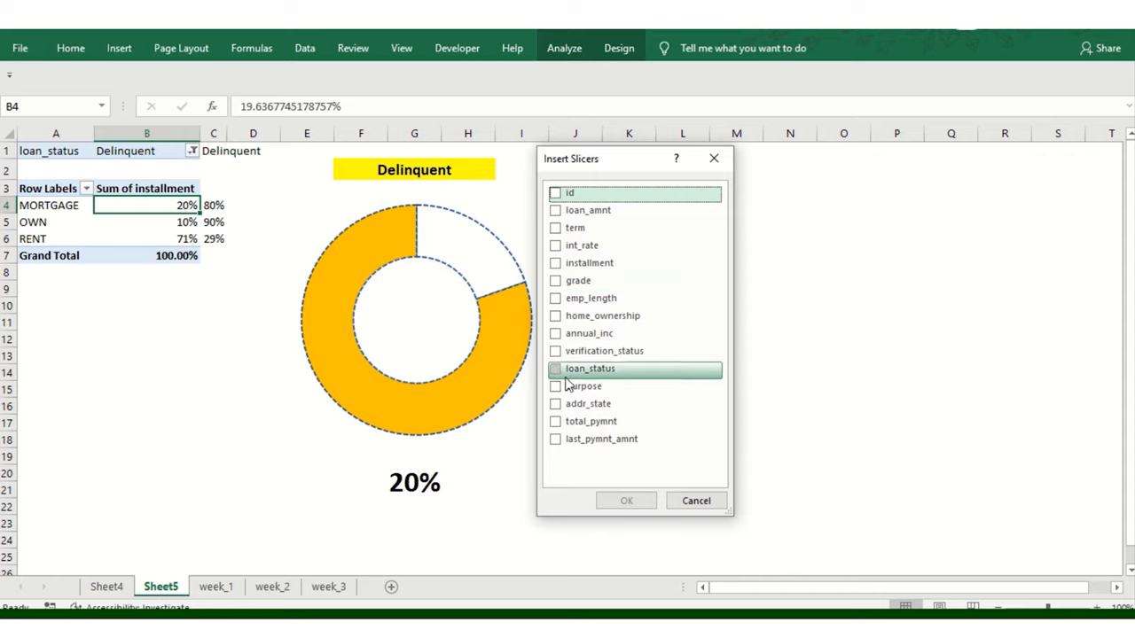
pyautogui.click(695, 500)
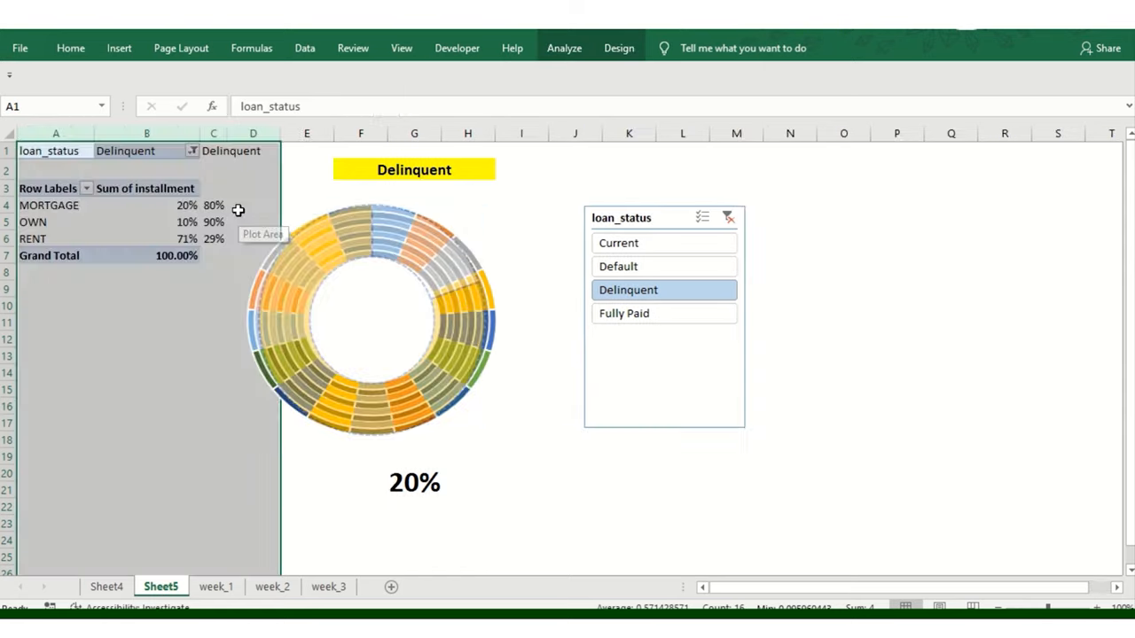
# Change the percentage label's cell link to =B$4
pyautogui.click(417, 319)
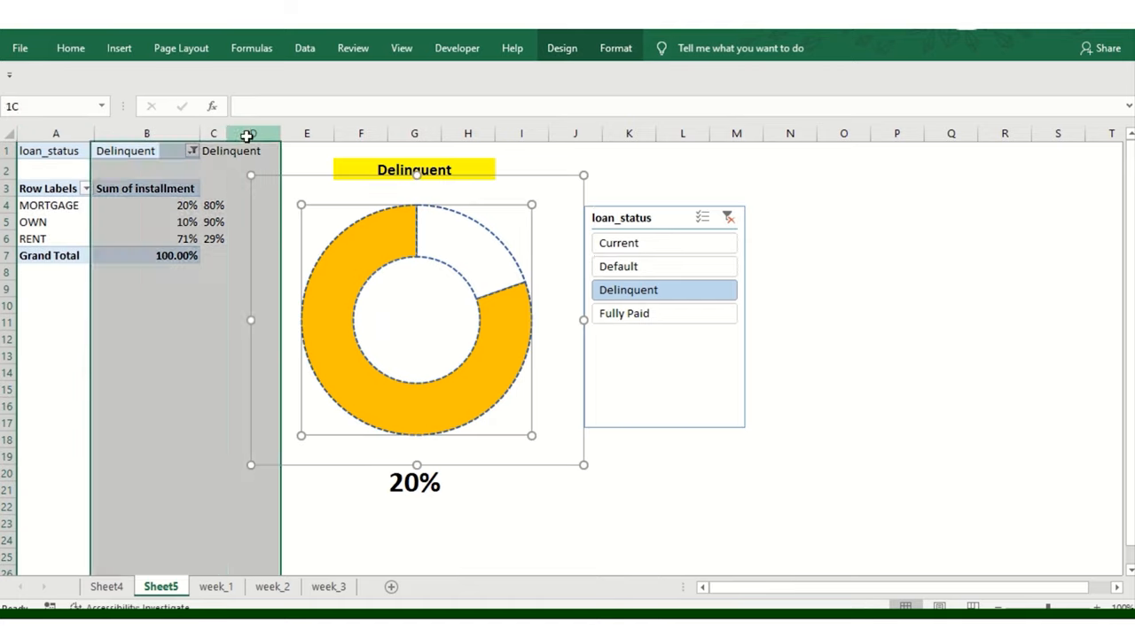
pyautogui.click(252, 151)
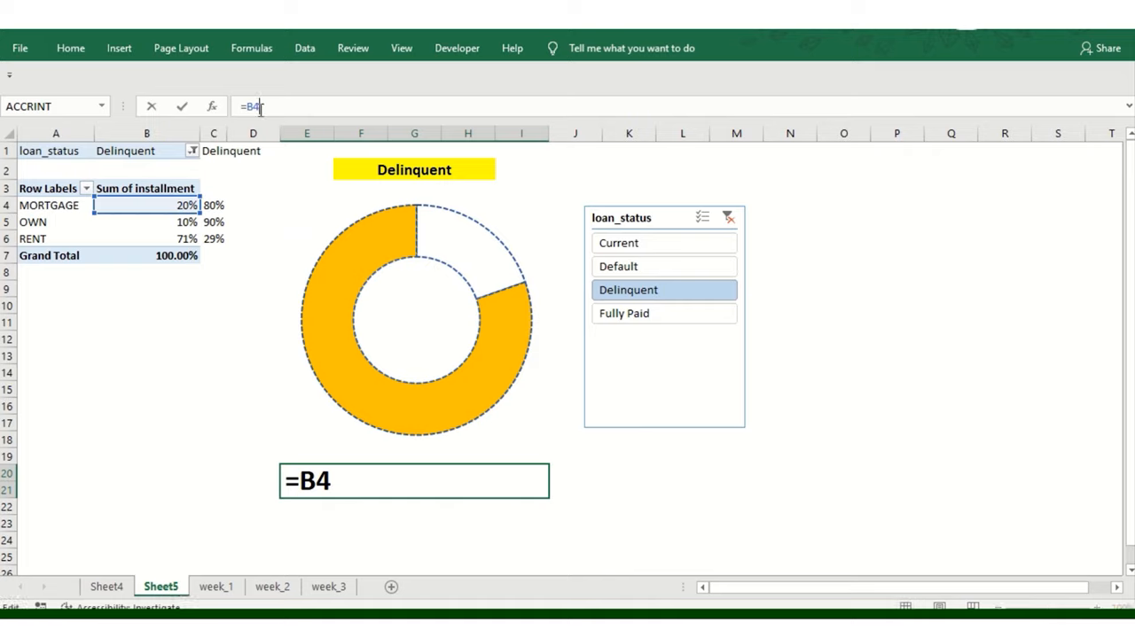
pyautogui.write('$4$')
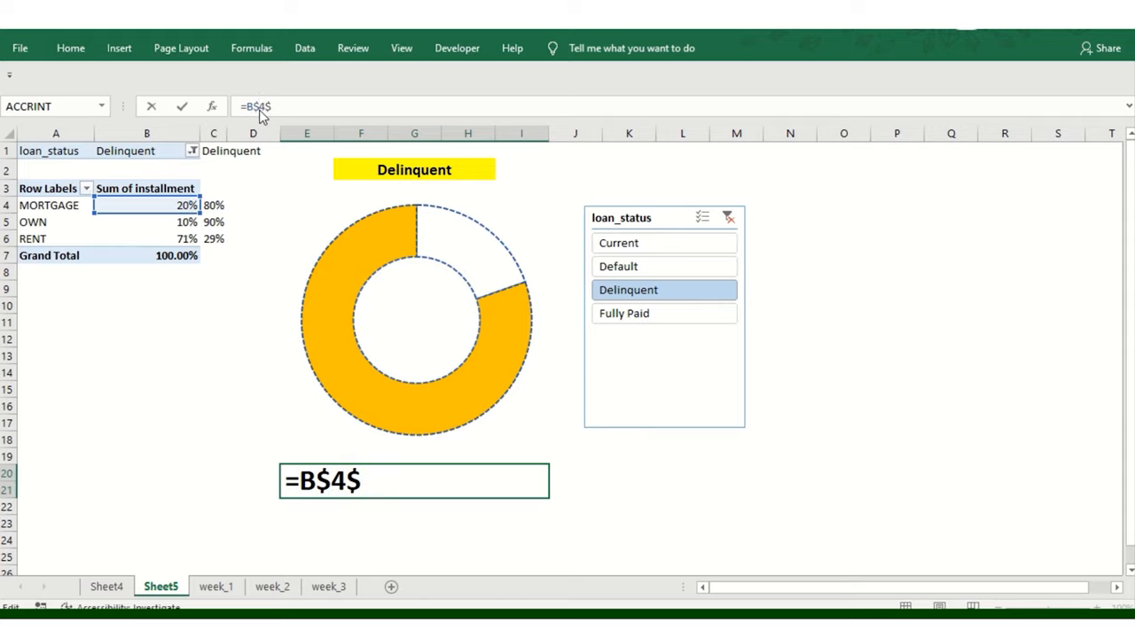
pyautogui.press('Return')
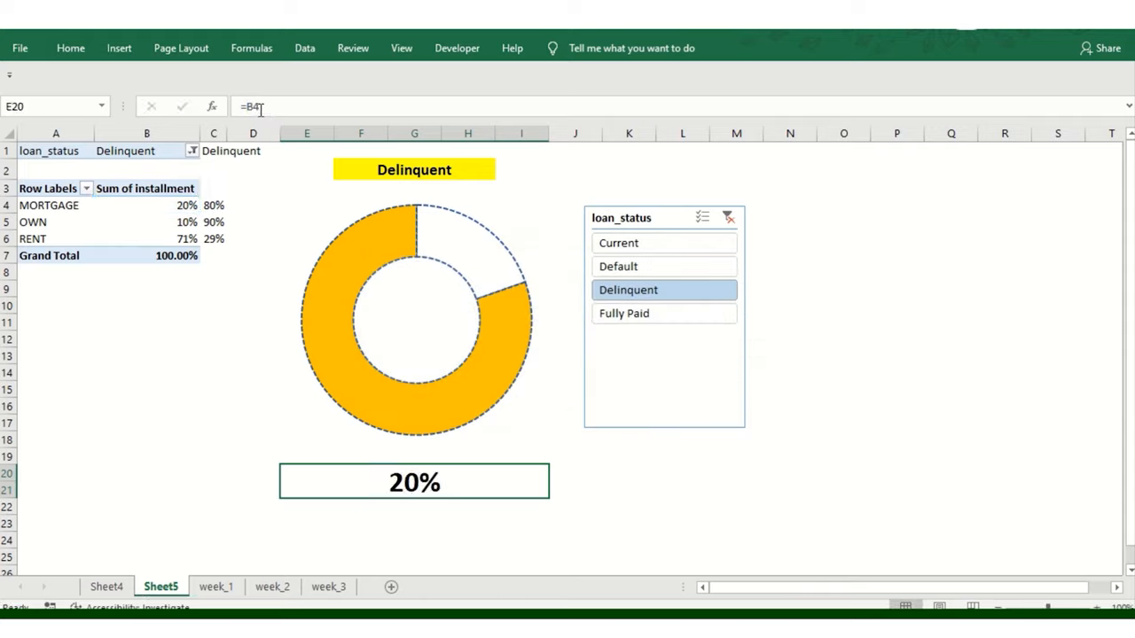
pyautogui.moveTo(335, 163)
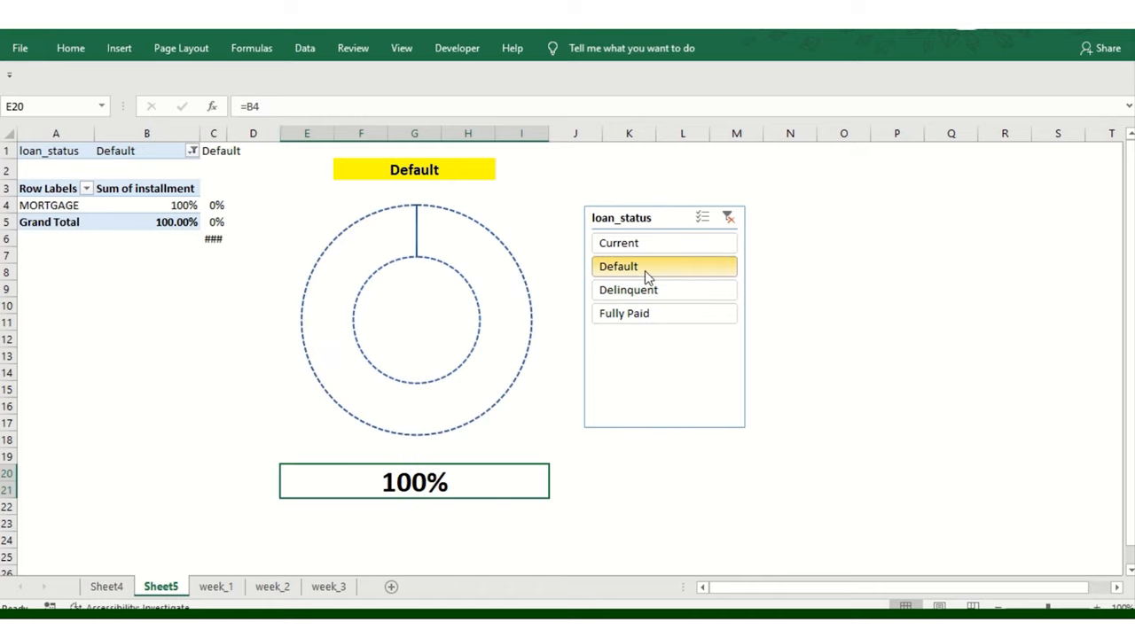
# Test the slicer with Fully Paid and Current, watching the title, pivot and 44% label update
pyautogui.click(624, 312)
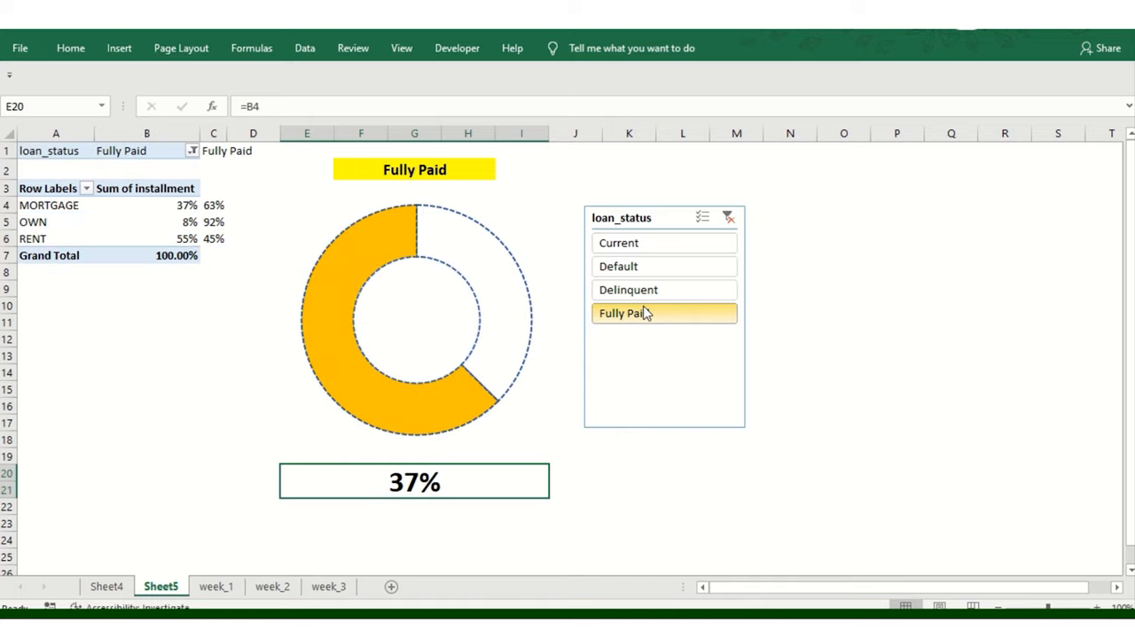
pyautogui.click(727, 216)
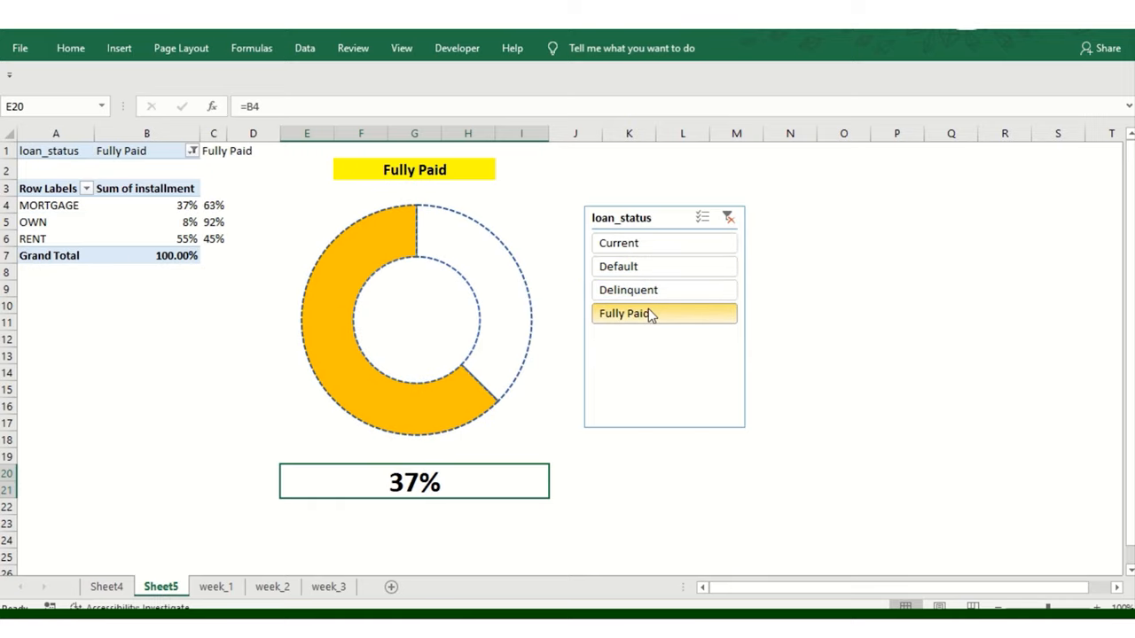
pyautogui.click(619, 243)
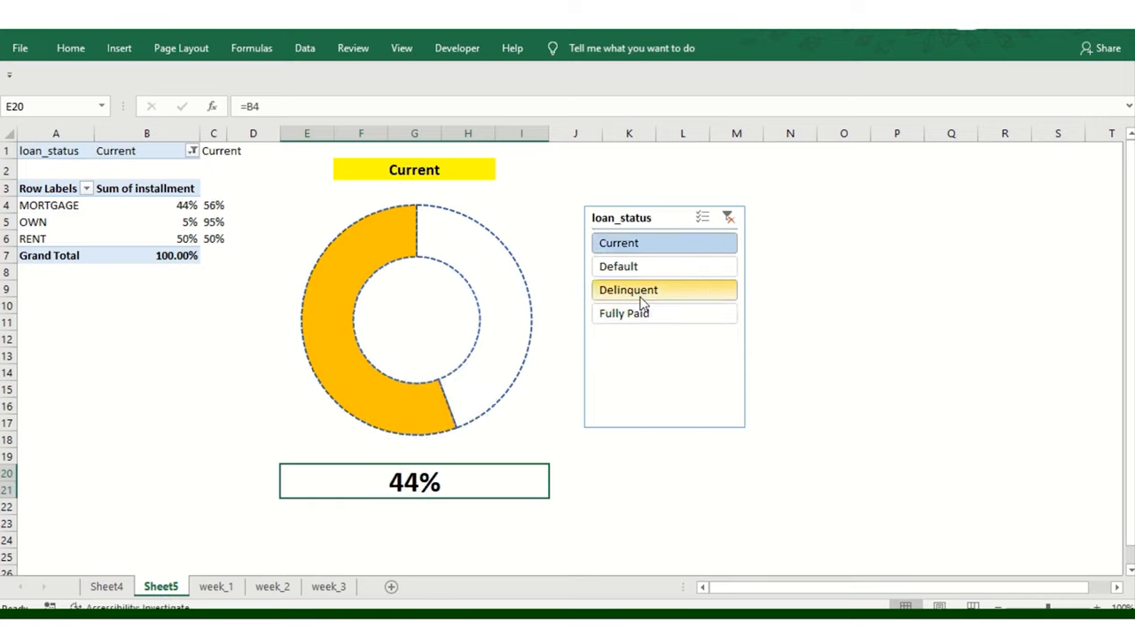
pyautogui.moveTo(475, 473)
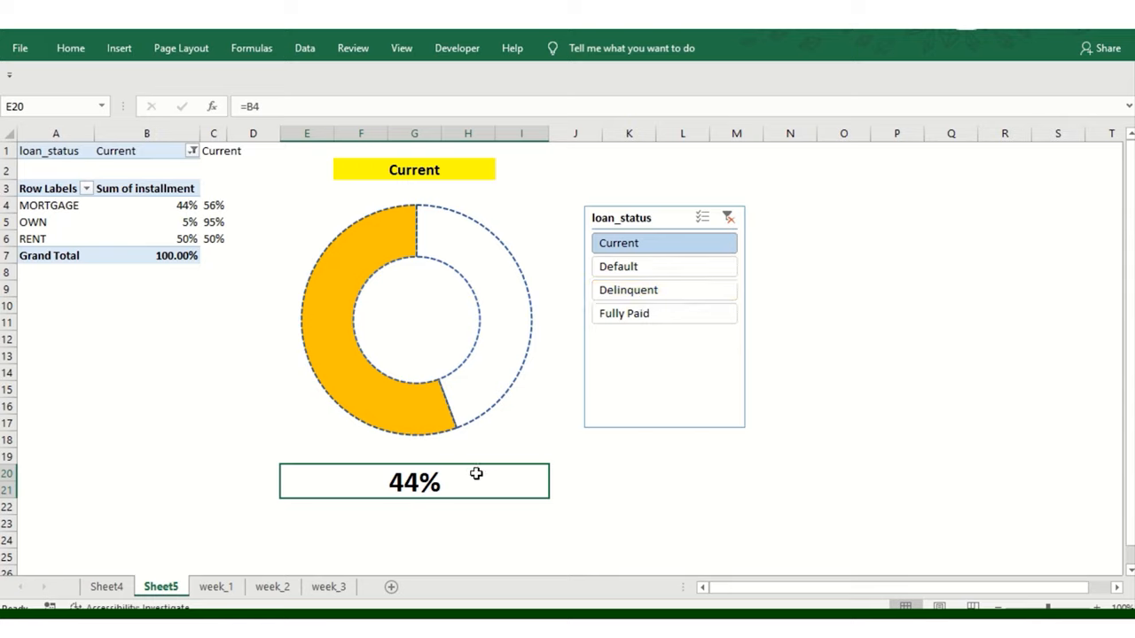
pyautogui.moveTo(393, 224)
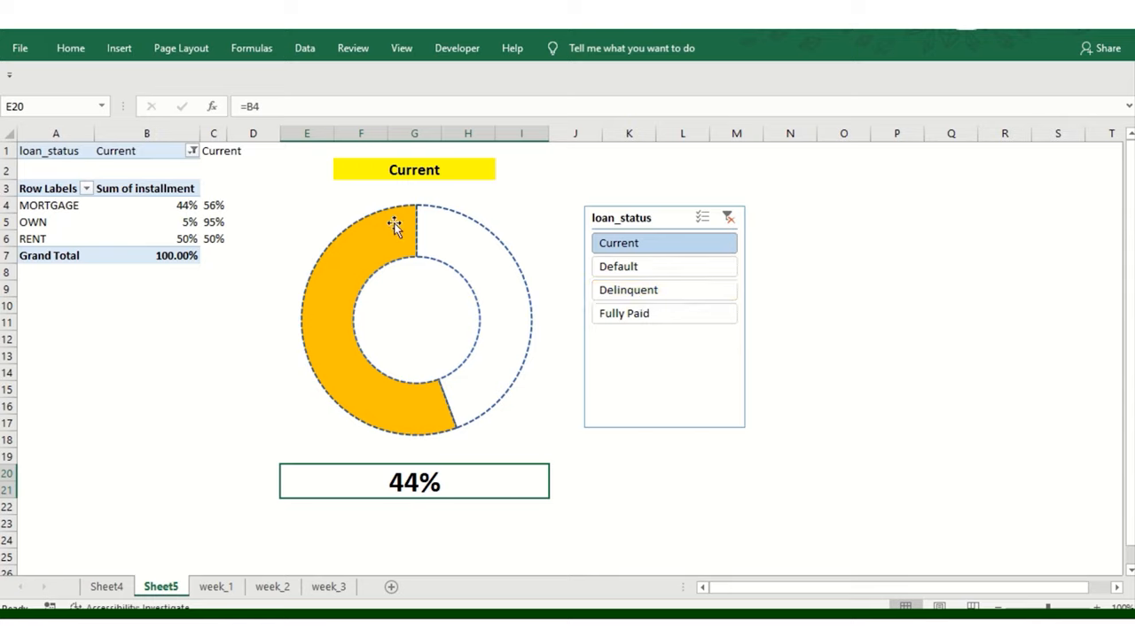
pyautogui.moveTo(390, 231)
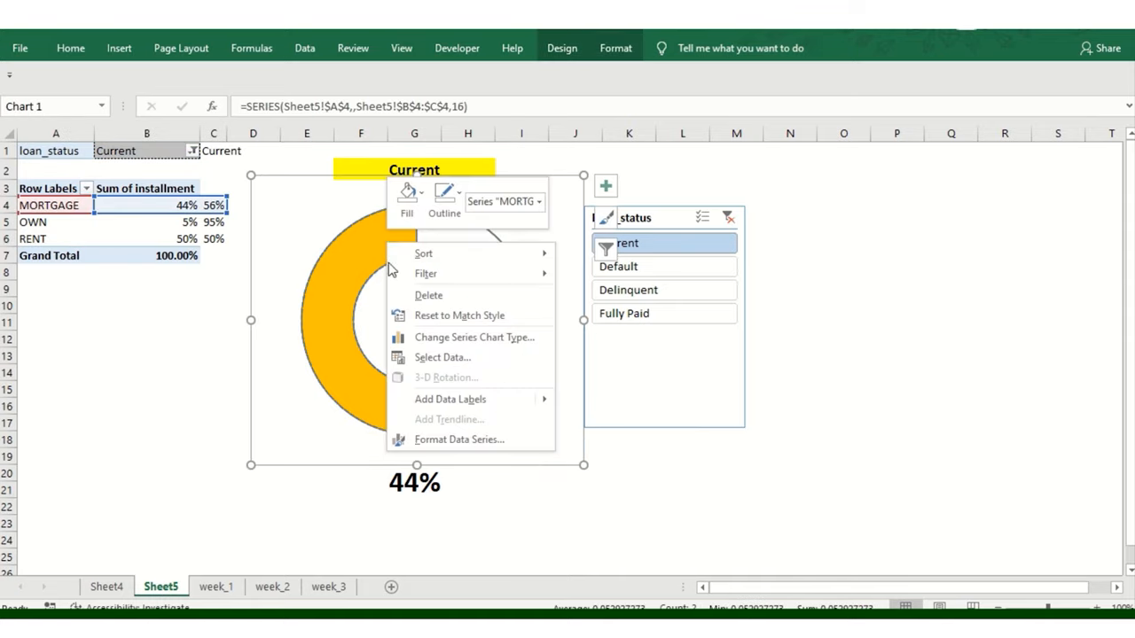
pyautogui.moveTo(459, 316)
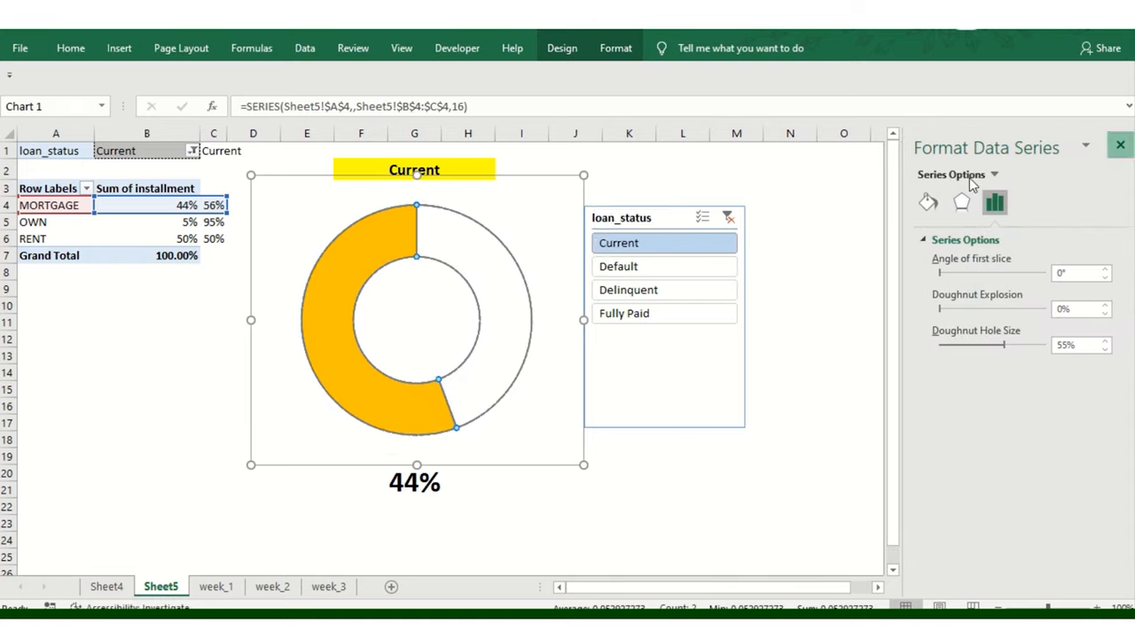
# Relocate the loan_status slicer beneath the pivot table and insert a blank doughnut chart right of the first
pyautogui.click(1121, 144)
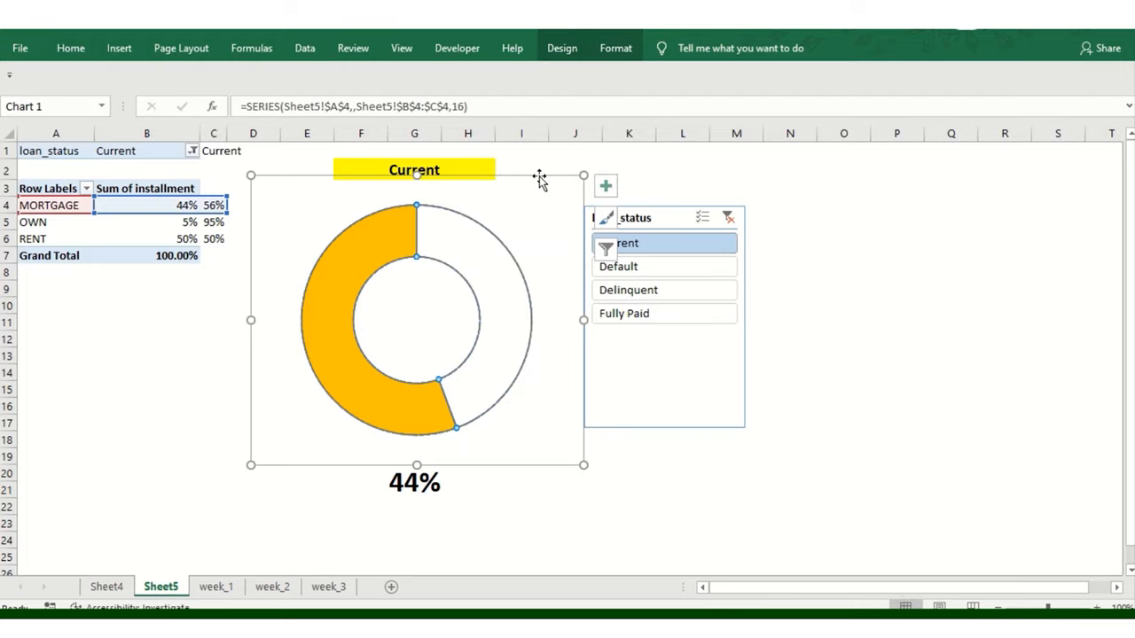
pyautogui.click(734, 169)
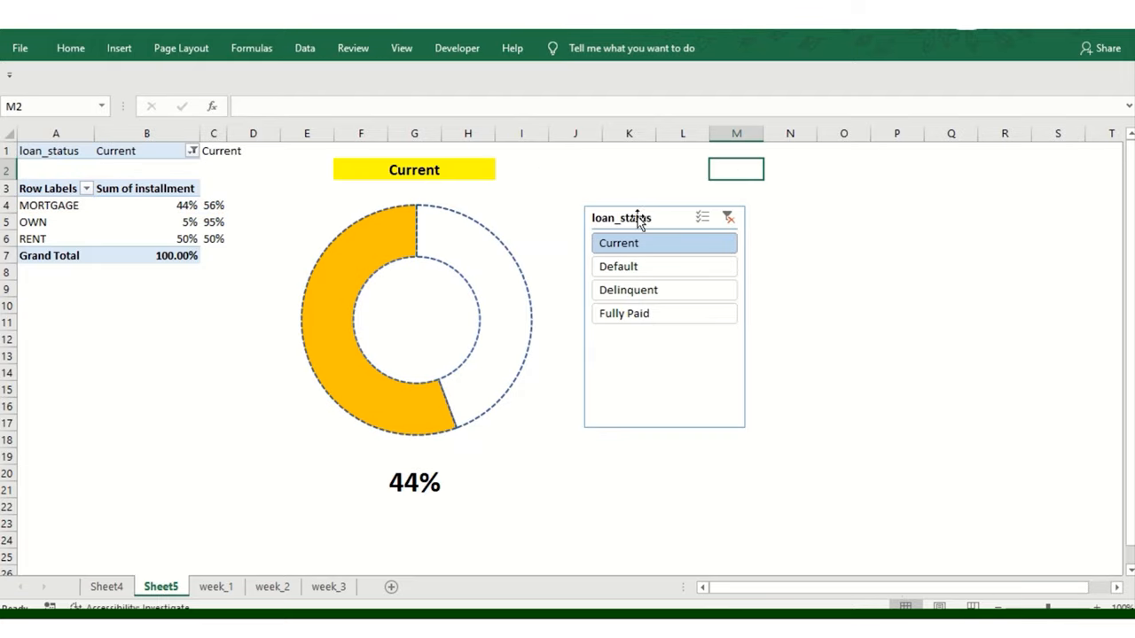
pyautogui.moveTo(663, 315); pyautogui.dragTo(847, 399)
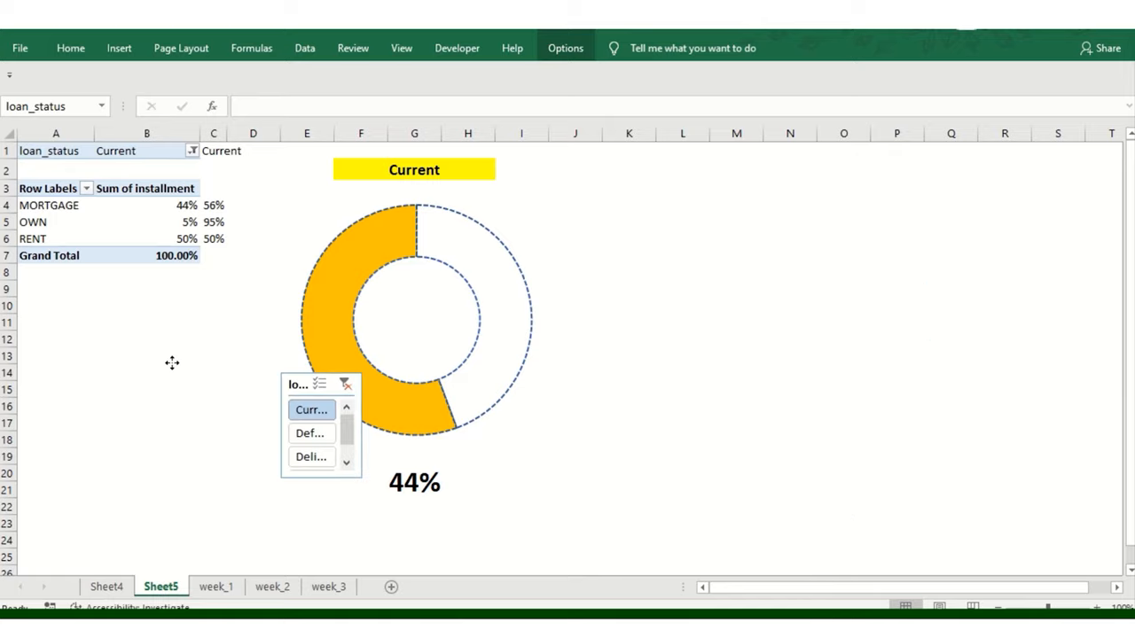
pyautogui.moveTo(321, 426); pyautogui.dragTo(110, 364)
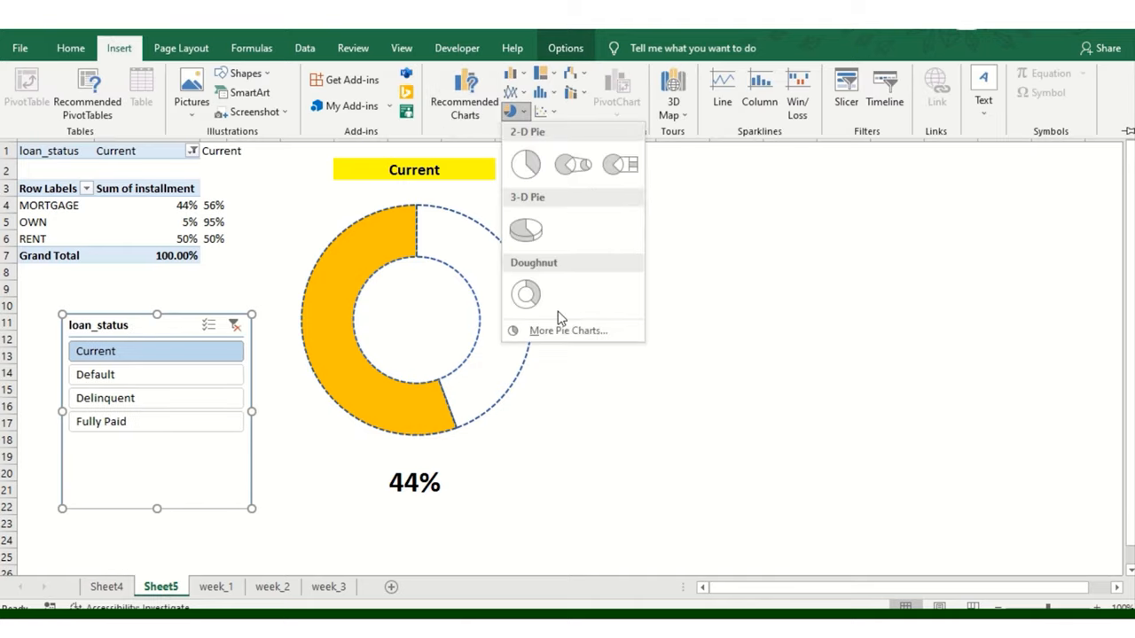
pyautogui.click(525, 294)
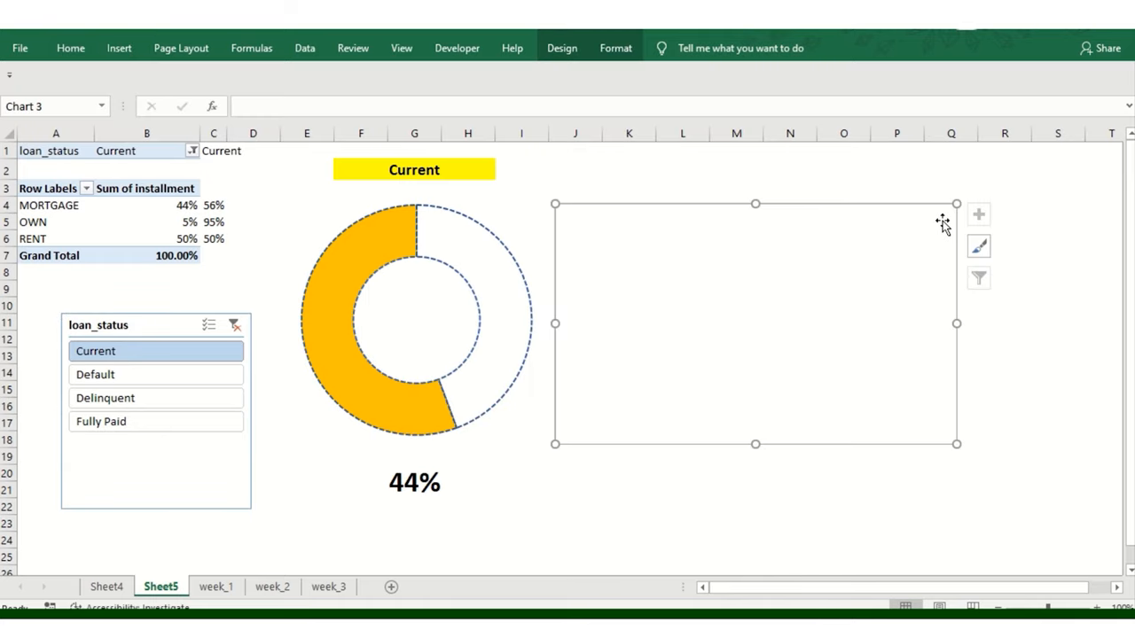
pyautogui.moveTo(816, 231)
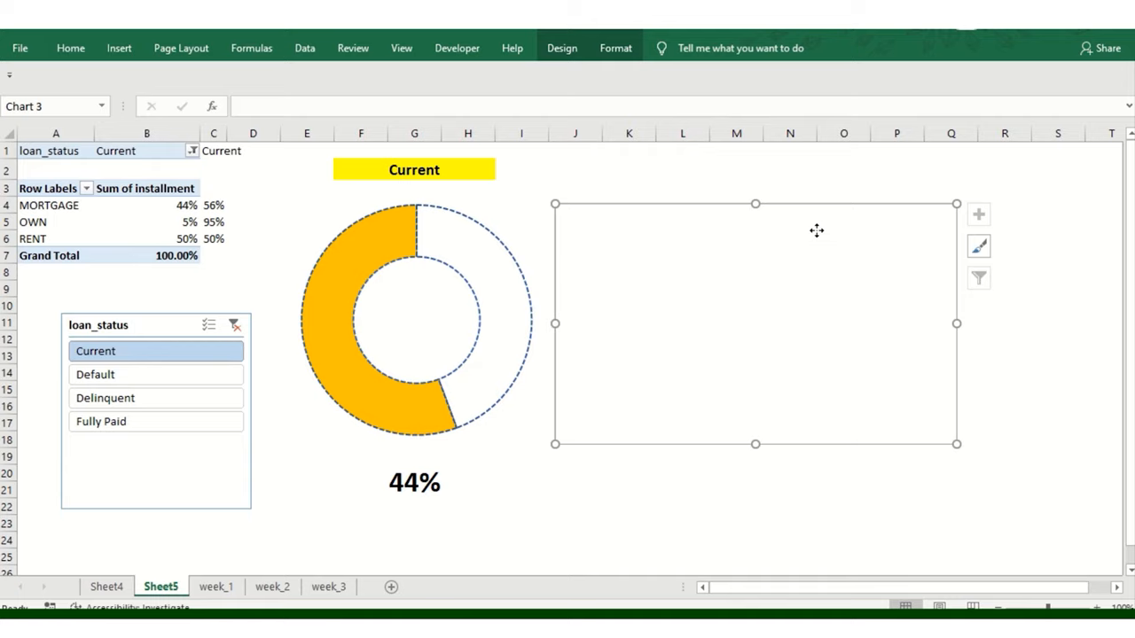
pyautogui.rightClick(753, 284)
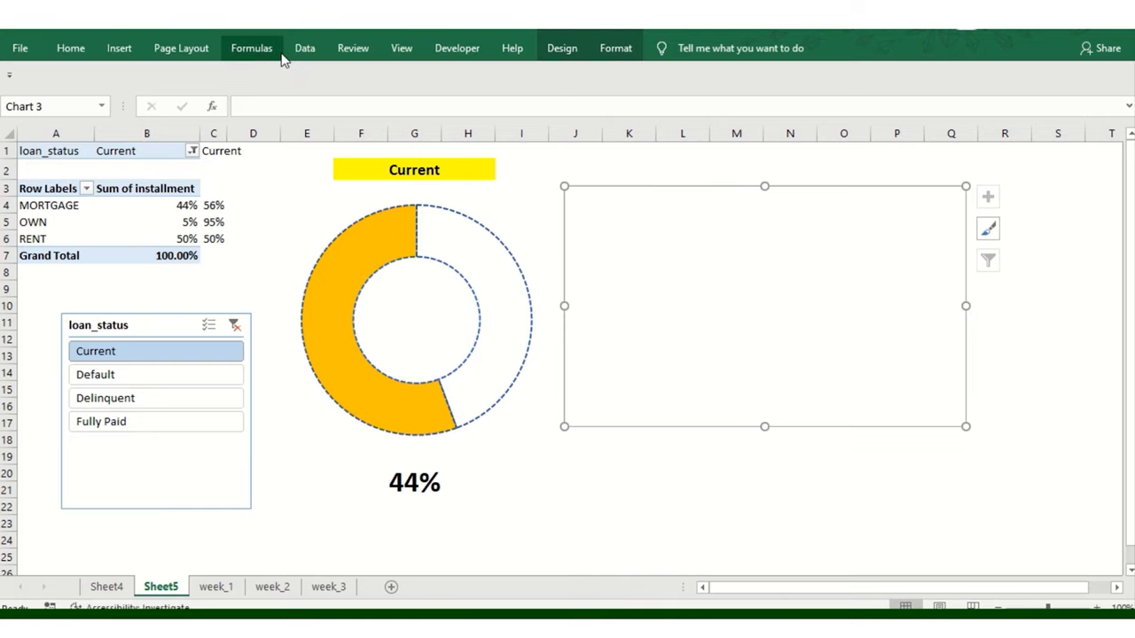
pyautogui.moveTo(685, 80)
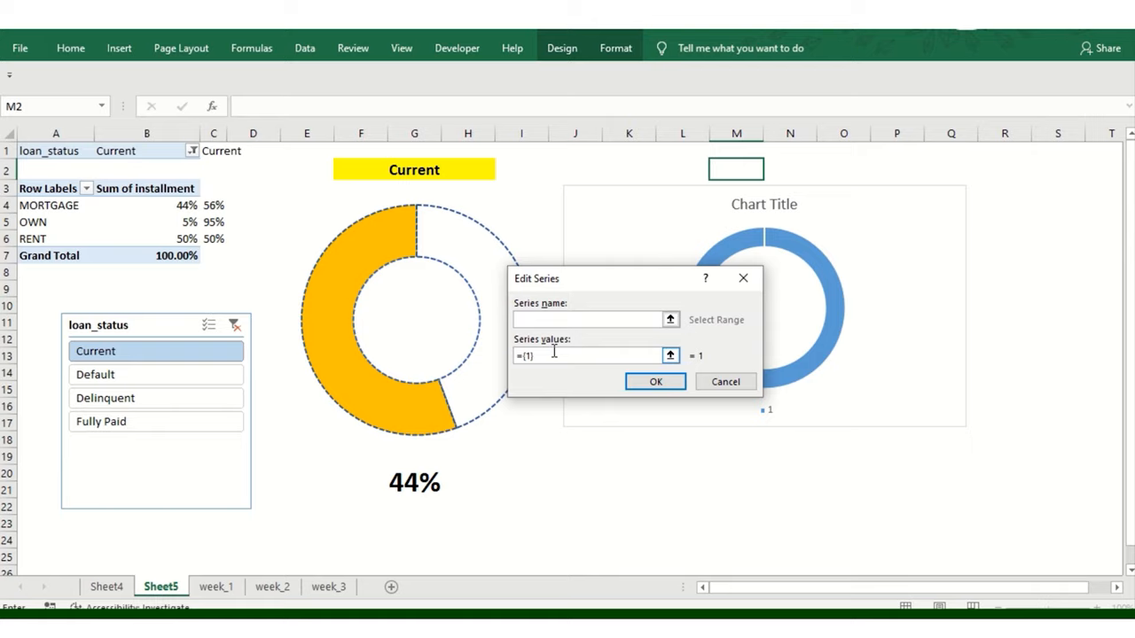
# Add a series named TEST with sixteen equal values of 1 to the new chart
pyautogui.write('TEST')
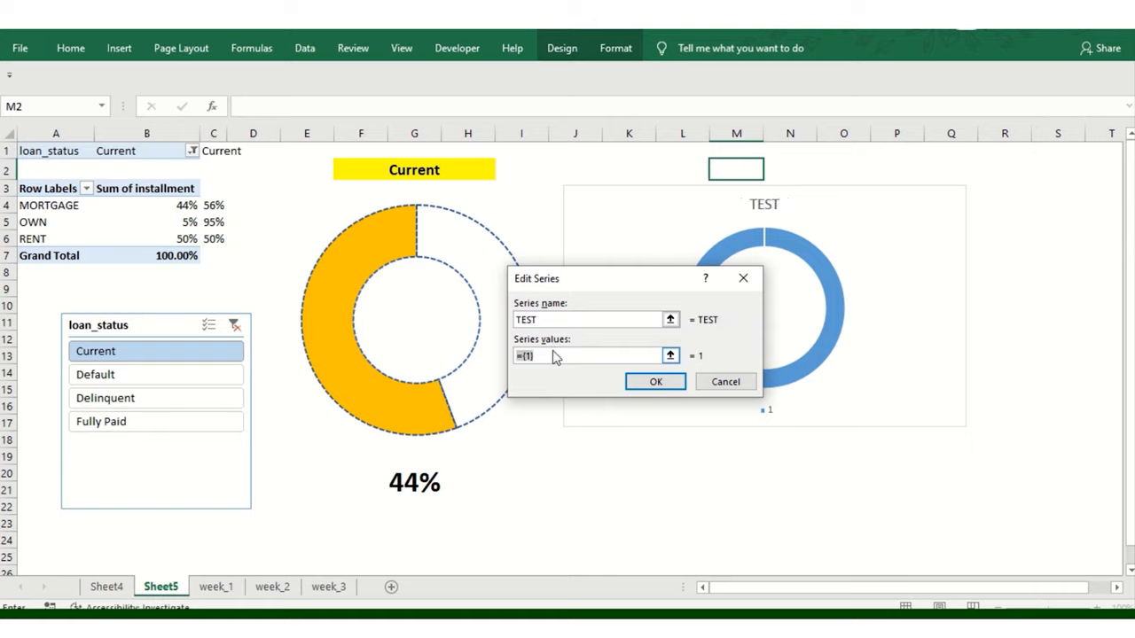
pyautogui.write('1,1')
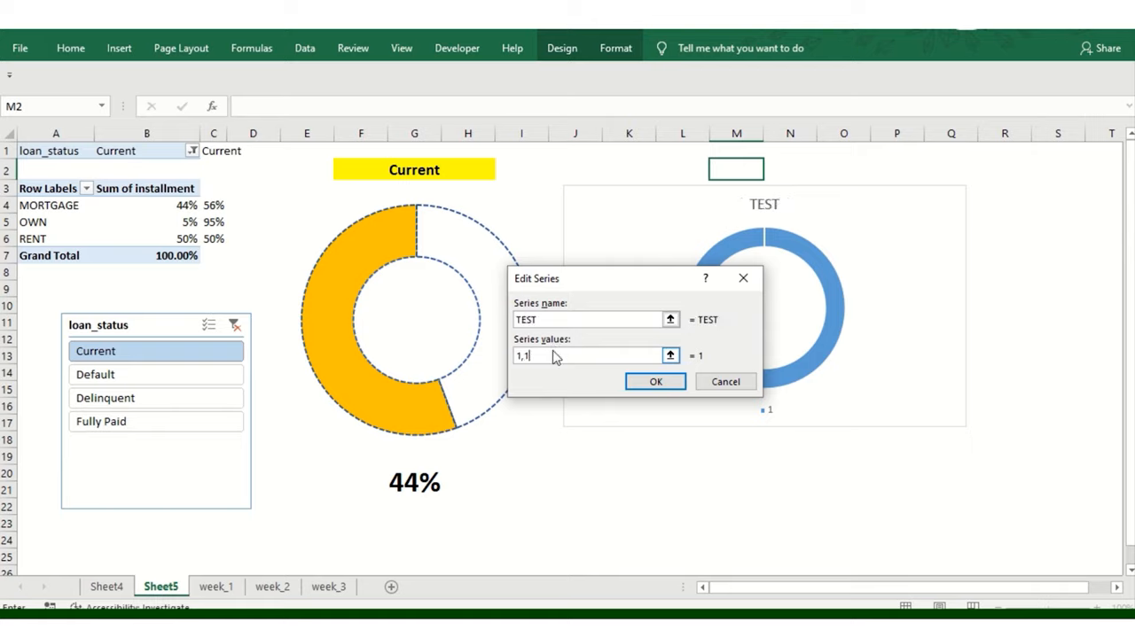
pyautogui.write(',1,1,1,1,1,1,1,')
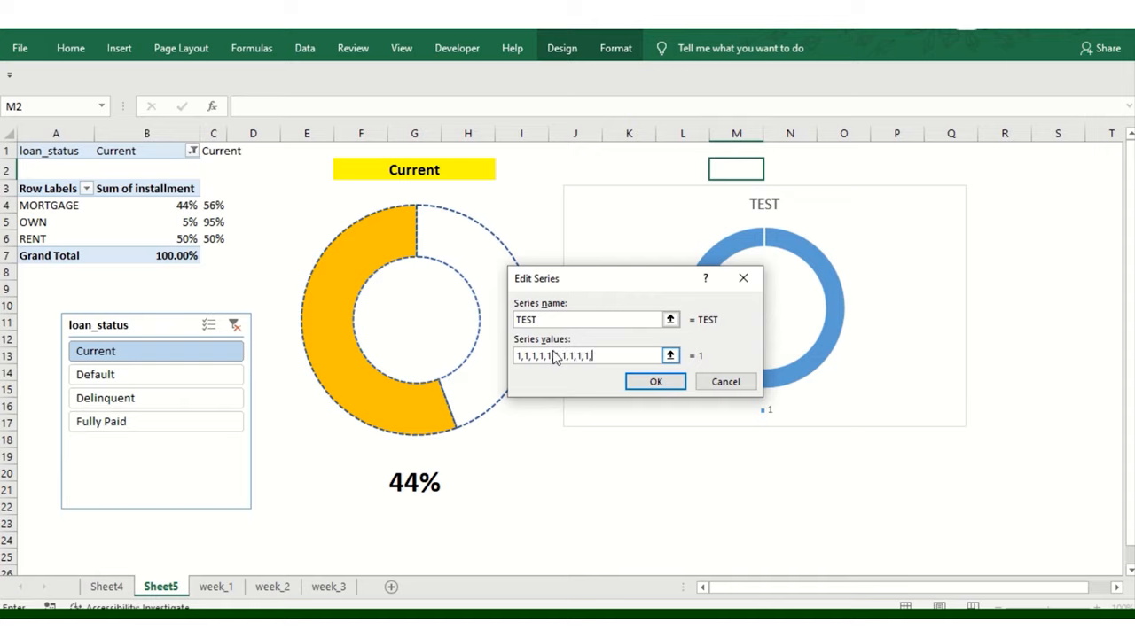
pyautogui.write('1,1,1,1,1,1')
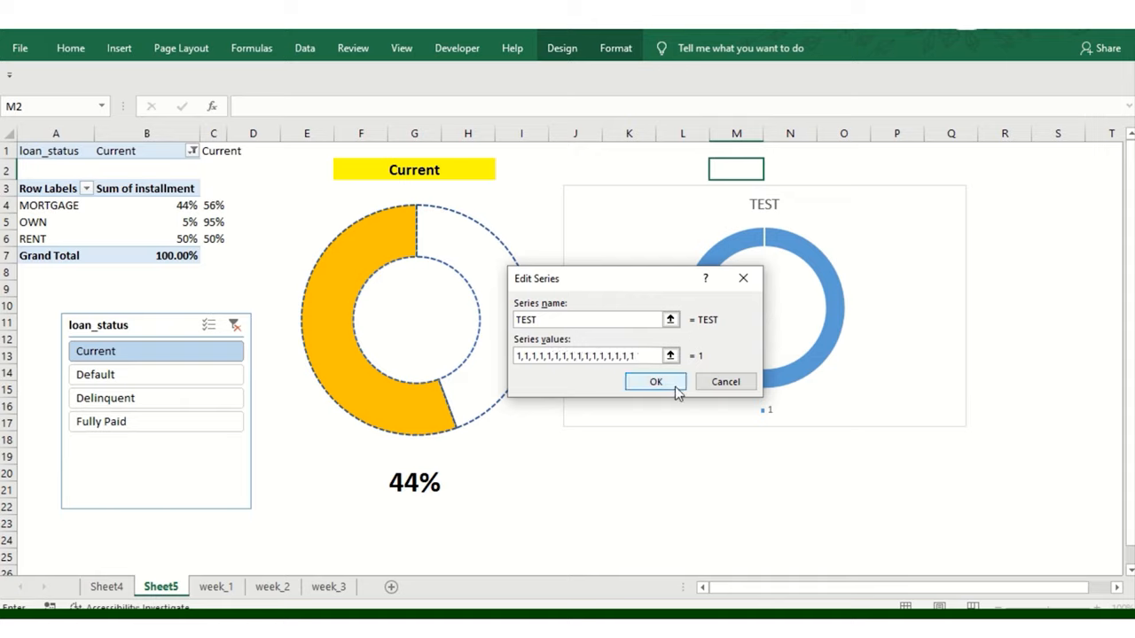
pyautogui.click(656, 381)
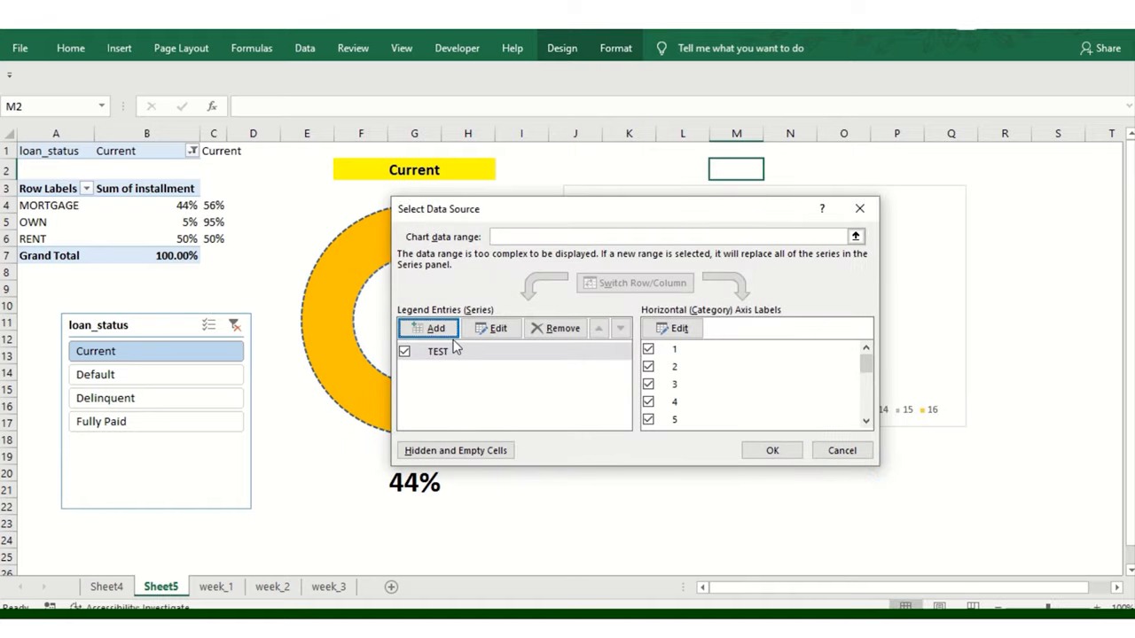
# Try adding an OWN series from row 5, dismissing the formula errors, and close Select Data
pyautogui.click(492, 328)
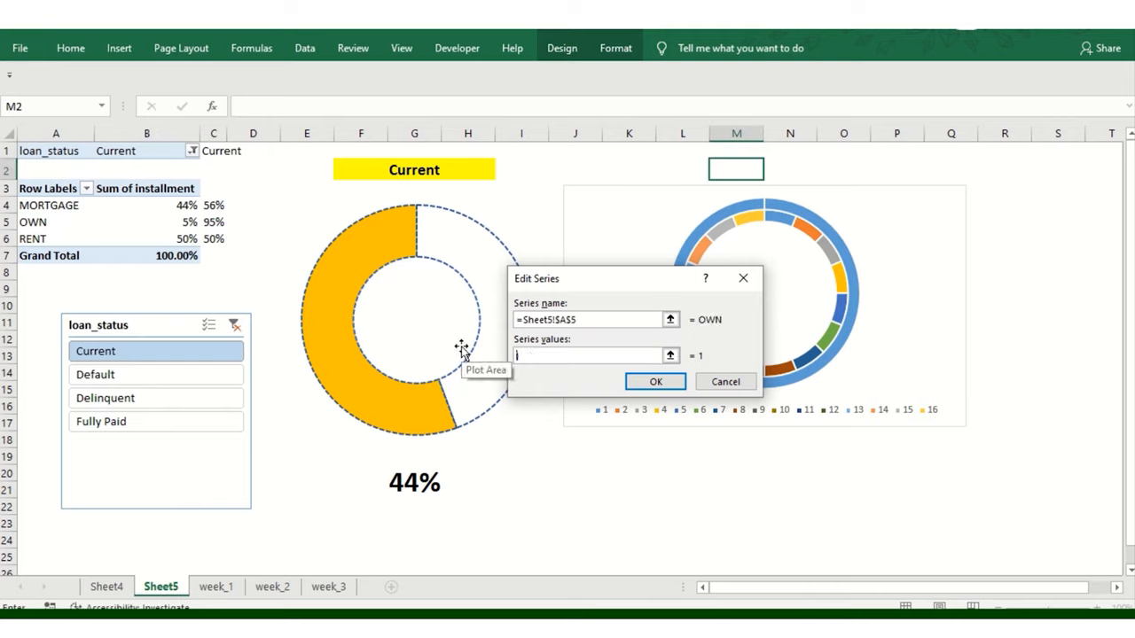
pyautogui.click(656, 381)
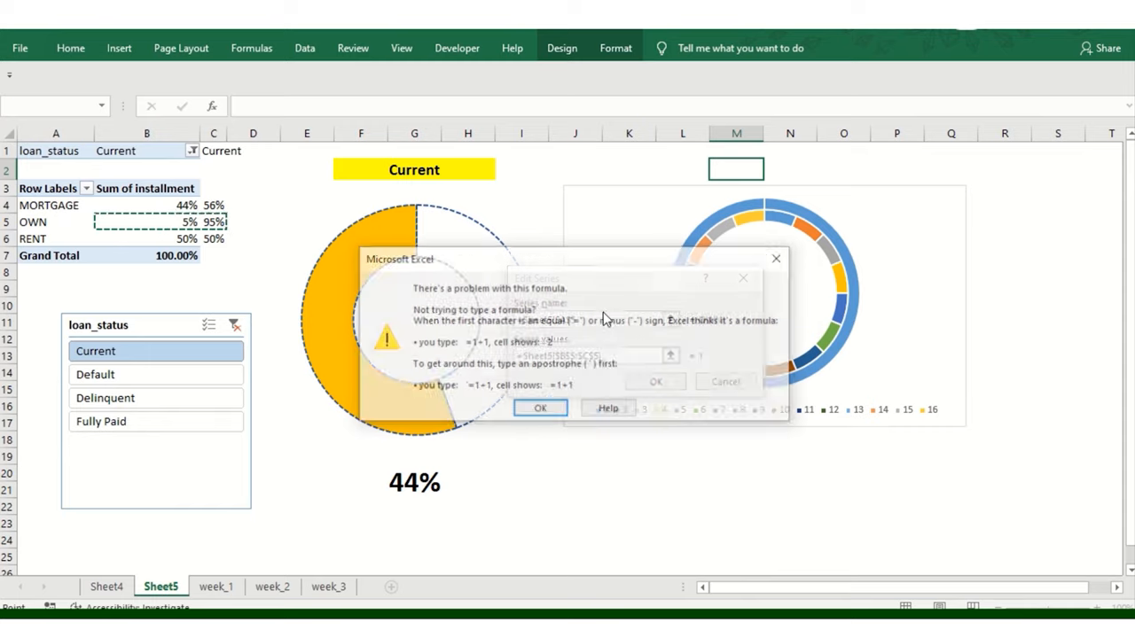
pyautogui.click(539, 408)
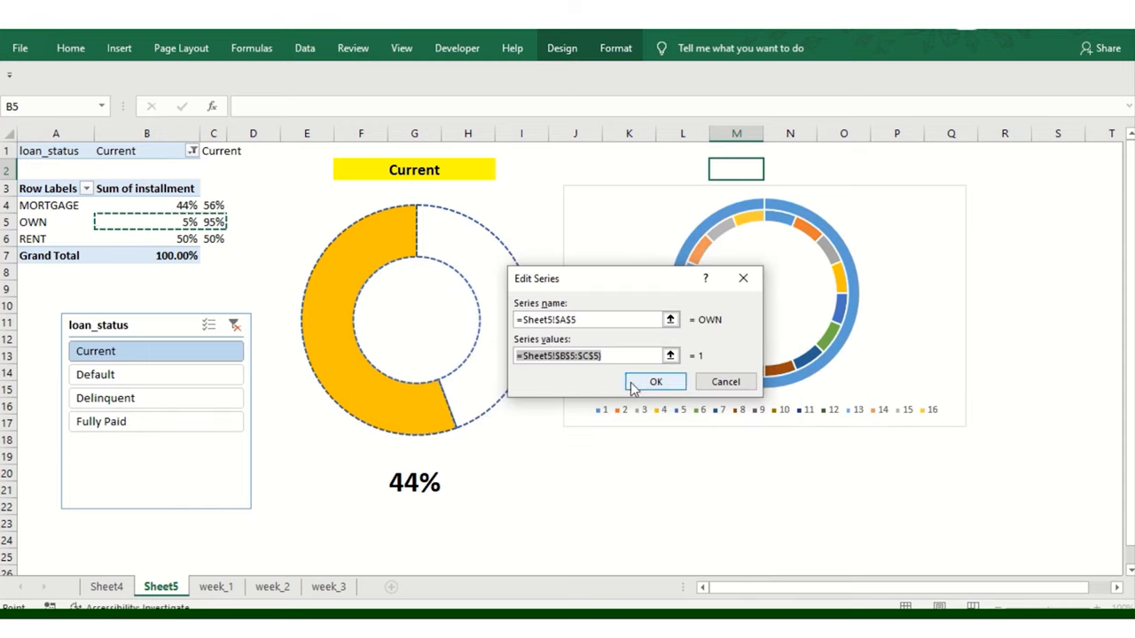
pyautogui.click(656, 382)
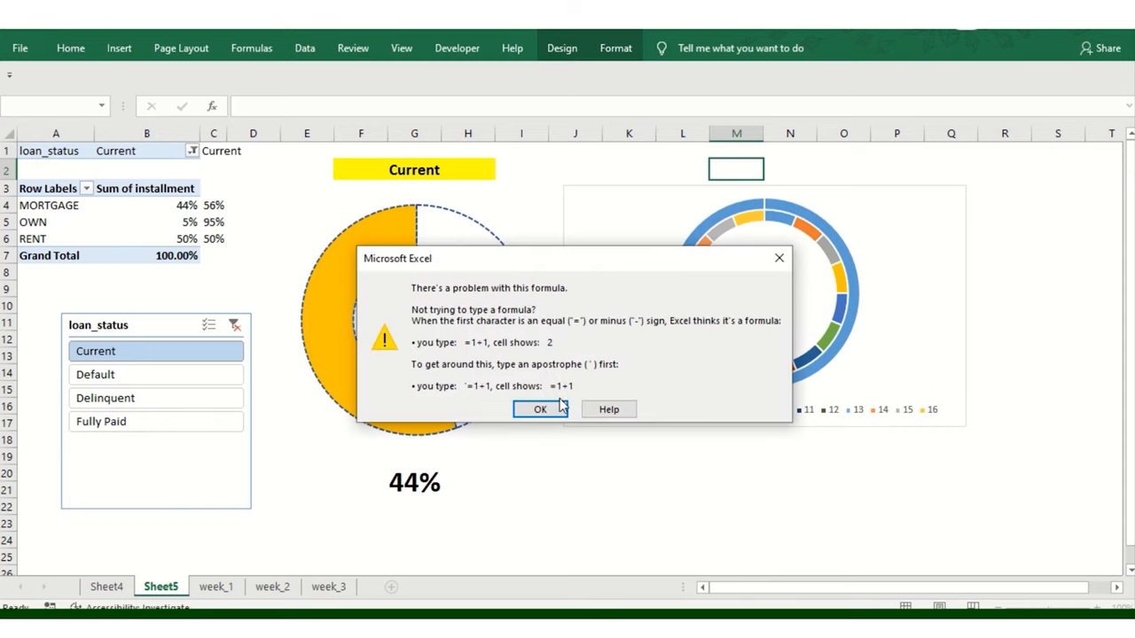
pyautogui.click(539, 408)
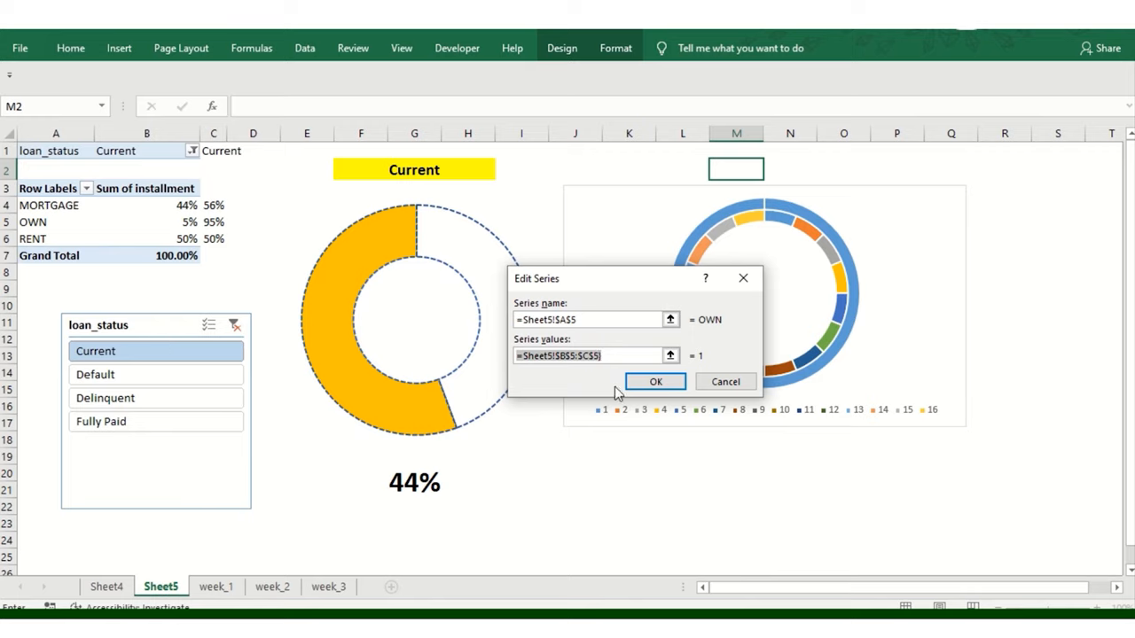
pyautogui.moveTo(720, 371)
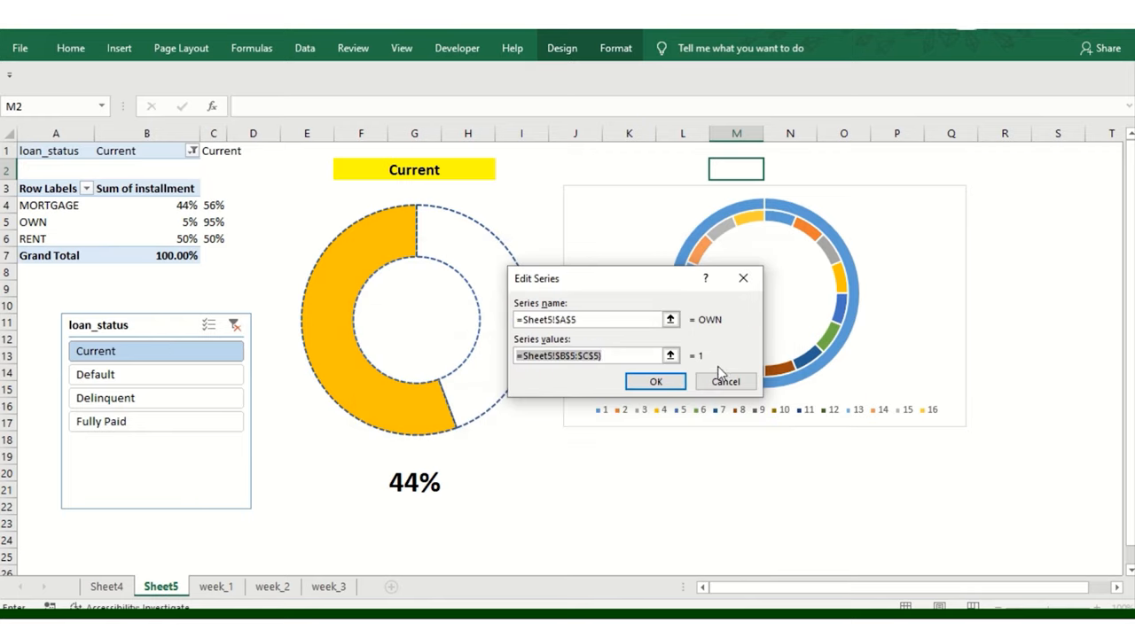
pyautogui.click(656, 382)
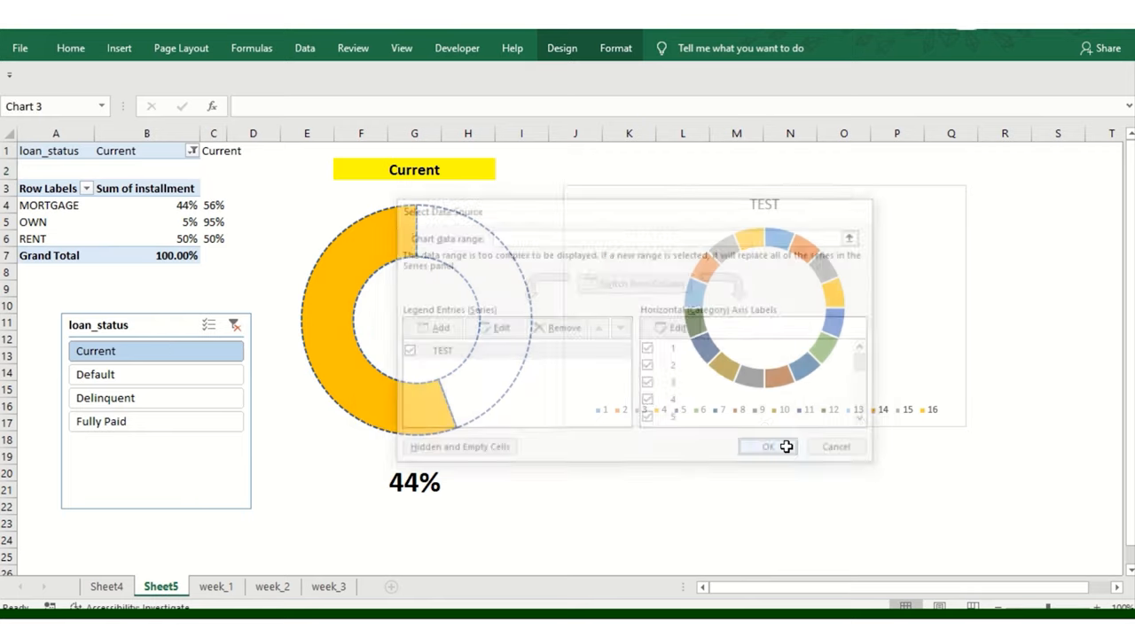
# Filter the report to Default loans via the slicer, leaving the first donut at 100%
pyautogui.click(766, 447)
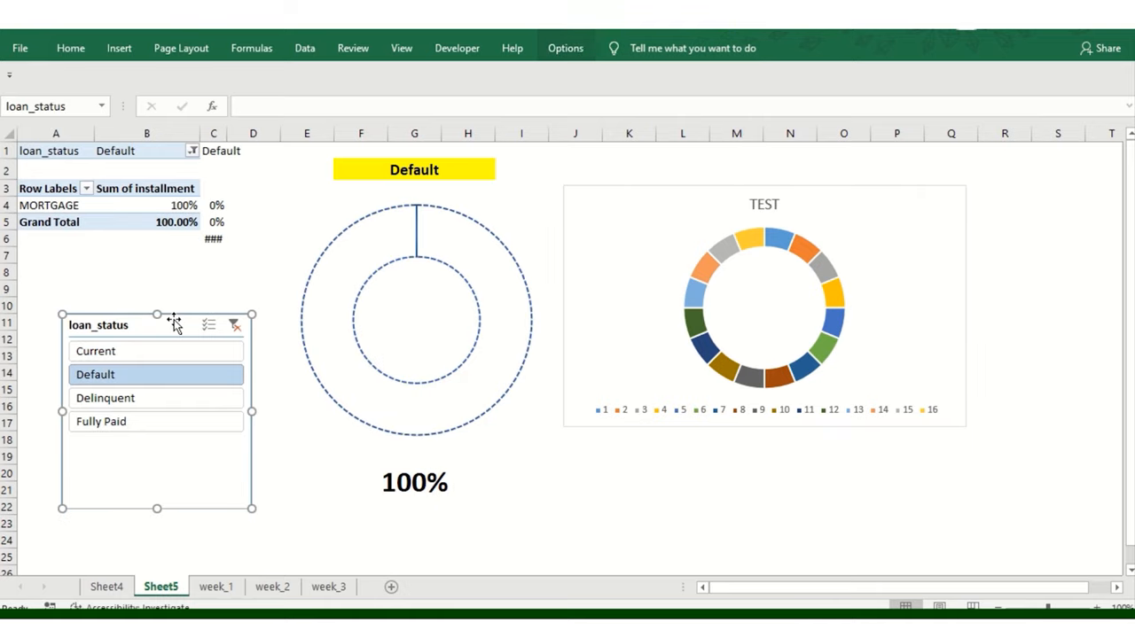
pyautogui.click(192, 151)
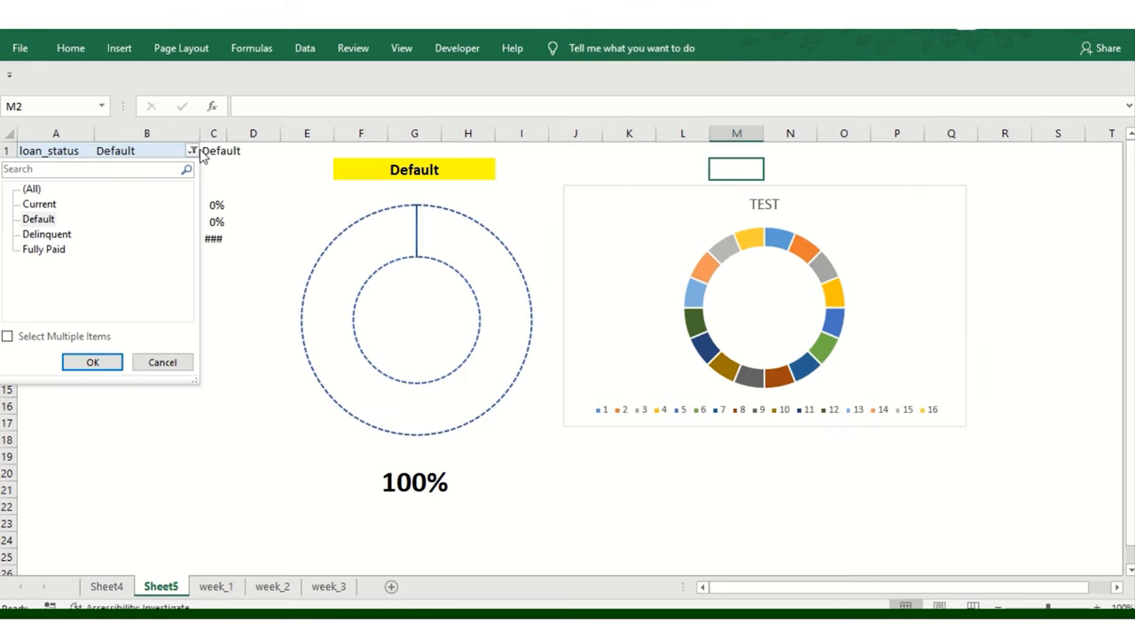
pyautogui.click(92, 362)
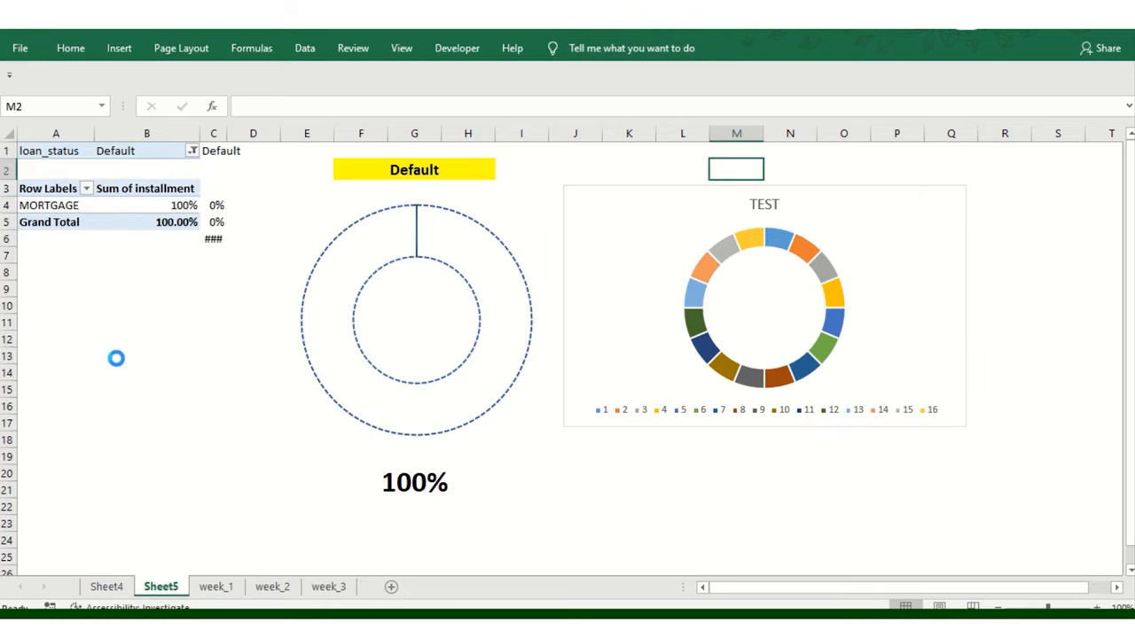
# Give the second chart the OWN series (8% / 92%) and shrink the doughnut hole to thicken the rings
pyautogui.click(764, 305)
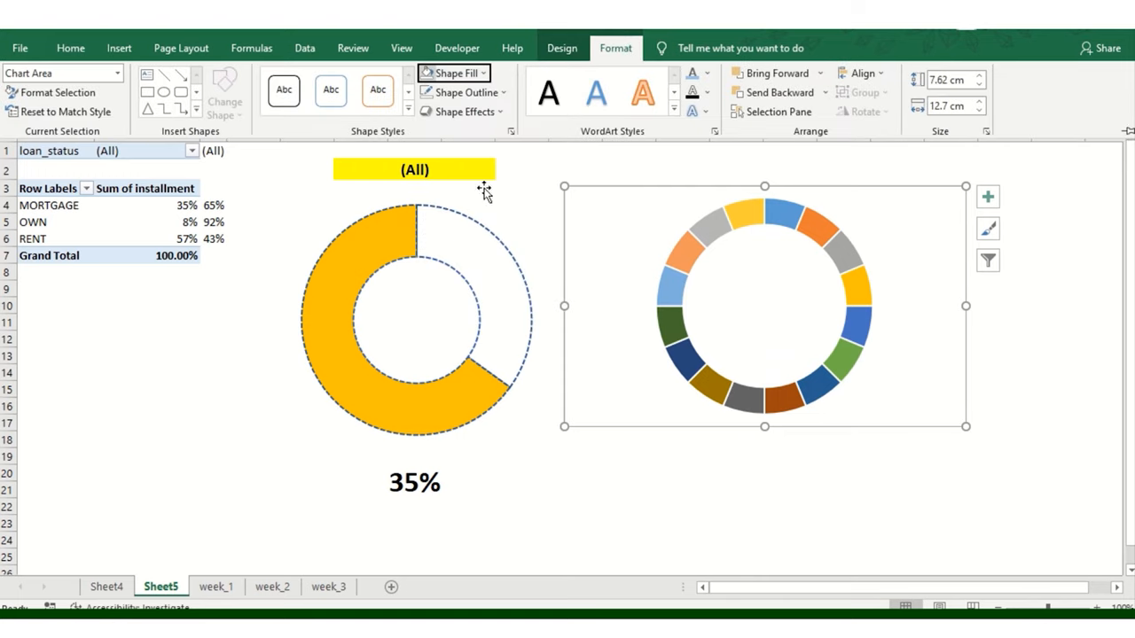
pyautogui.moveTo(479, 256)
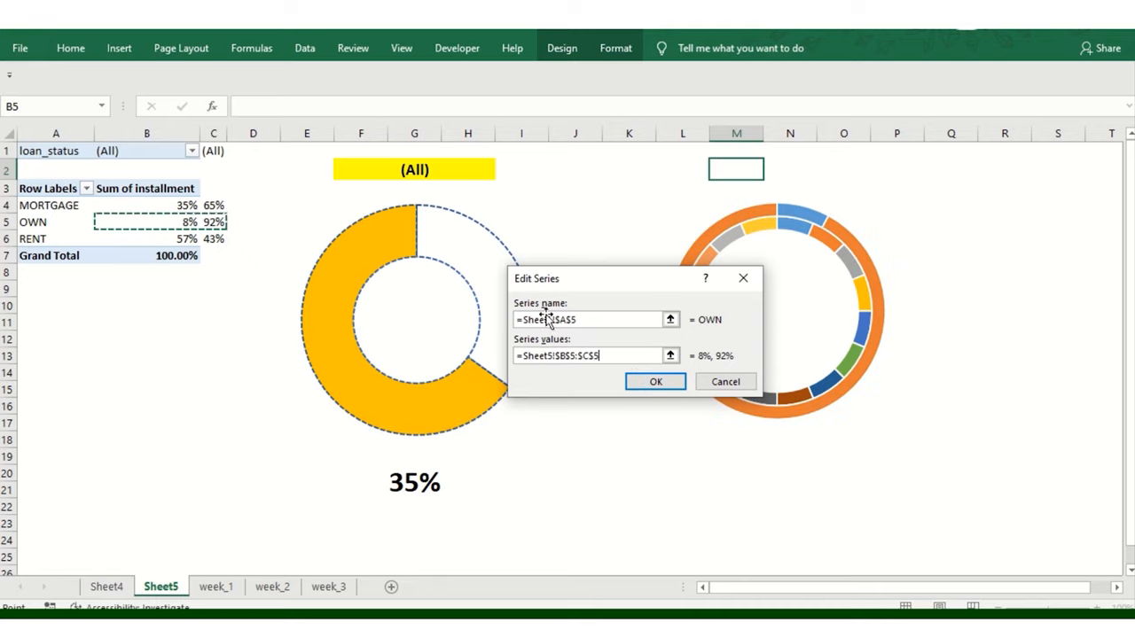
pyautogui.click(656, 381)
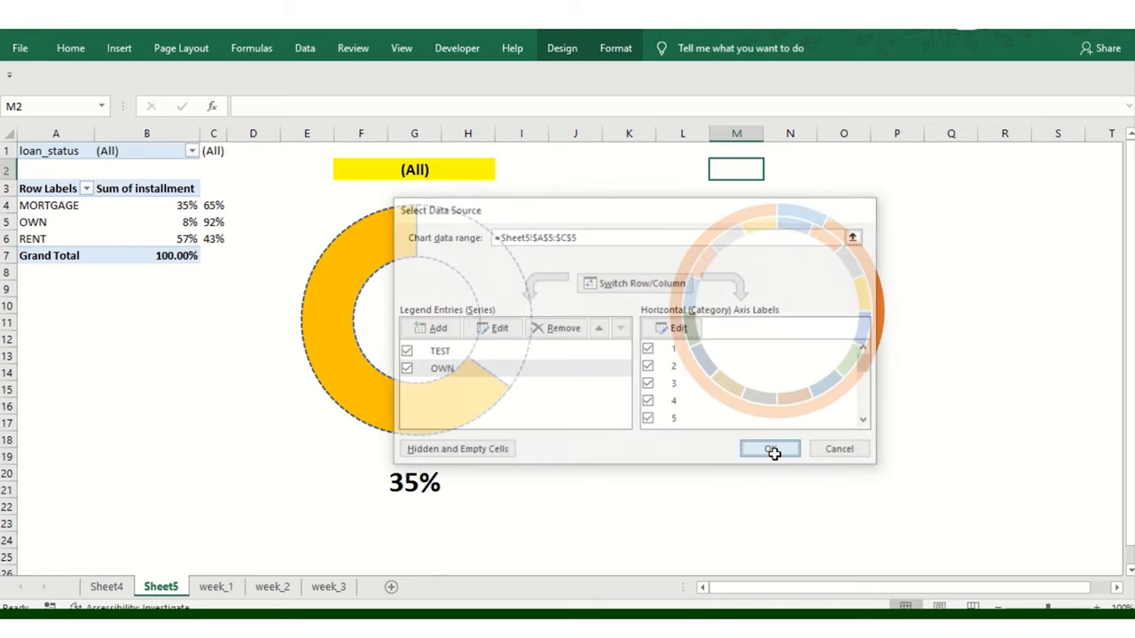
pyautogui.click(769, 448)
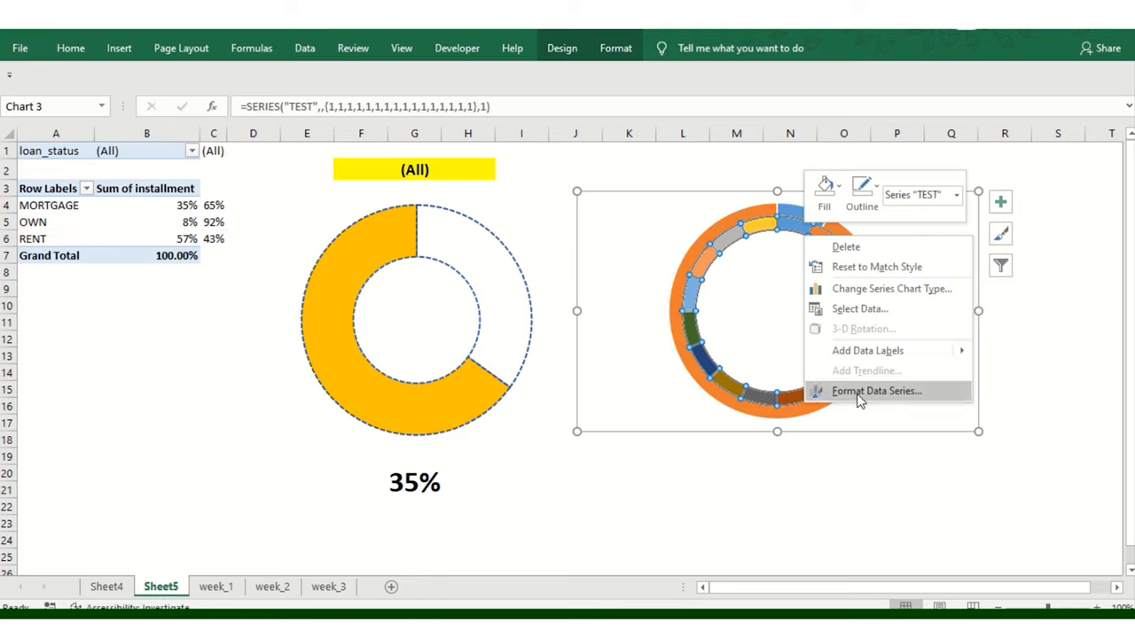
pyautogui.click(876, 391)
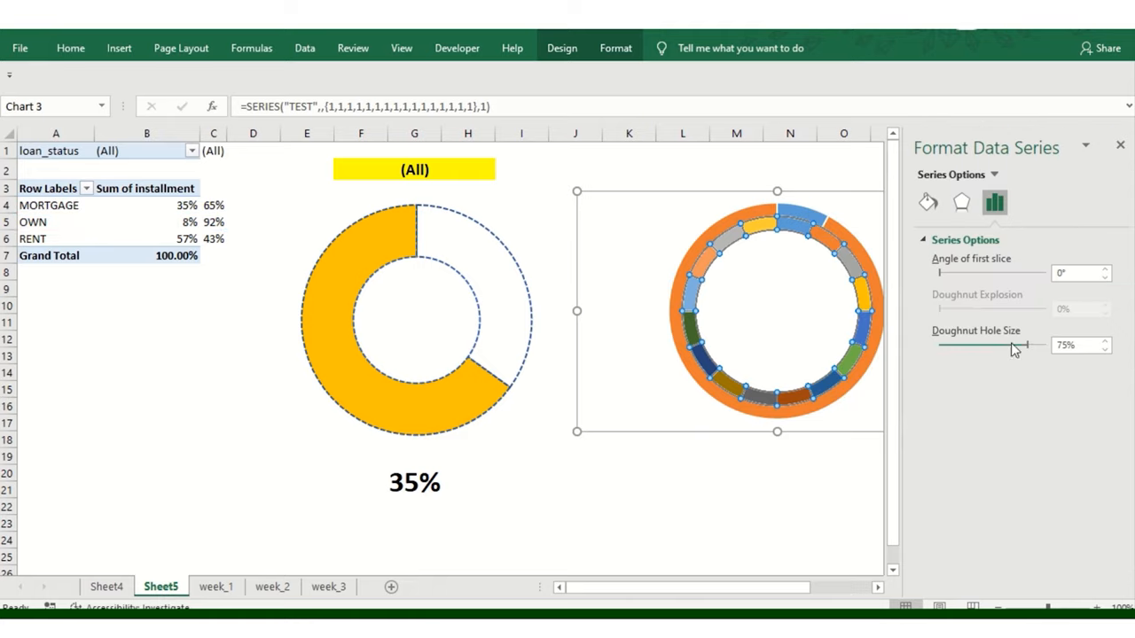
pyautogui.moveTo(1028, 344); pyautogui.dragTo(989, 344)
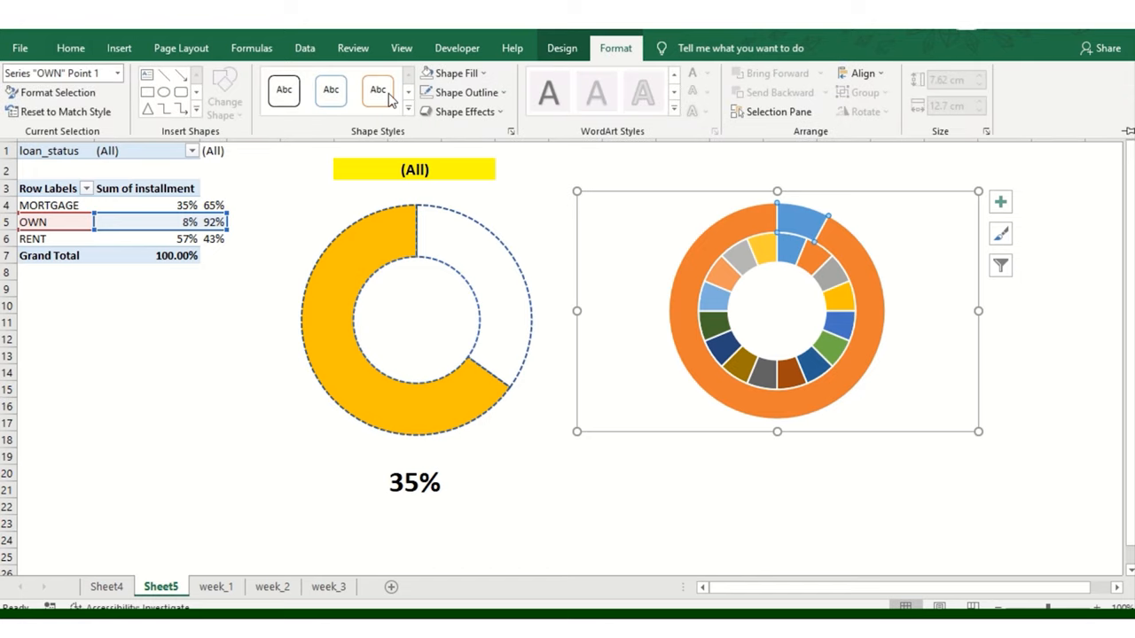
# Remove the fill from a small slice and move the OWN series onto the secondary axis
pyautogui.click(454, 73)
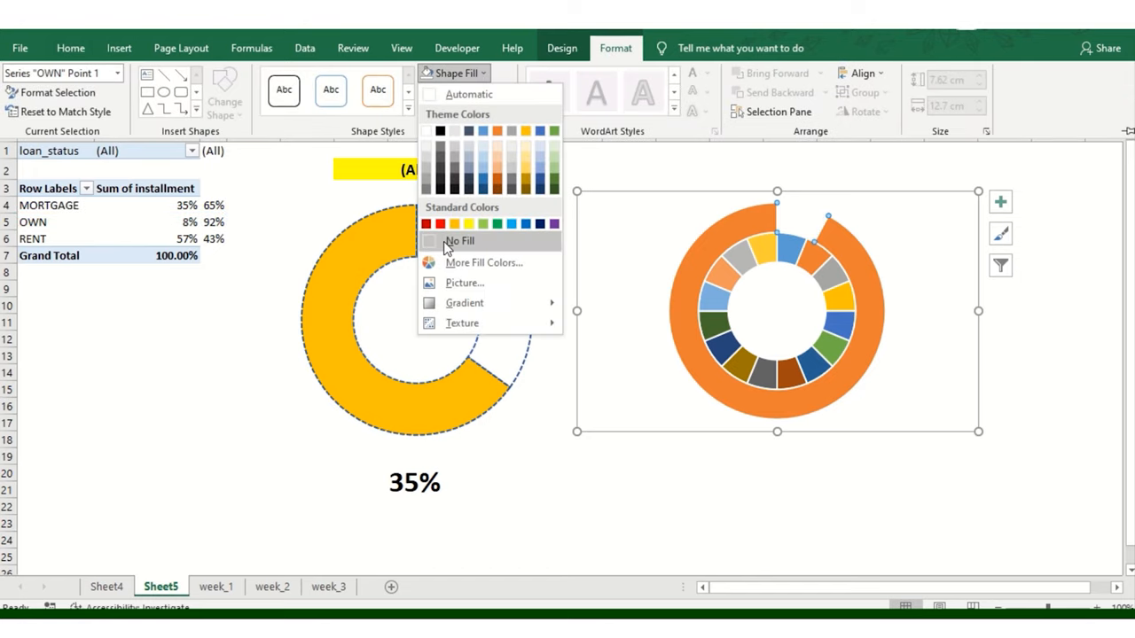
pyautogui.click(459, 241)
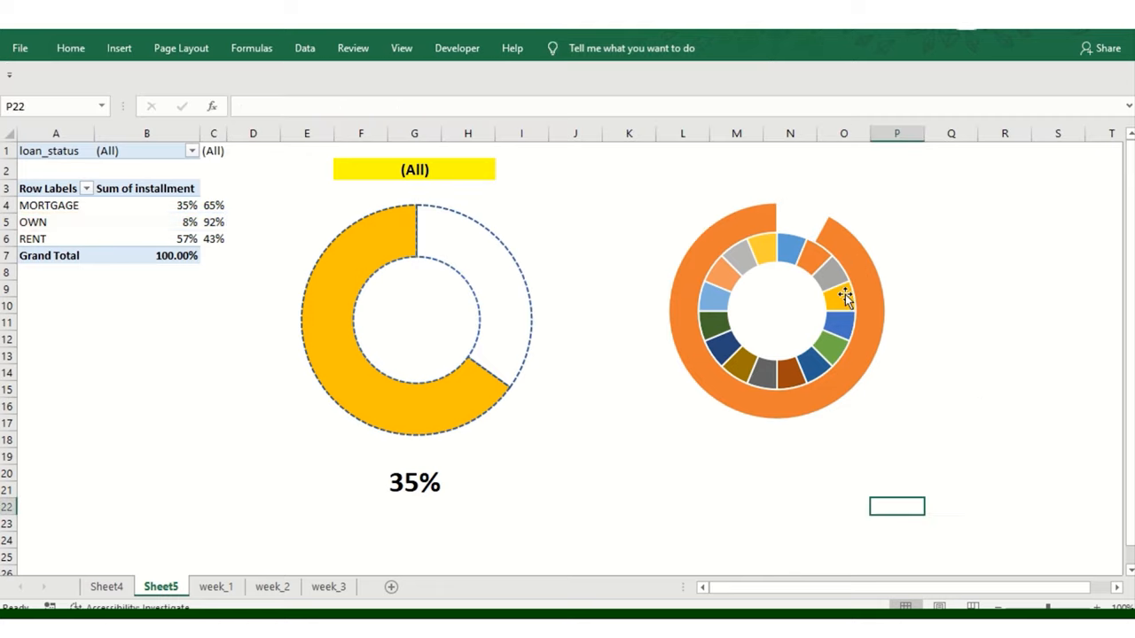
pyautogui.rightClick(847, 298)
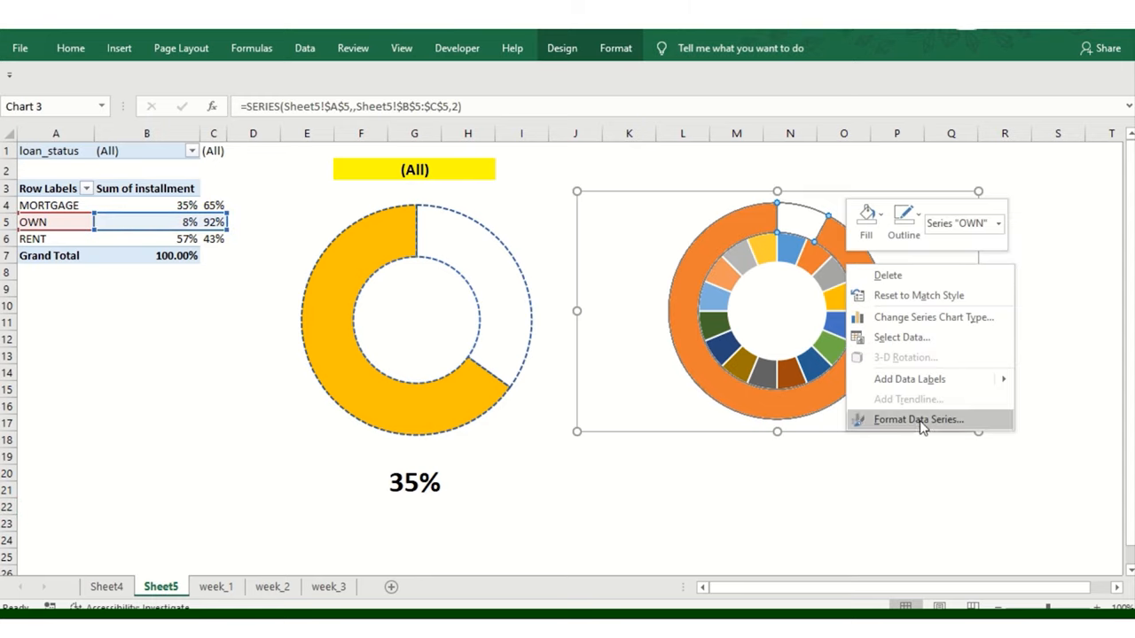
pyautogui.click(933, 316)
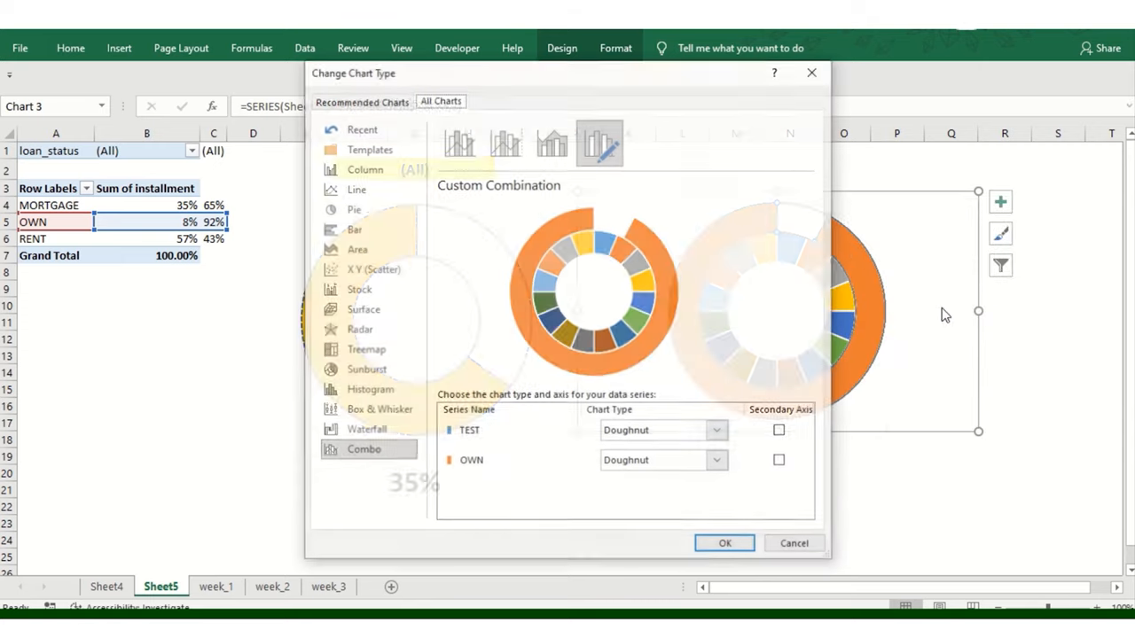
pyautogui.click(780, 461)
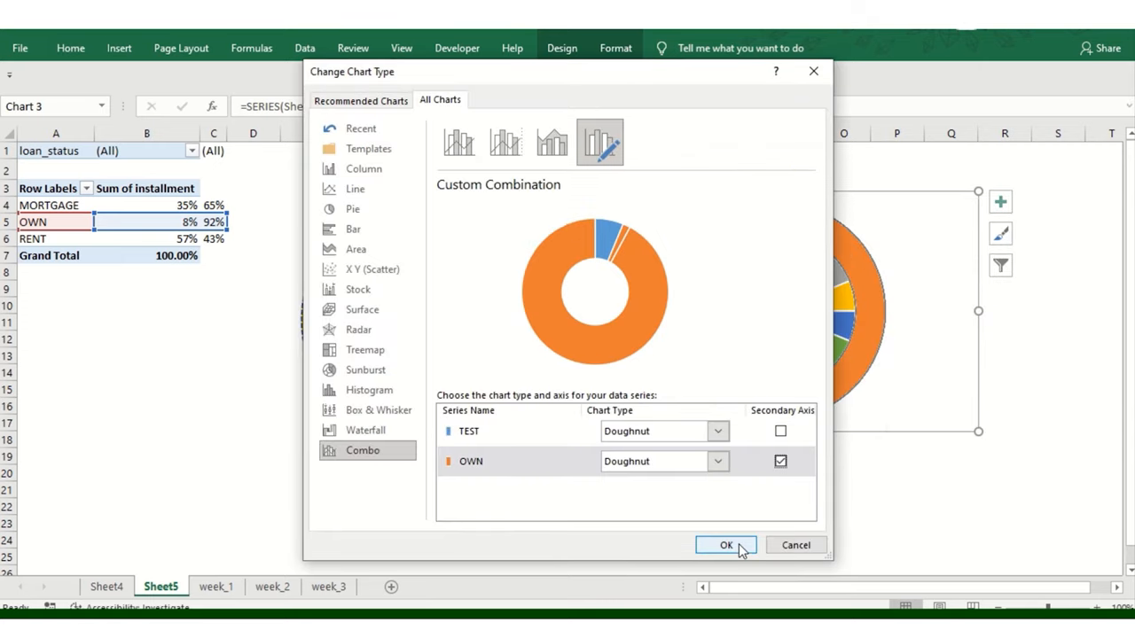
pyautogui.click(725, 544)
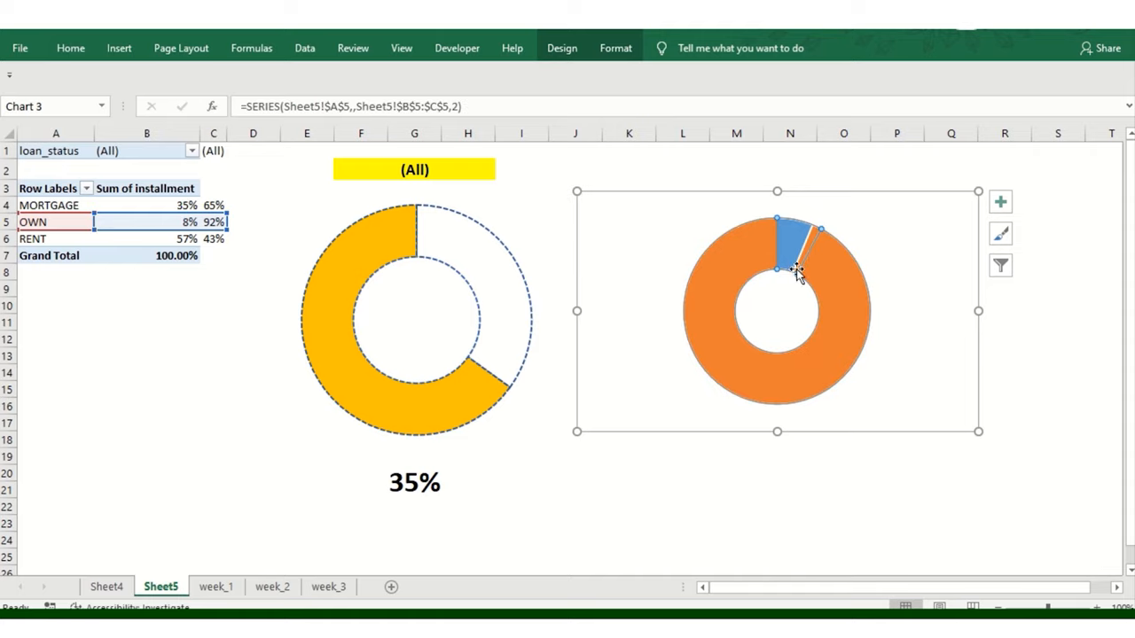
pyautogui.moveTo(807, 248)
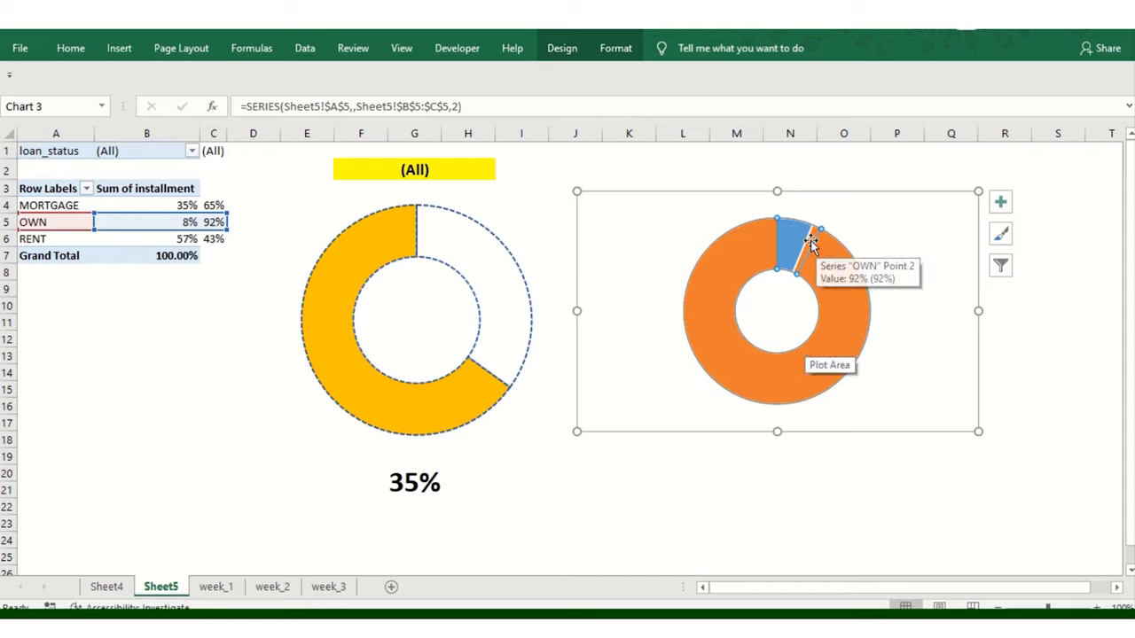
pyautogui.moveTo(807, 293)
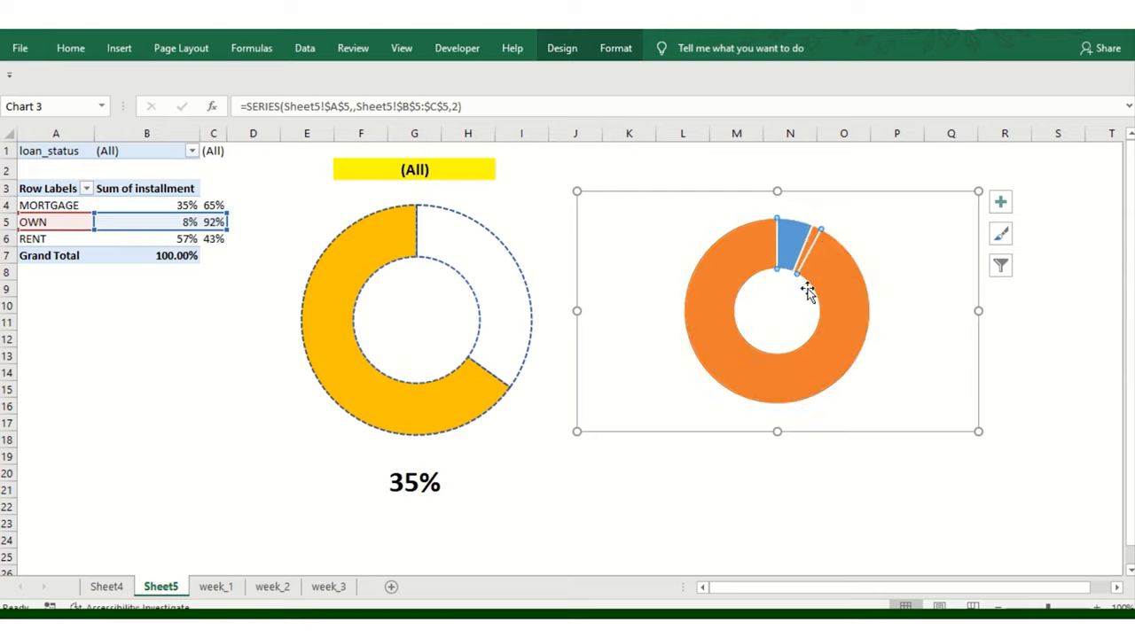
pyautogui.moveTo(819, 318)
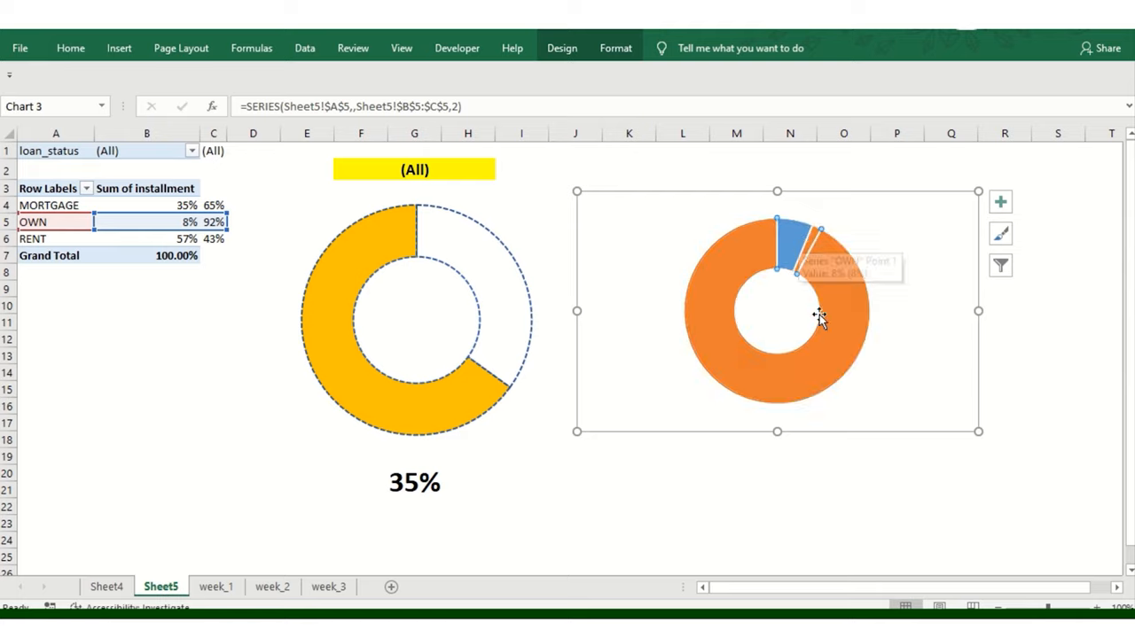
pyautogui.moveTo(819, 319)
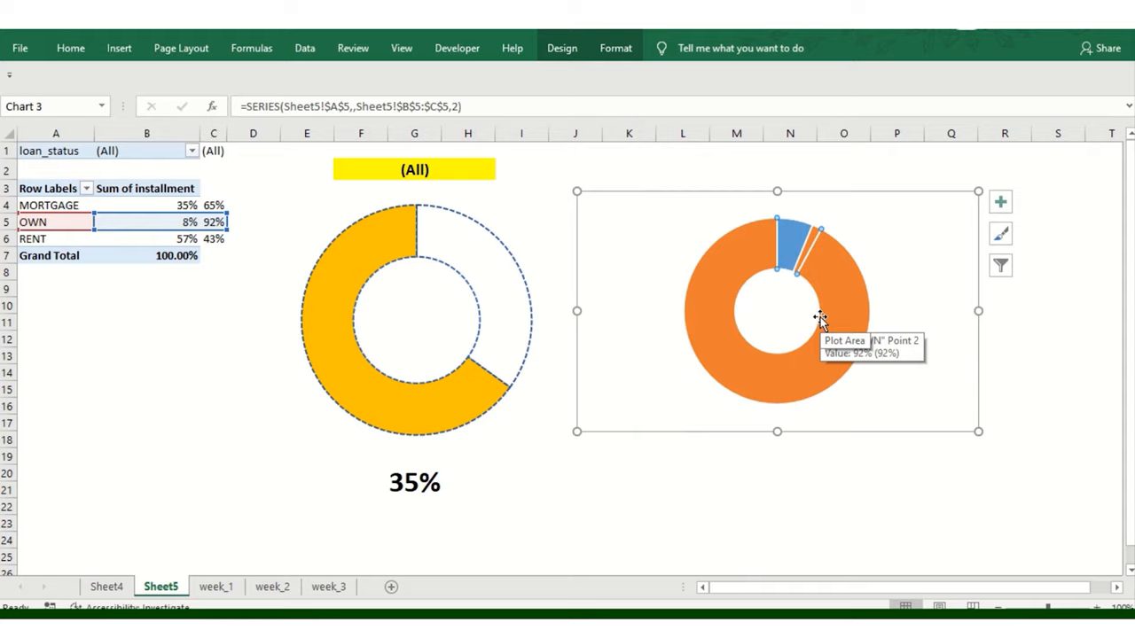
# Recolour the large slice purple and clear the remaining small slice, leaving a solid purple donut
pyautogui.click(842, 507)
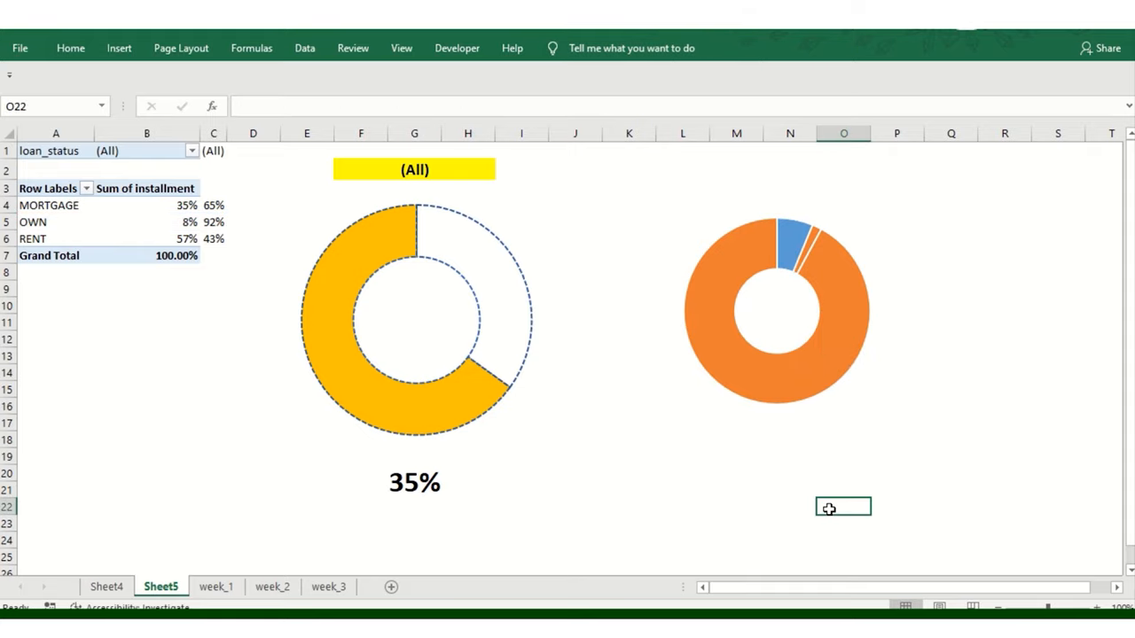
pyautogui.click(777, 381)
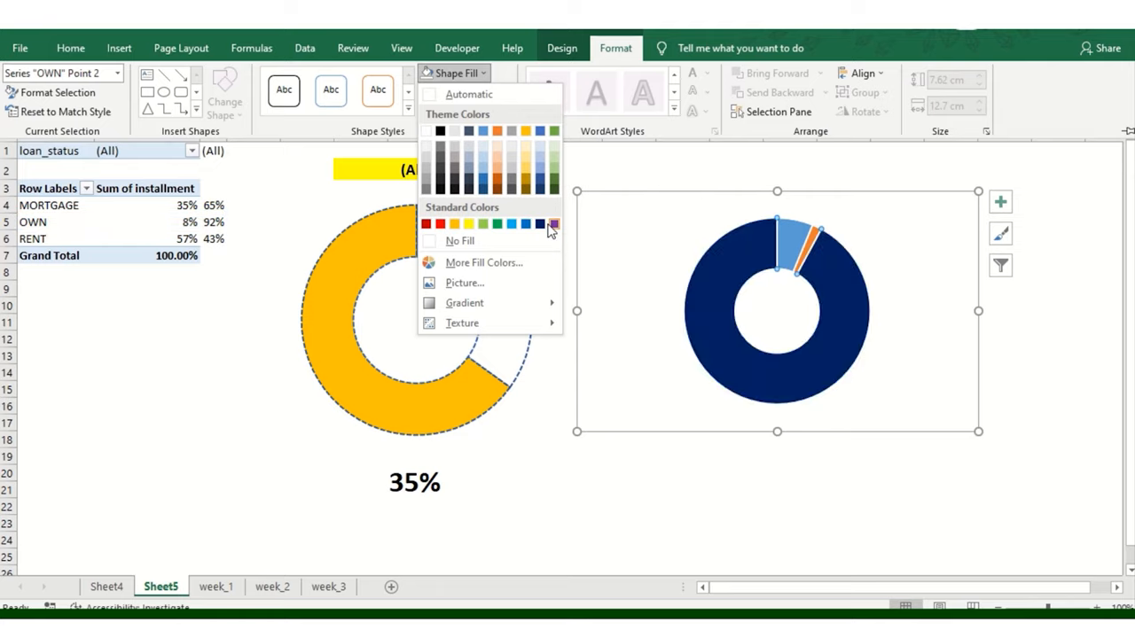
pyautogui.click(553, 223)
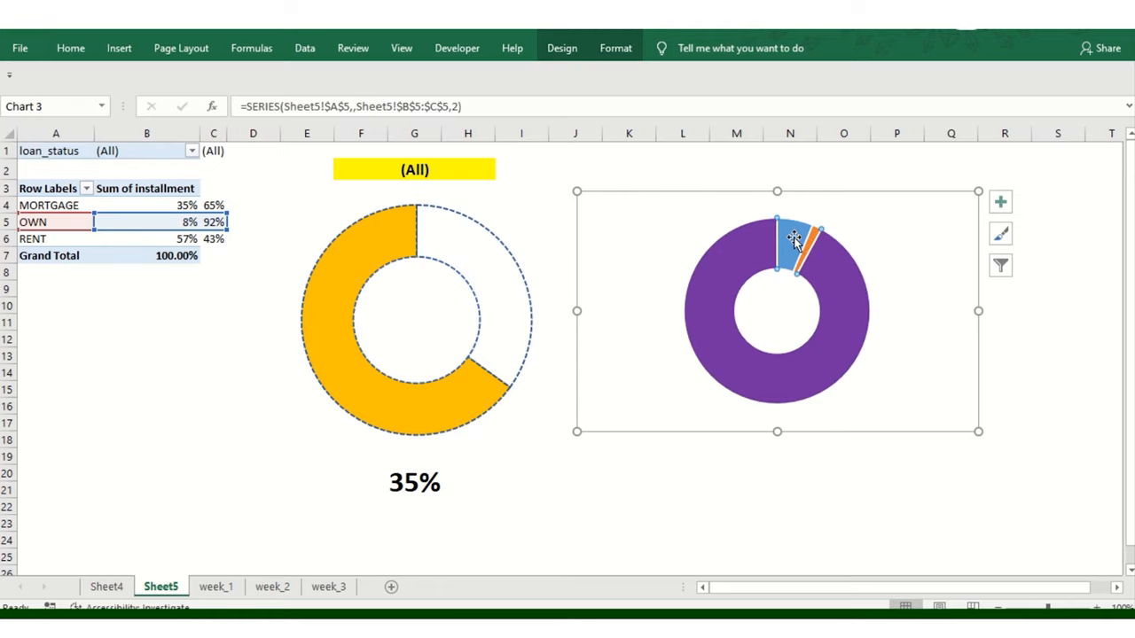
pyautogui.doubleClick(795, 239)
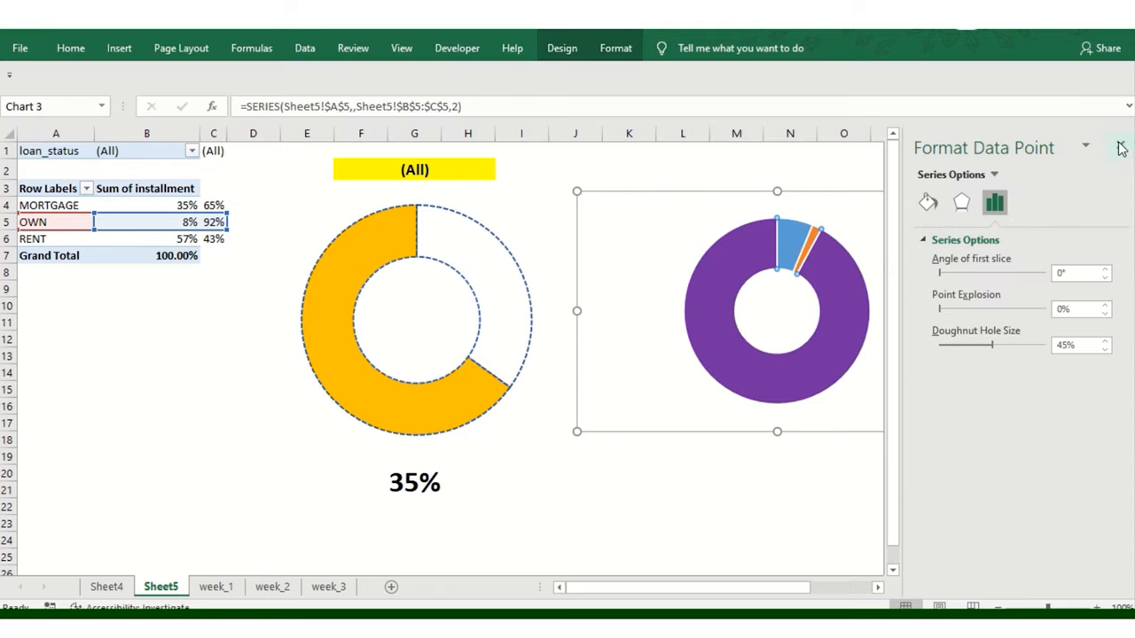
pyautogui.click(1120, 147)
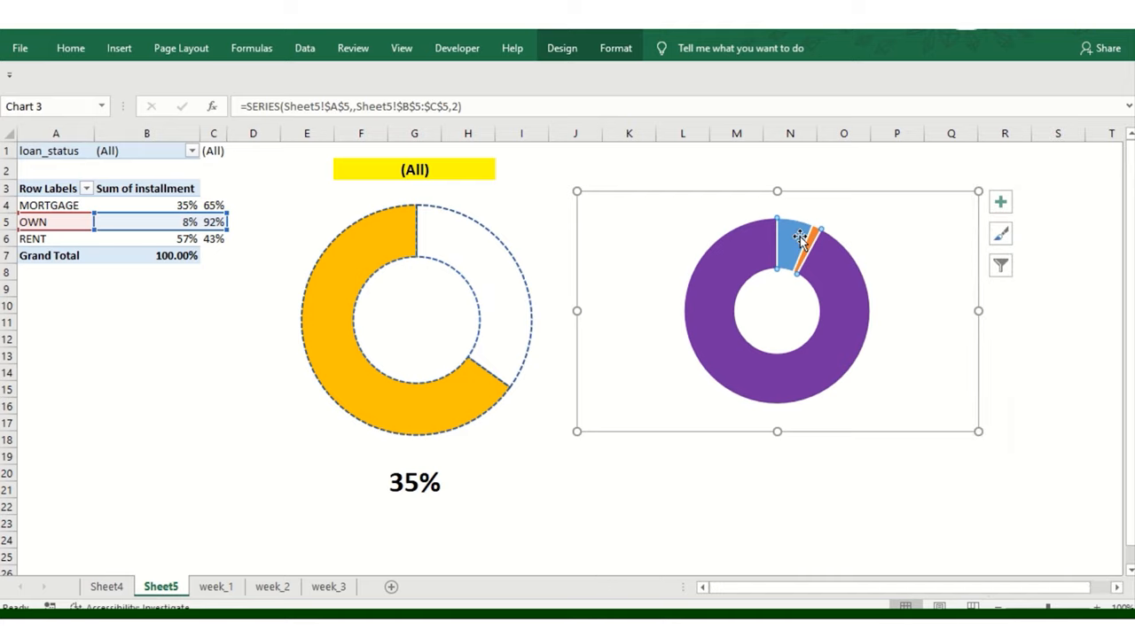
pyautogui.click(798, 237)
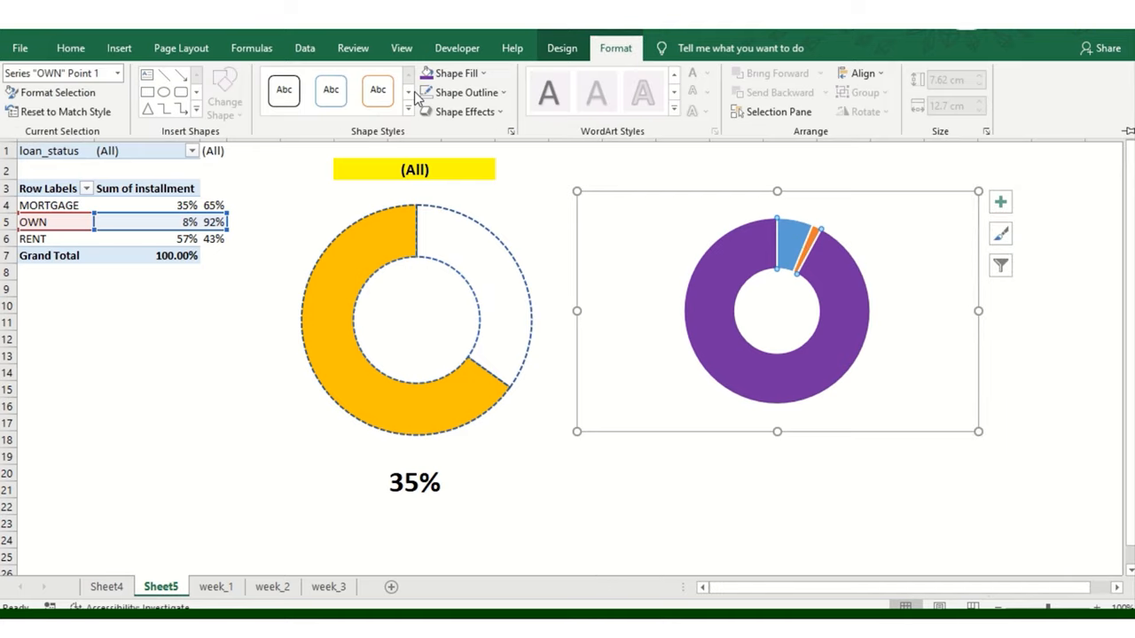
pyautogui.moveTo(429, 135)
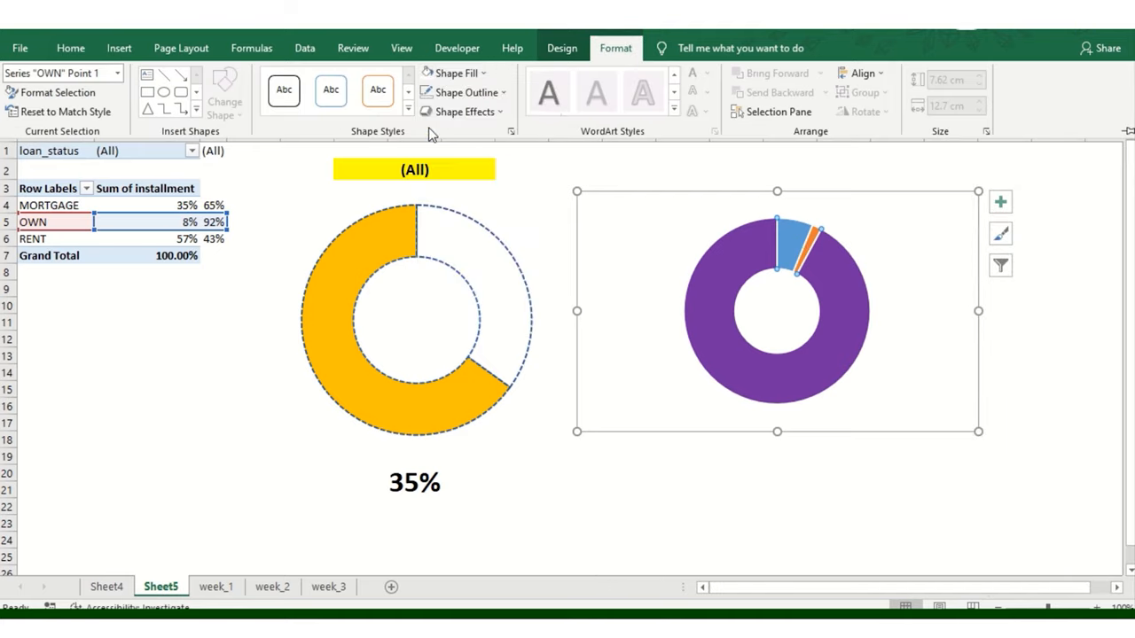
pyautogui.click(897, 489)
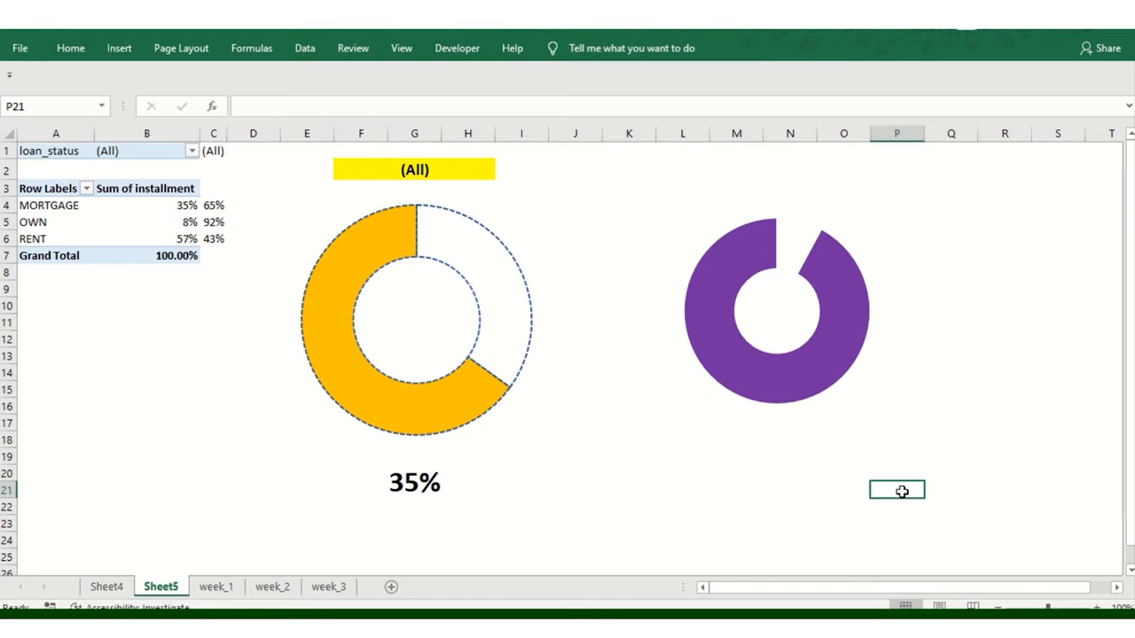
# Copy the 35% label under the purple chart and relink it to =B5 so it shows 8%
pyautogui.click(539, 500)
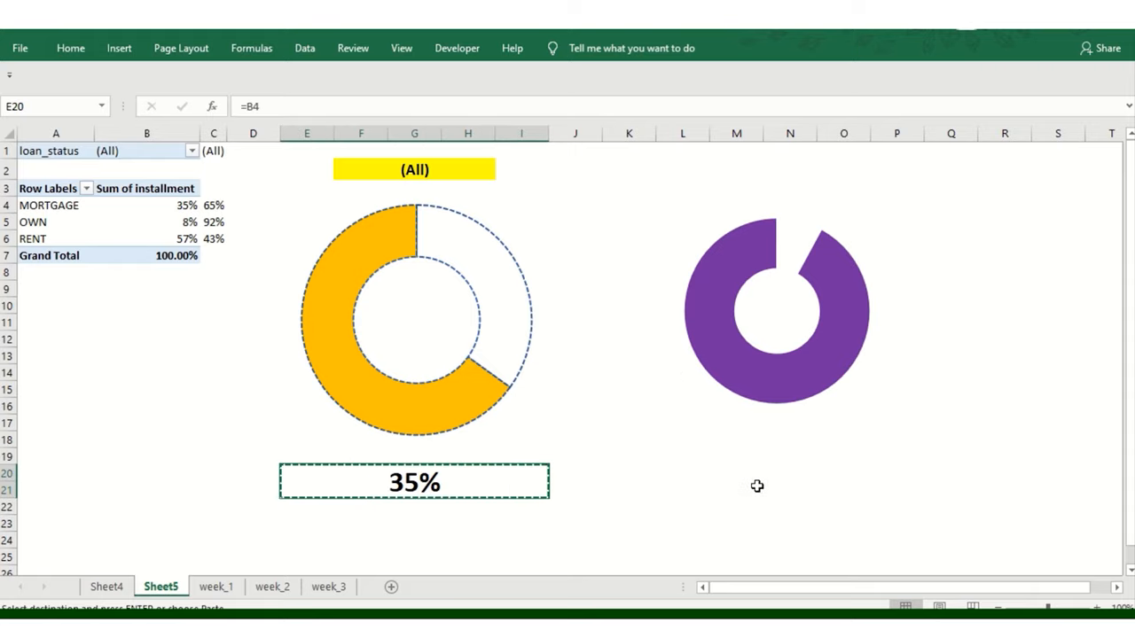
pyautogui.click(736, 472)
pyautogui.write('=J4')
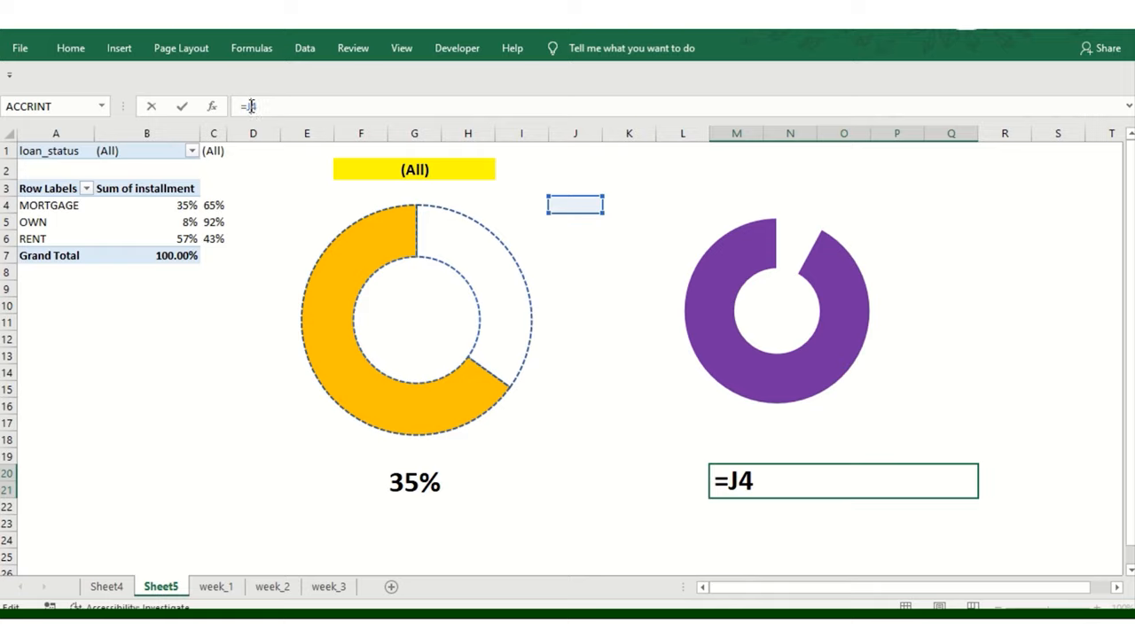
pyautogui.write('b')
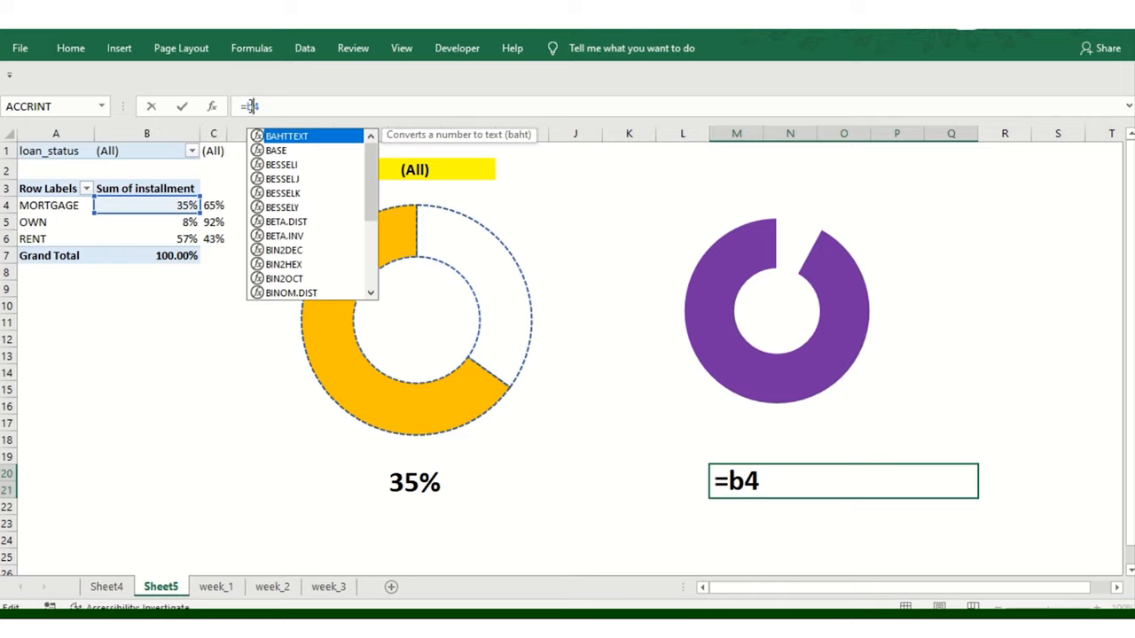
pyautogui.press('Backspace')
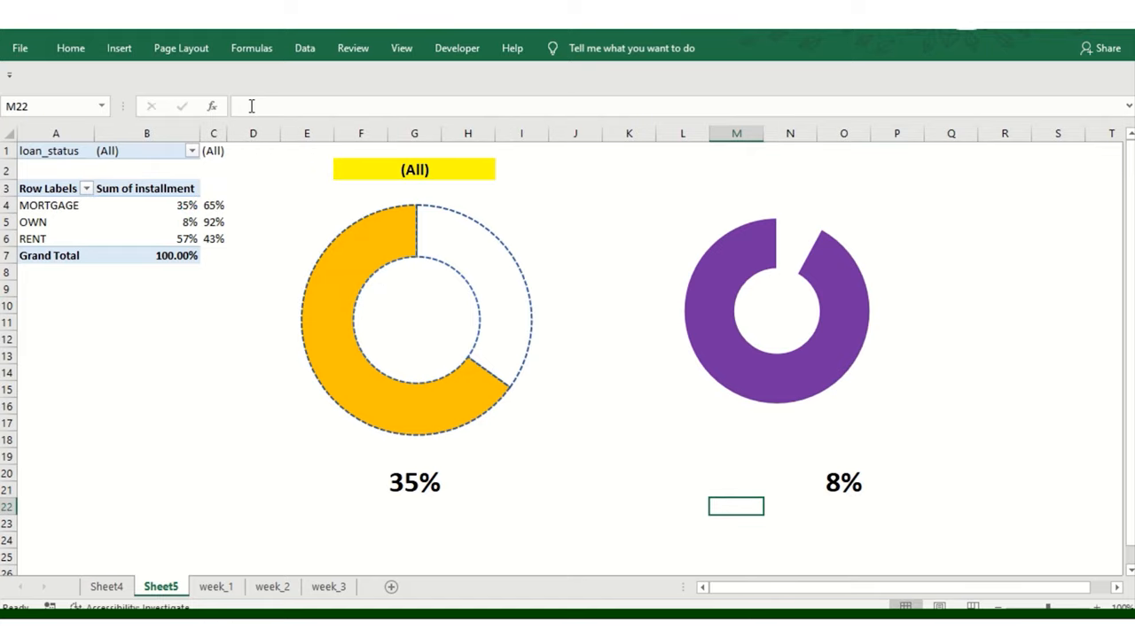
# Copy the yellow (All) header cells above the purple donut, linked via column K
pyautogui.click(415, 319)
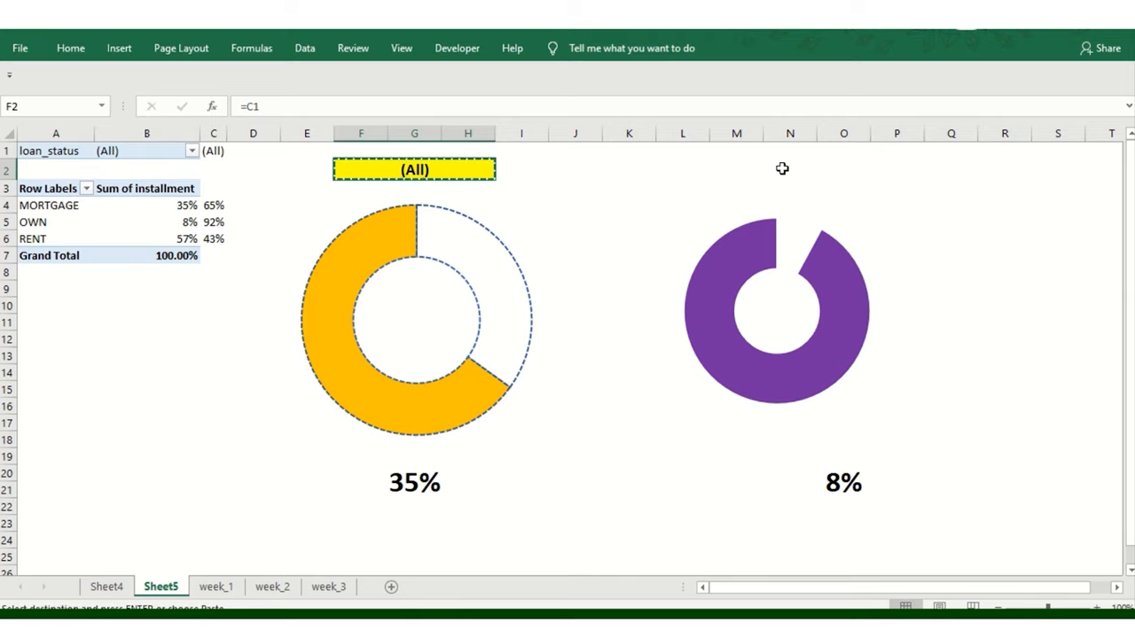
pyautogui.click(842, 170)
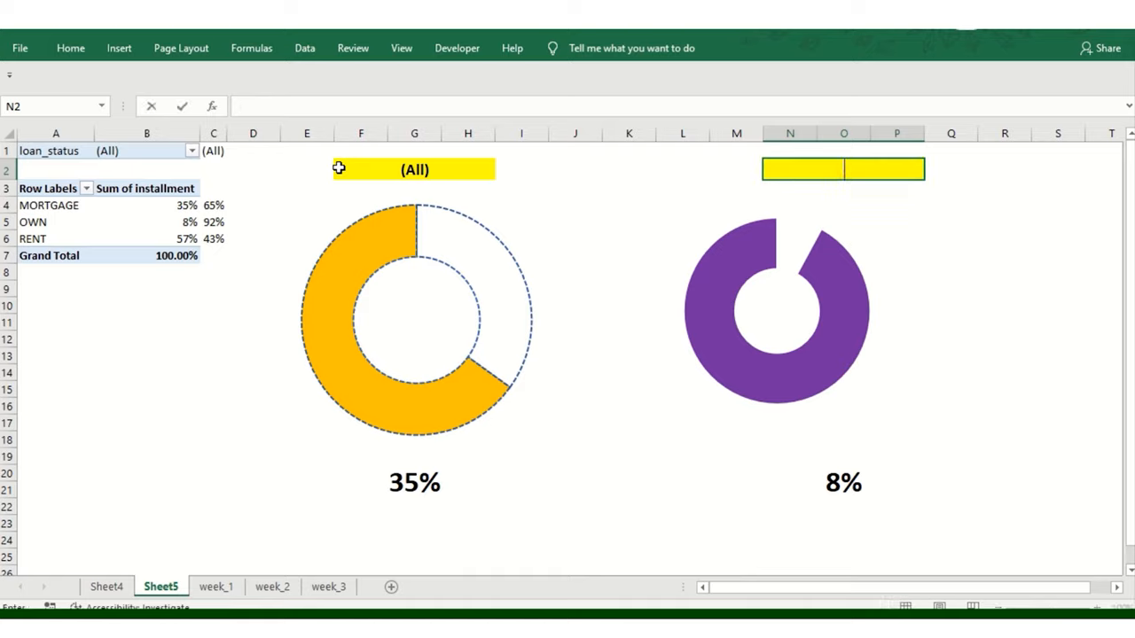
pyautogui.write('=K')
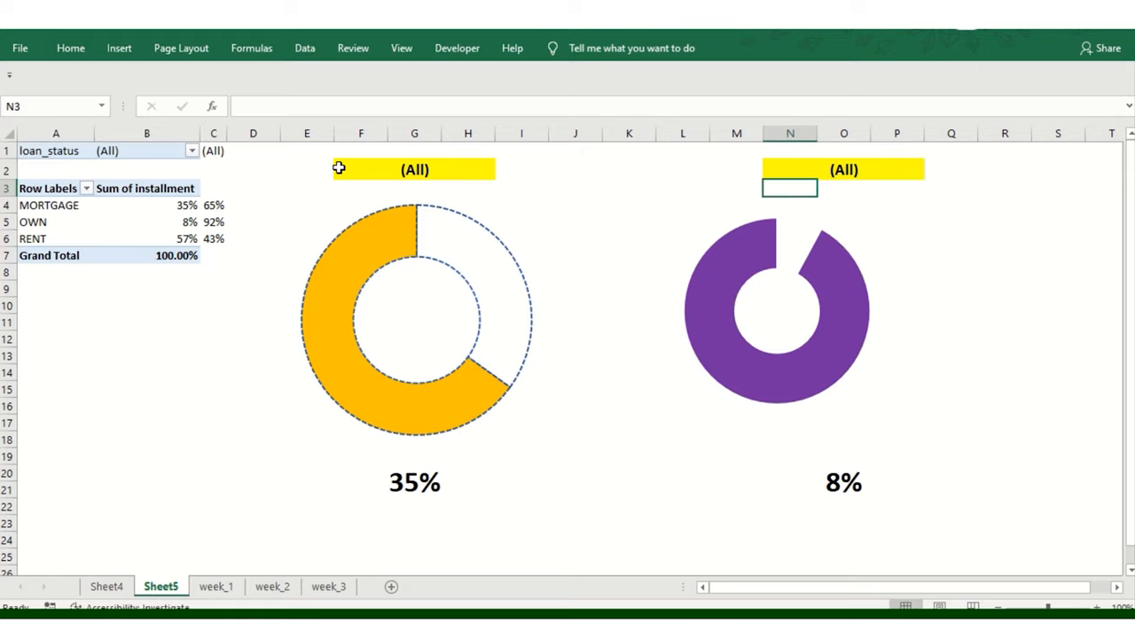
pyautogui.click(777, 310)
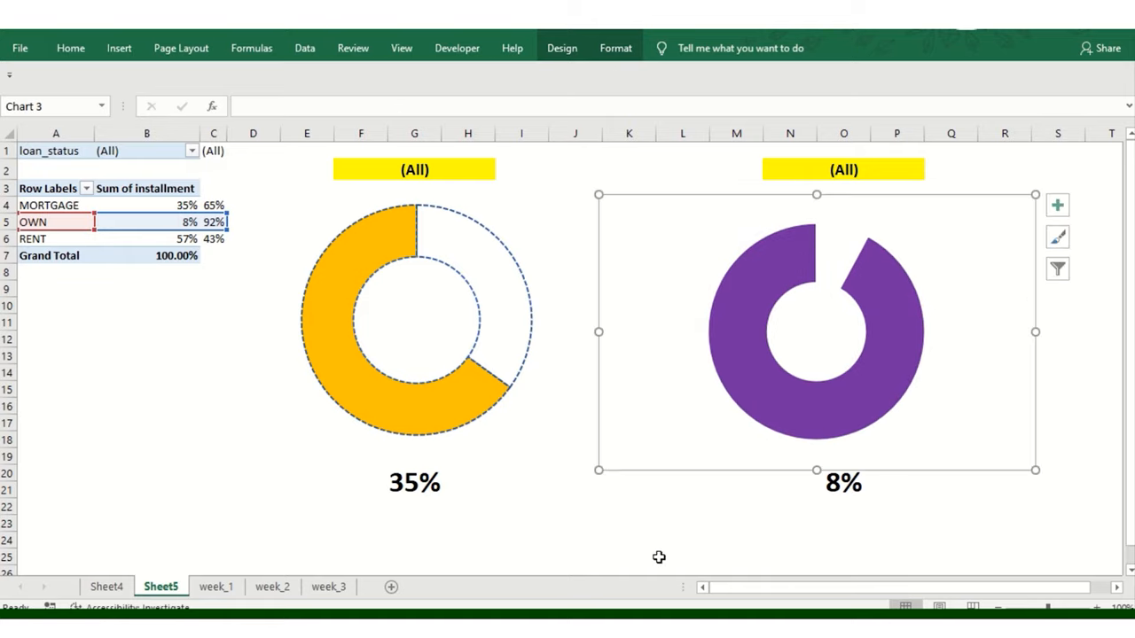
# Check the data connections, then insert slicers for verification_status and loan_status
pyautogui.click(628, 523)
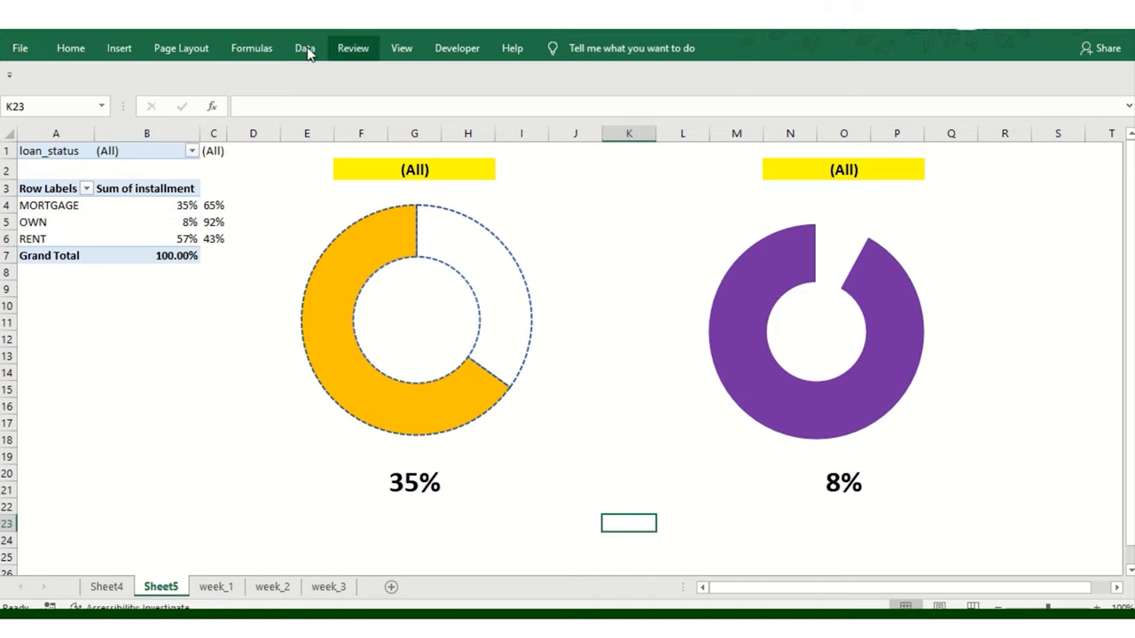
pyautogui.click(119, 48)
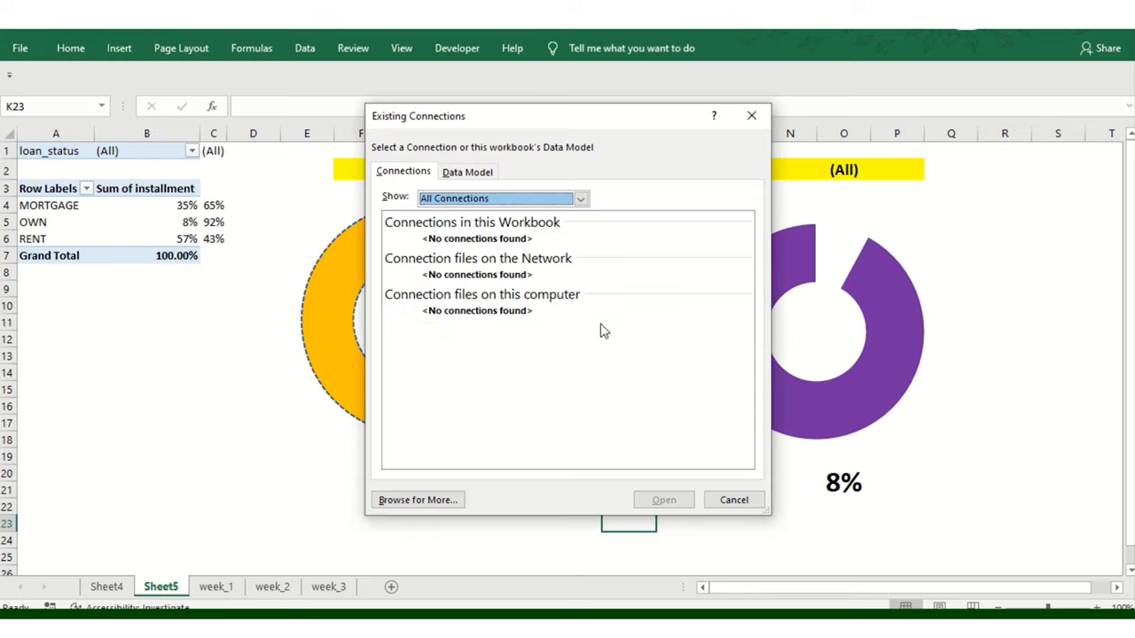
pyautogui.click(734, 500)
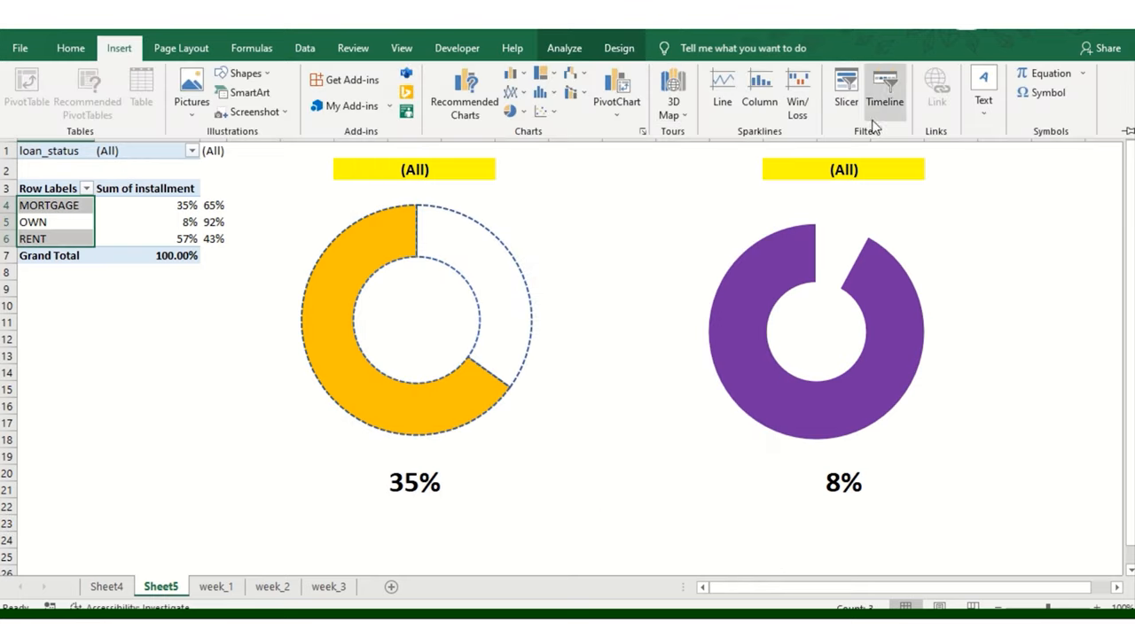
pyautogui.click(844, 88)
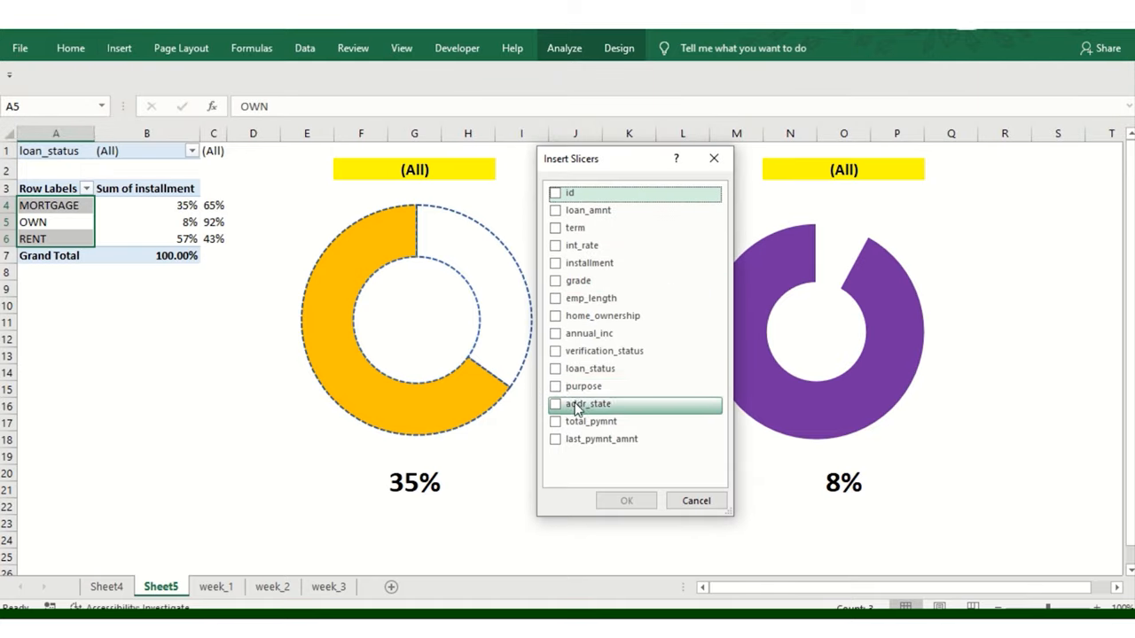
pyautogui.moveTo(588, 367)
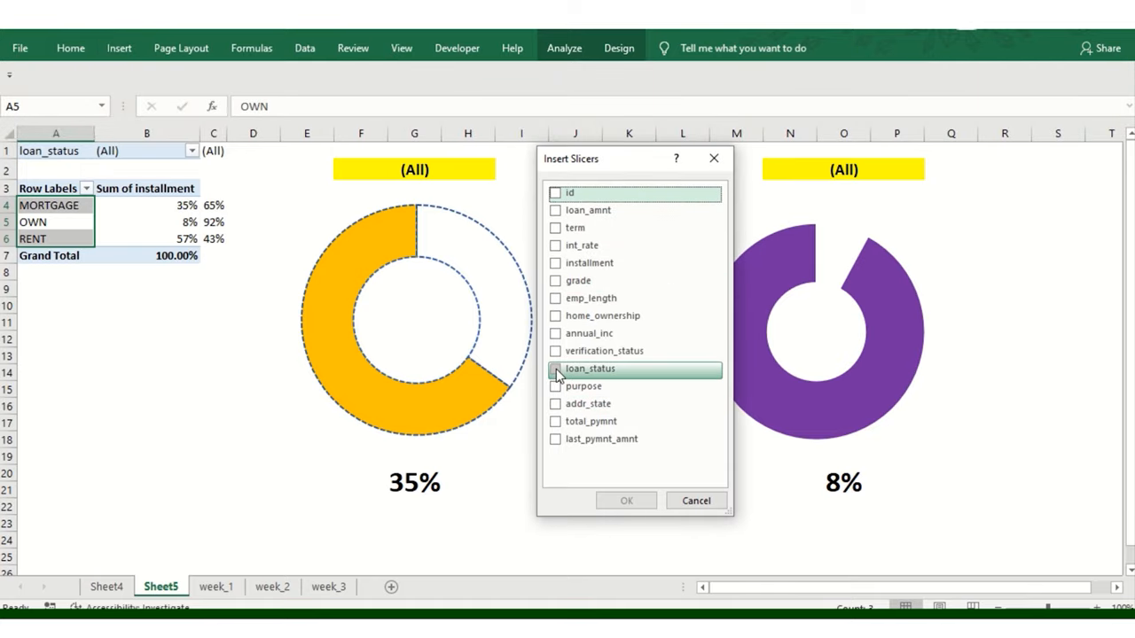
pyautogui.click(557, 367)
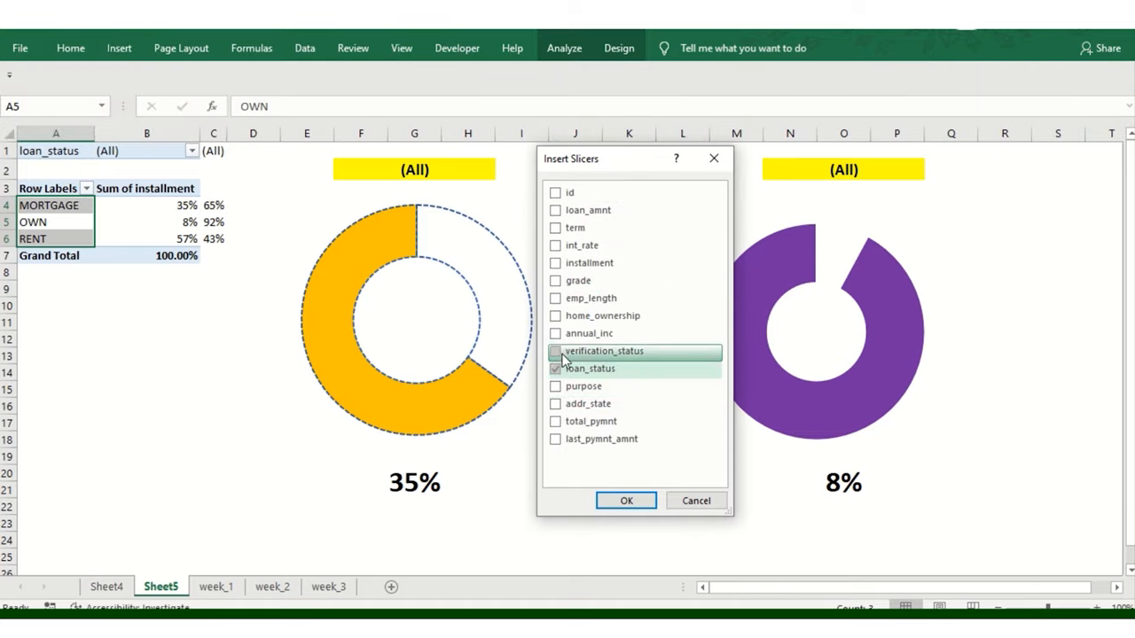
pyautogui.click(557, 351)
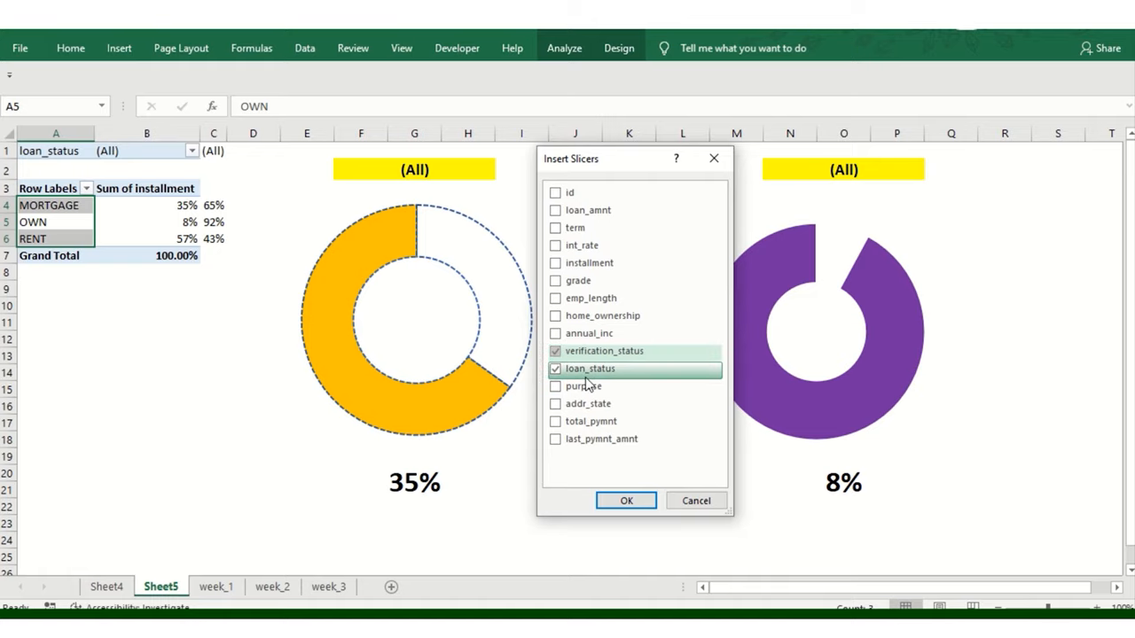
pyautogui.click(626, 500)
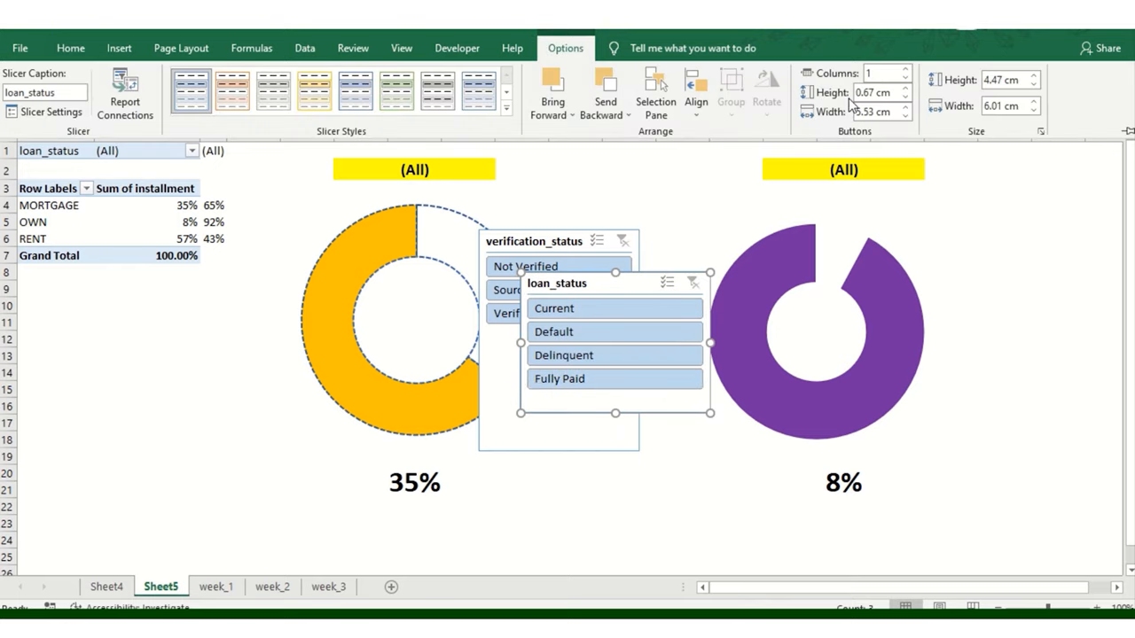
# Lay loan_status out as one 4-column row below the charts and fit verification_status between the donuts
pyautogui.click(904, 71)
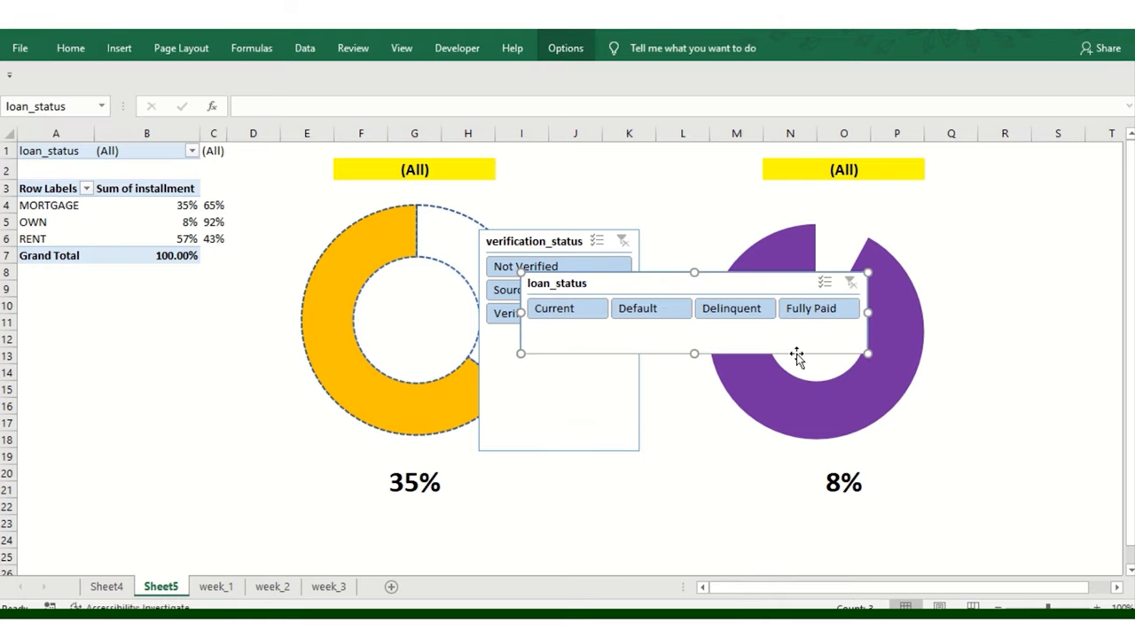
pyautogui.moveTo(695, 312); pyautogui.dragTo(648, 518)
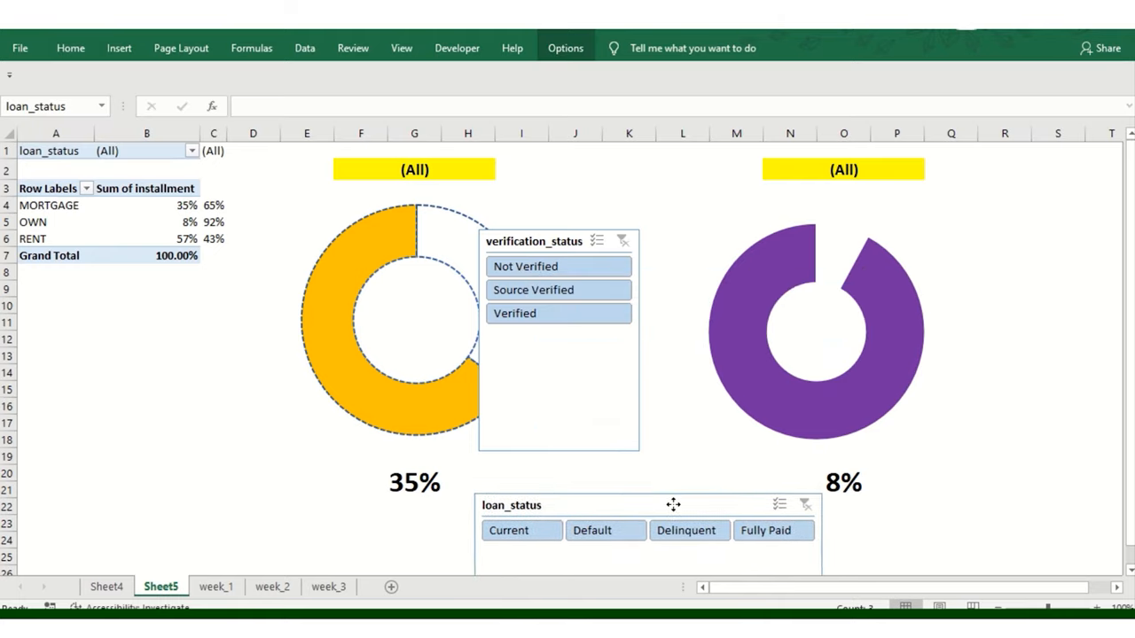
pyautogui.click(617, 399)
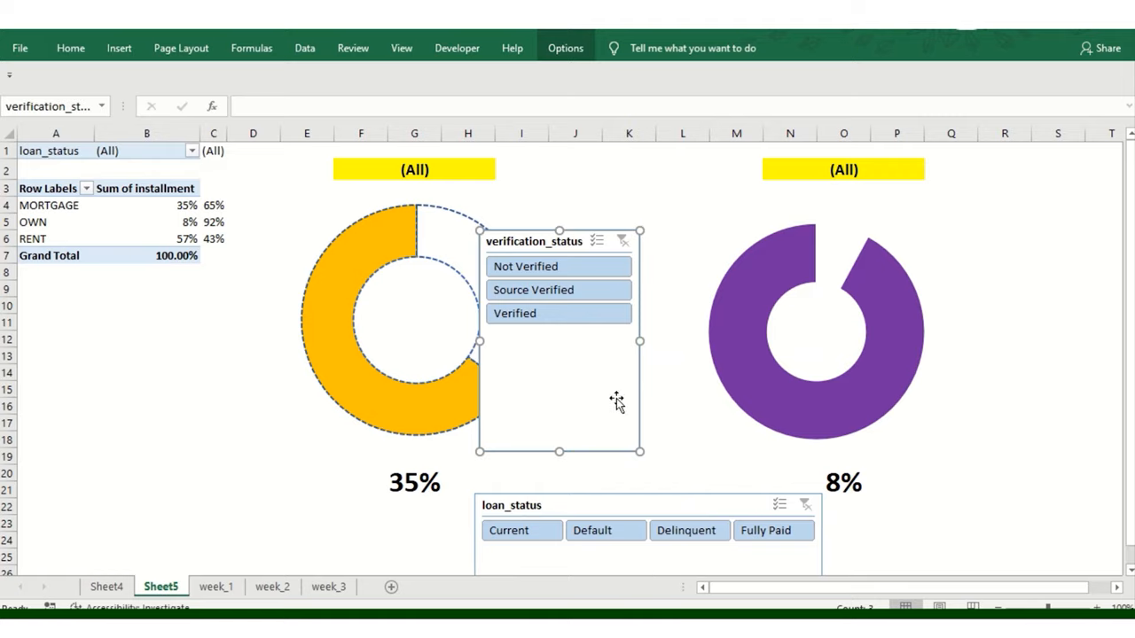
pyautogui.moveTo(640, 340); pyautogui.dragTo(713, 335)
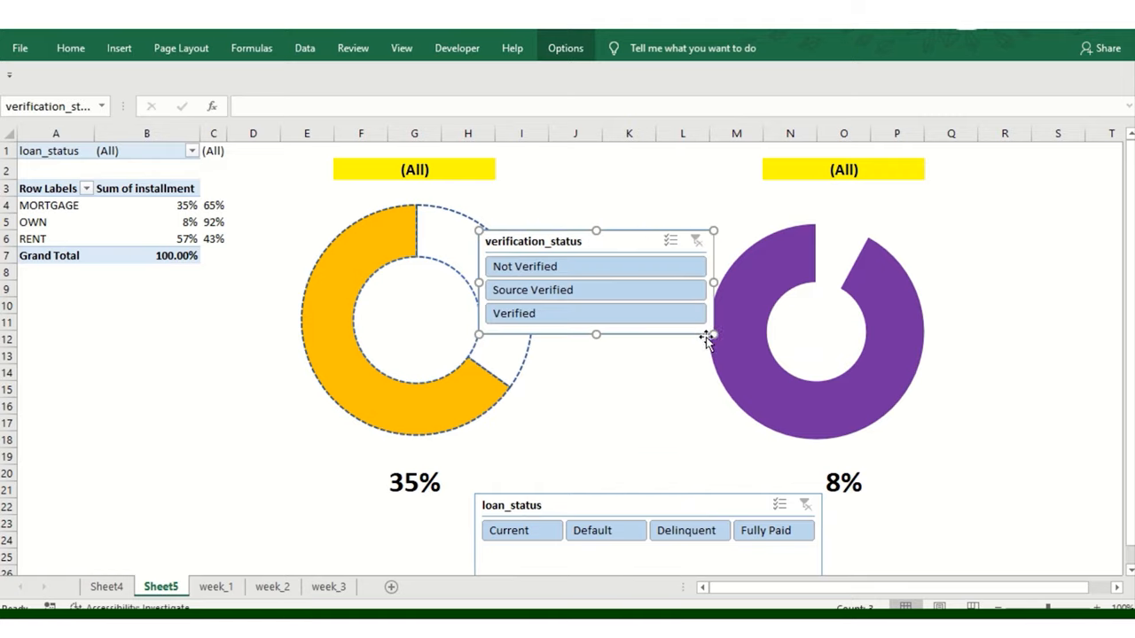
pyautogui.moveTo(595, 283); pyautogui.dragTo(635, 435)
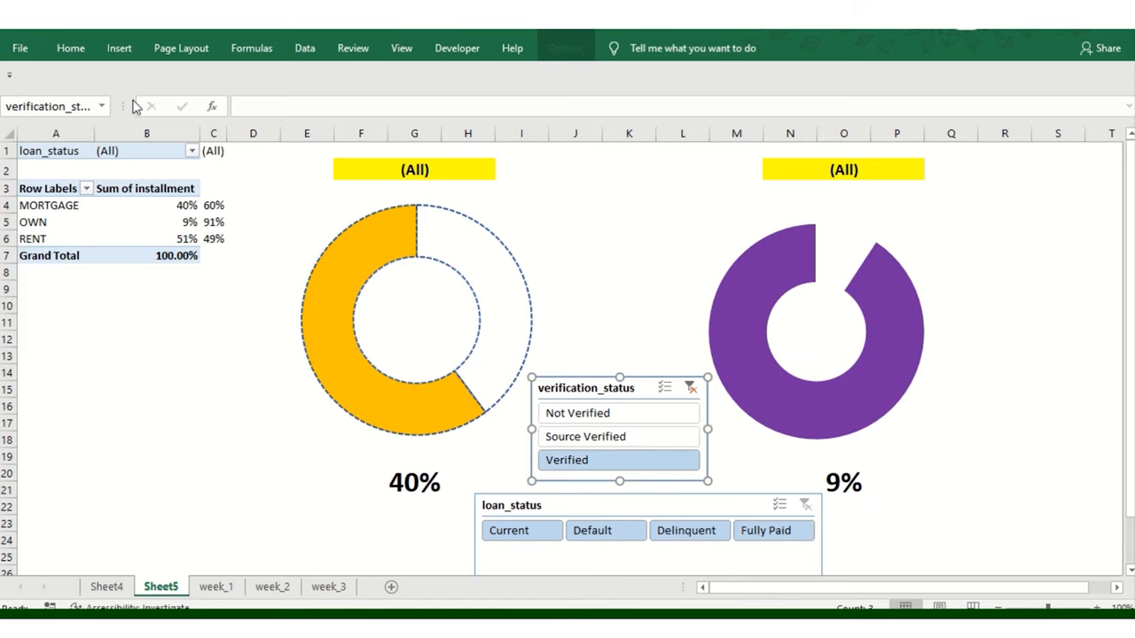
# Connect the verification_status slicer to the pivot and filter through Verified, Source Verified, Not Verified (30% / 7%)
pyautogui.click(689, 387)
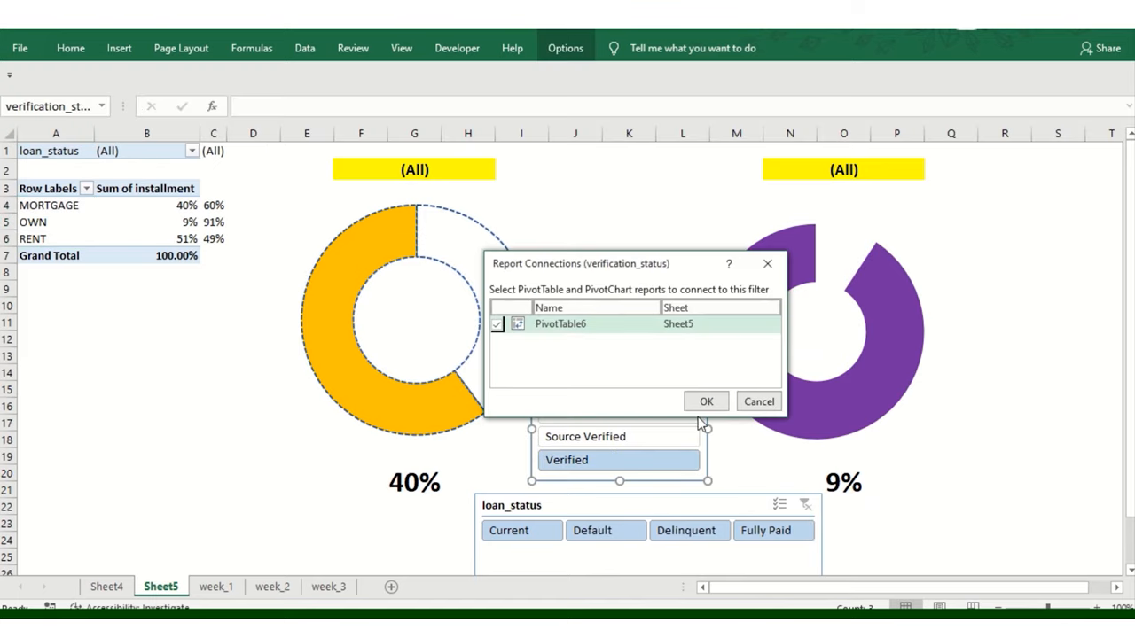
pyautogui.click(706, 401)
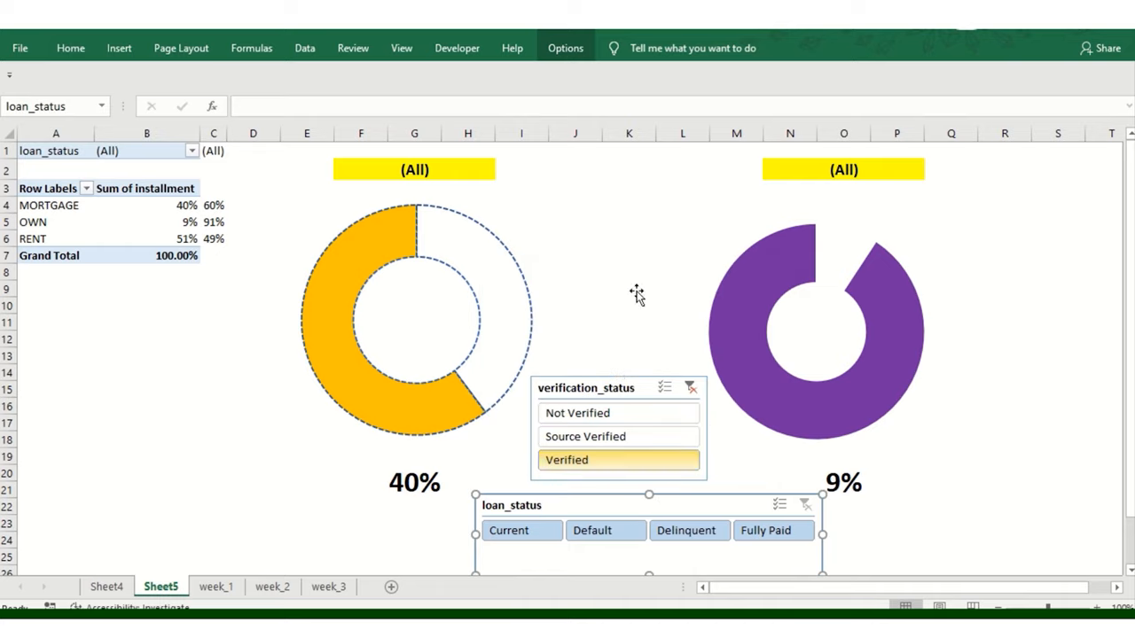
pyautogui.click(780, 504)
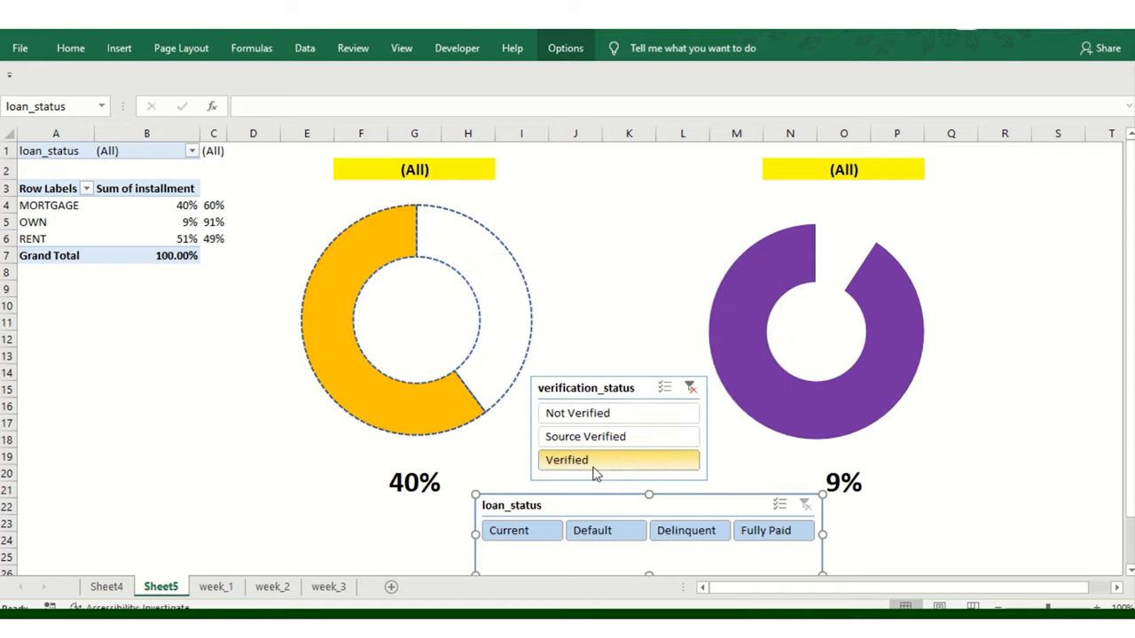
pyautogui.click(585, 436)
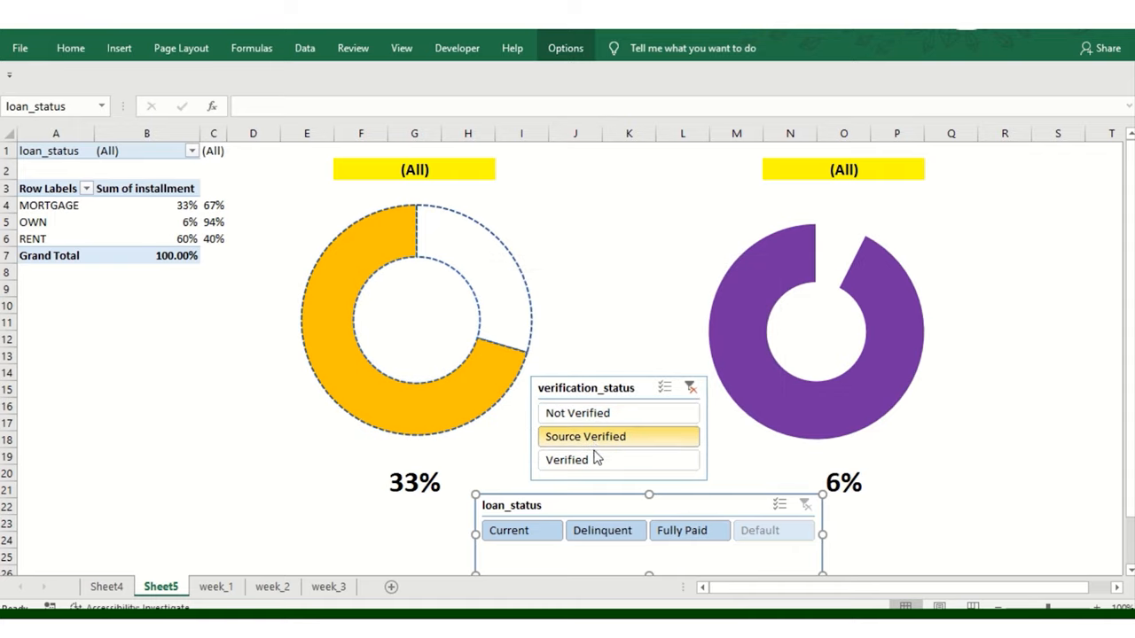
pyautogui.click(578, 413)
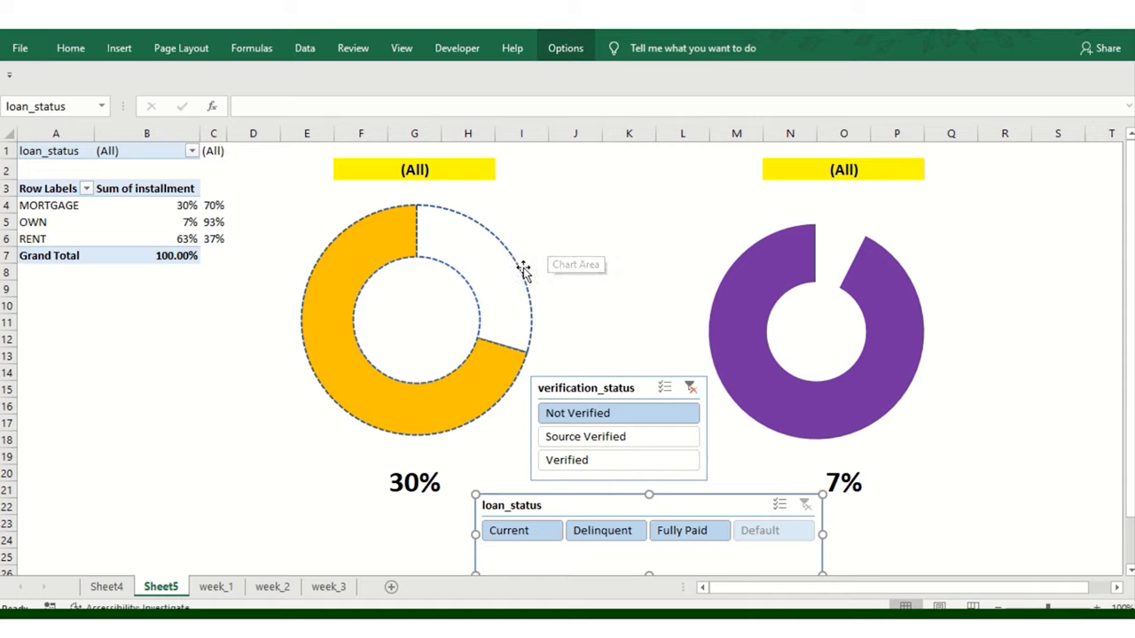
pyautogui.moveTo(18, 160)
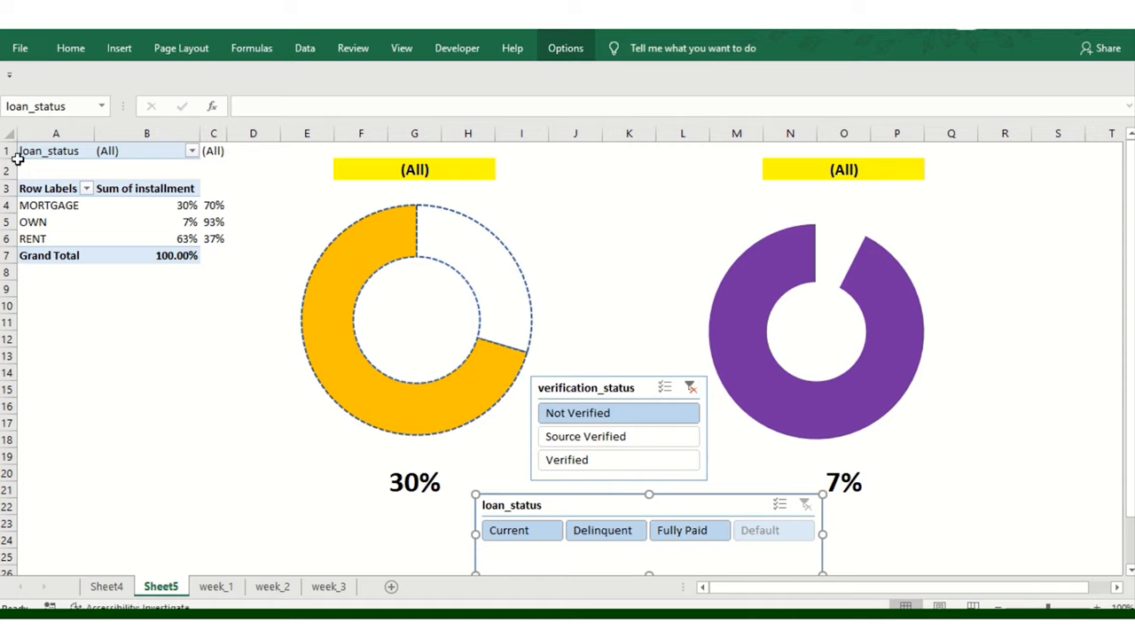